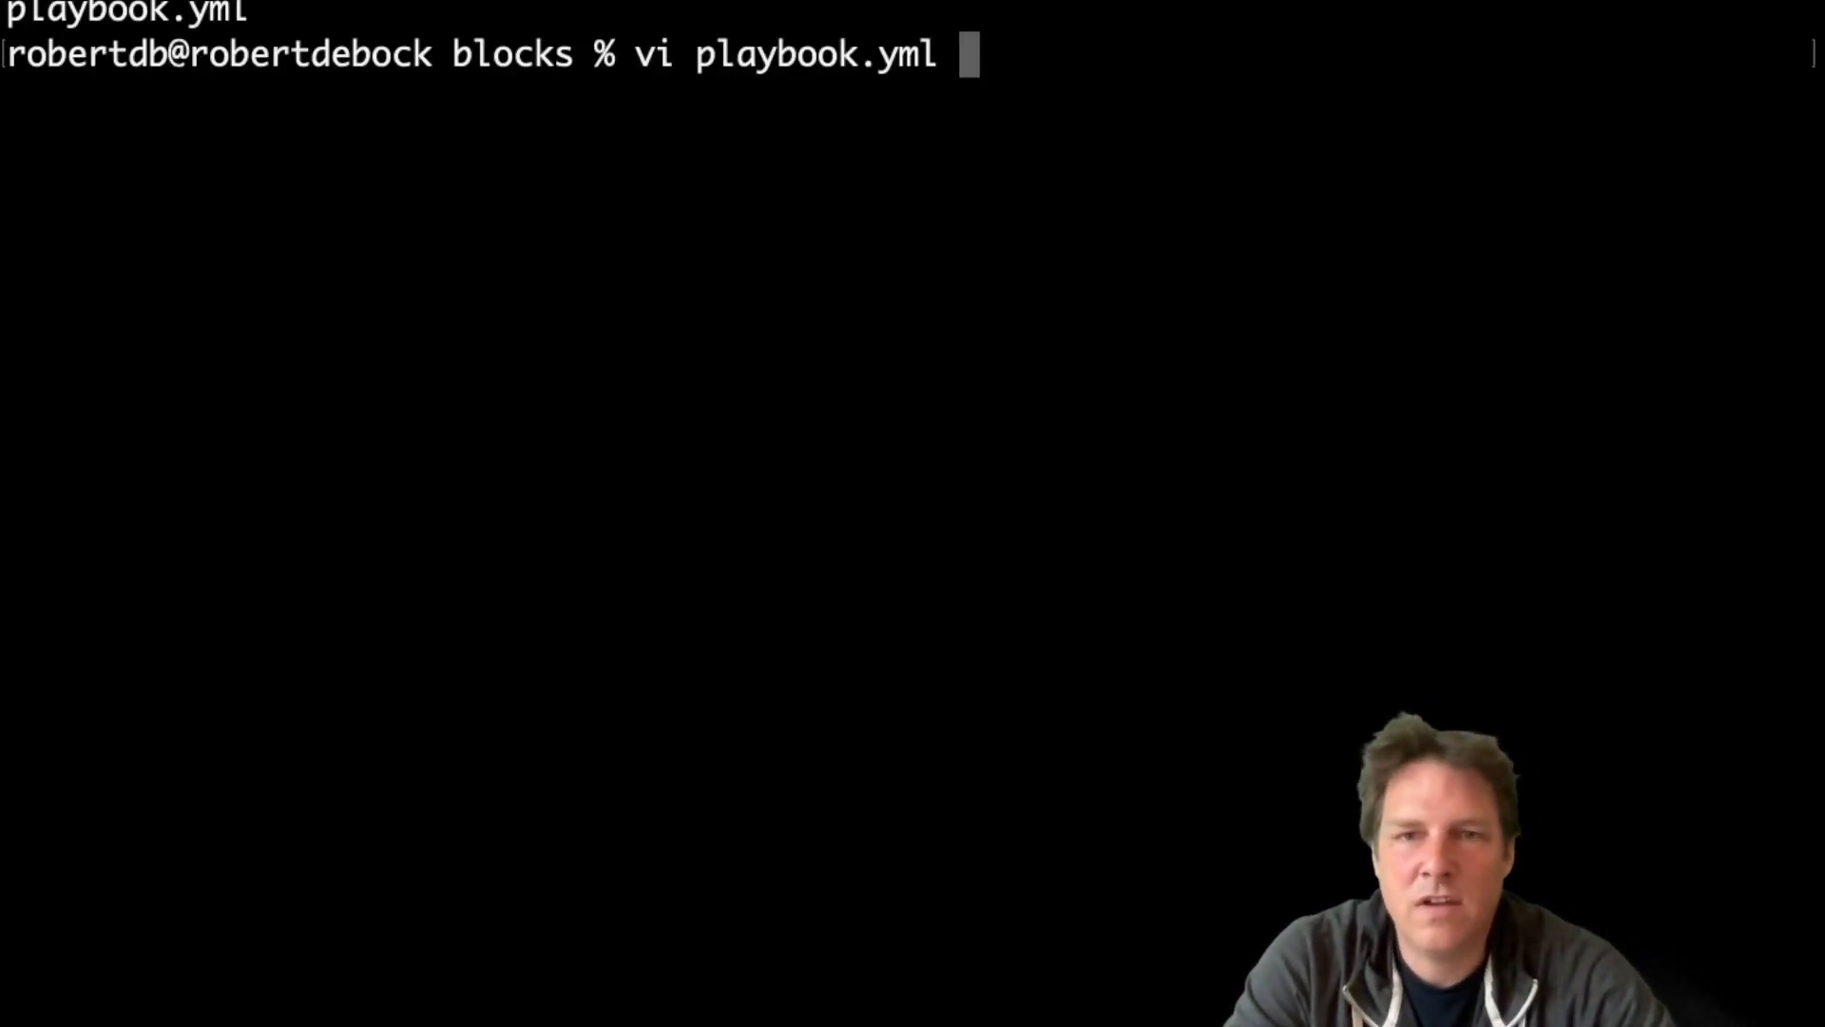
Add a task-level vars block defining my_var: robert under job 1's message, then write and quit.
key(Return)
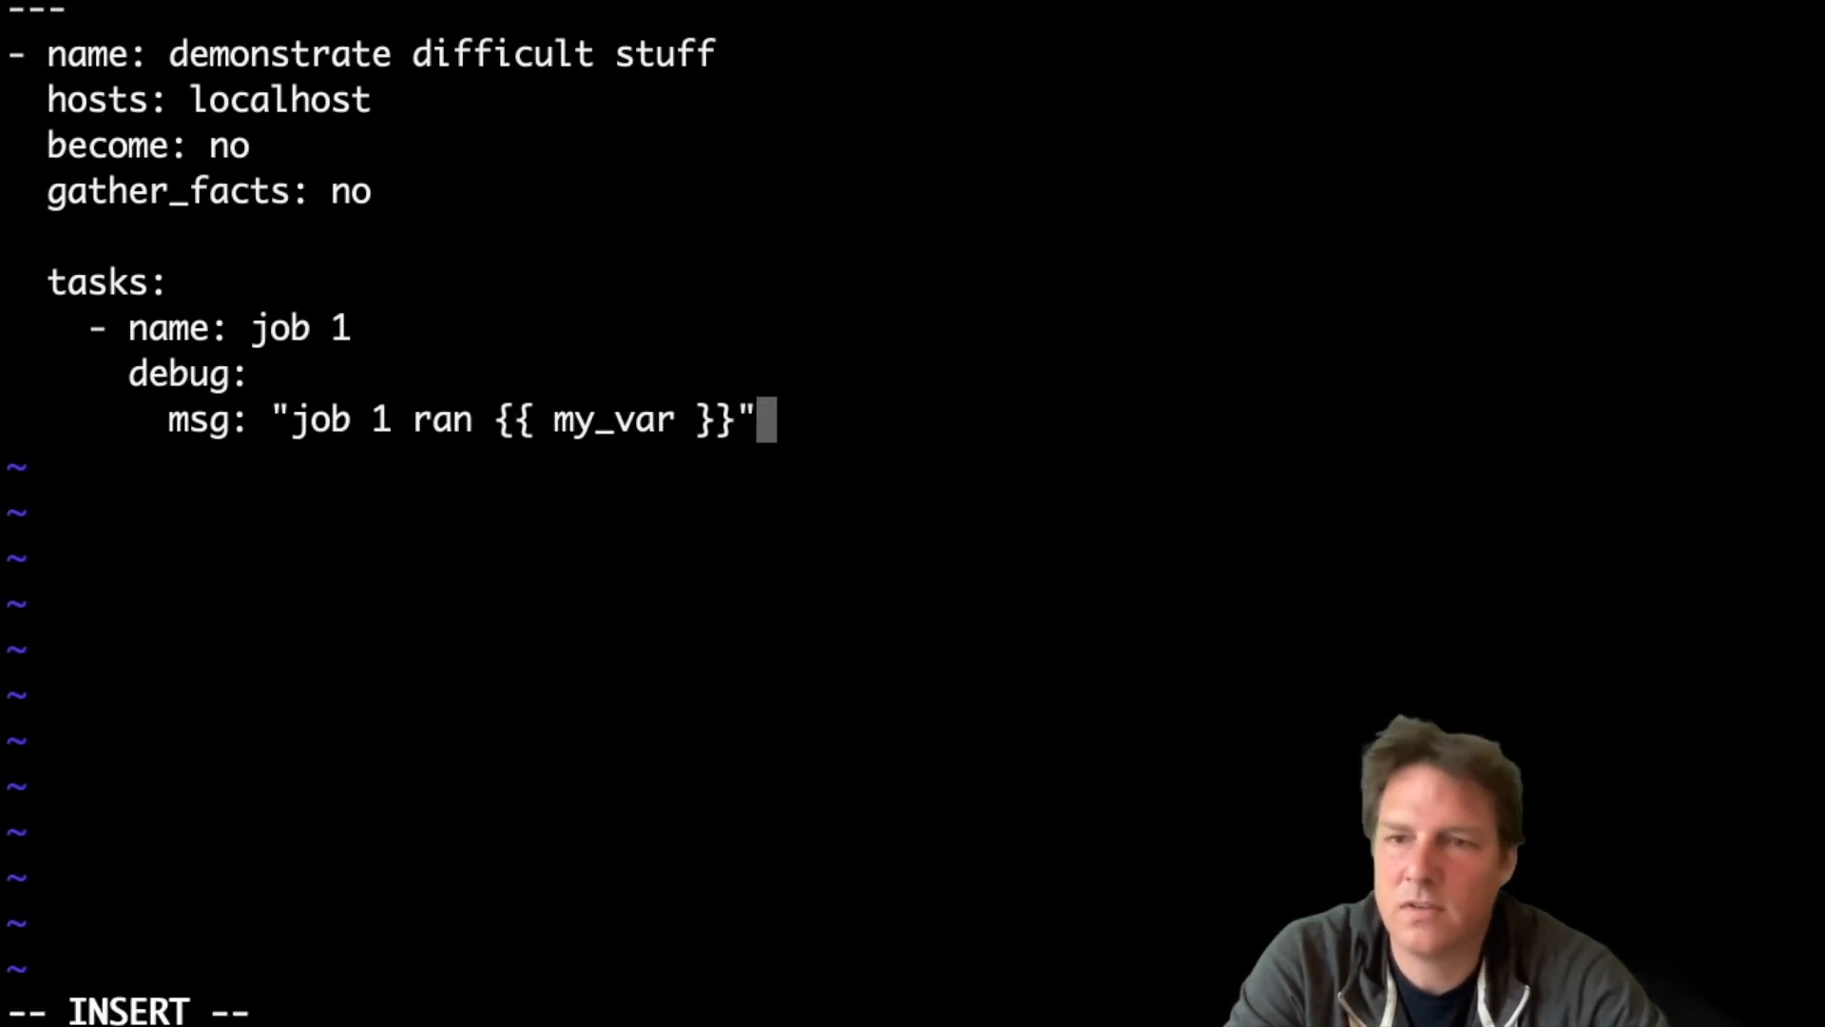
key(Return)
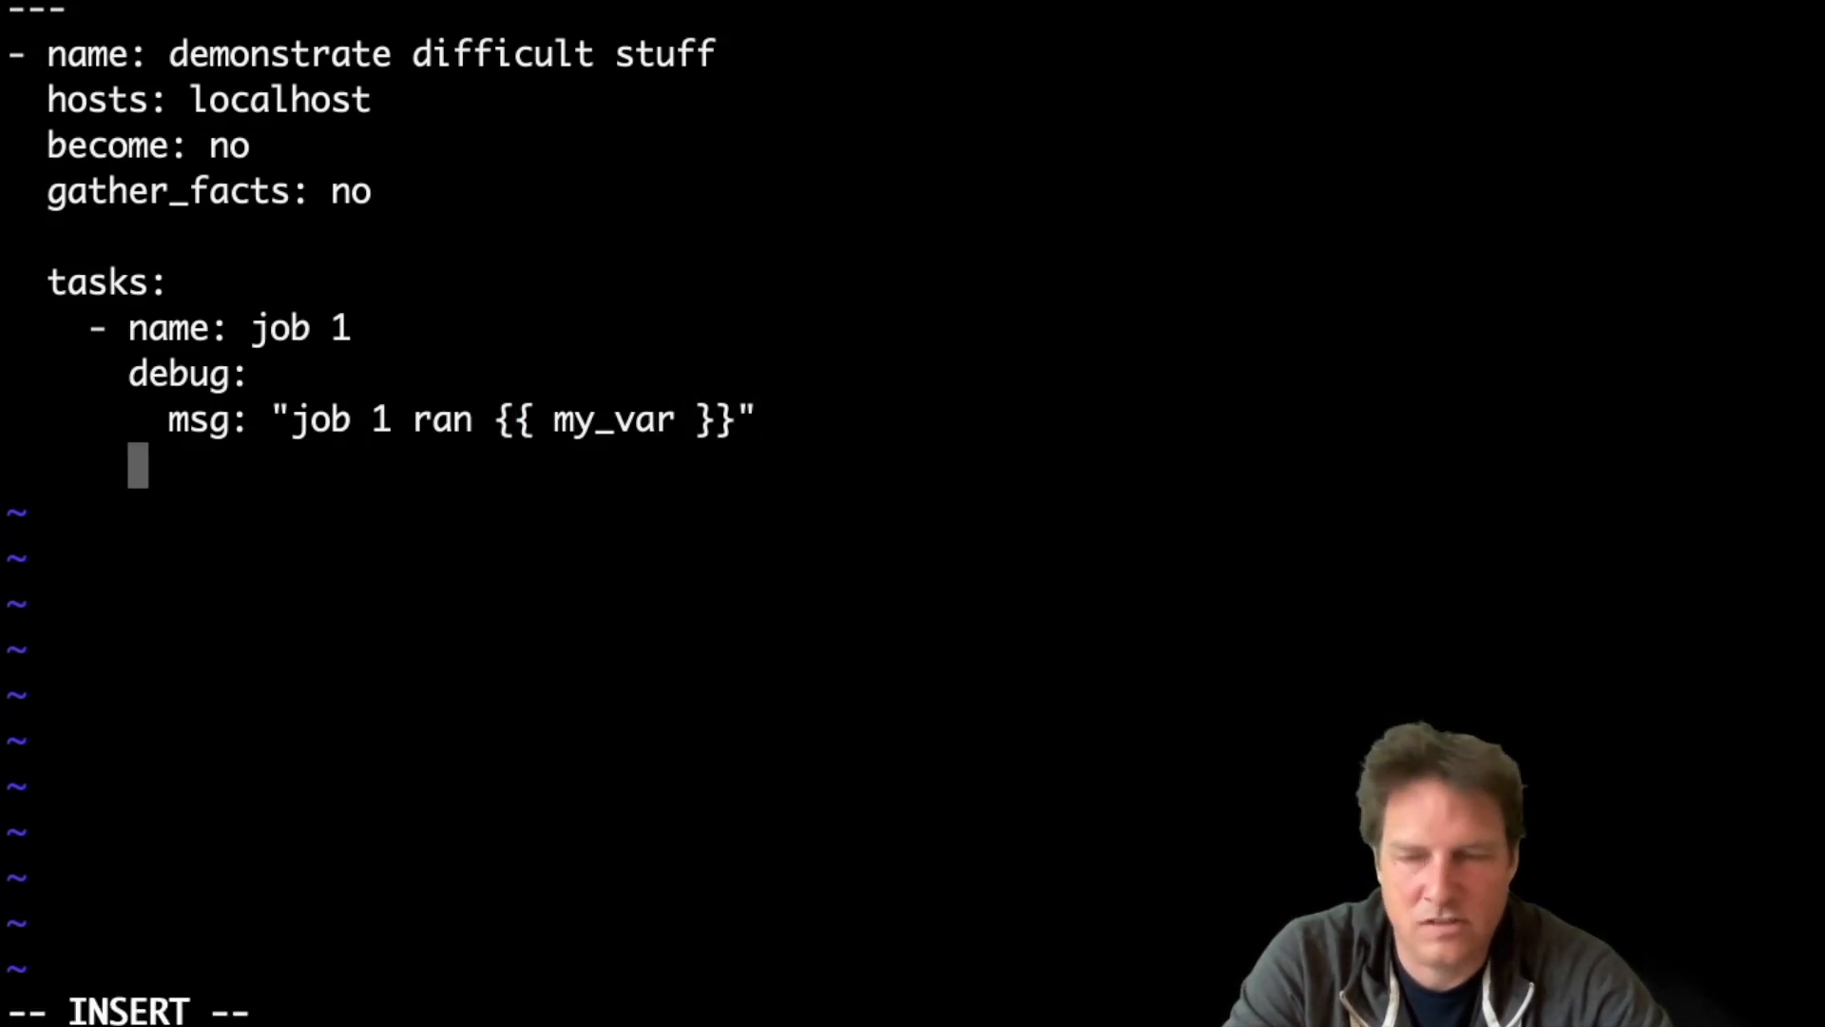
text(vars:)
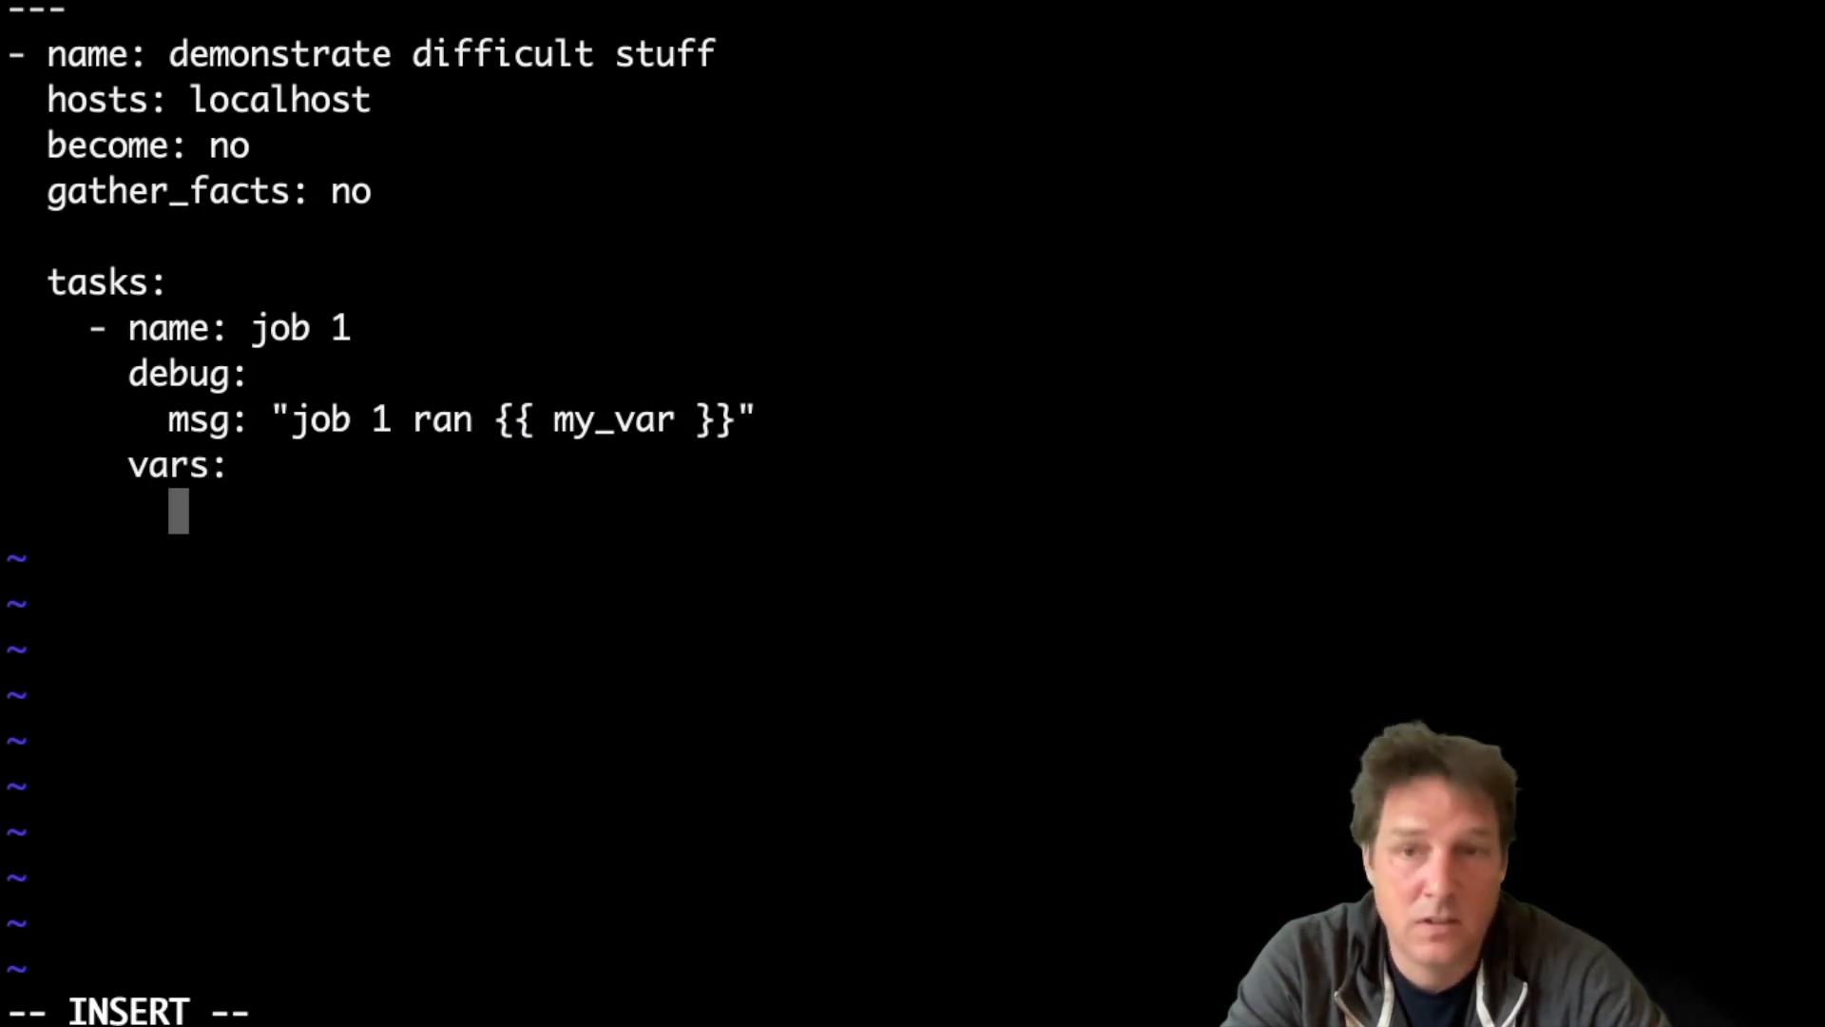
text(my_var:)
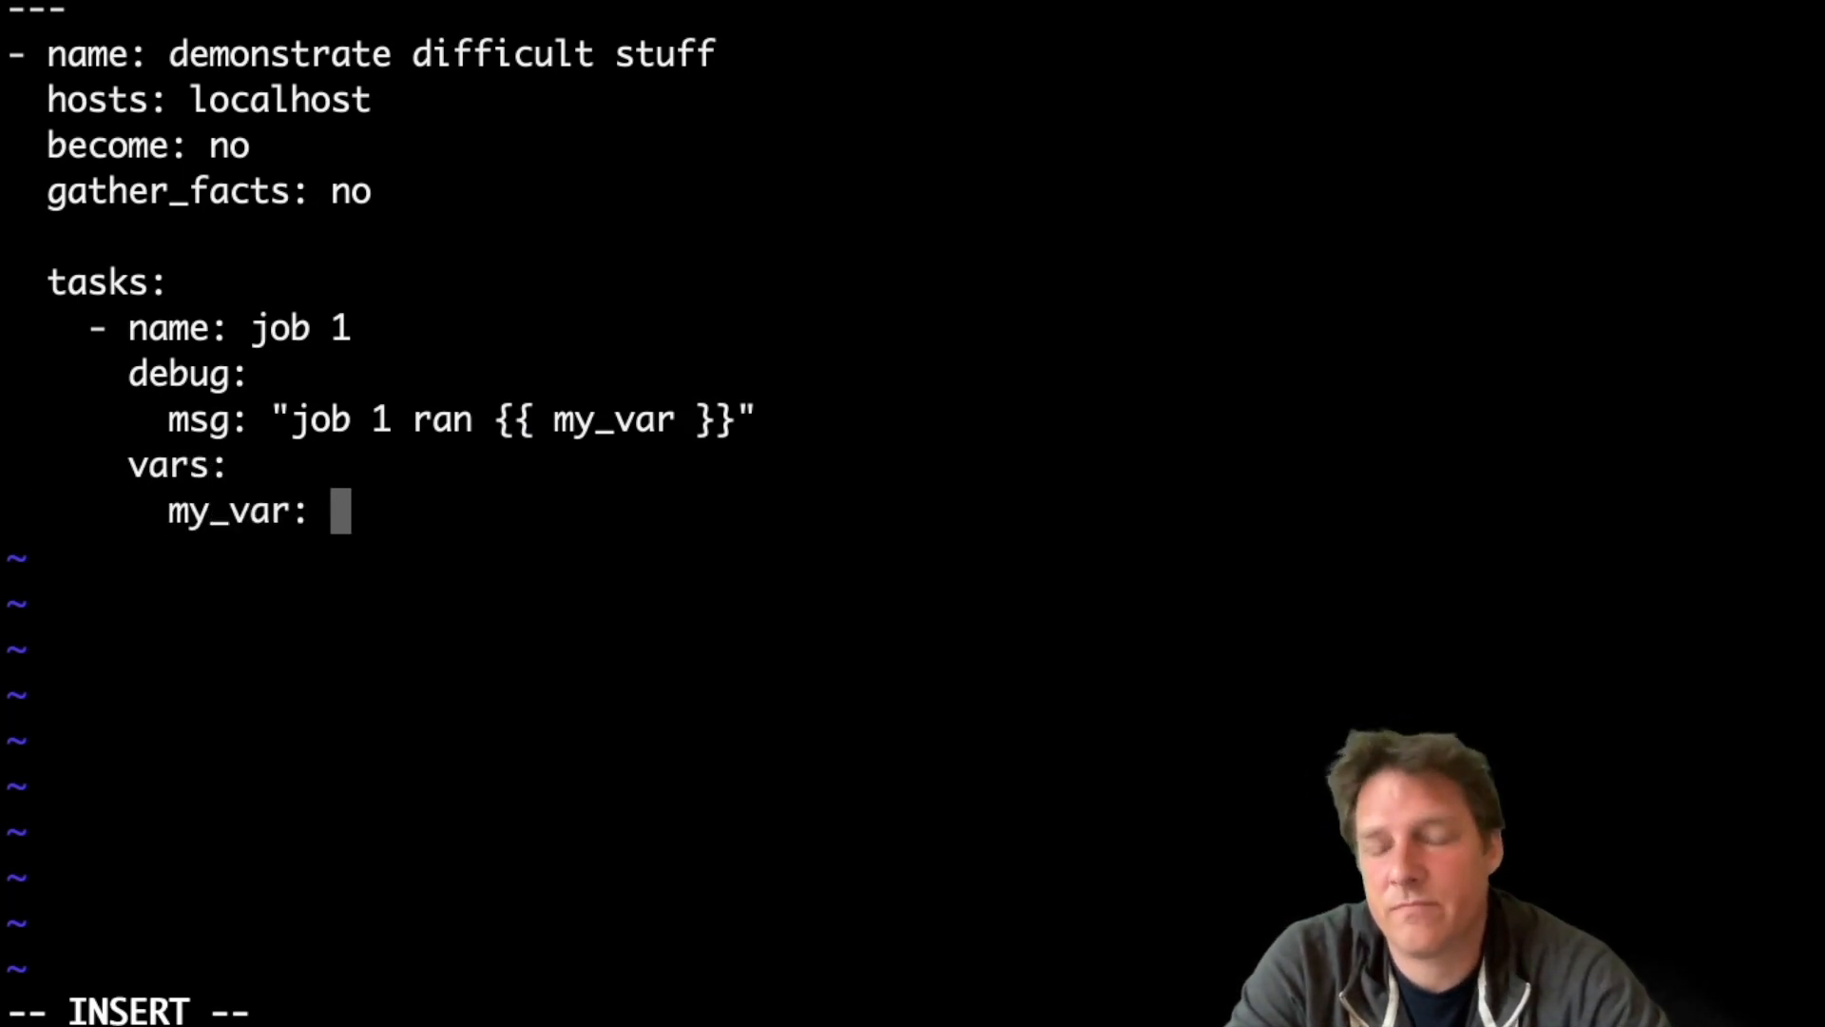
text(robert)
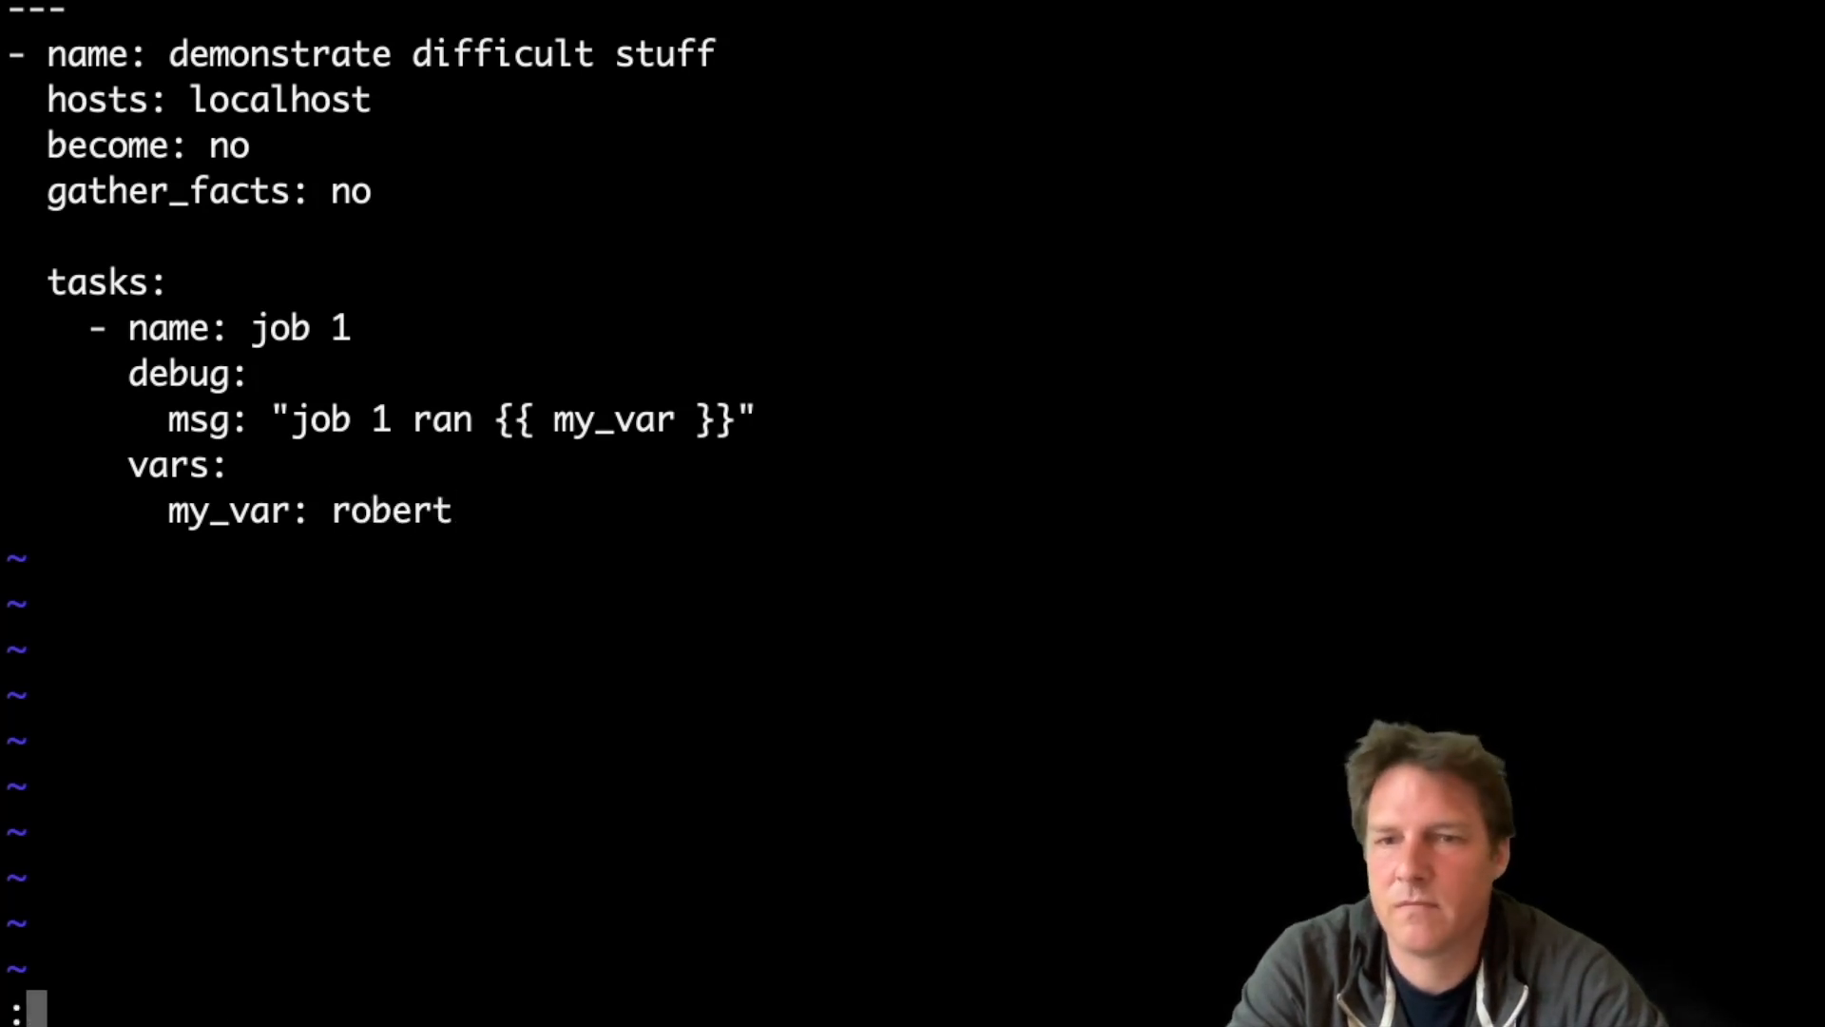
text(wq!)
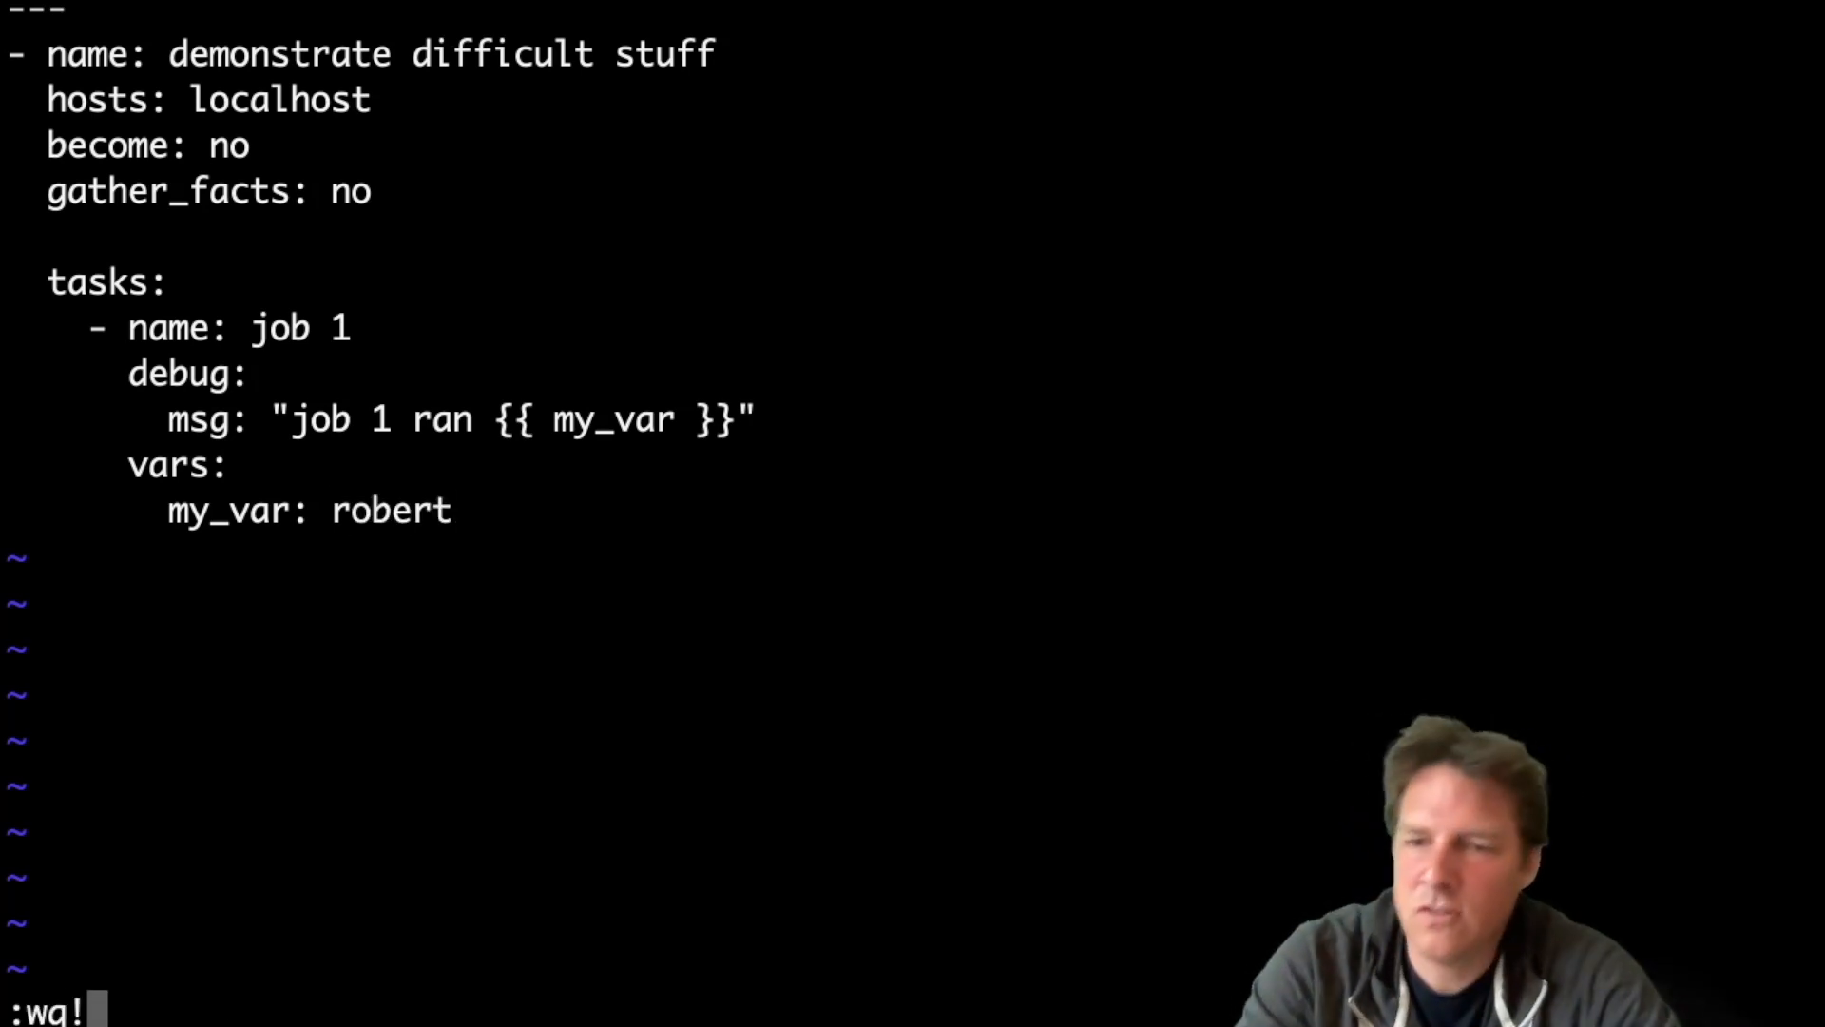
Execute ./playbook.yml so job 1 prints "job 1 ran robert" with ok=1.
key(Return)
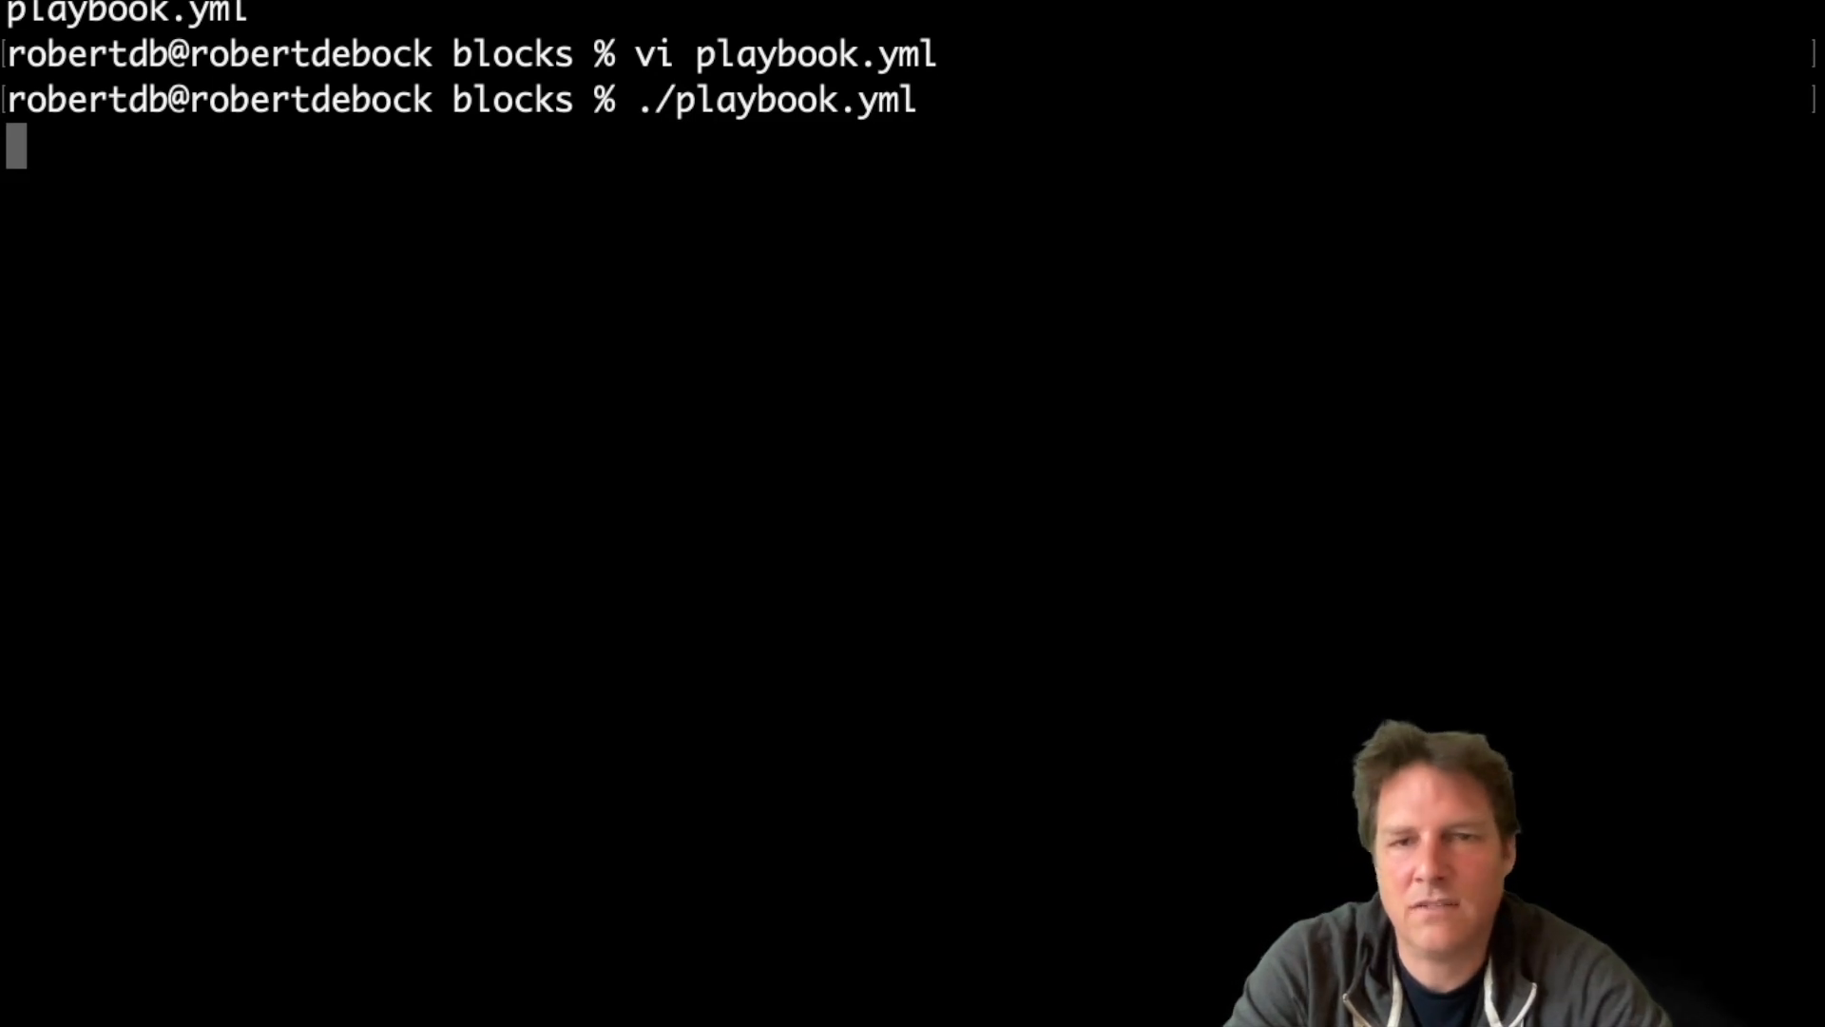
key(Return)
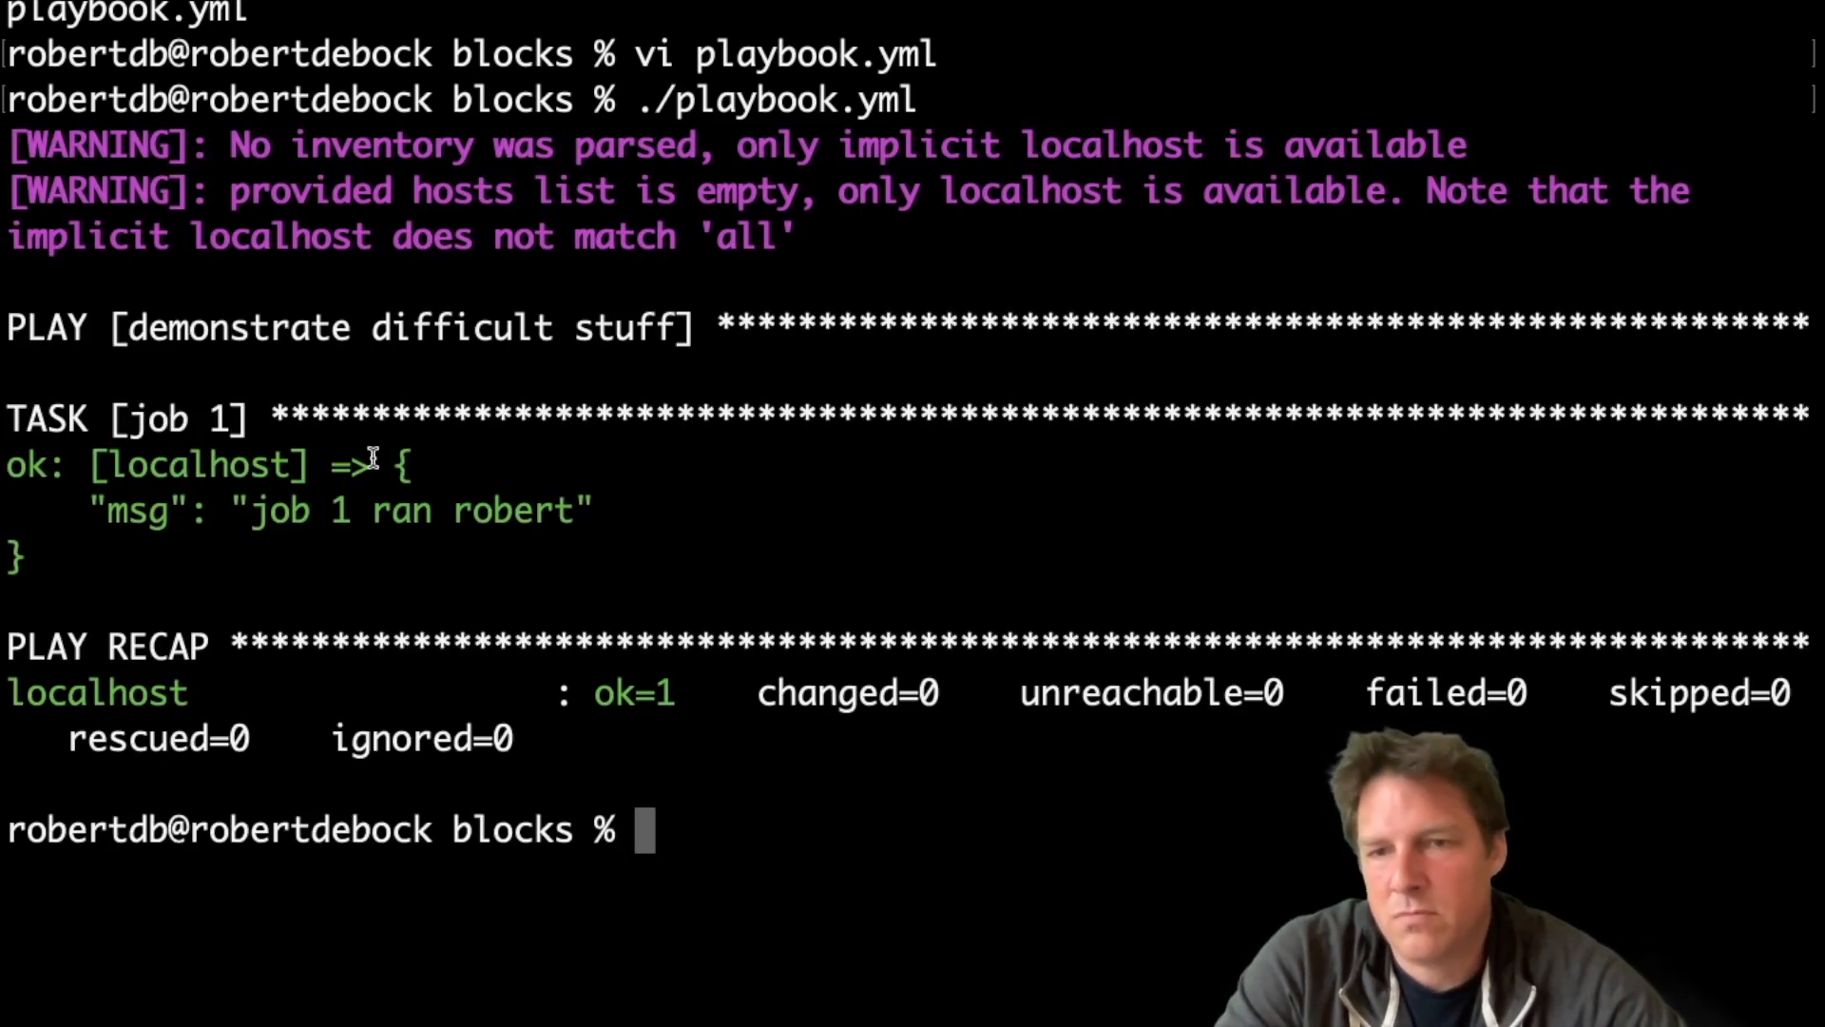
mouse_move(549, 548)
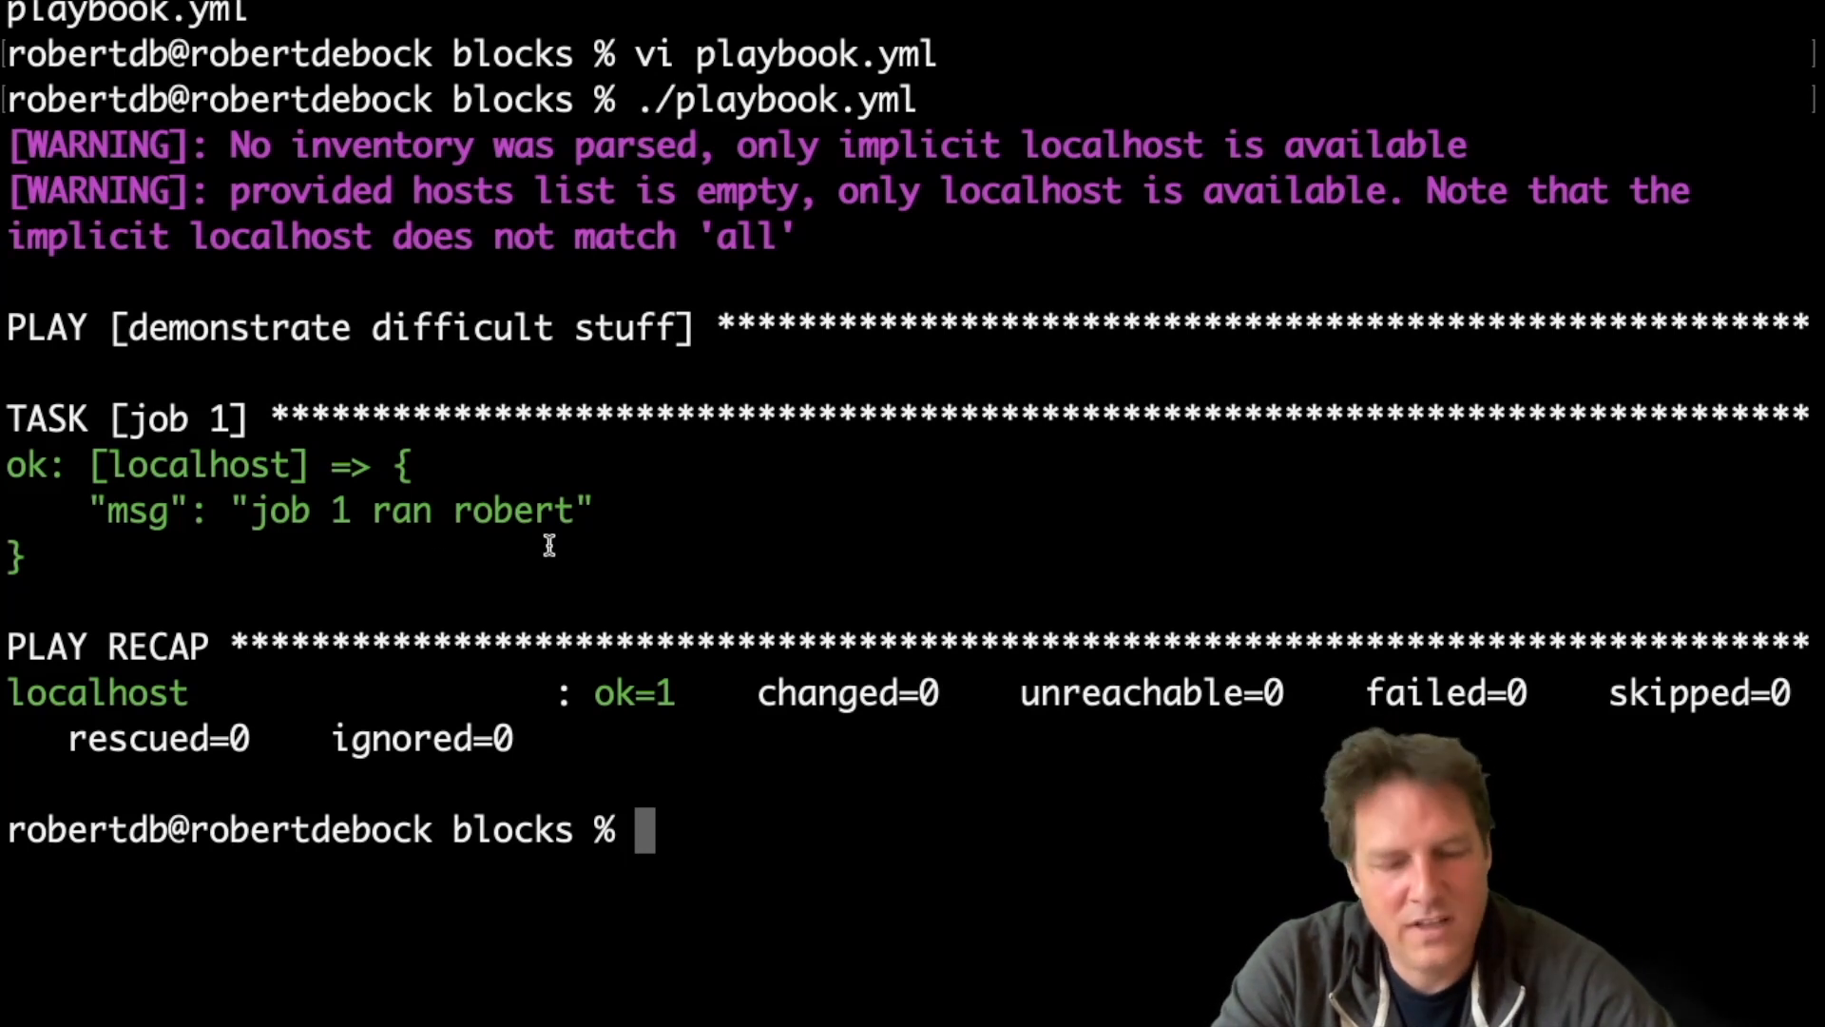
Reopen playbook.yml and give job 1 a when condition listing - yes.
text(vi playbook.yml)
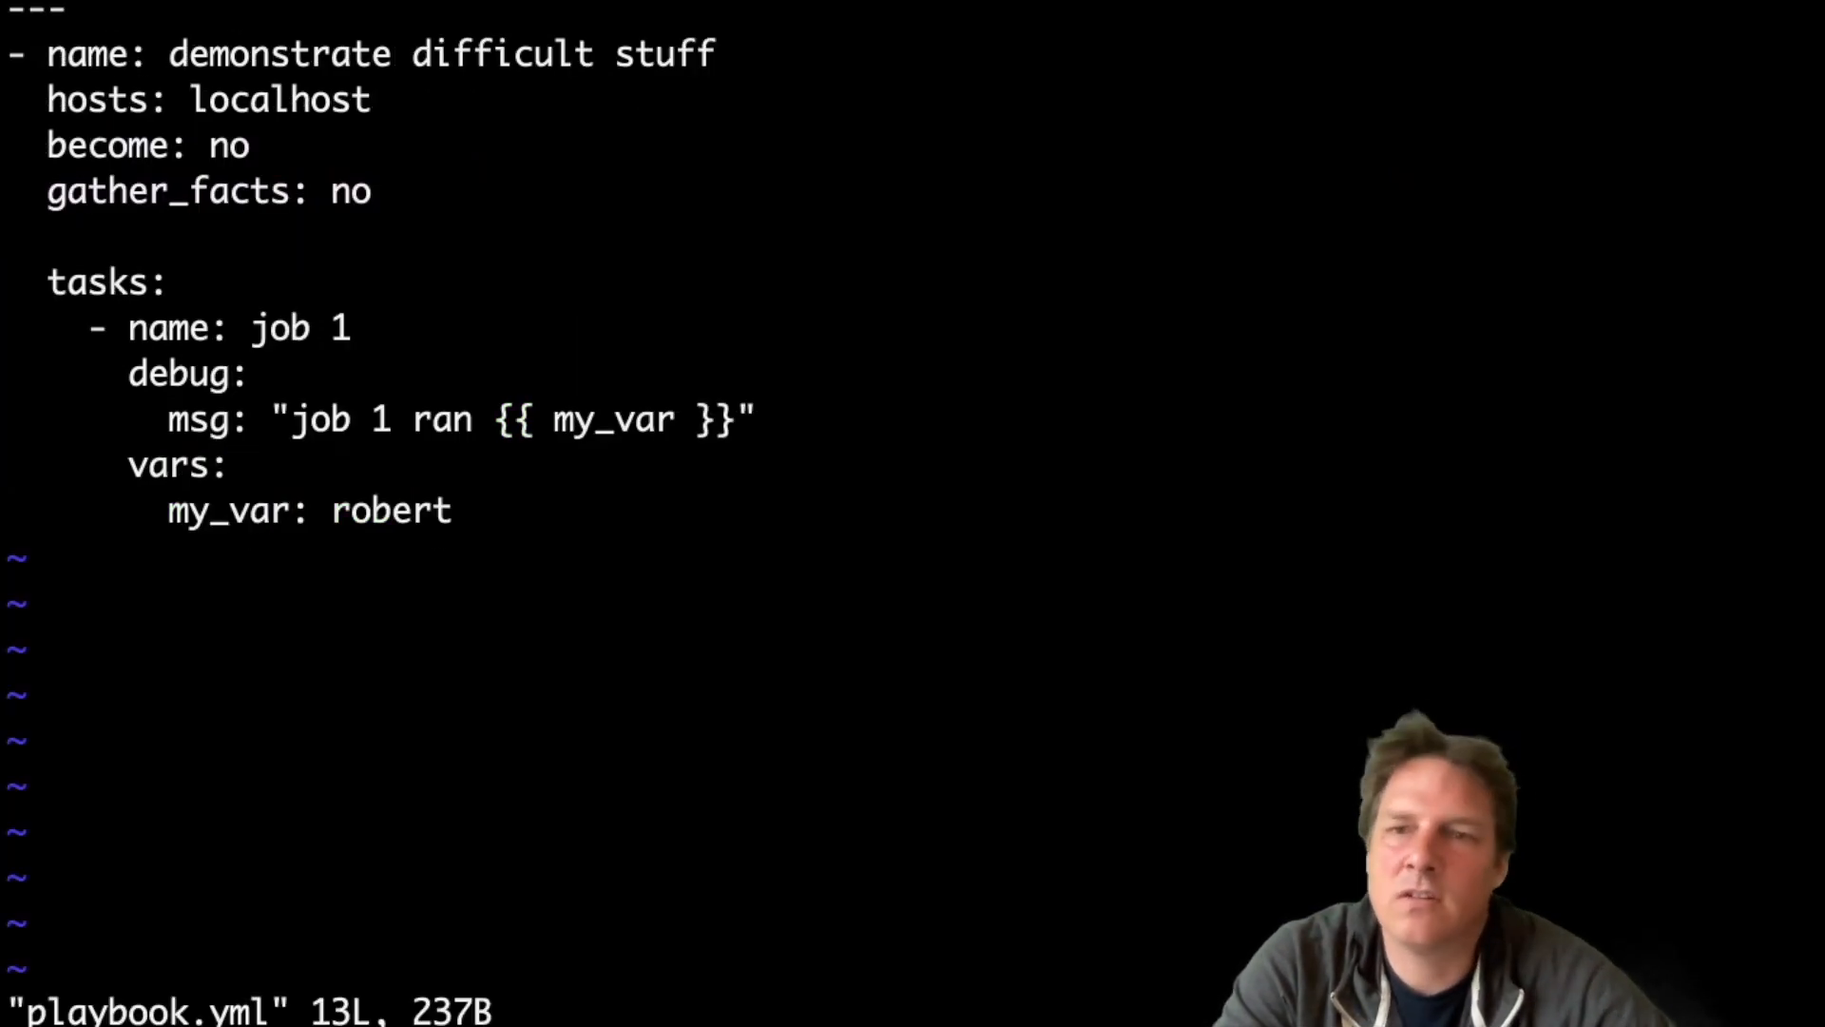
mouse_move(380, 421)
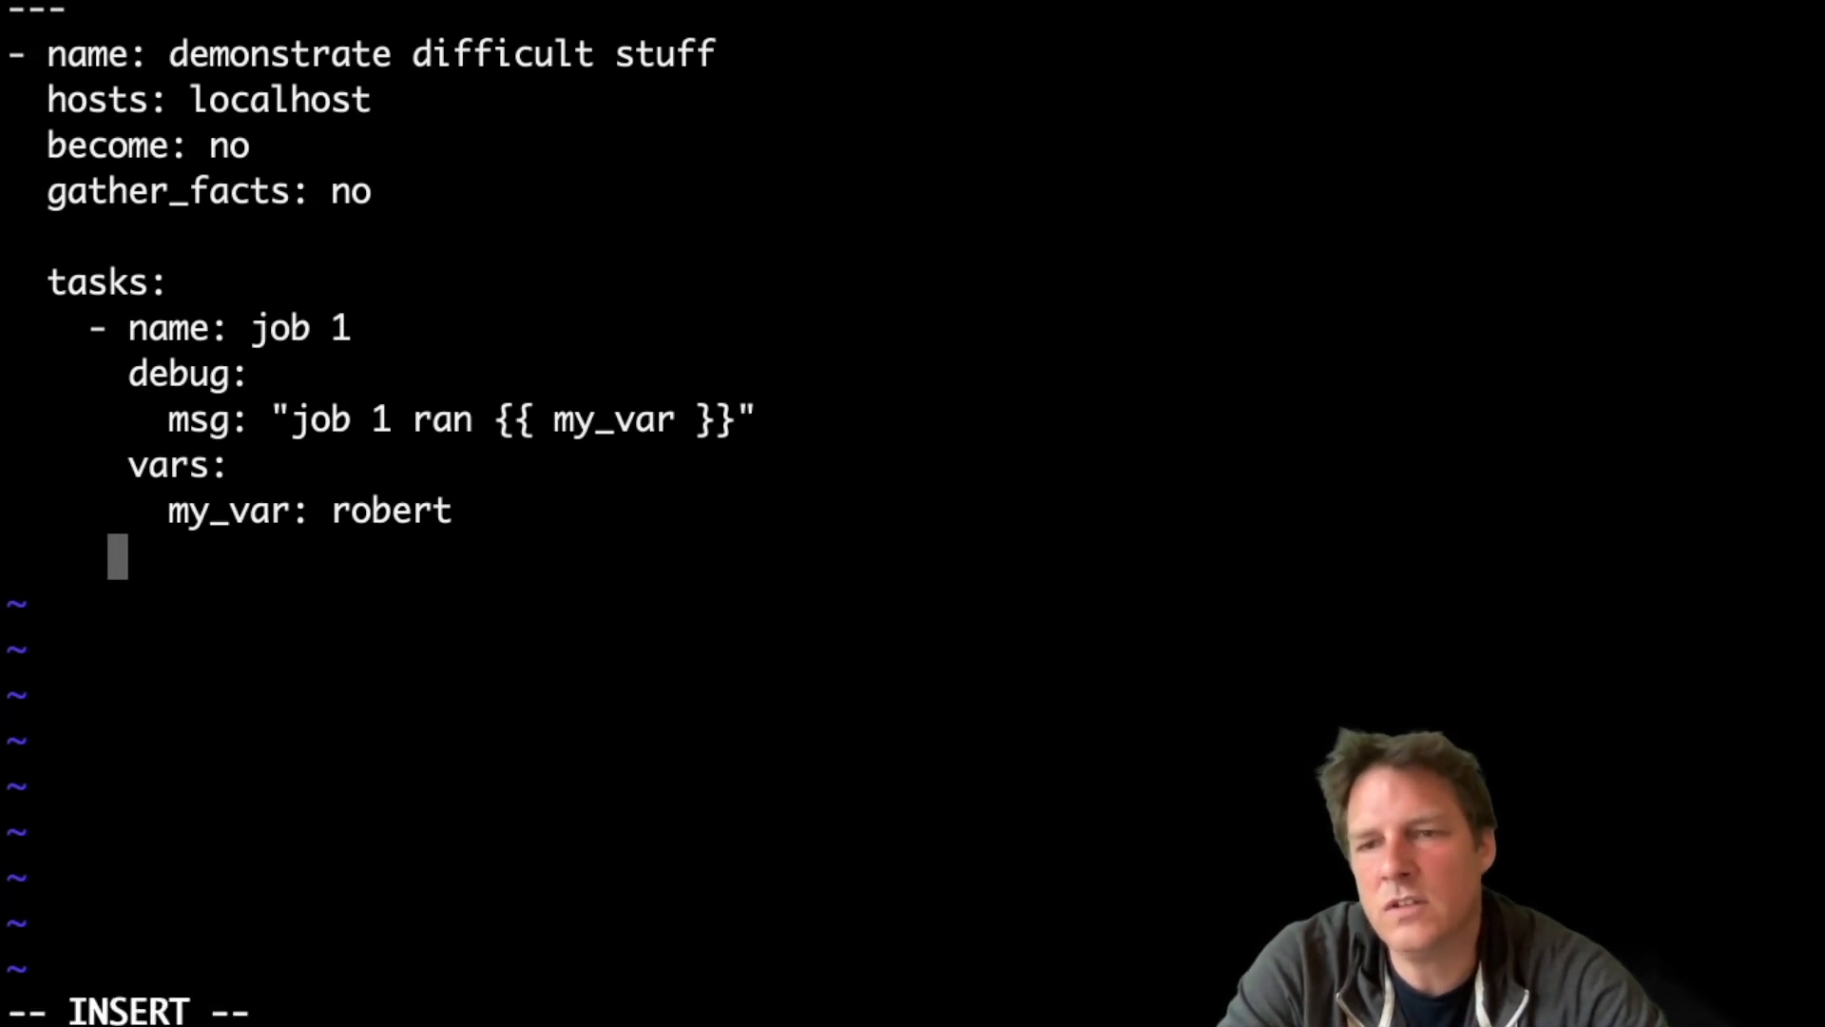
text(when)
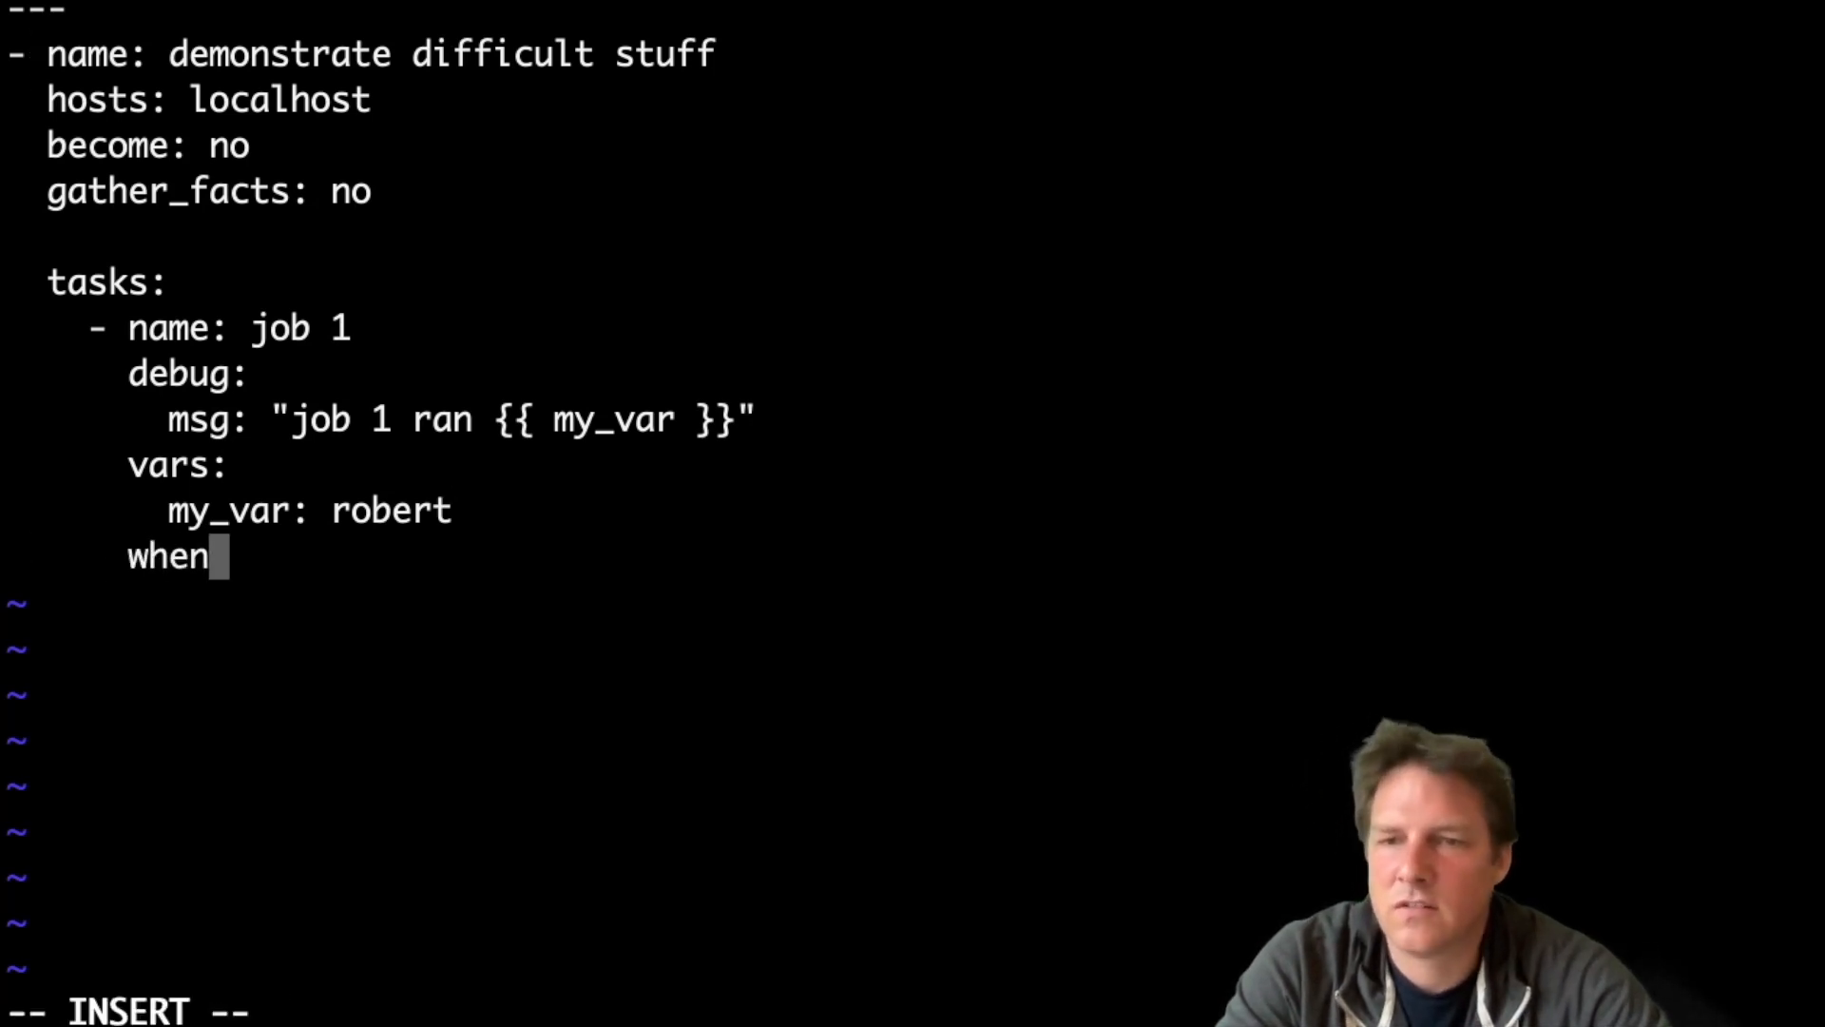
text(:)
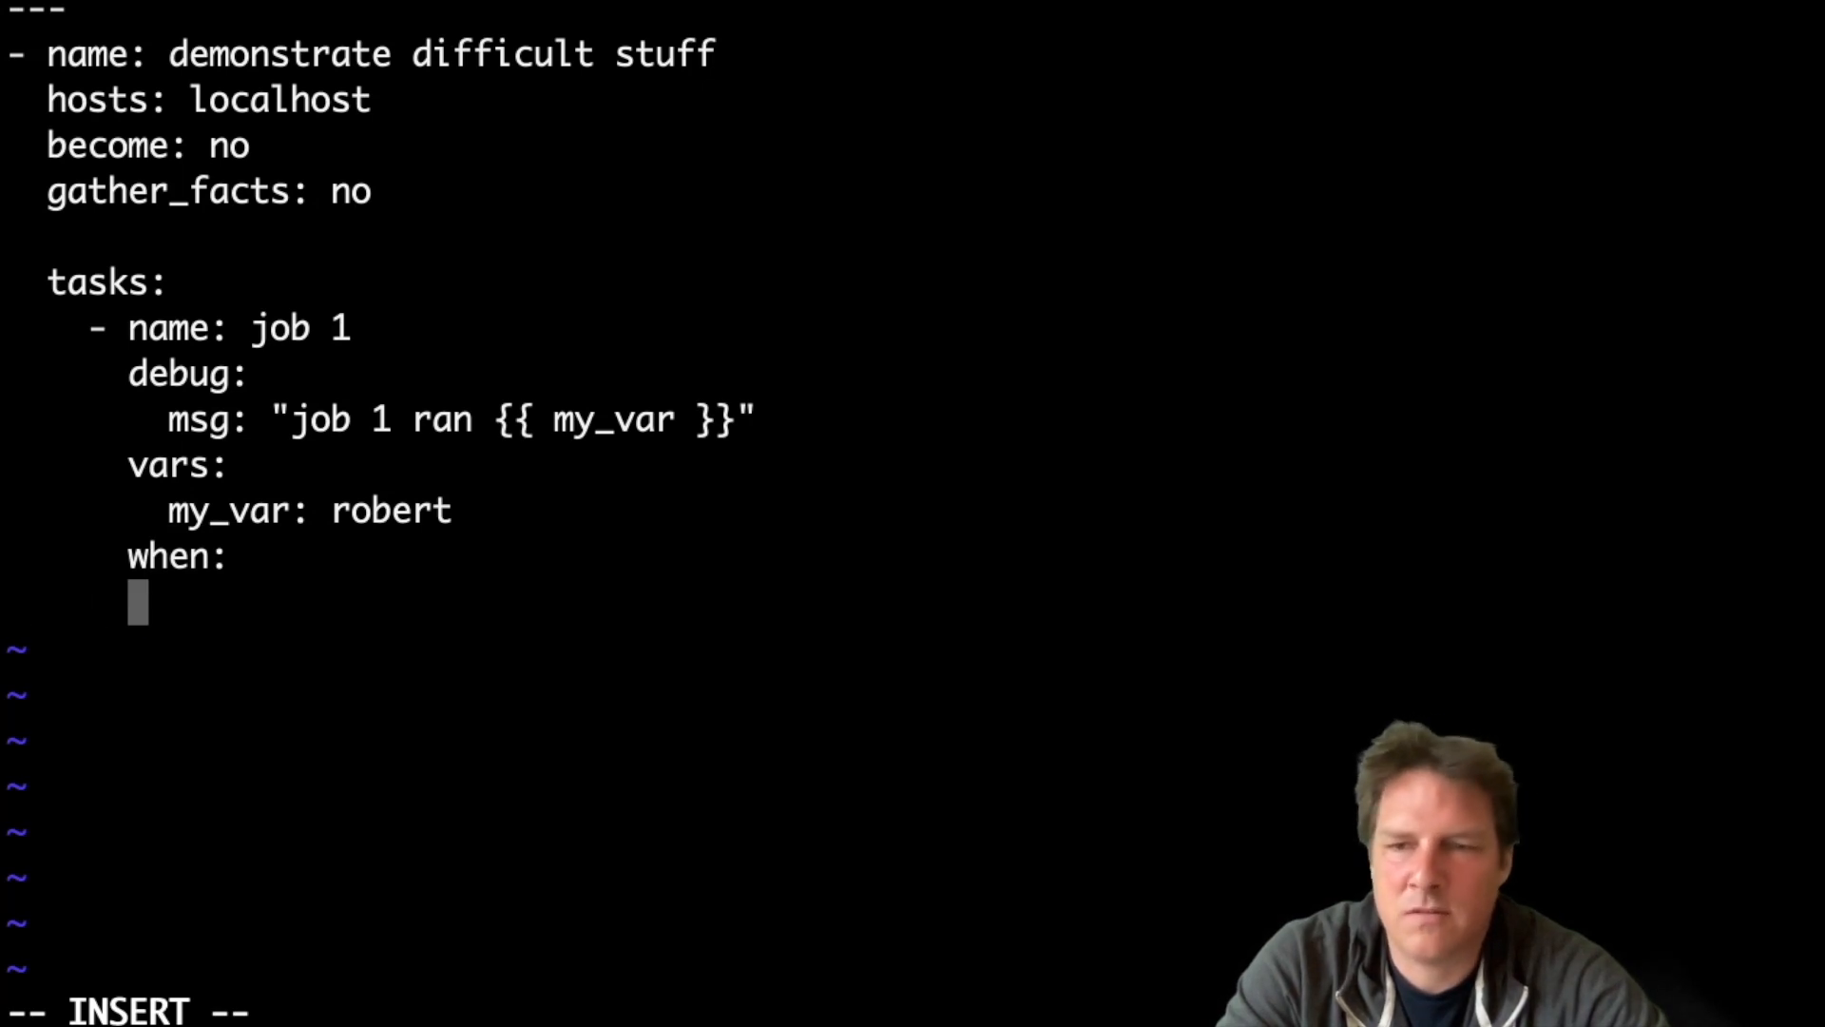
text(-)
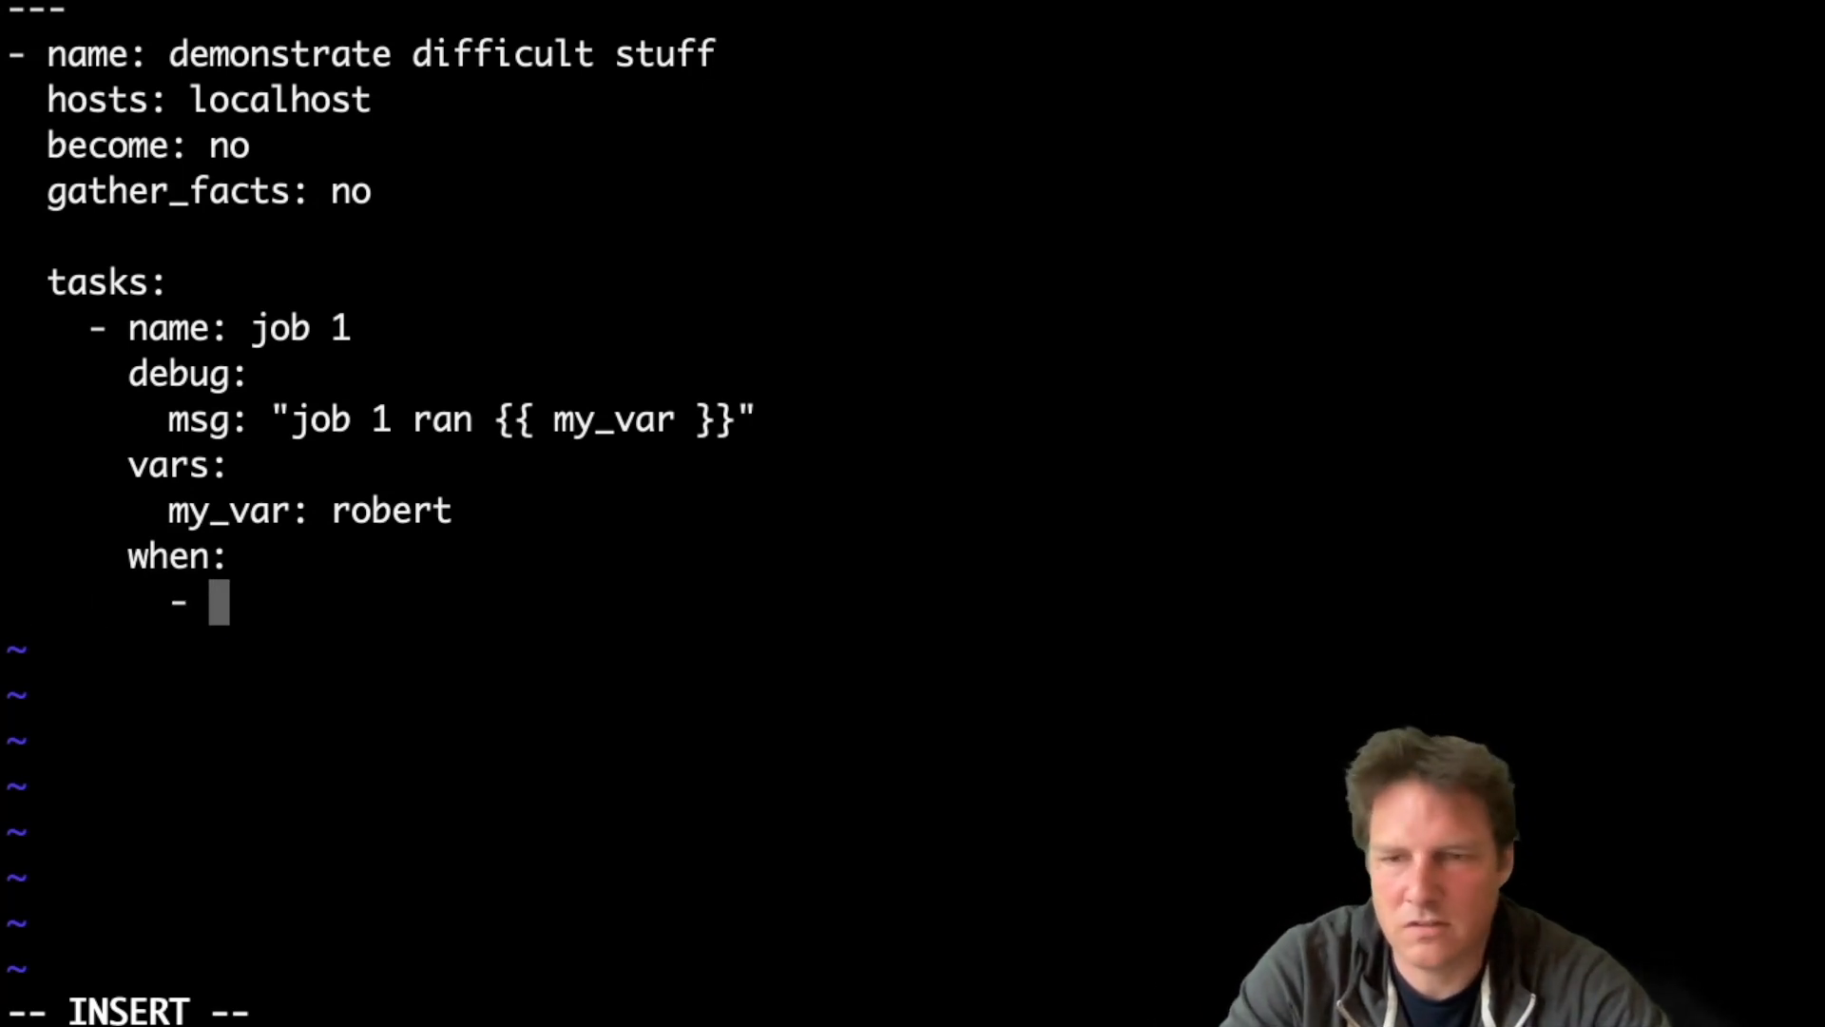
text(yes)
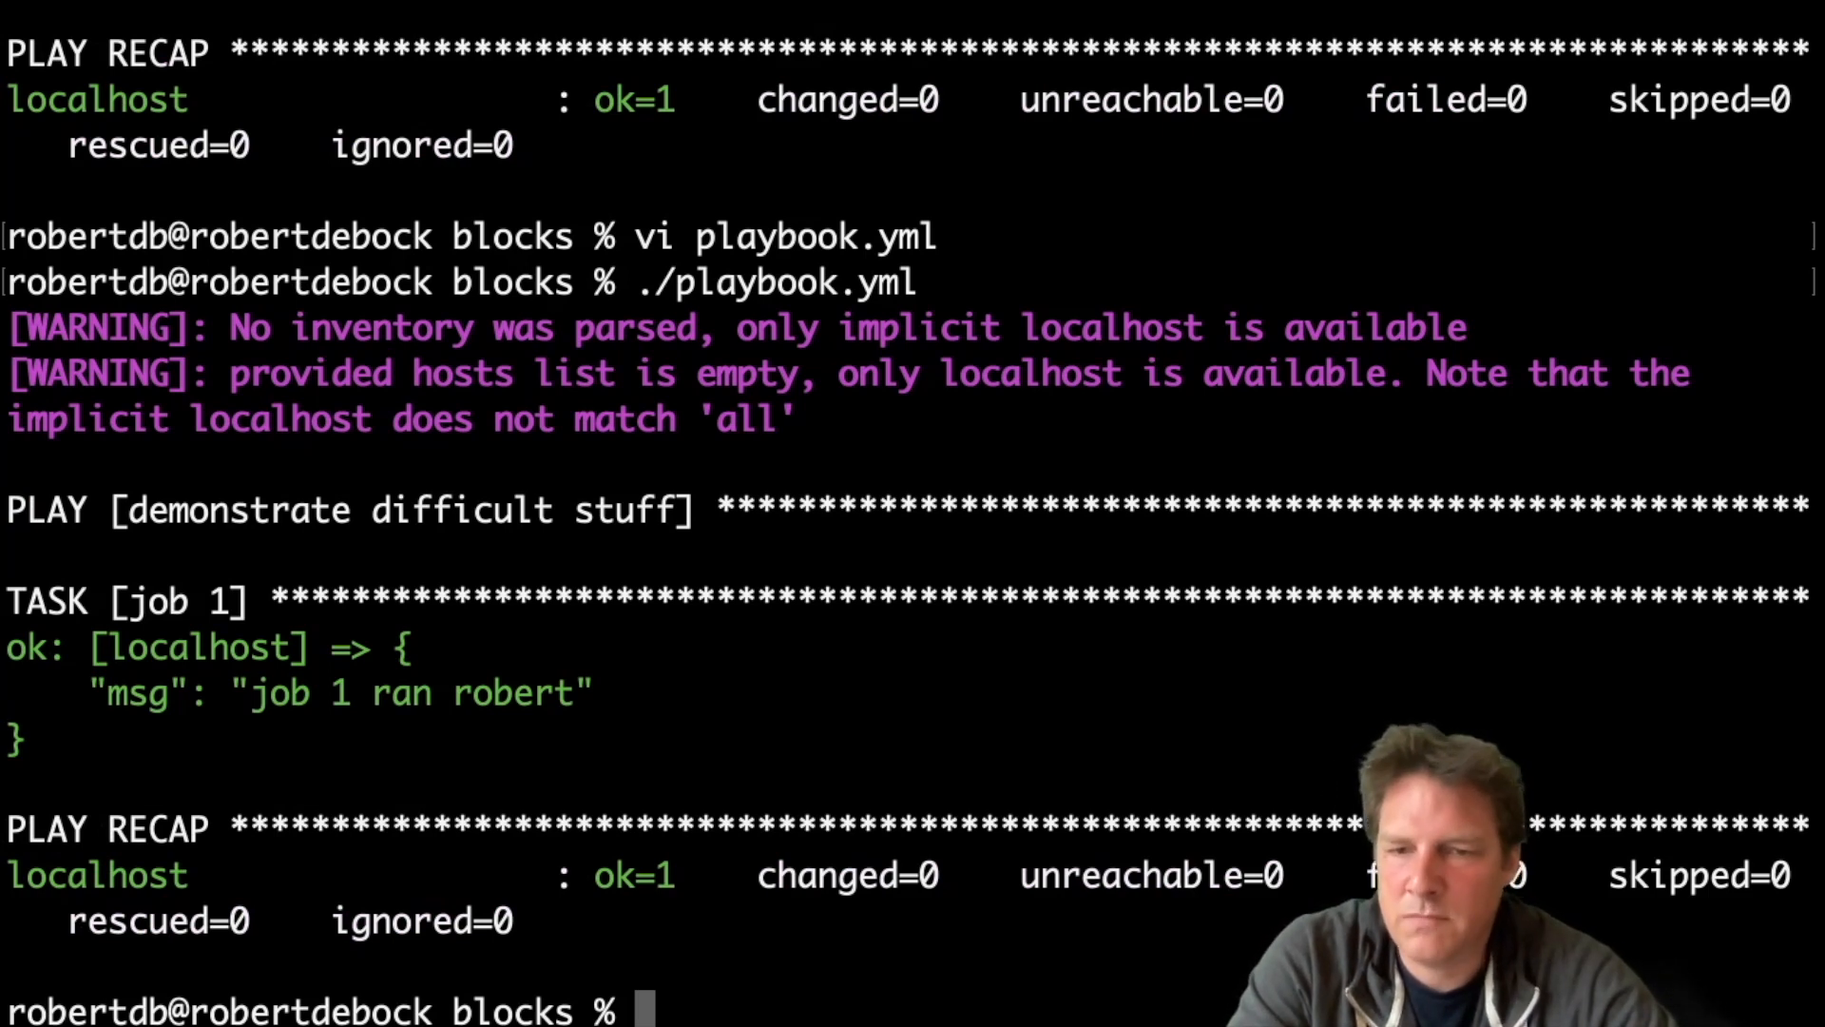
Duplicate job 1 as job 2 printing "job 2 ran", then write and quit the playbook.
text(vi playbook.yml)
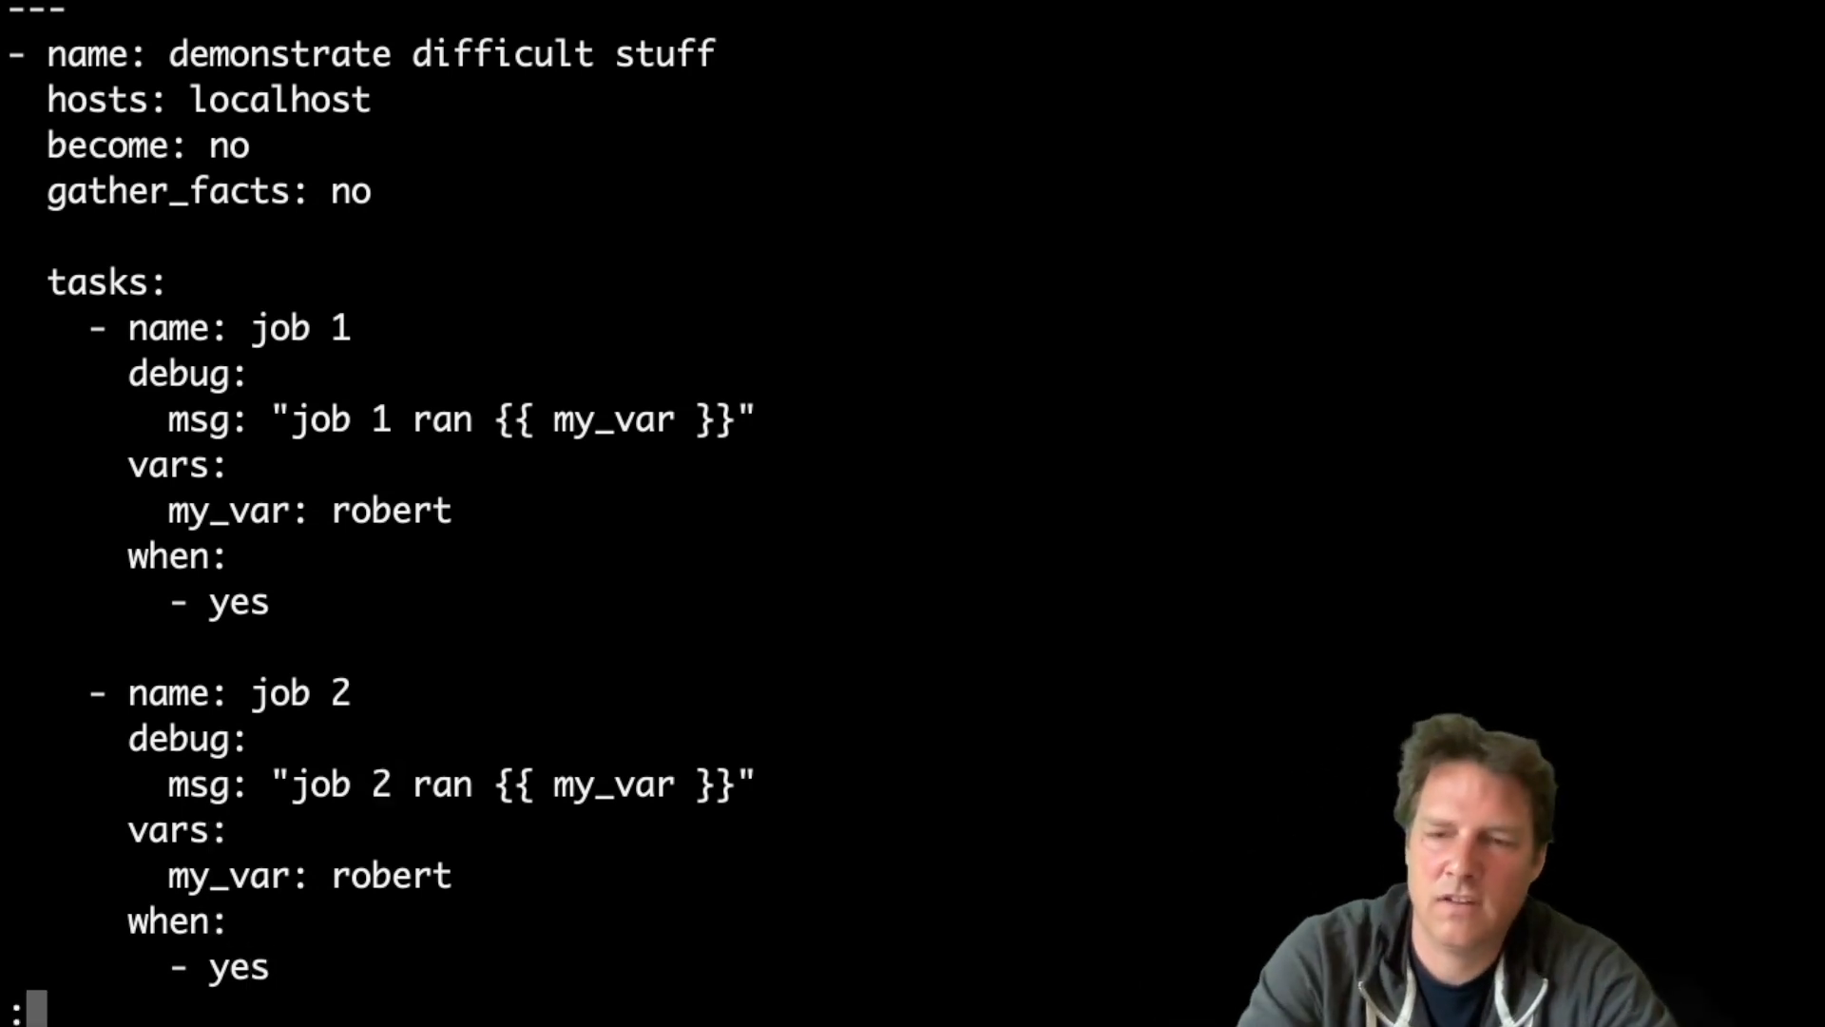
text(wq!)
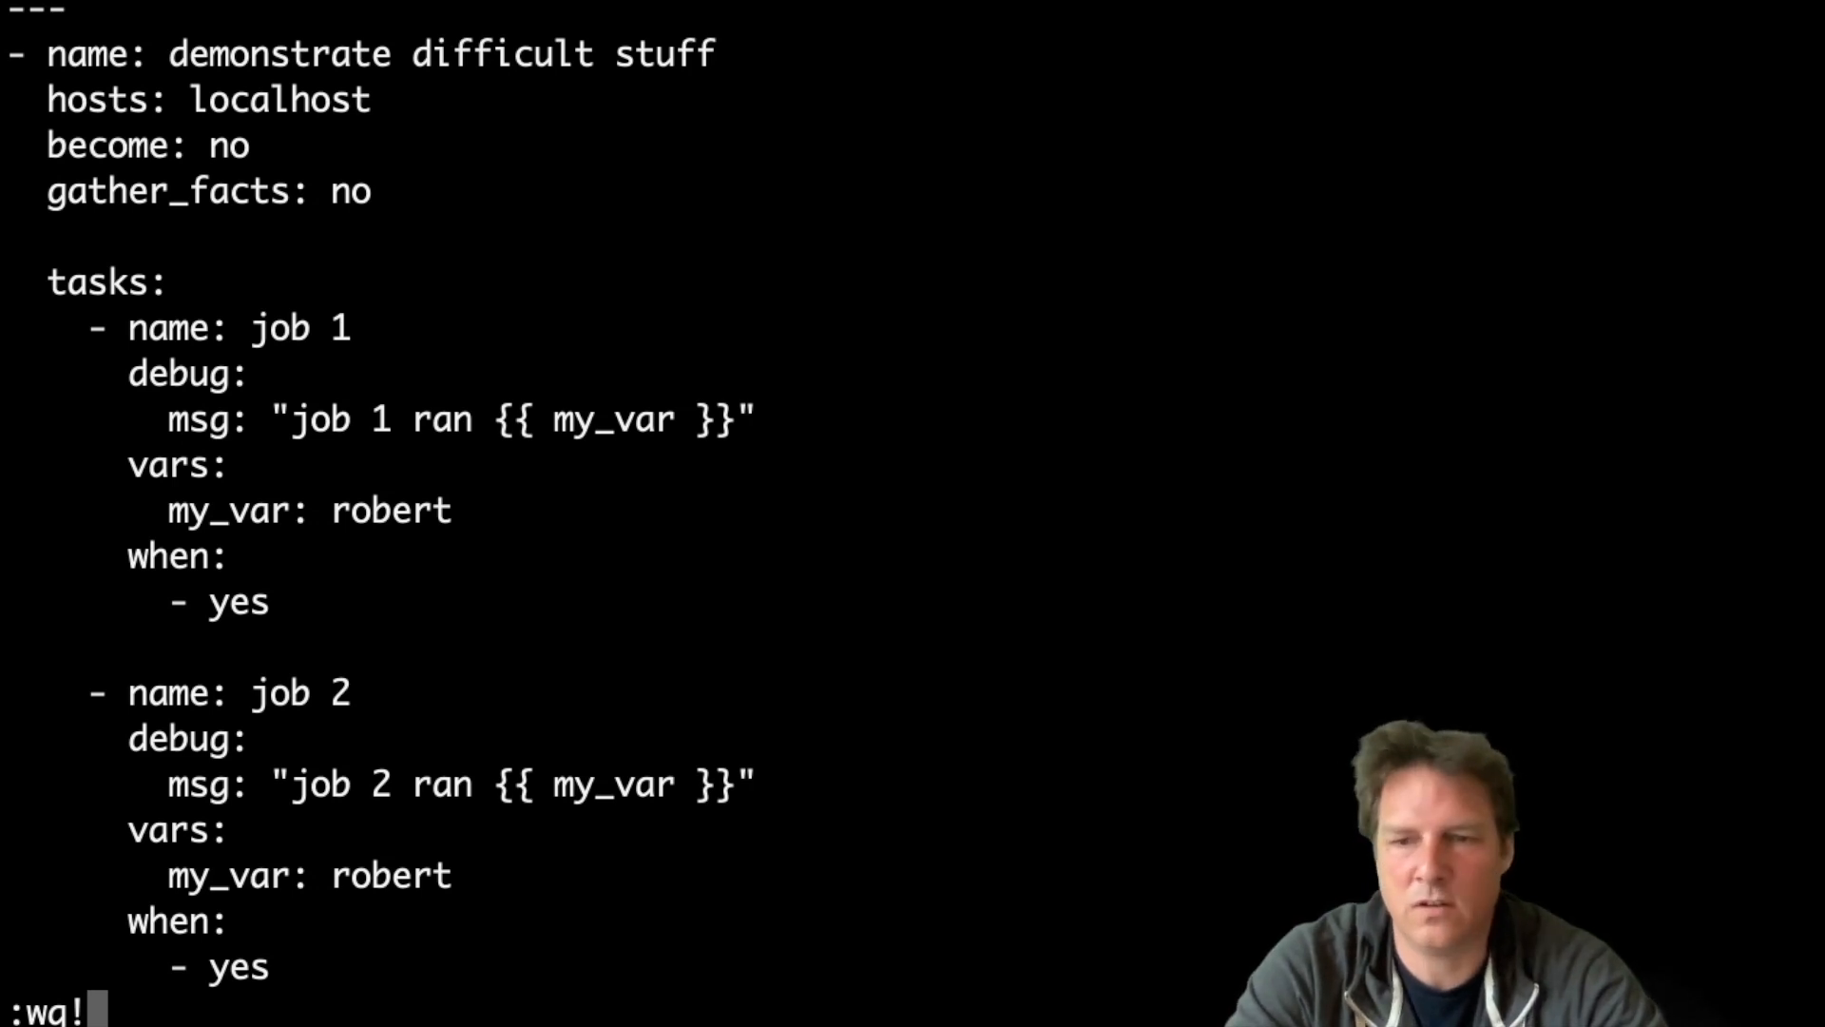
key(Return)
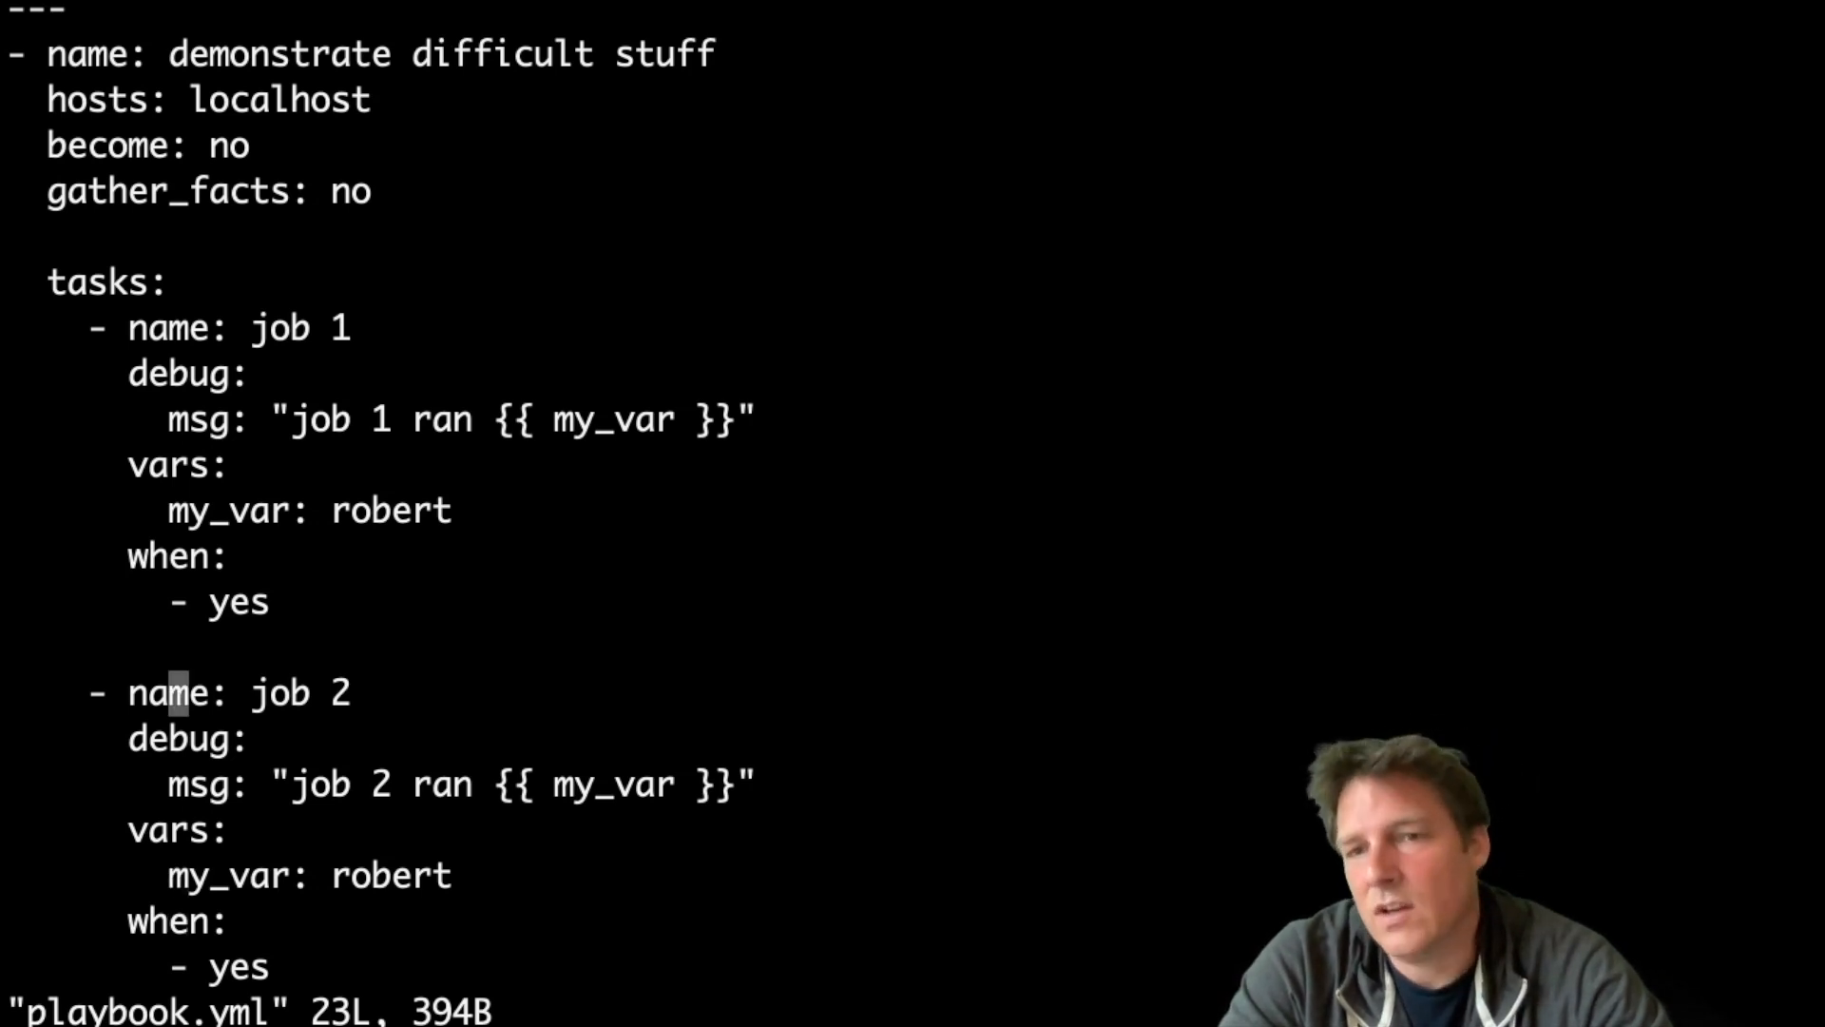
Add a notify list with entry x under job 1's condition.
key(o)
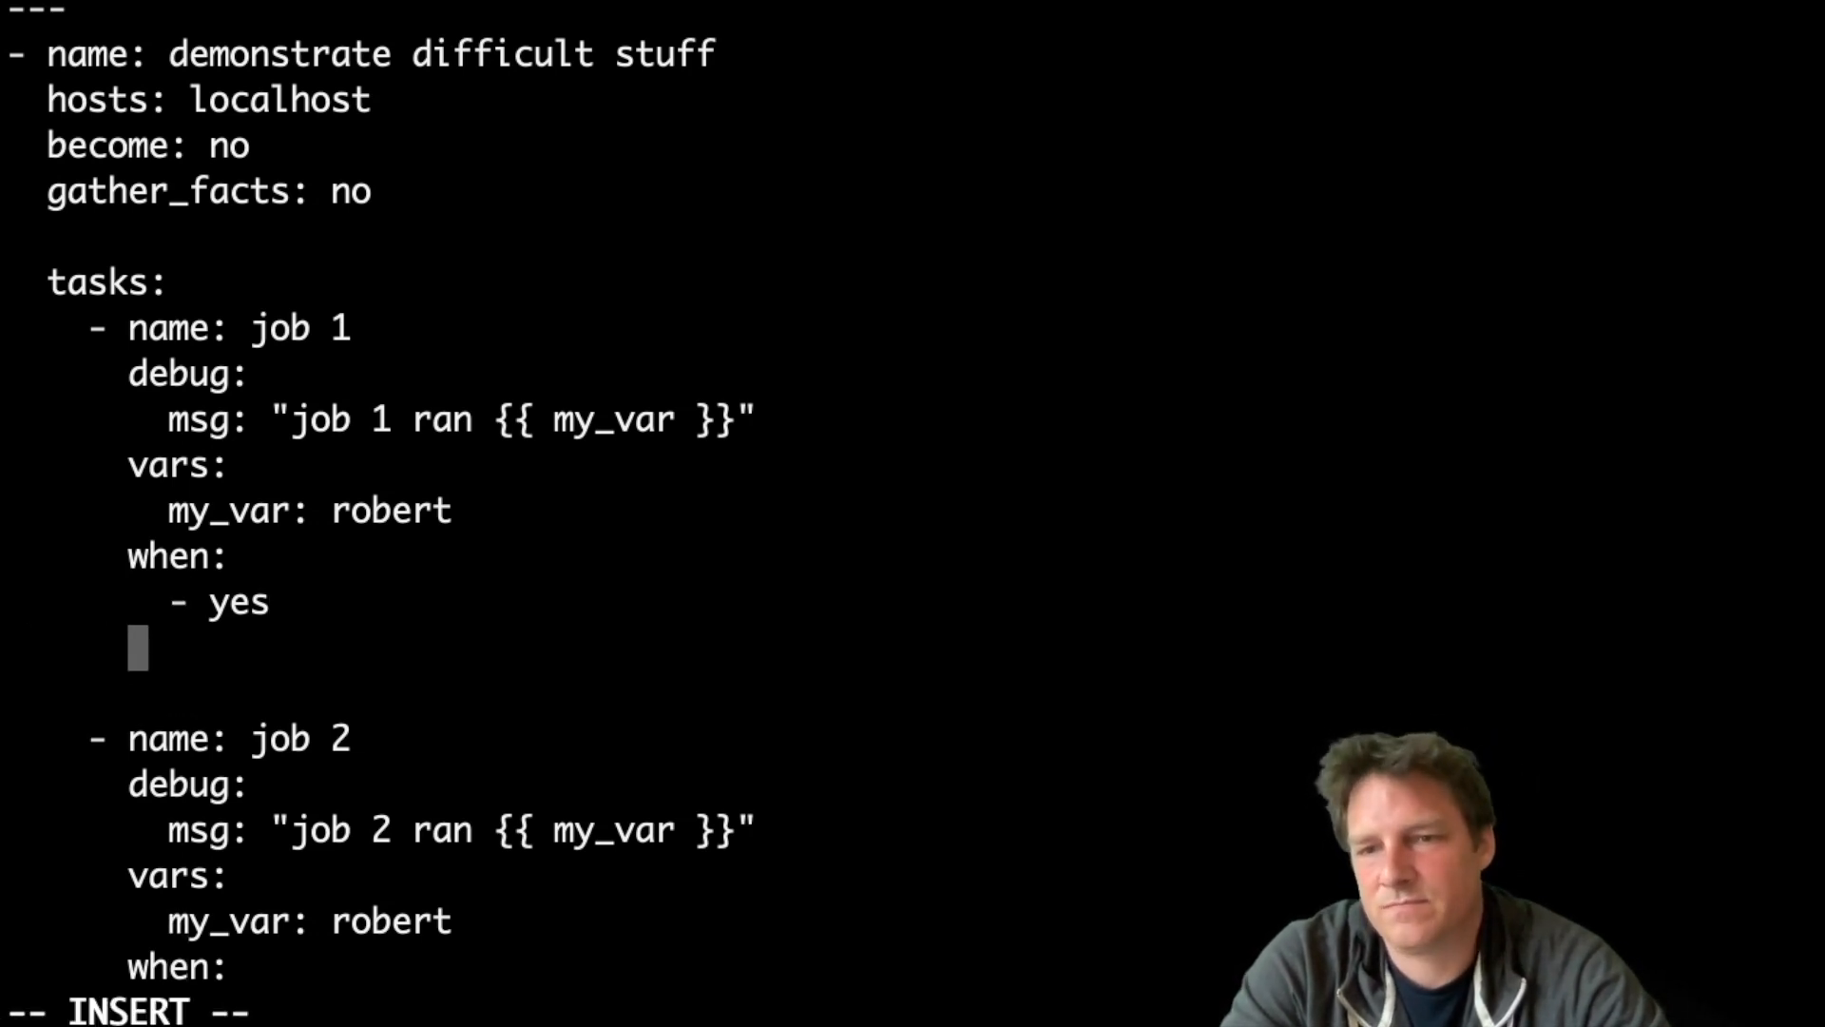
text(notify:)
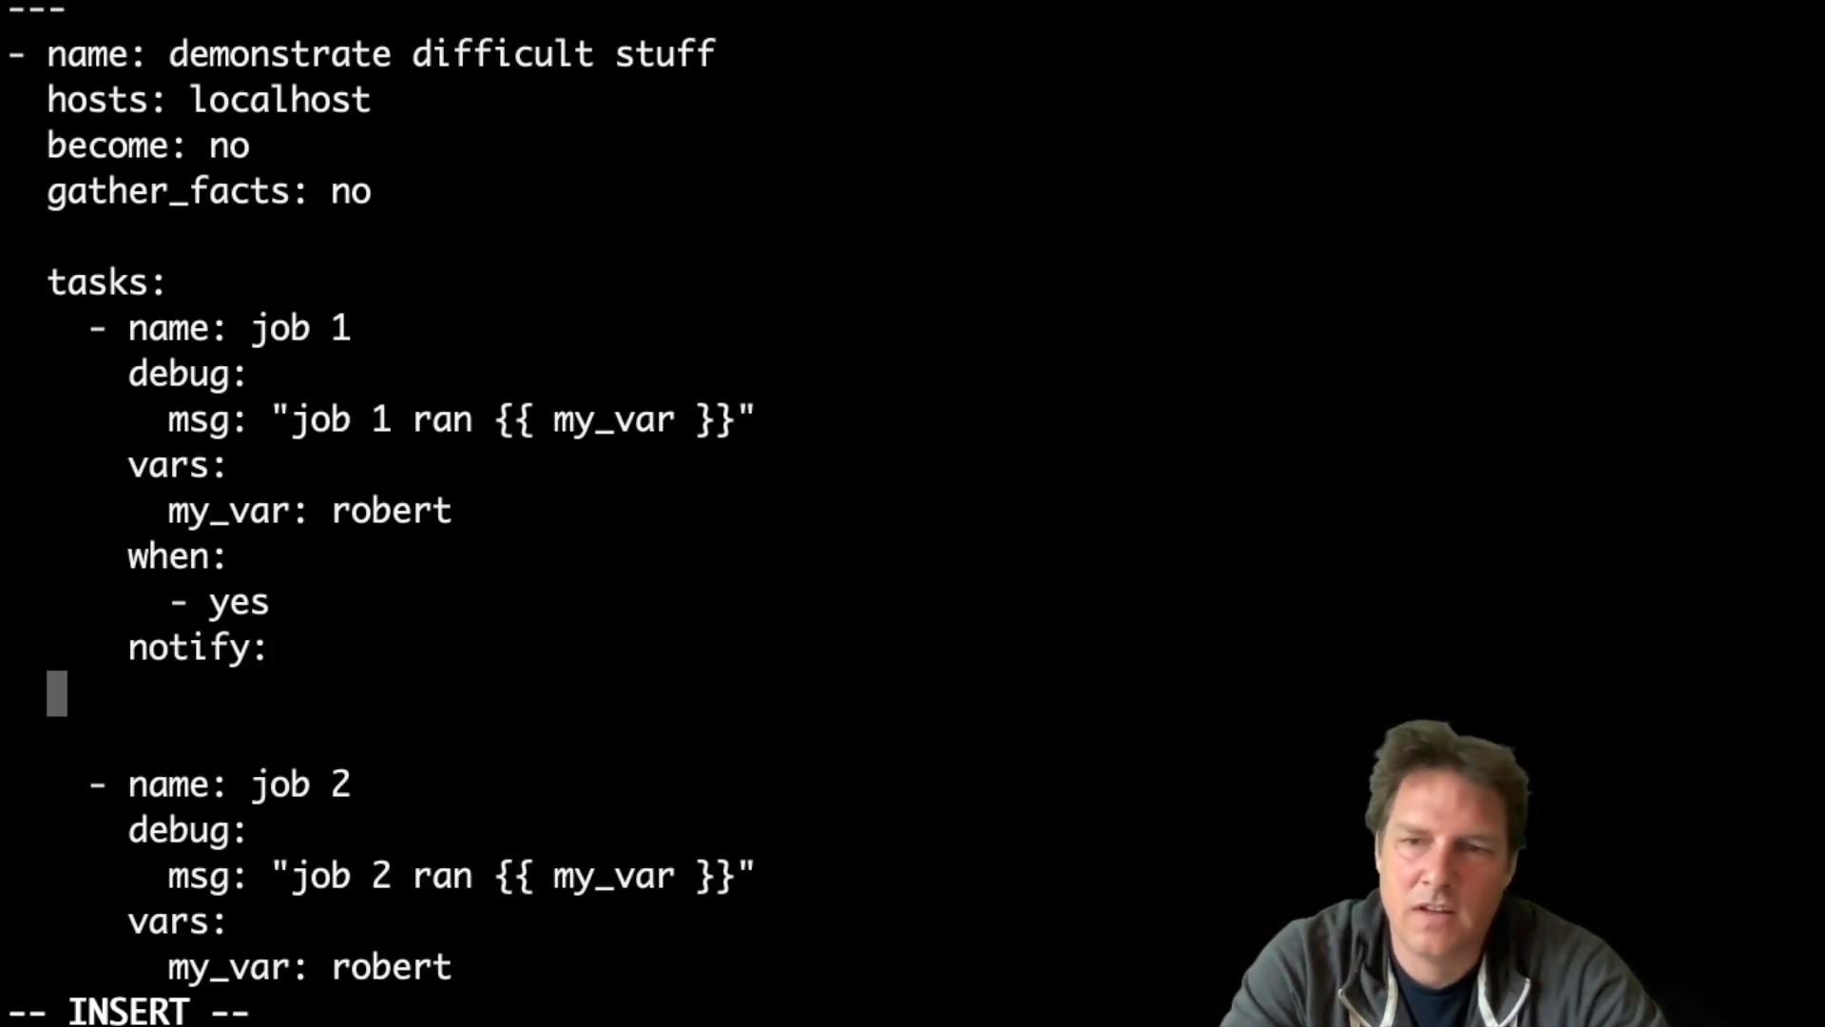
text(- x)
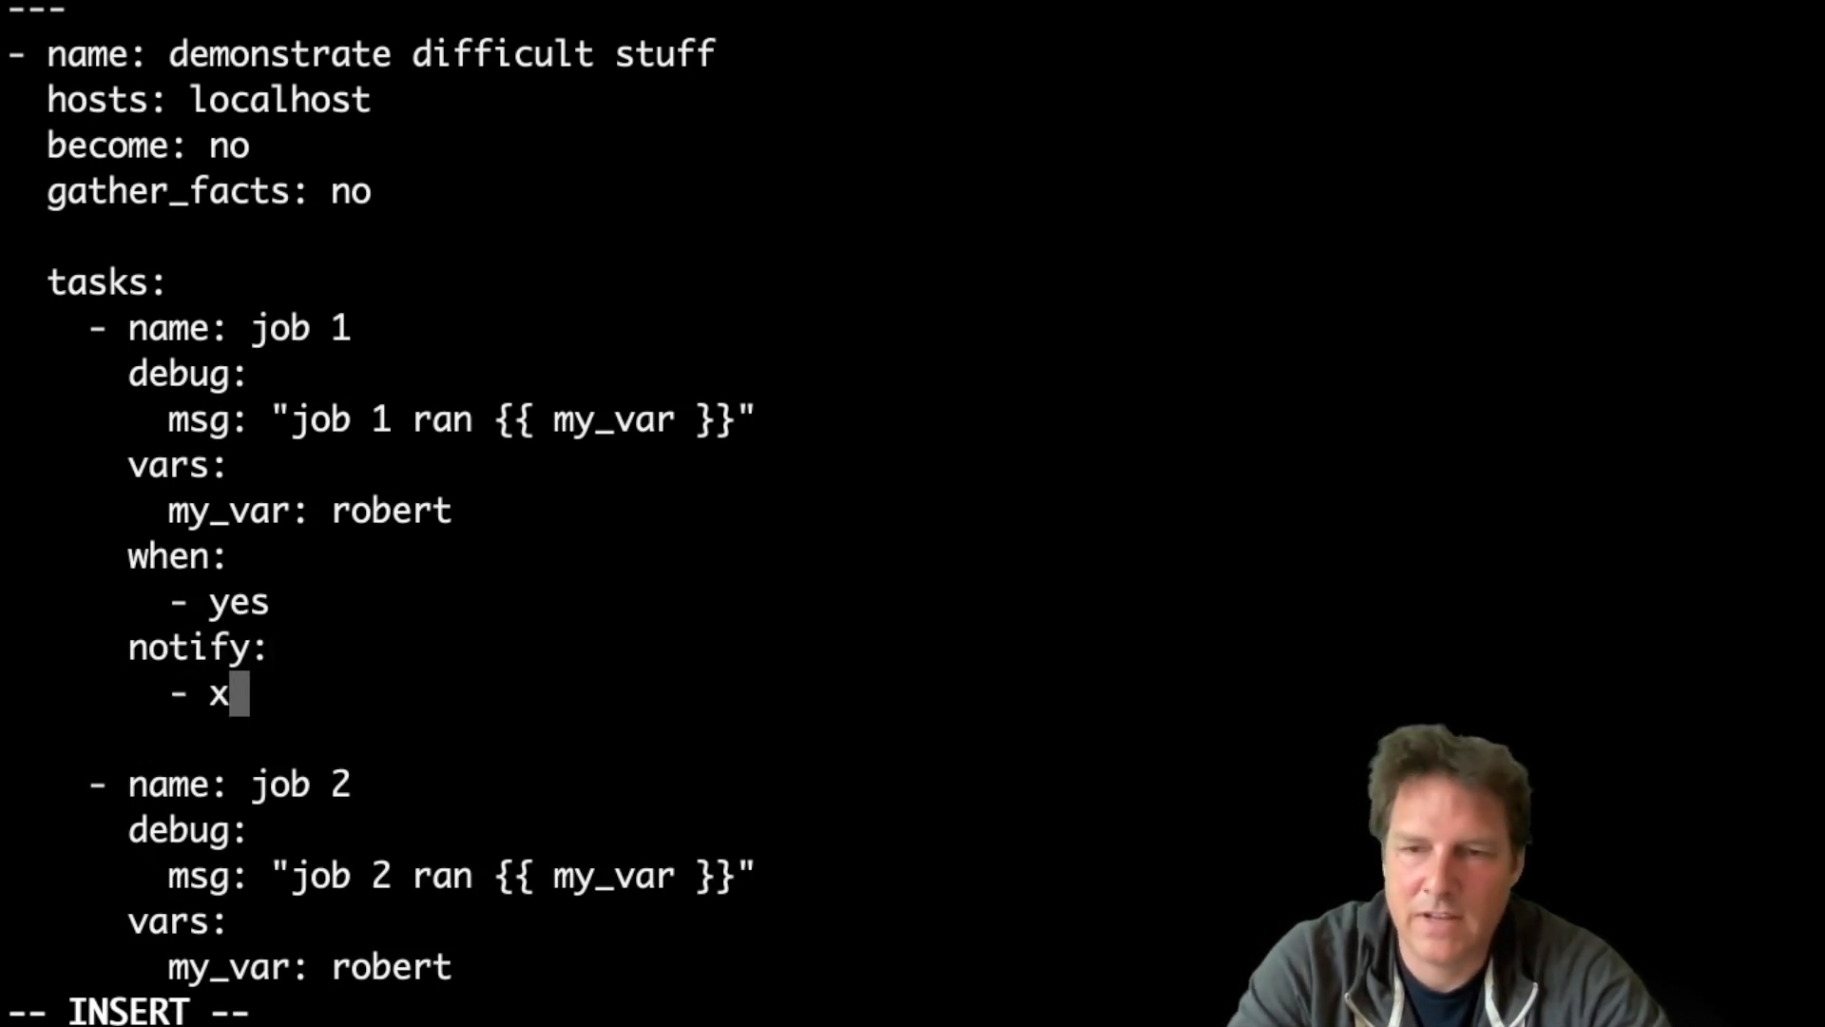
key(Escape)
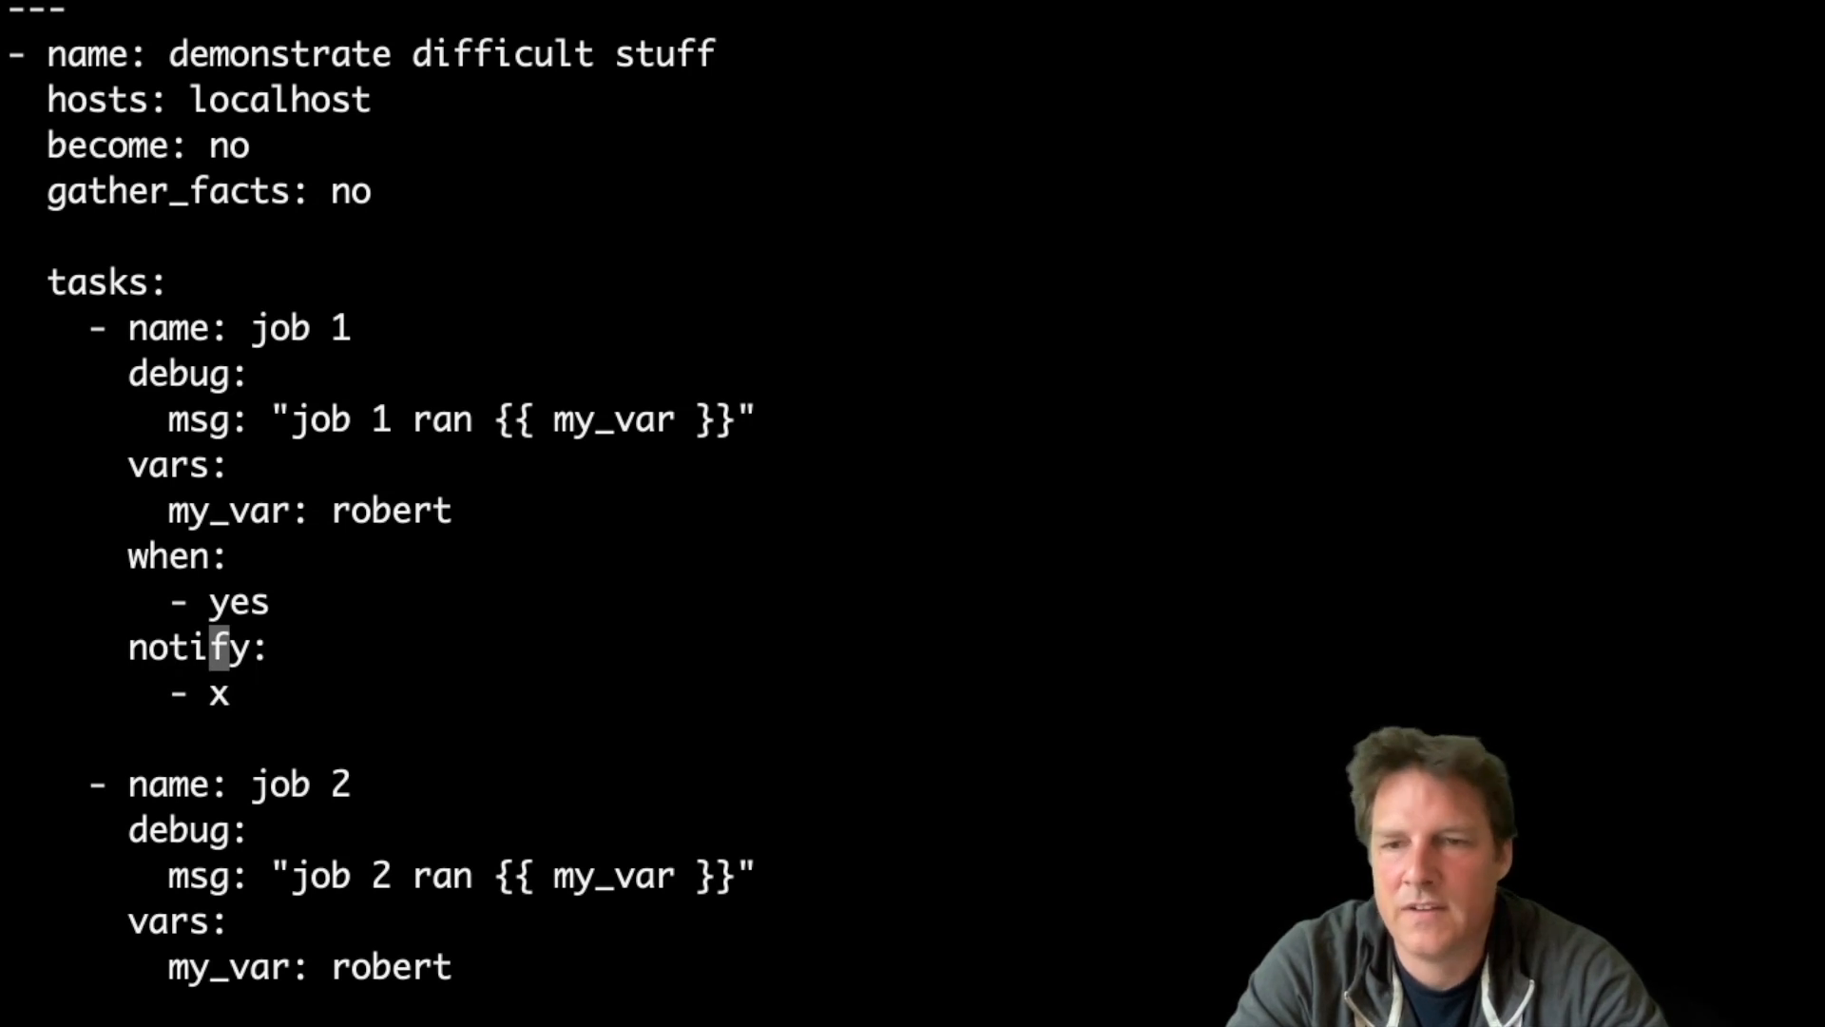
Add a handlers section with handler x, a debug task whose msg is "I am a handler.".
scroll(down, 3)
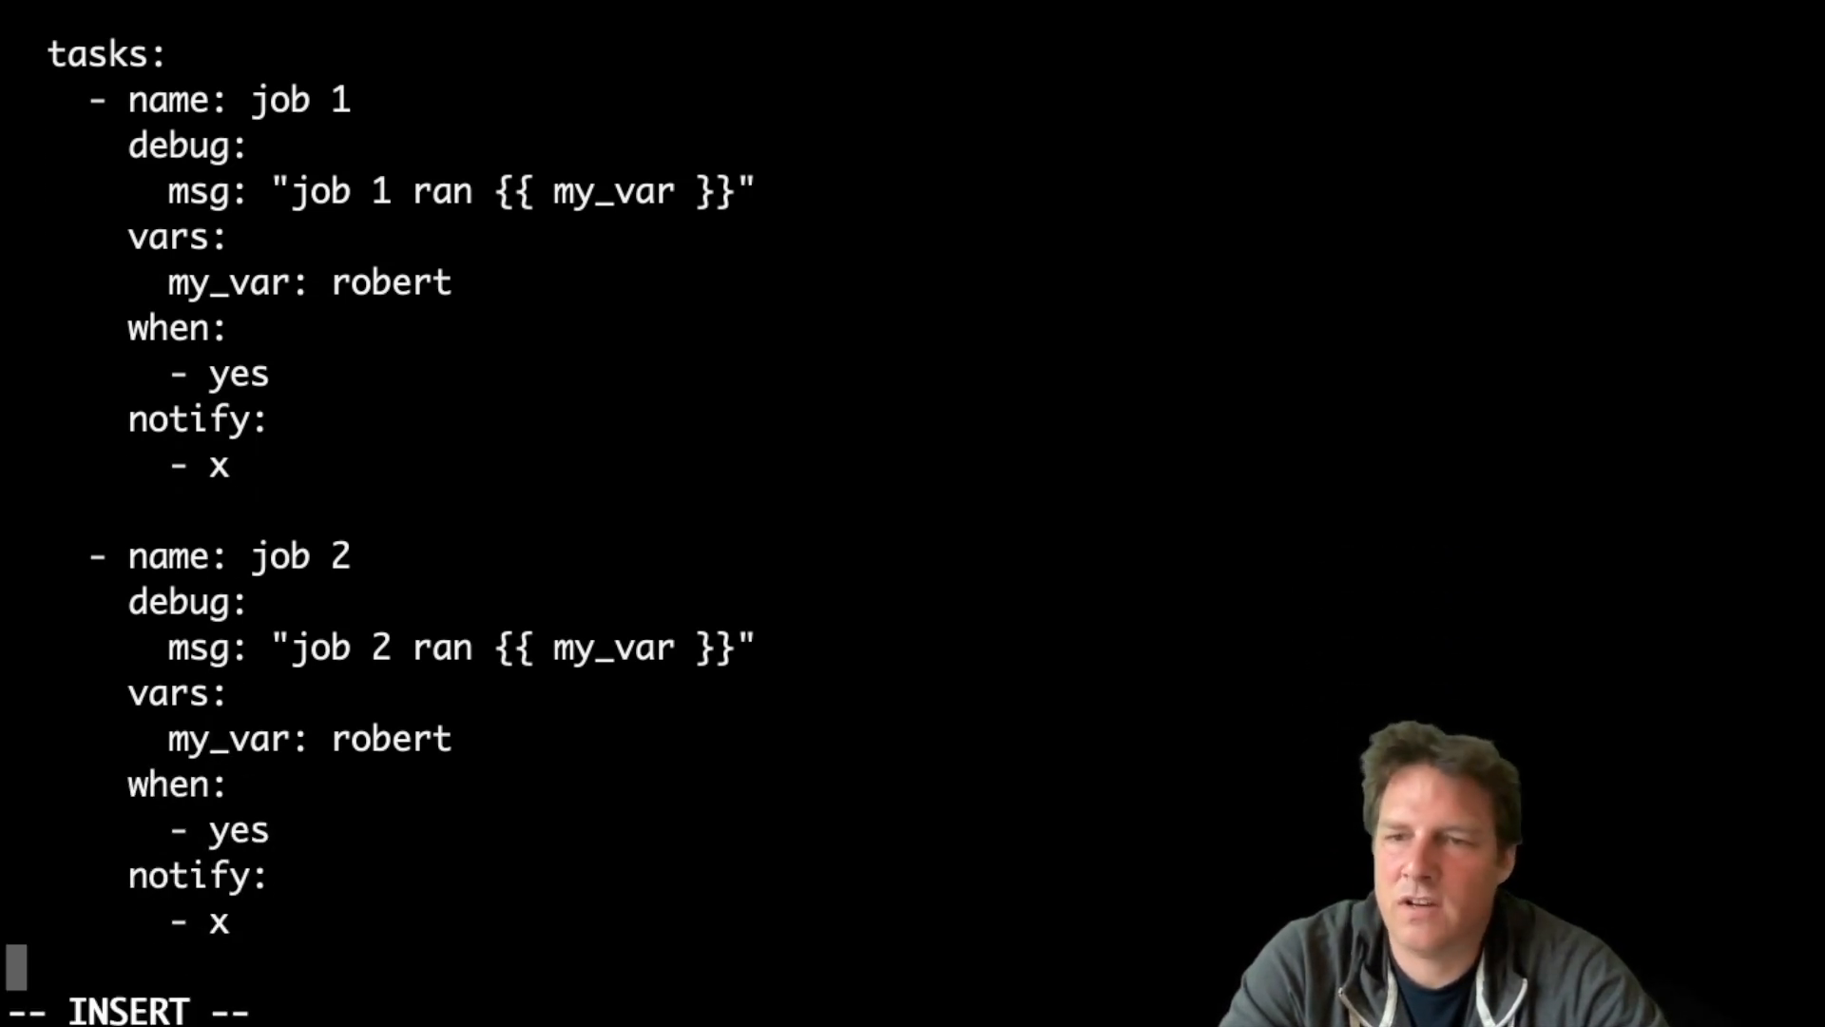
text(han)
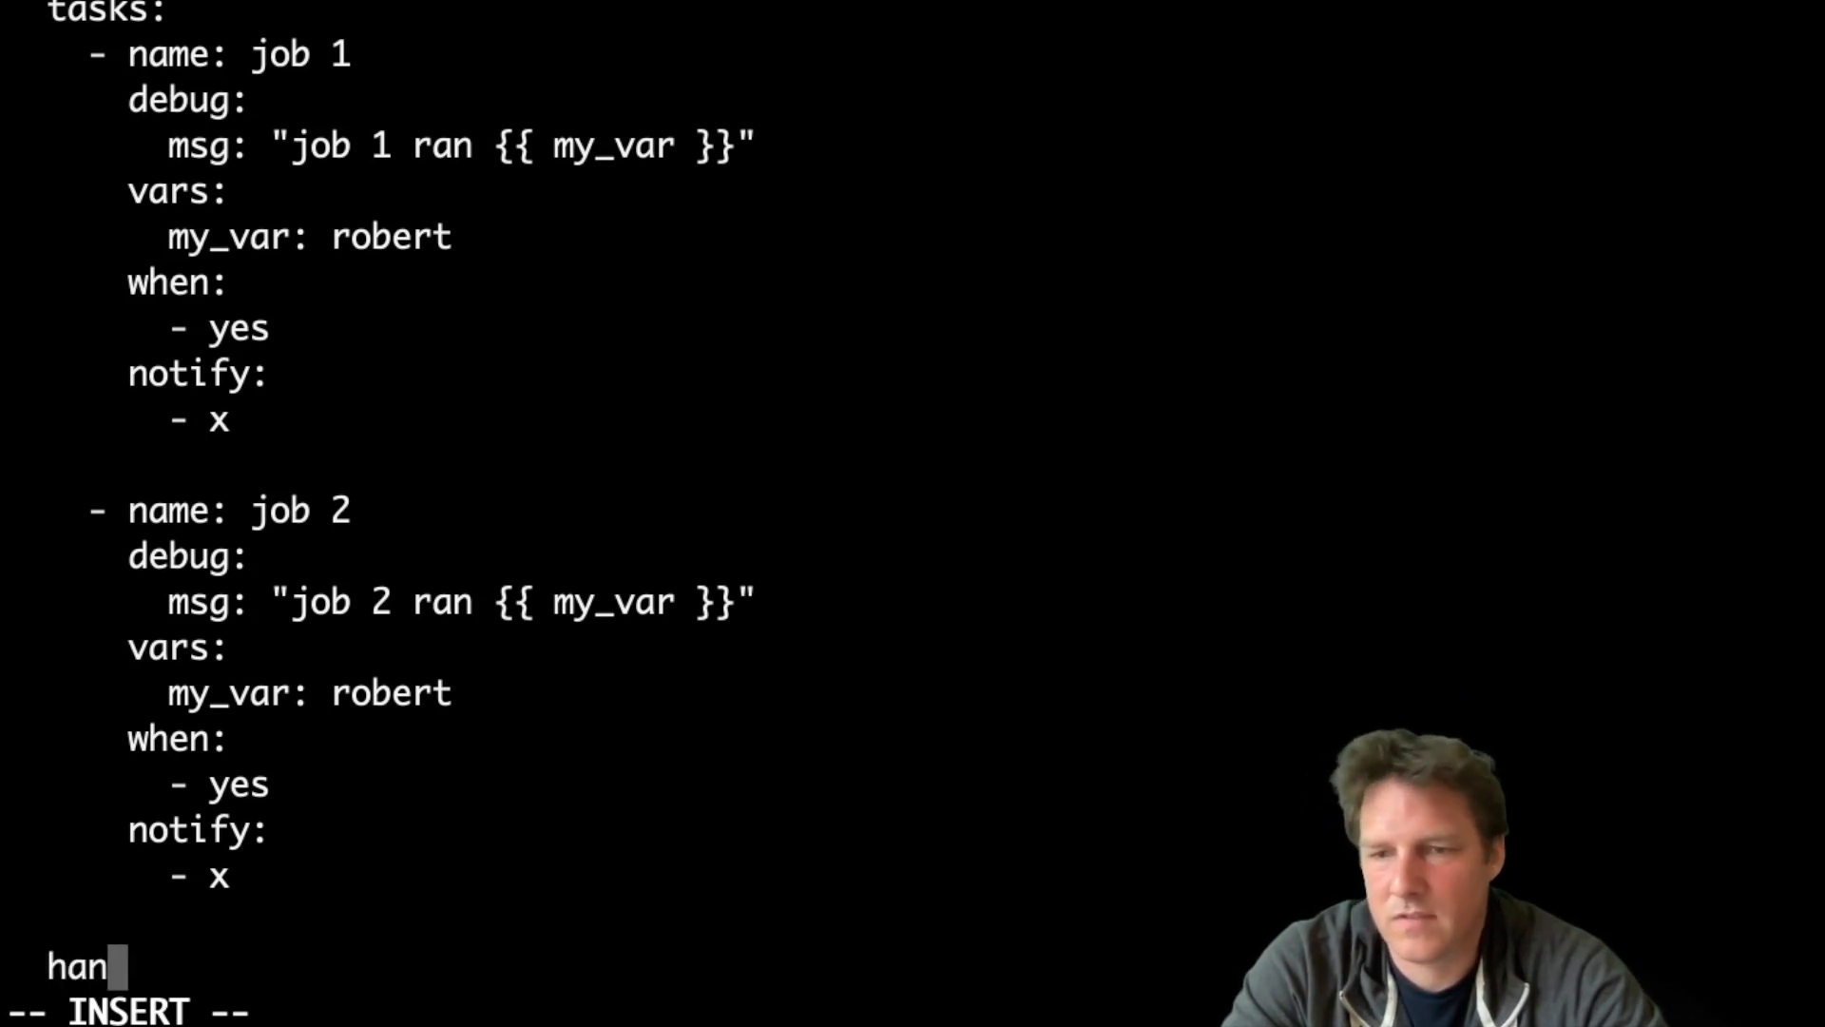
text(dlers:)
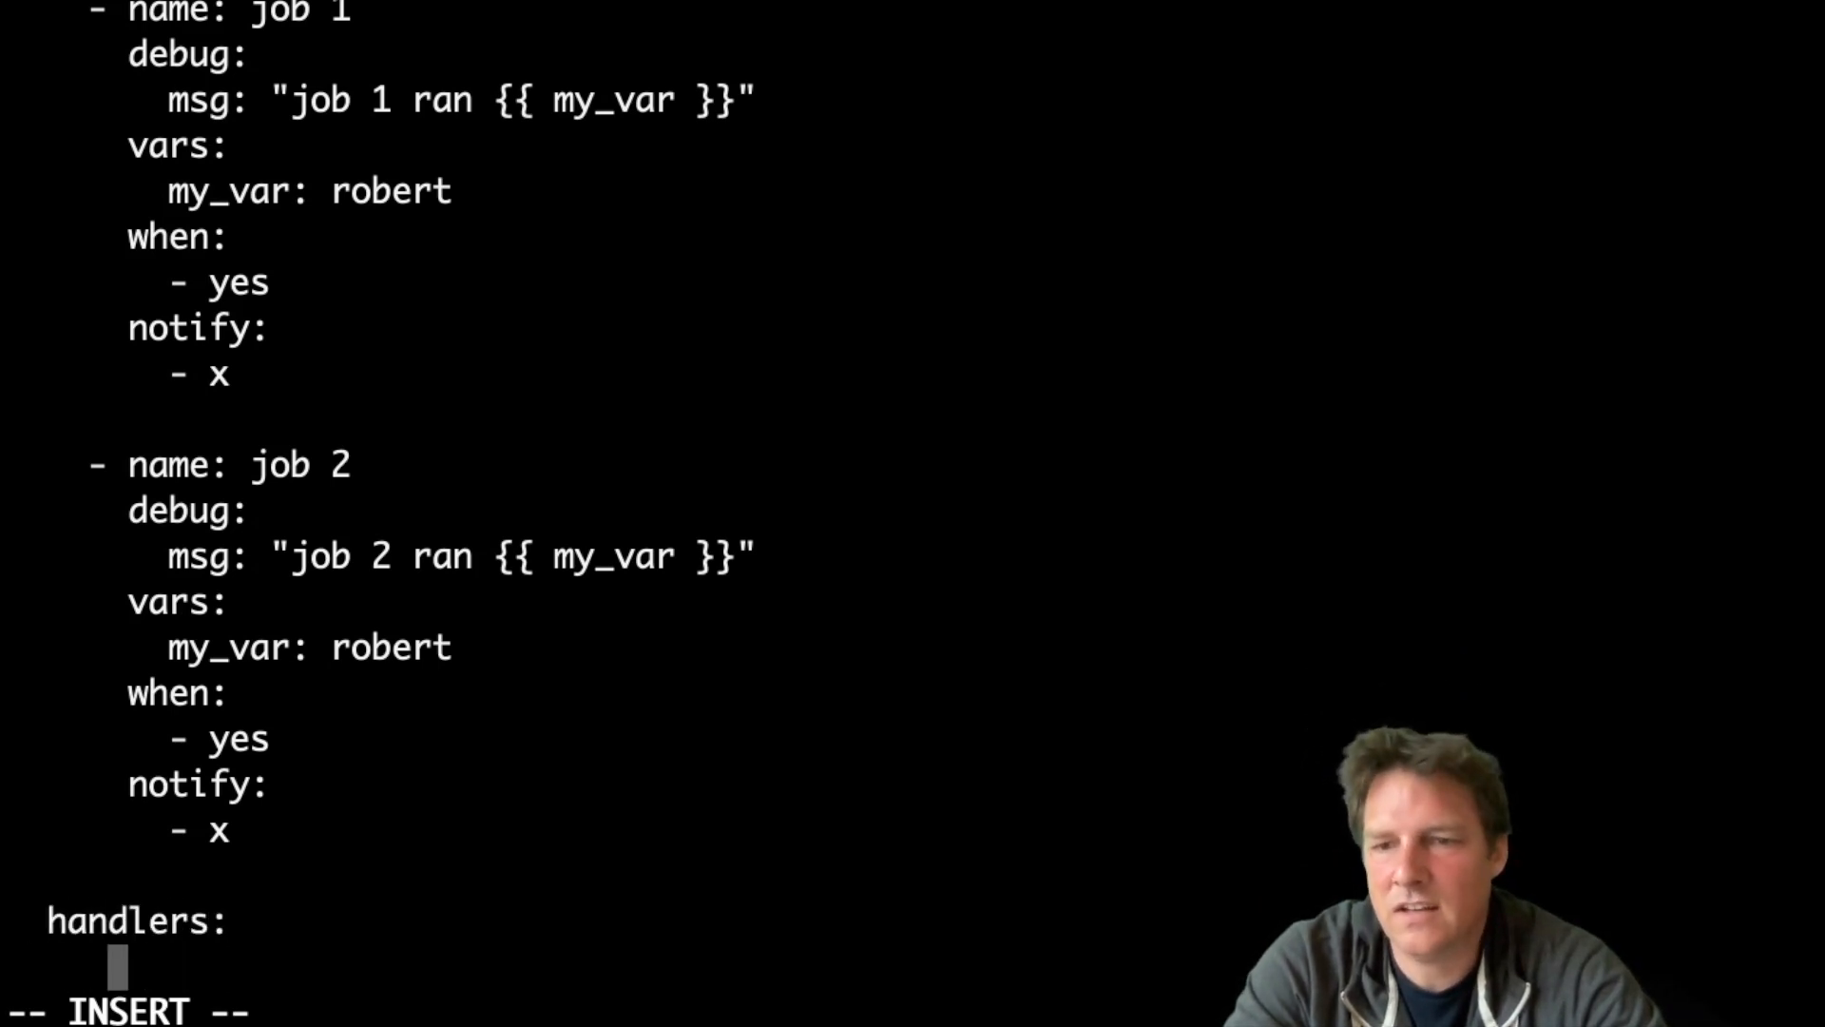
text(- name: x)
text(de)
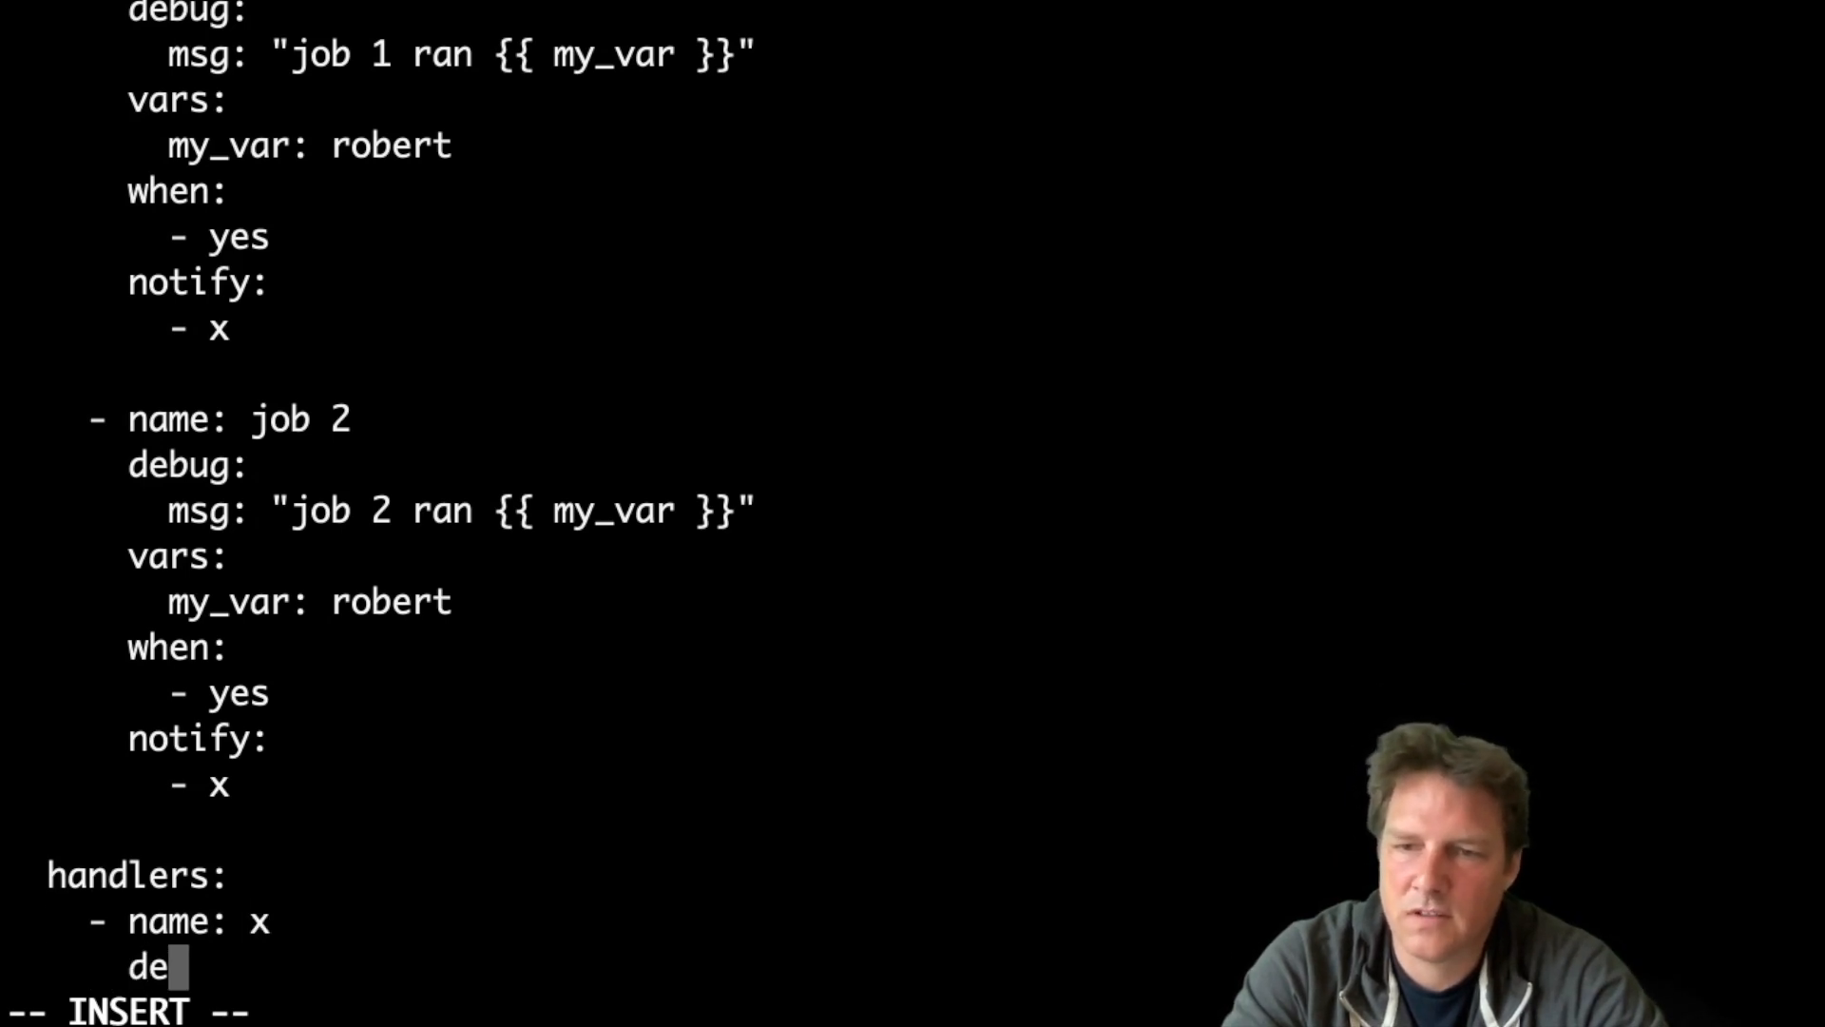
text(bug)
text(msg)
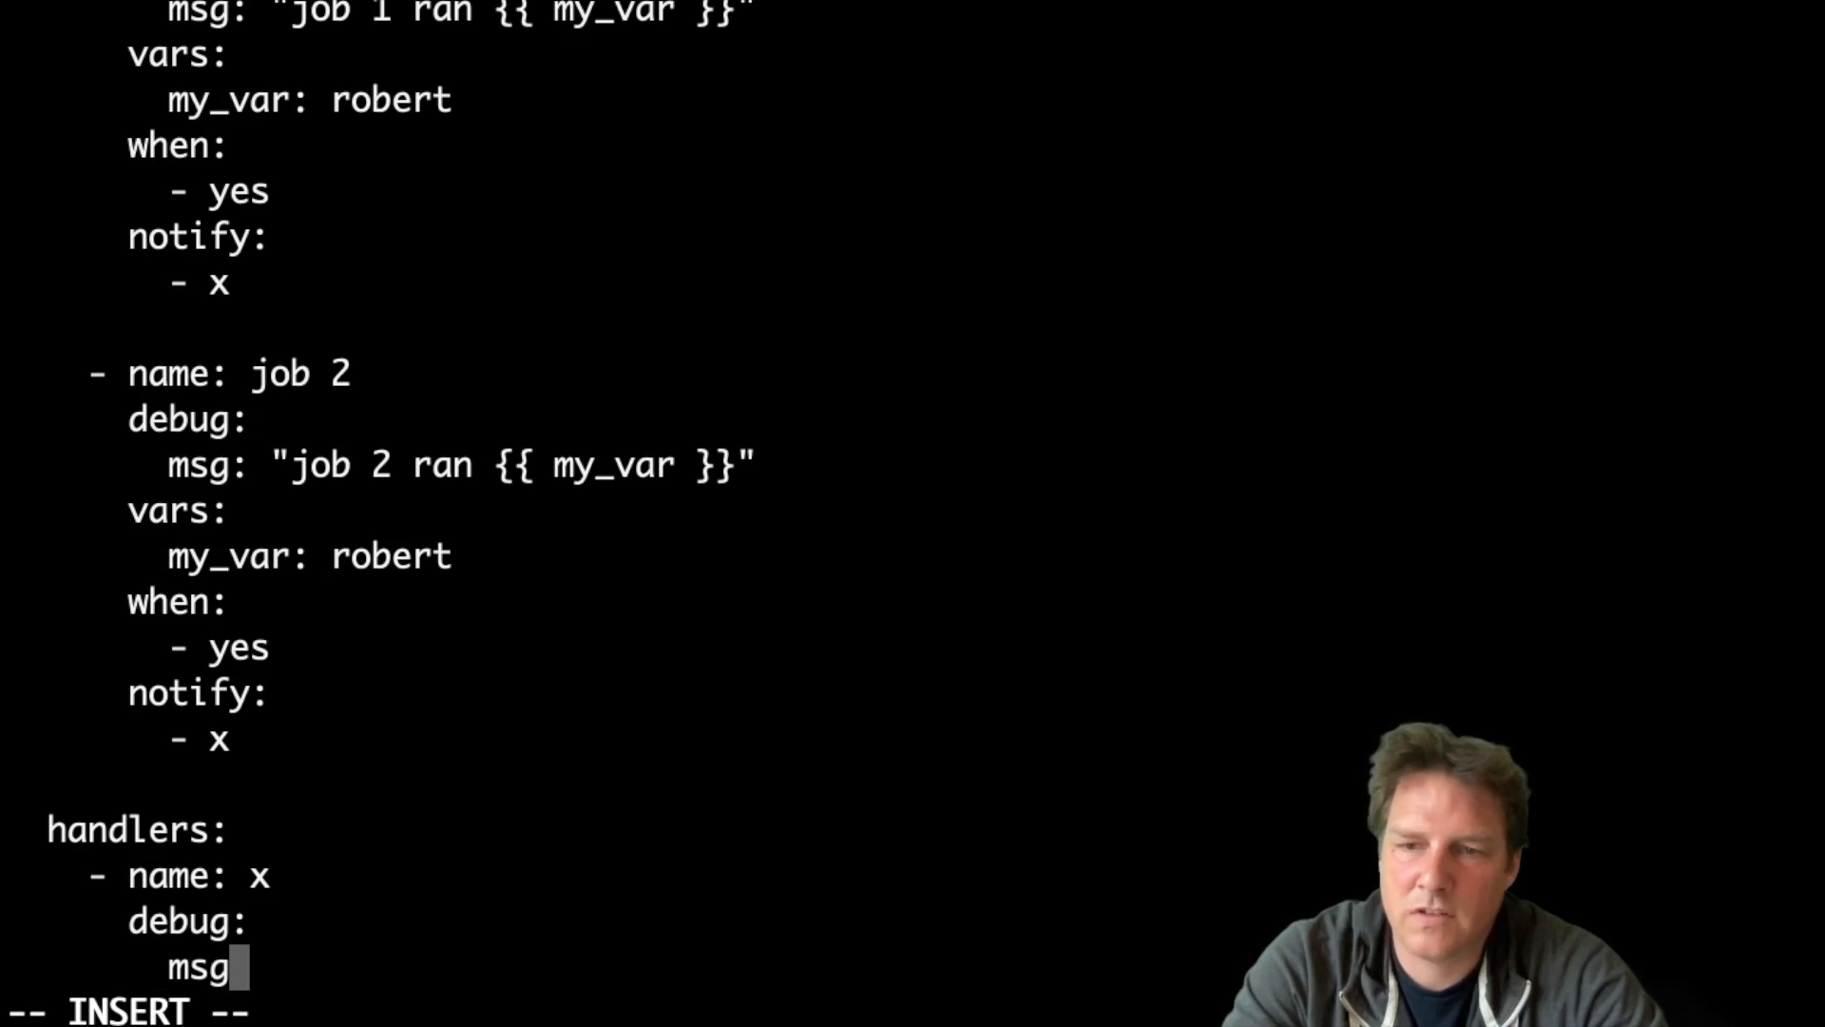
text(: "I am)
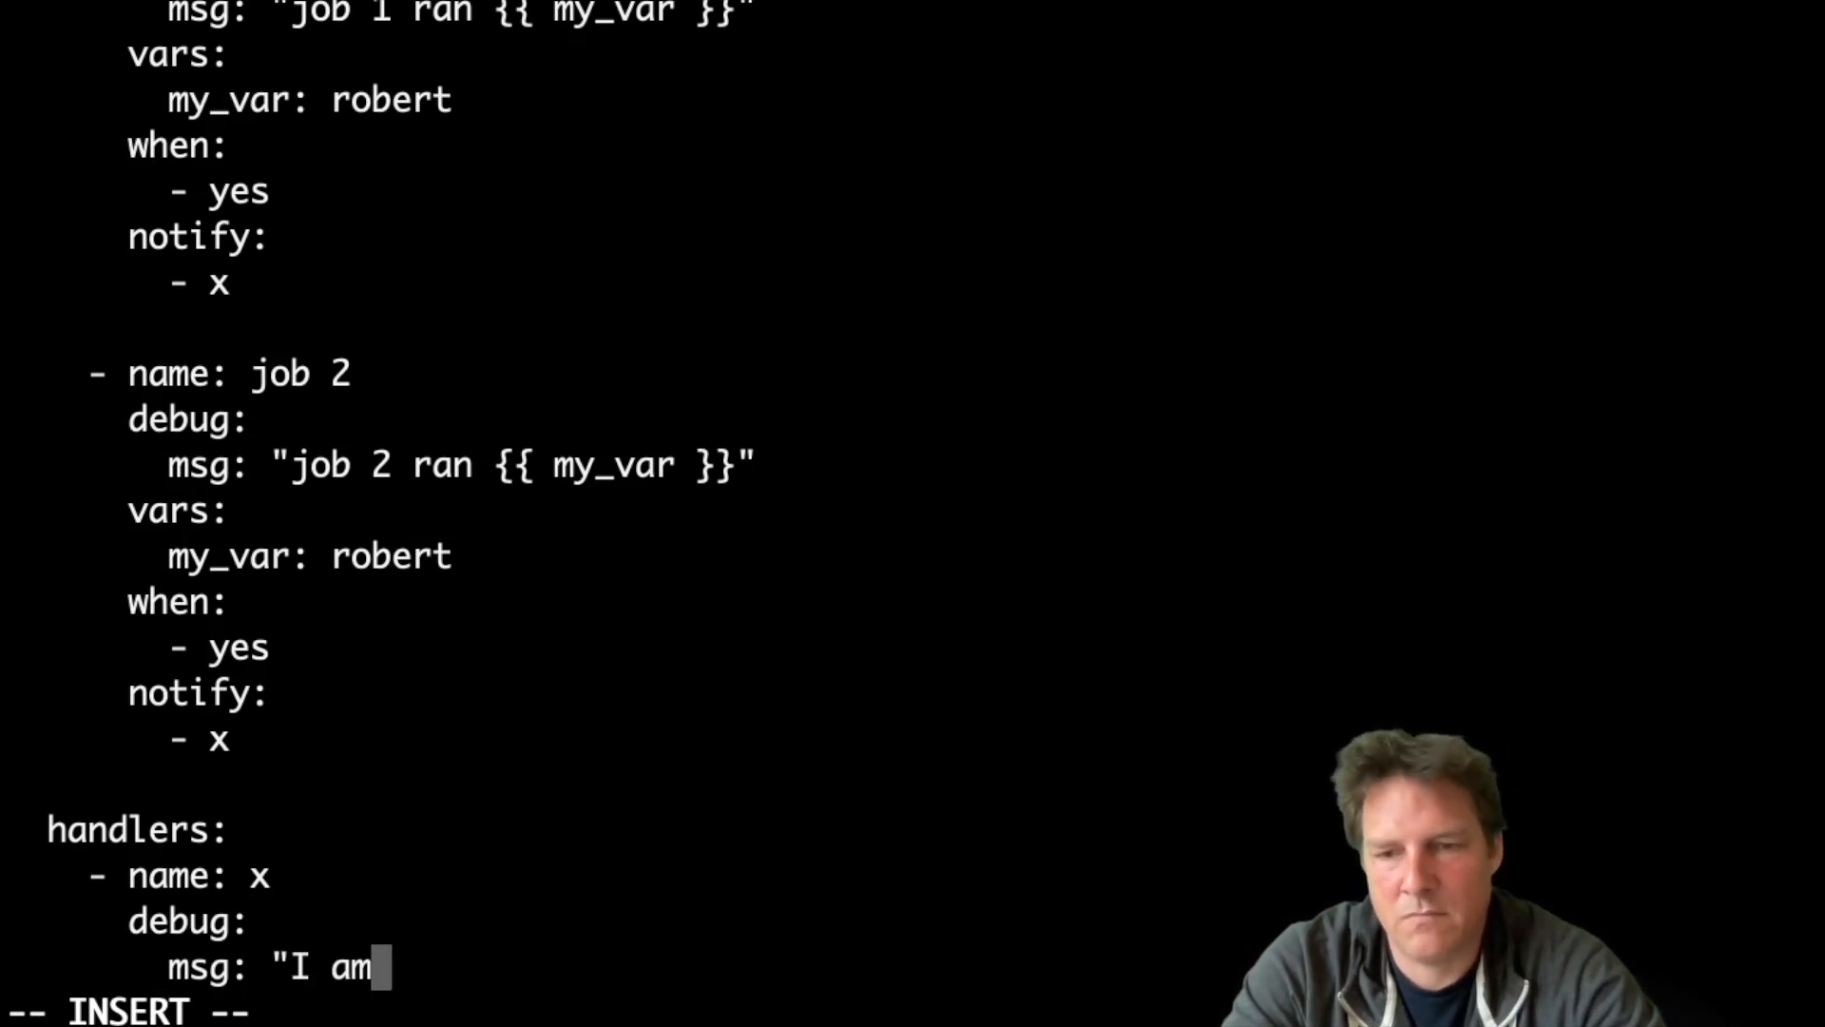
text(a handler.")
click(285, 1010)
text(:wq!)
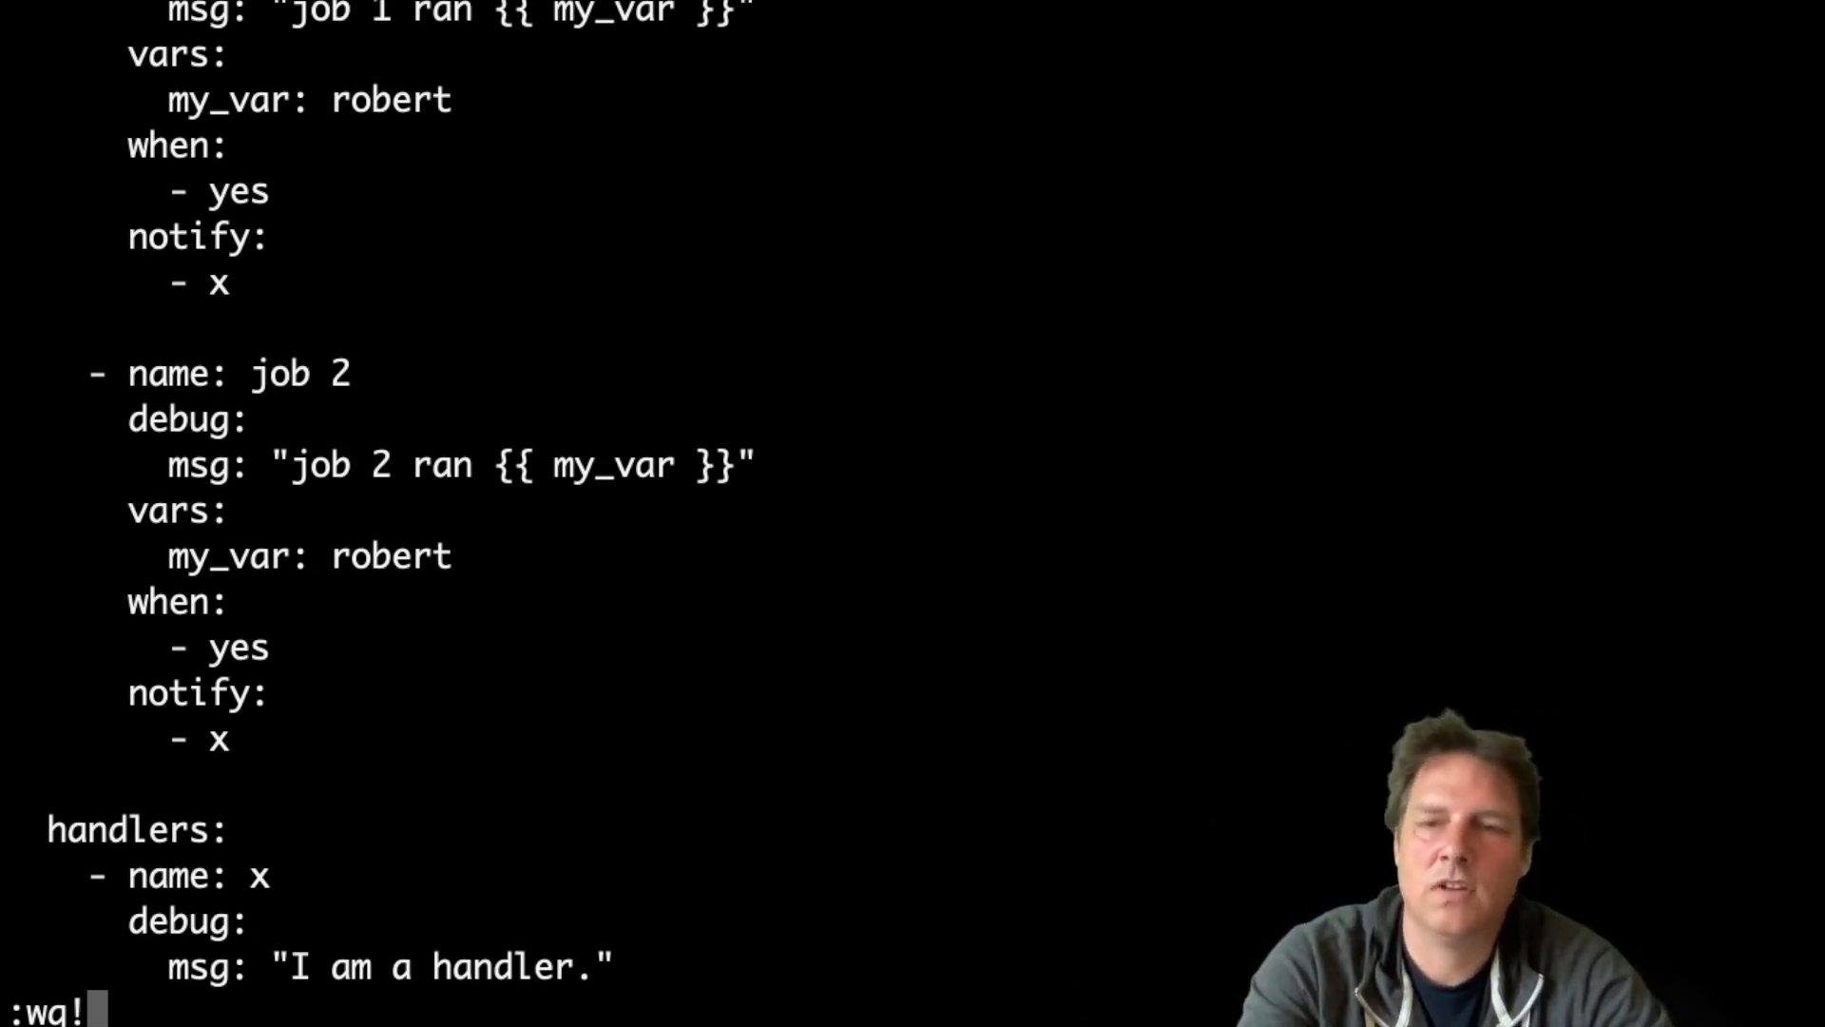
Save the playbook and reopen it in vi.
key(Return)
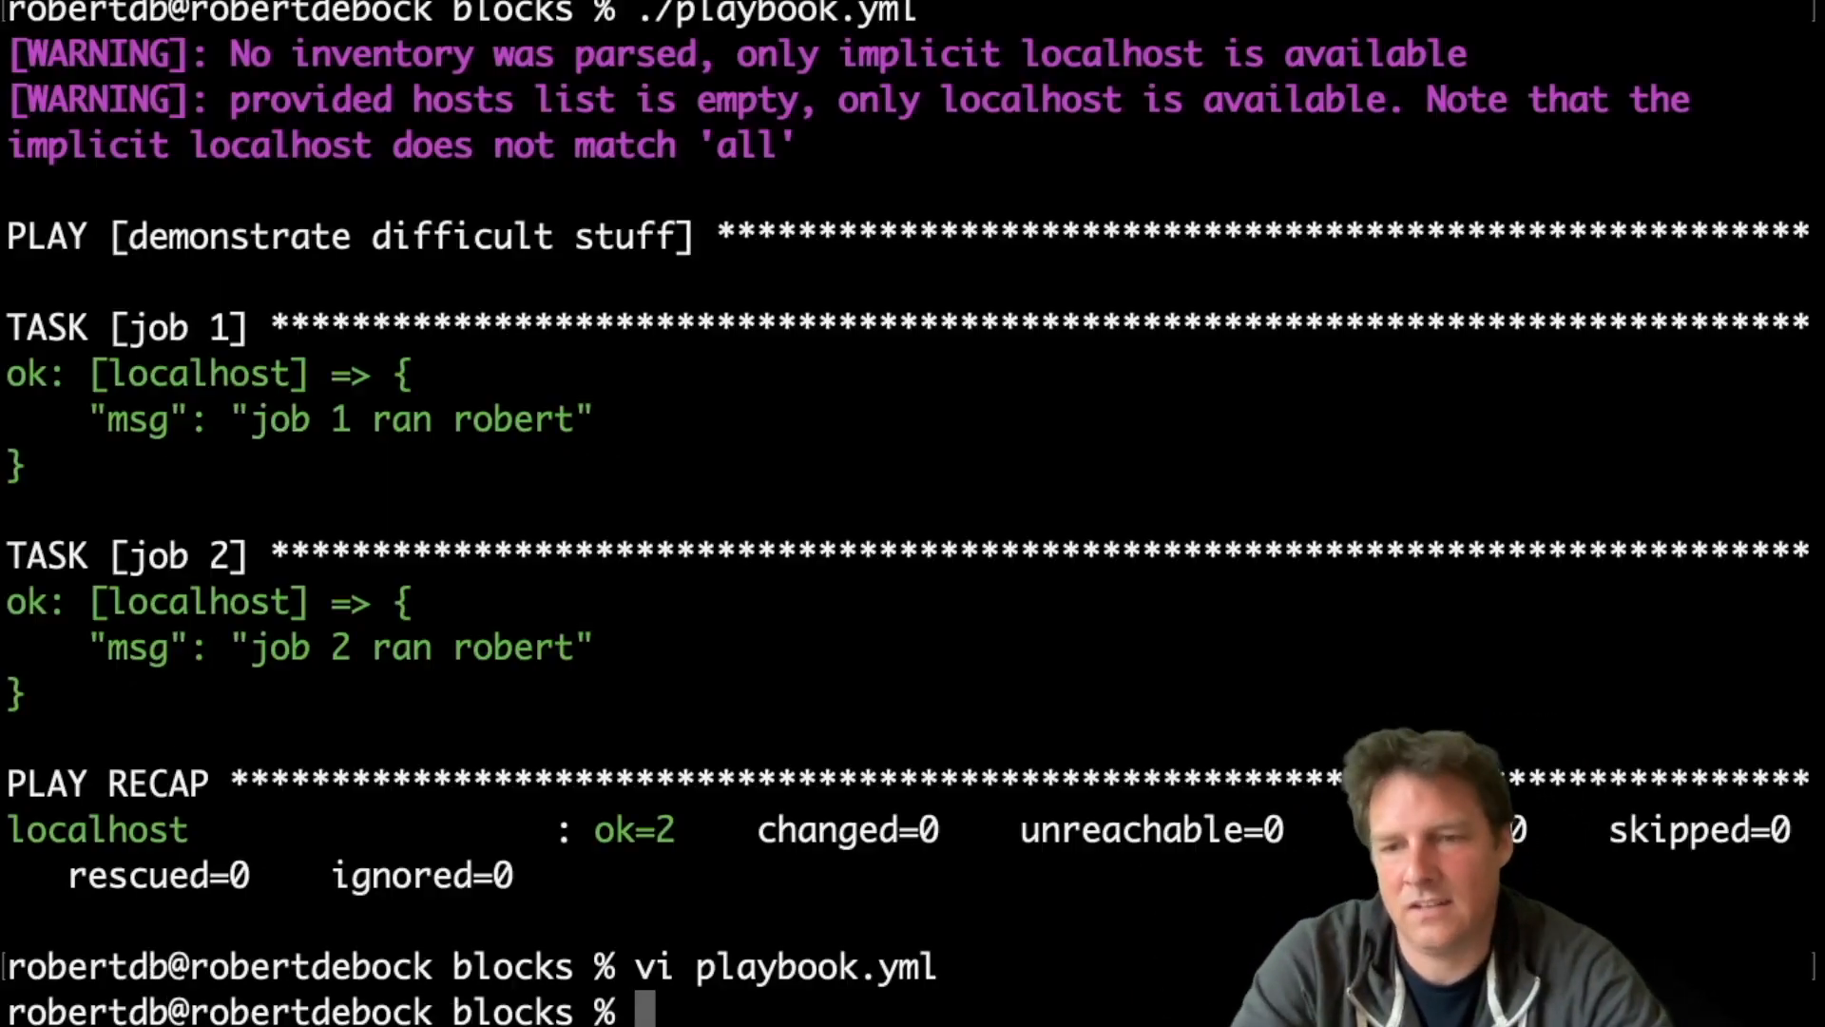
key(Return)
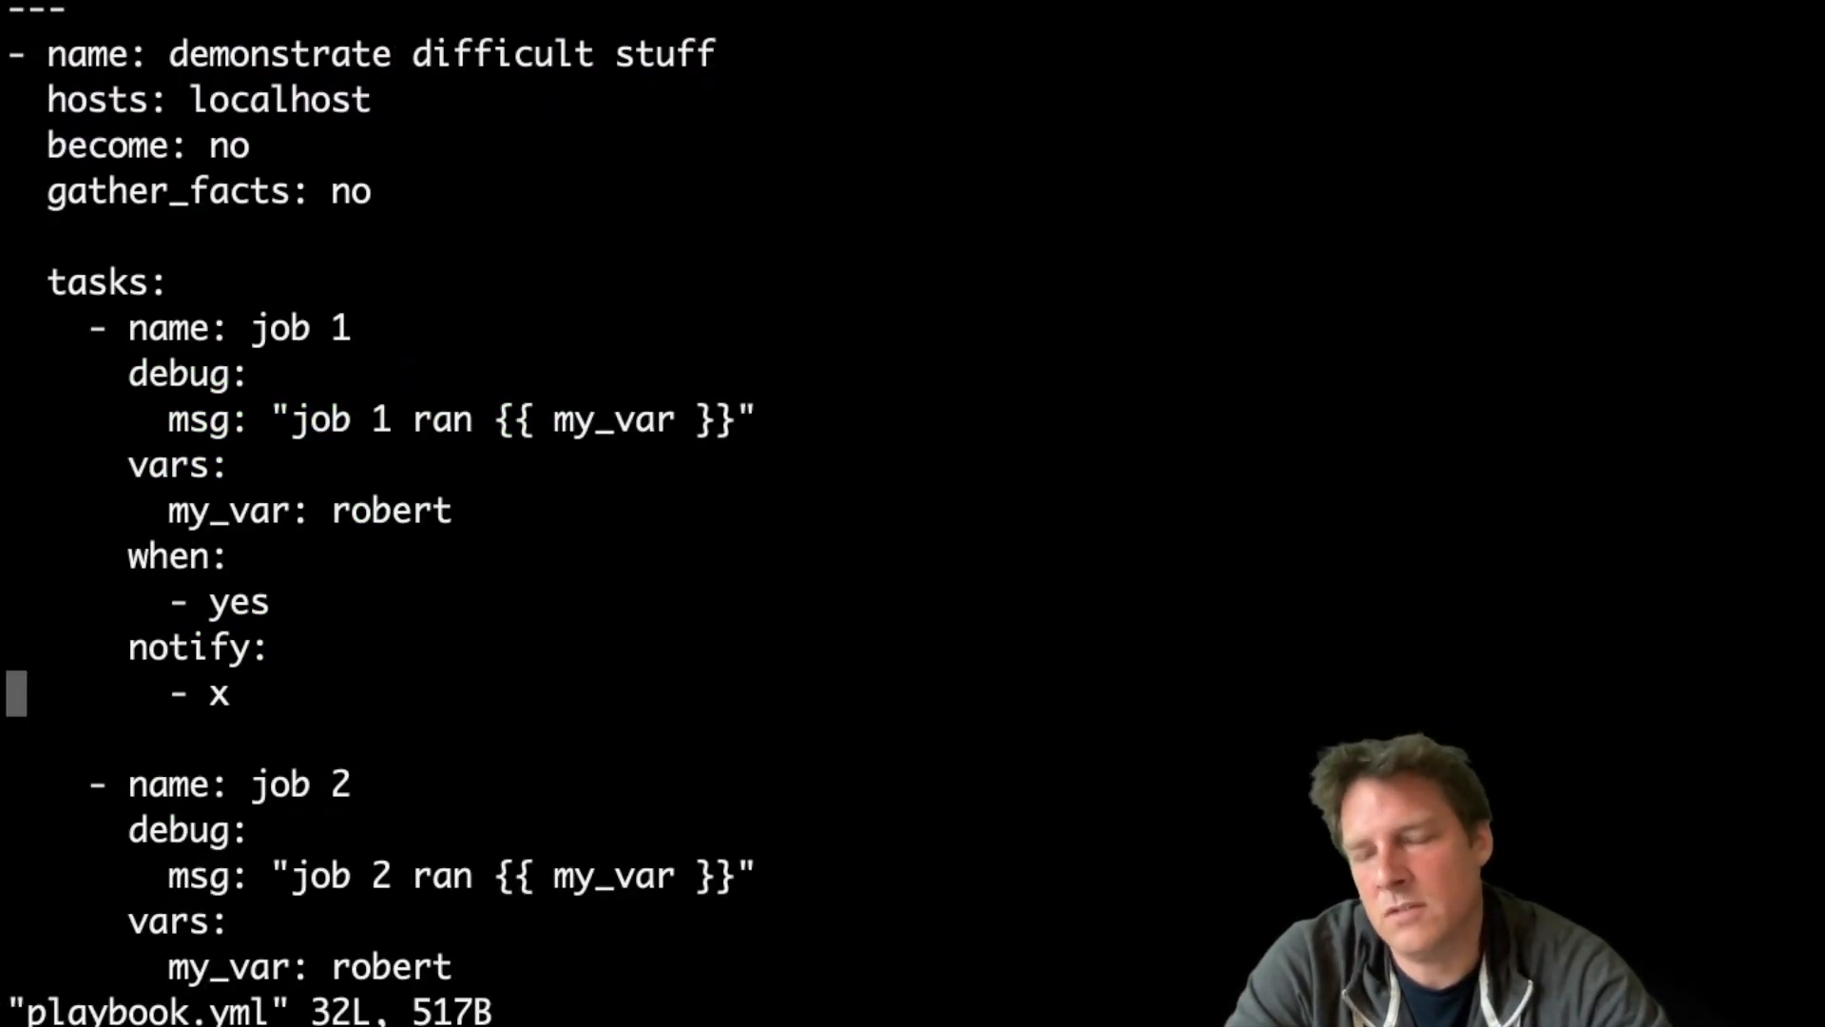
Add changed_when: yes to job 1 and job 2, then write and quit.
key(o)
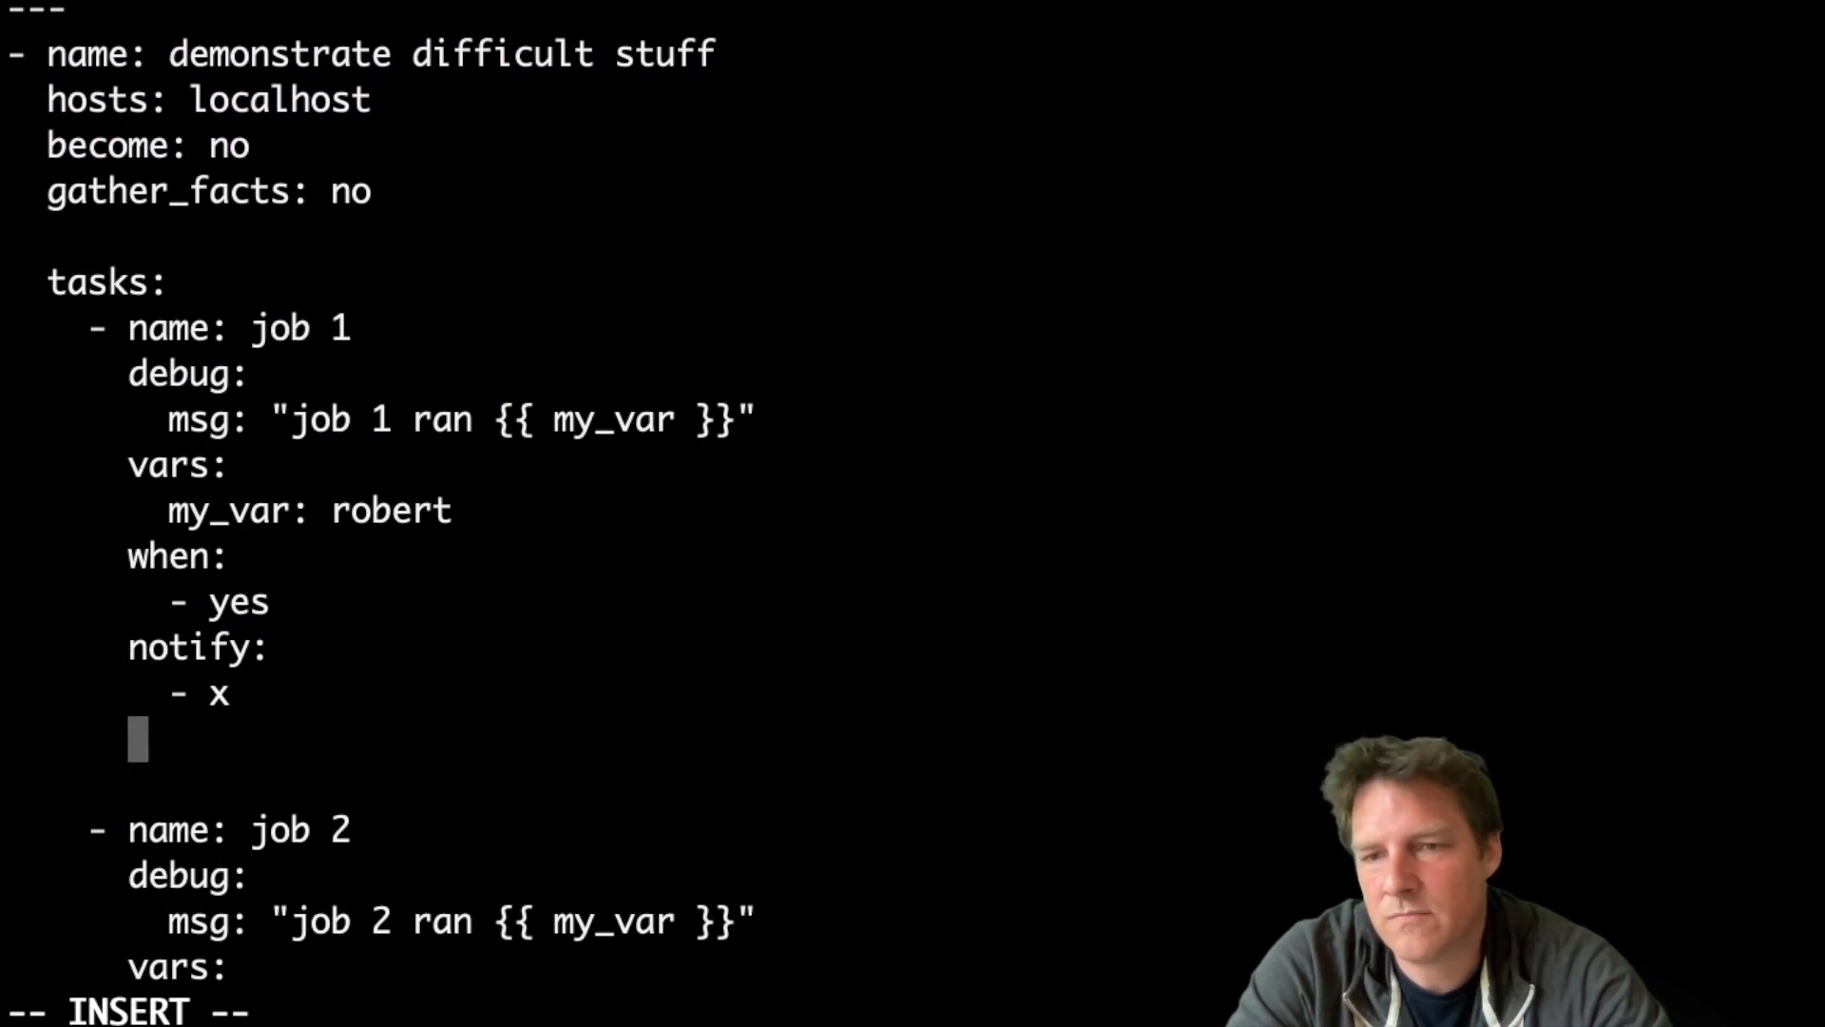
text(changed_when:)
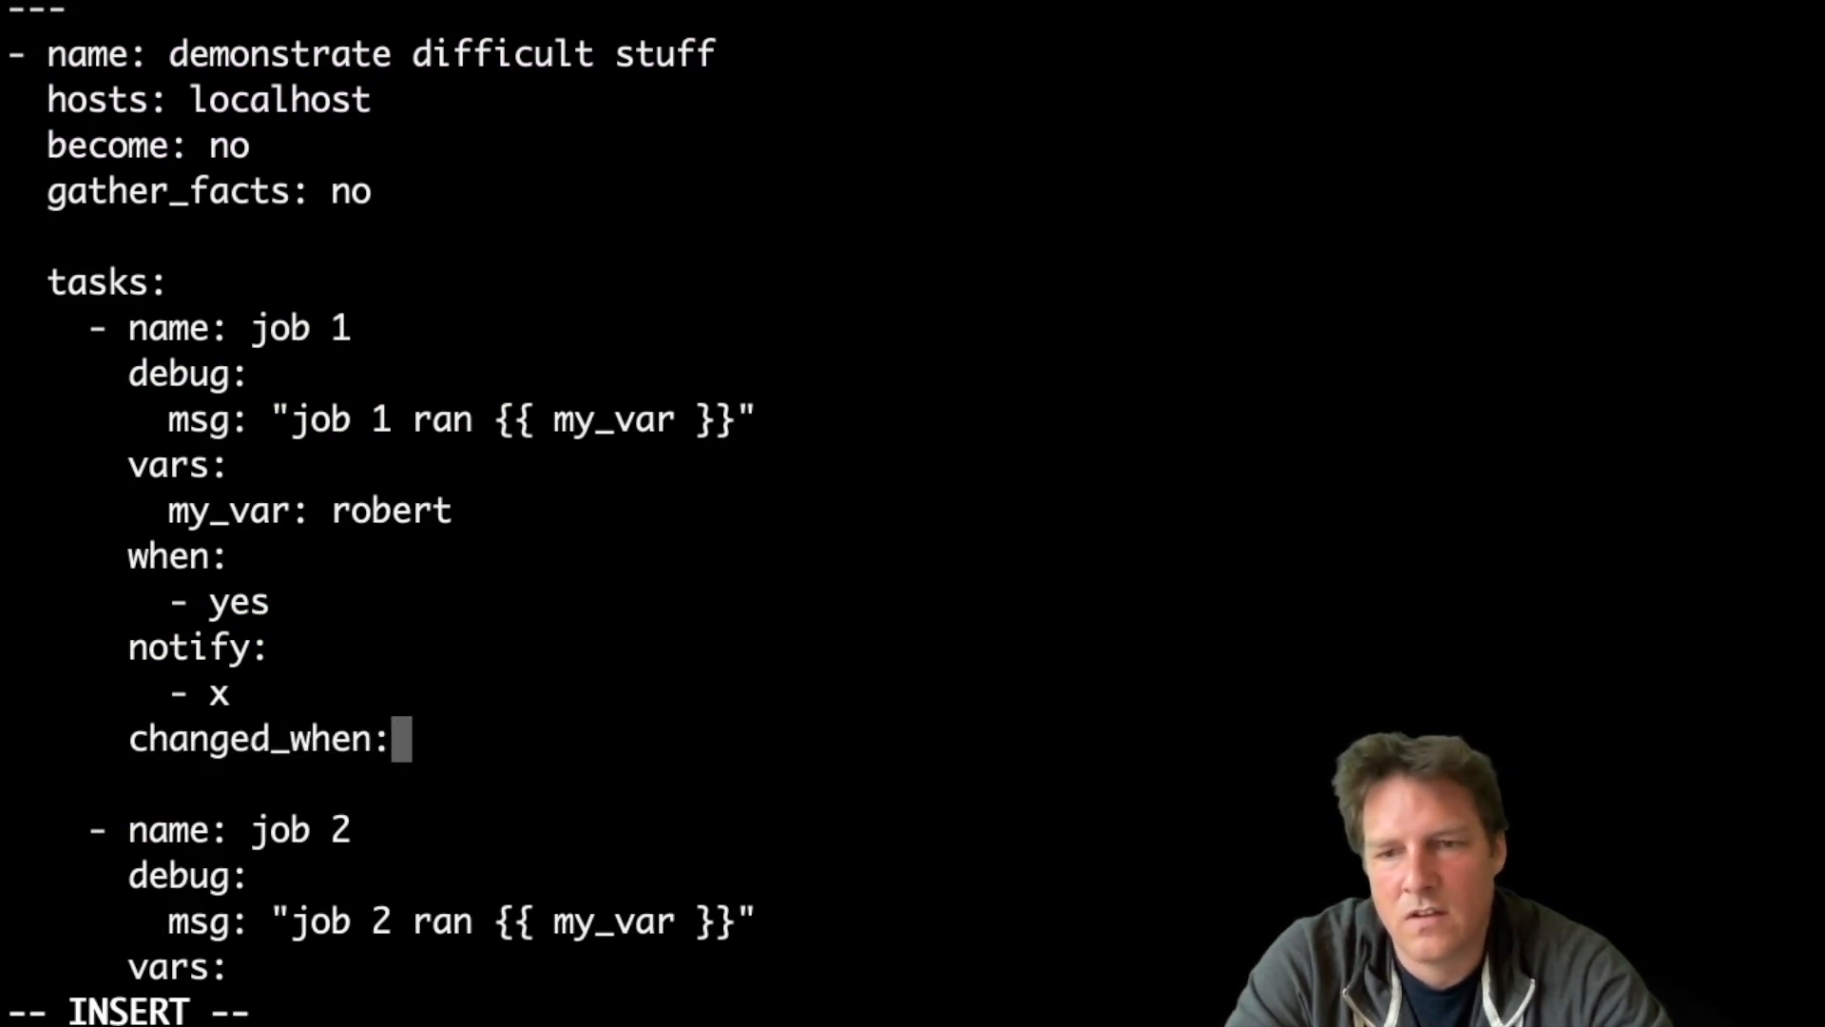
text(yes)
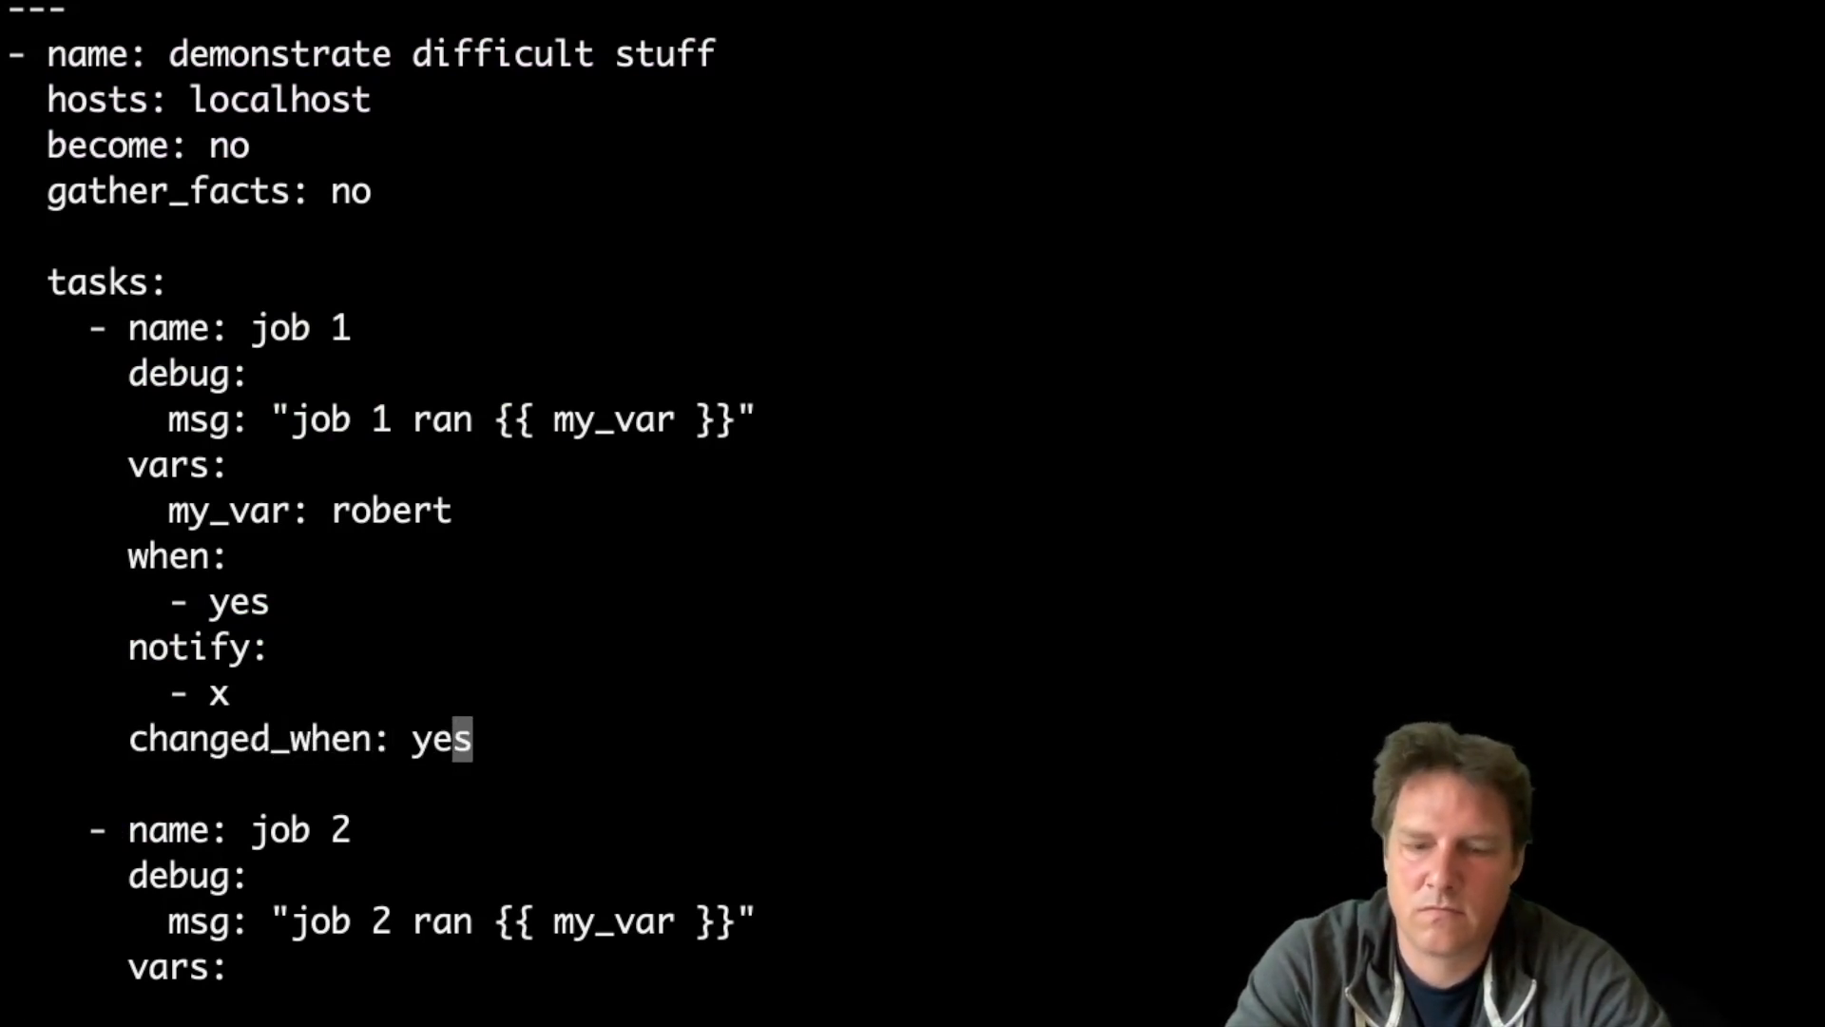
scroll(down, 3)
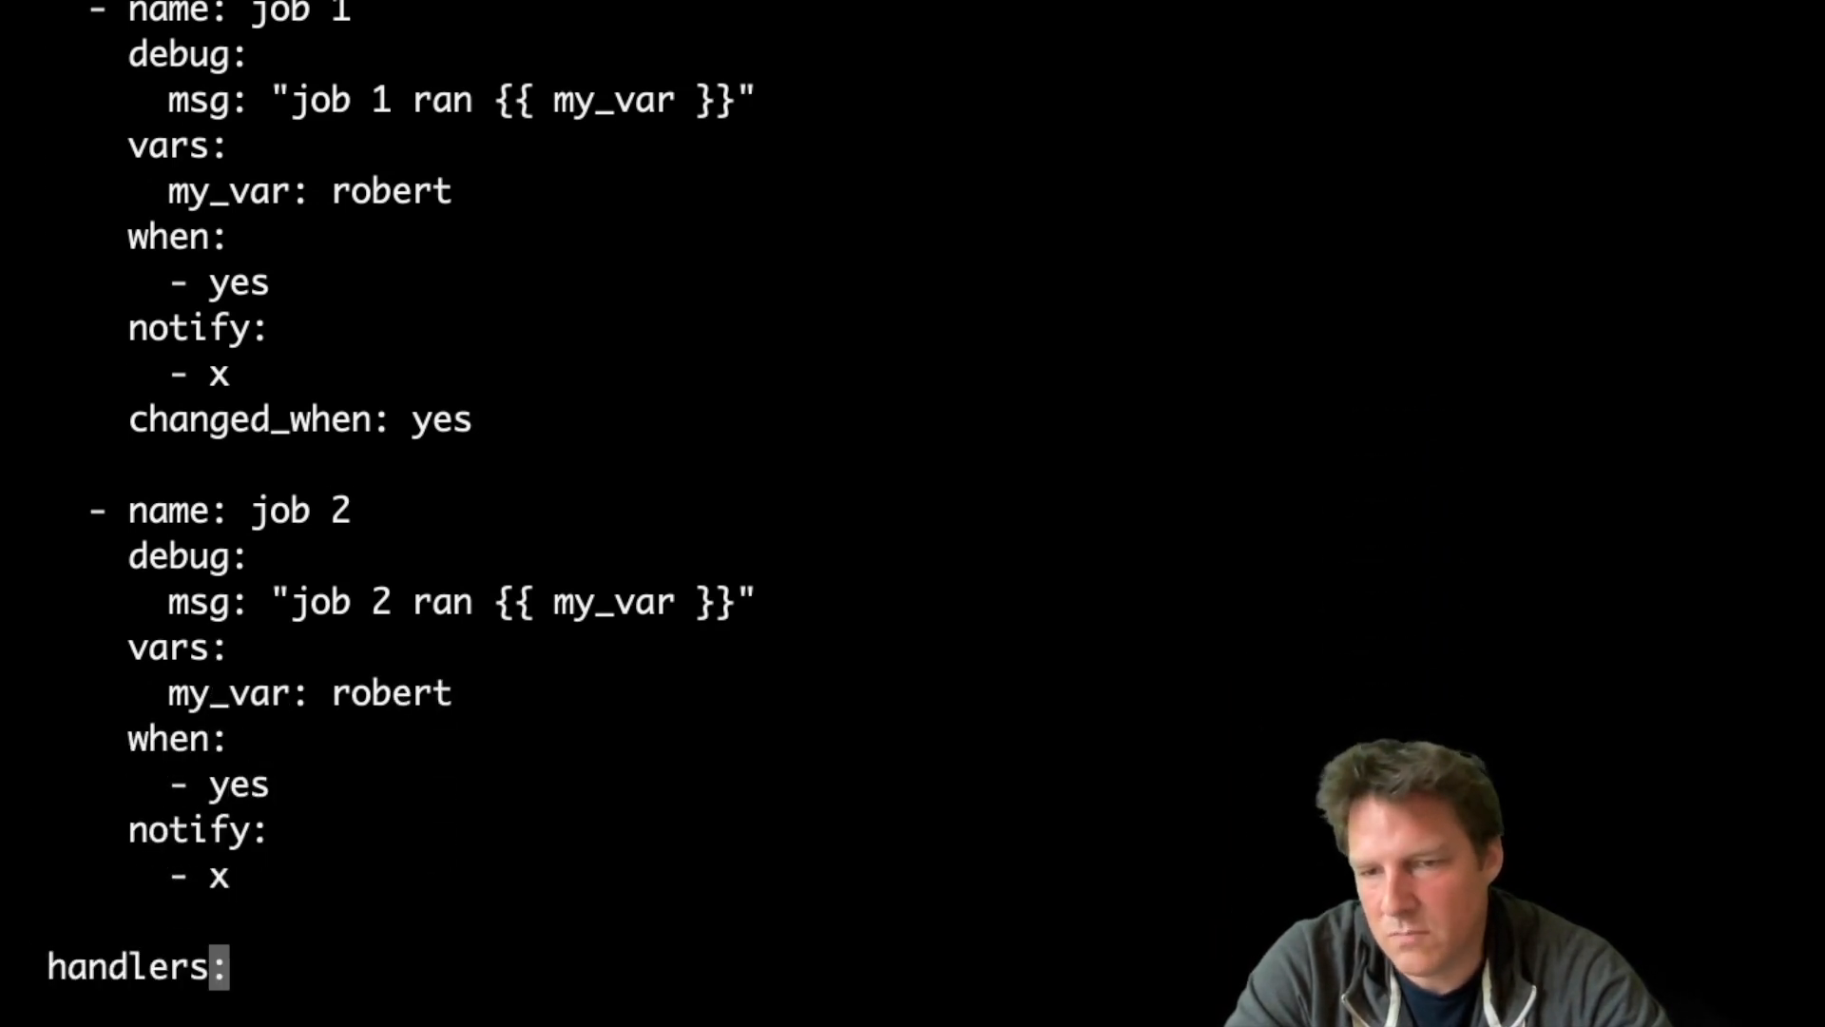
text(changed_when: yes)
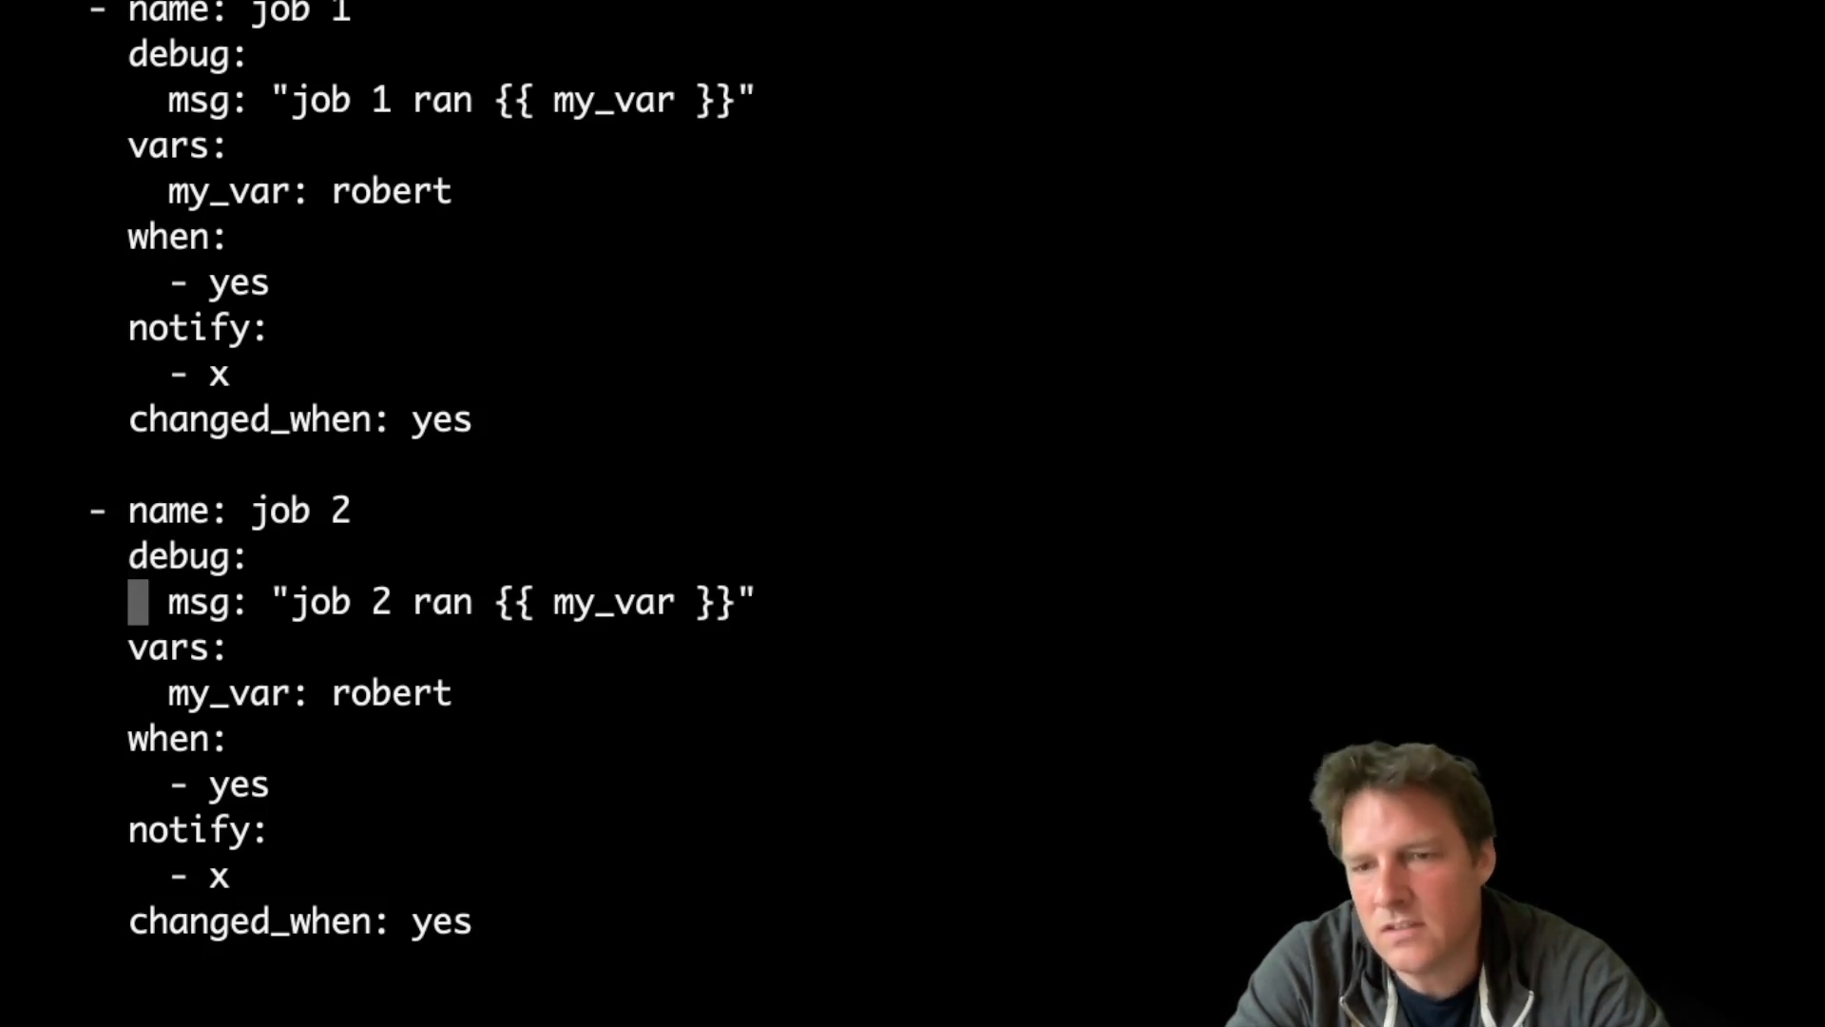
mouse_move(138, 831)
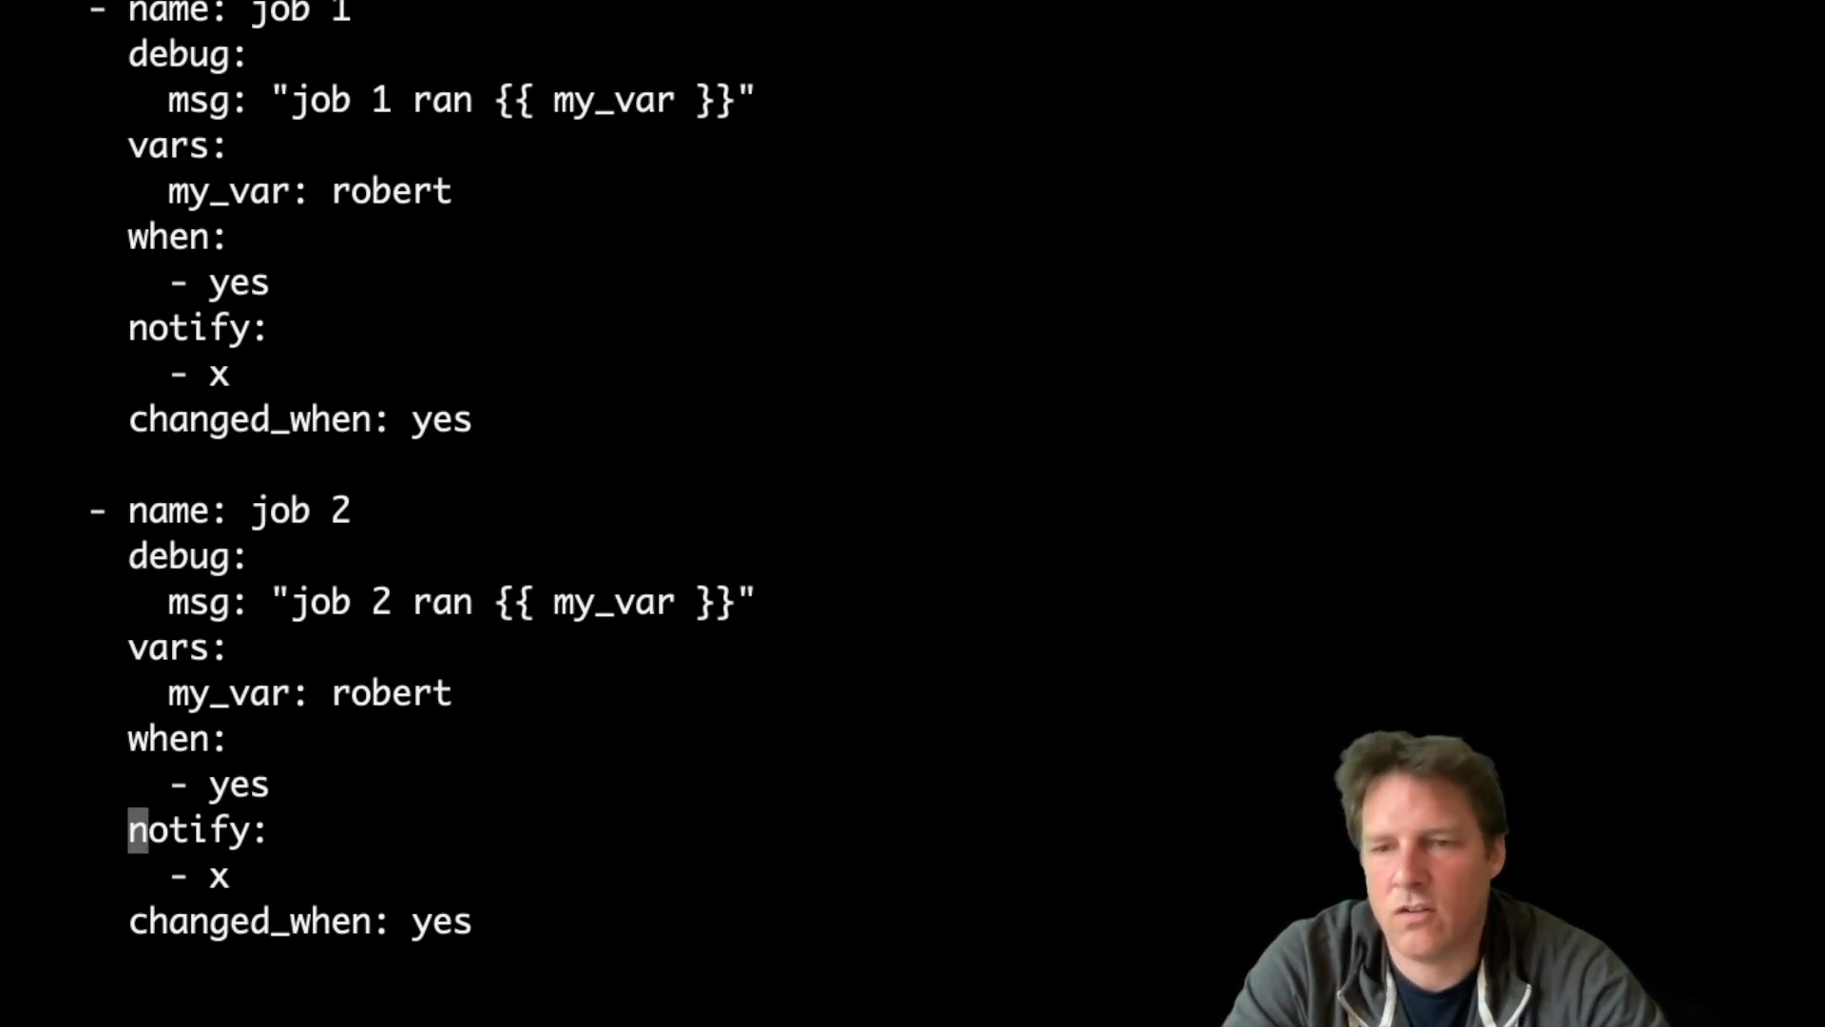
text(:wq!)
text(./p)
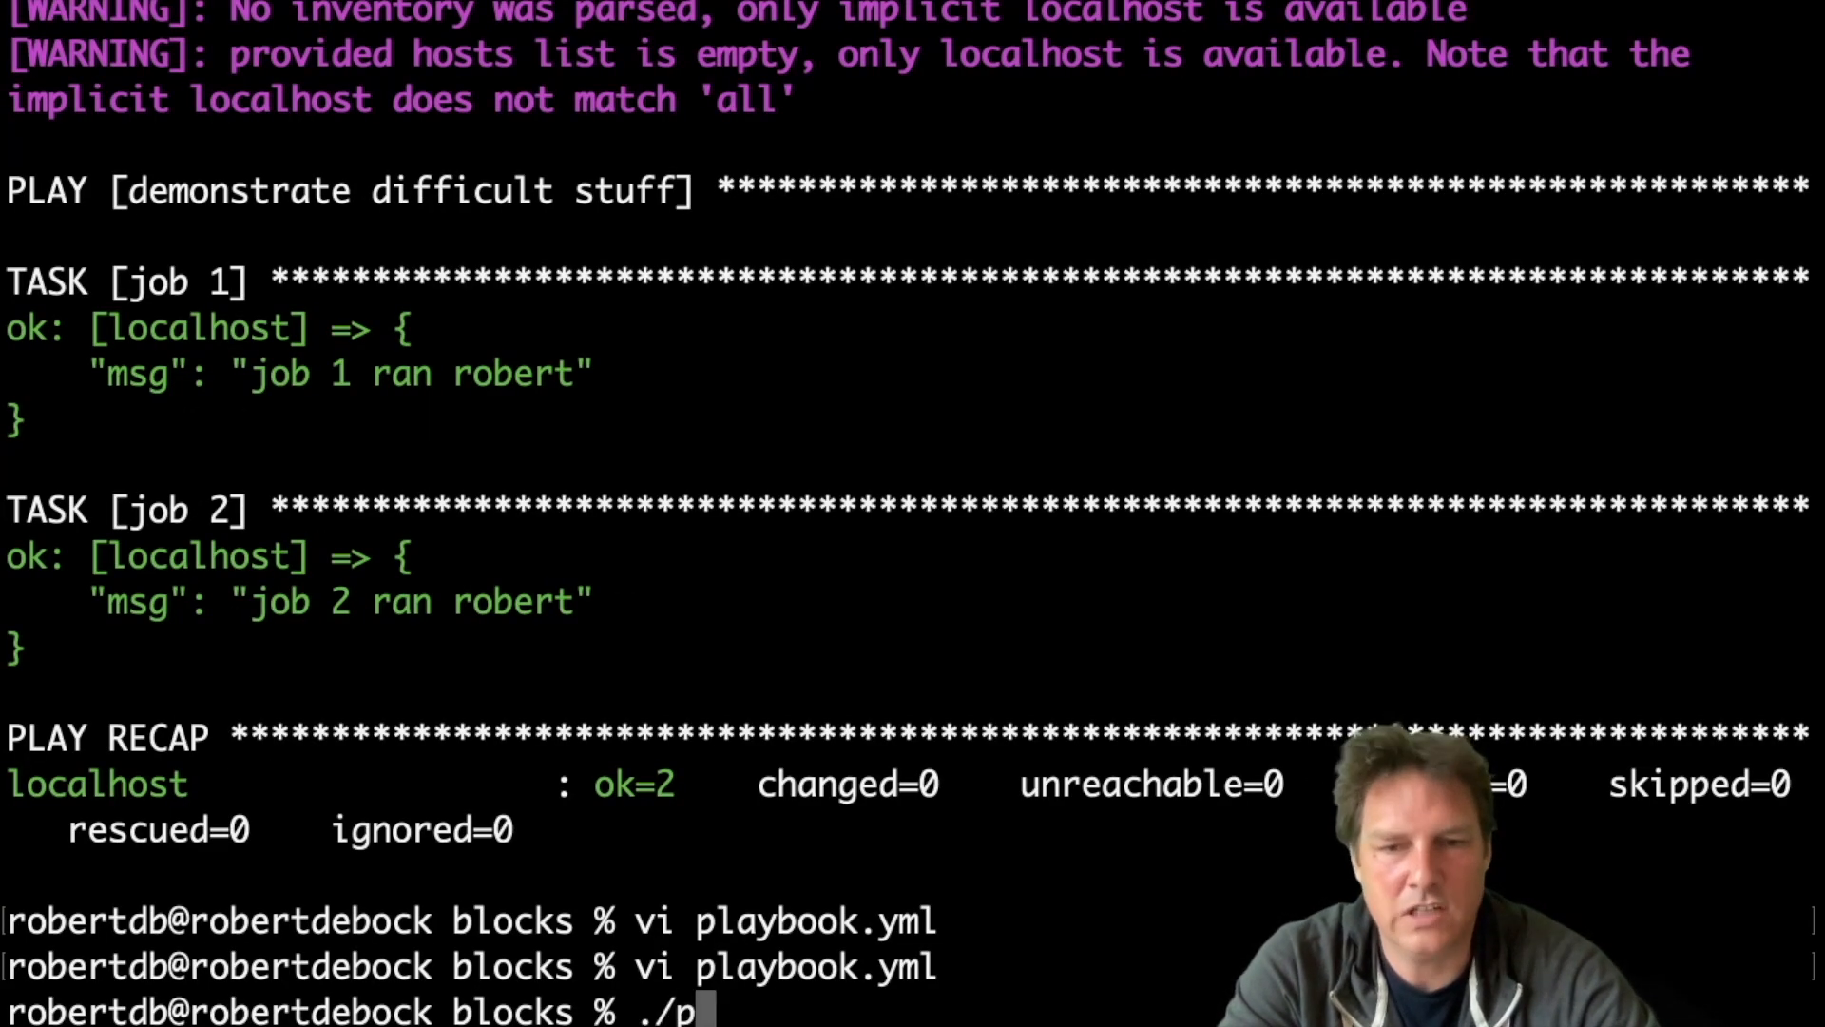
Run ./playbook.yml so both jobs report changed and handler x fires, recap ok=3 changed=2.
text(laybook.yml)
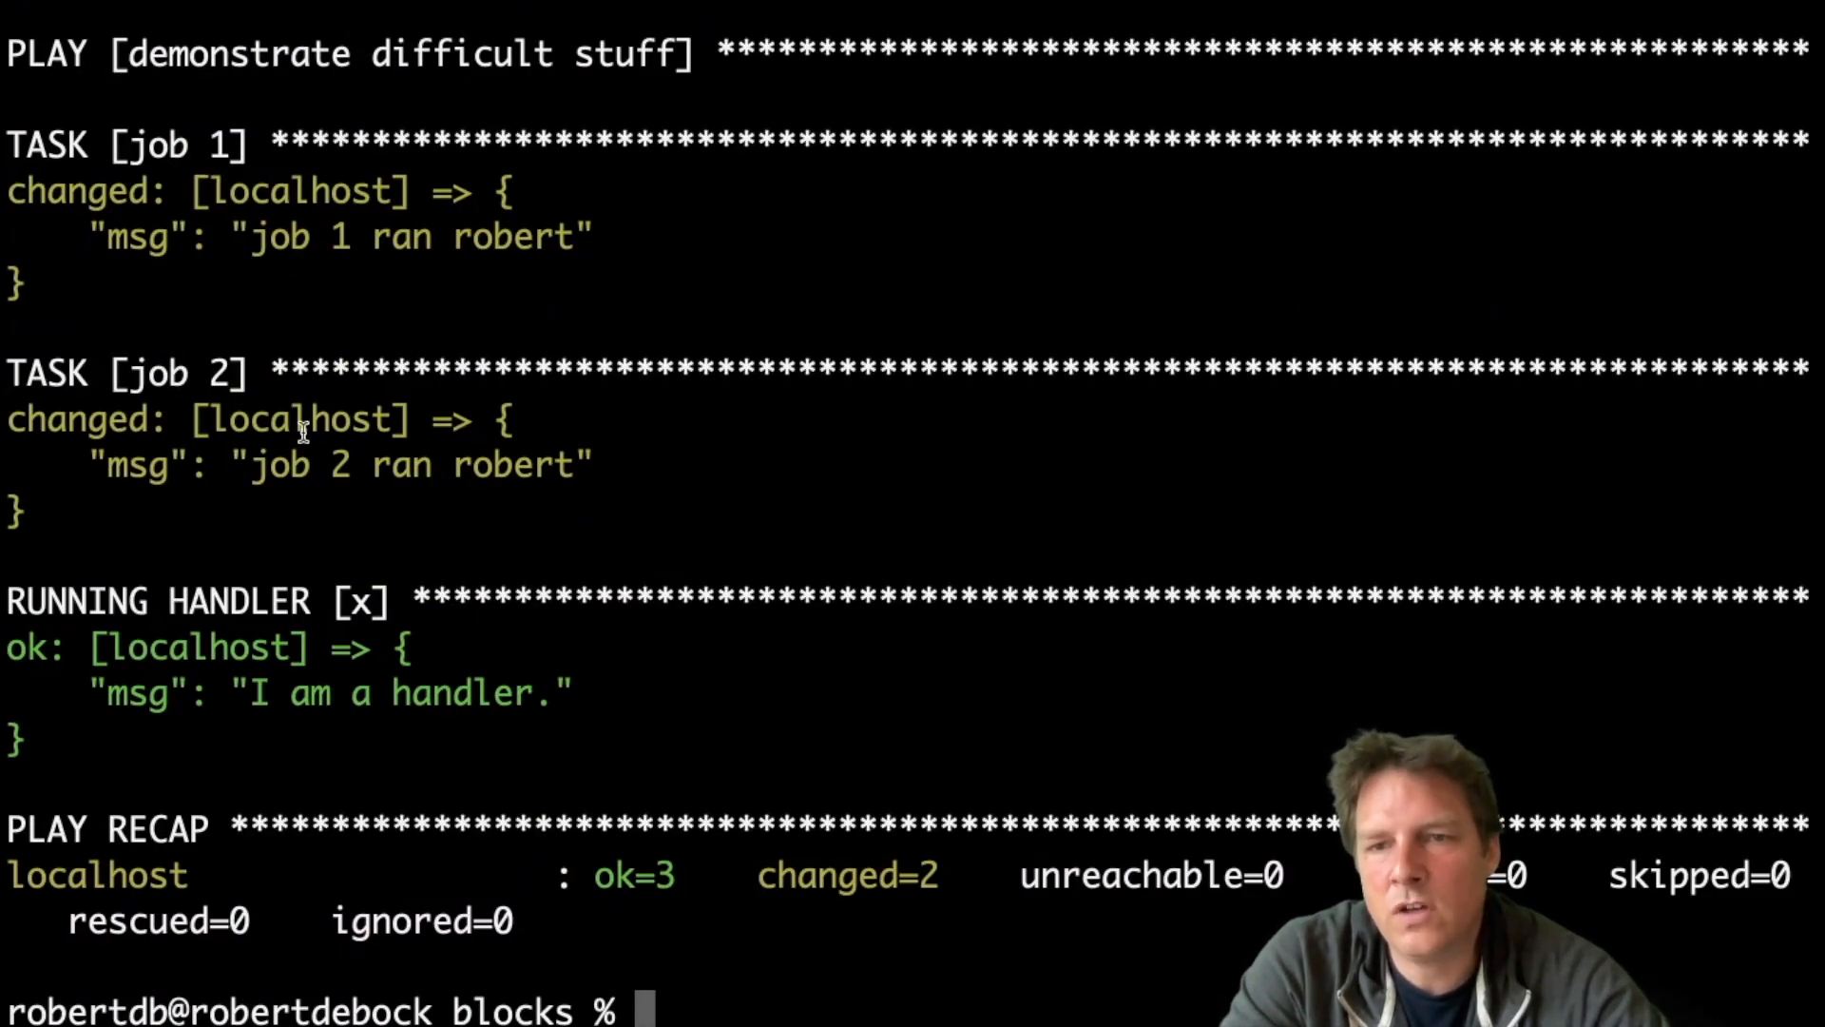
mouse_move(251, 391)
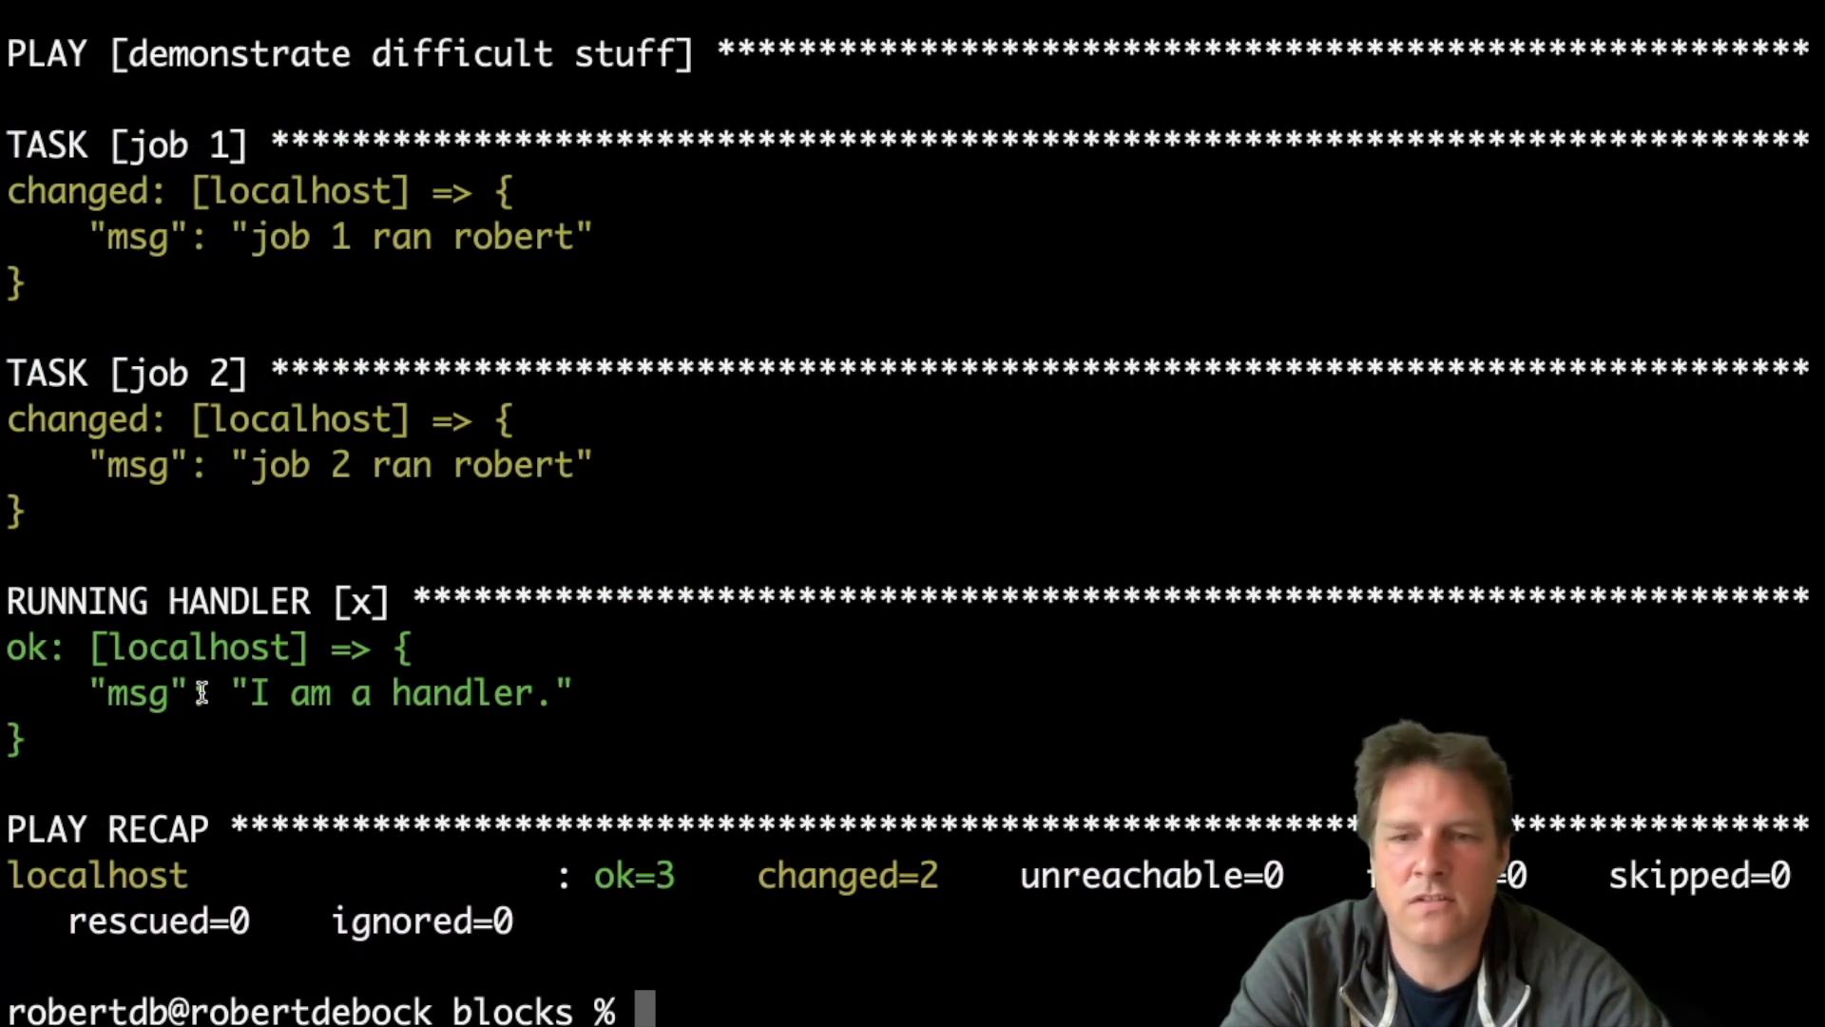
Reopen the playbook and insert a '- name: block 1' task with a block: key above job 1.
text(v)
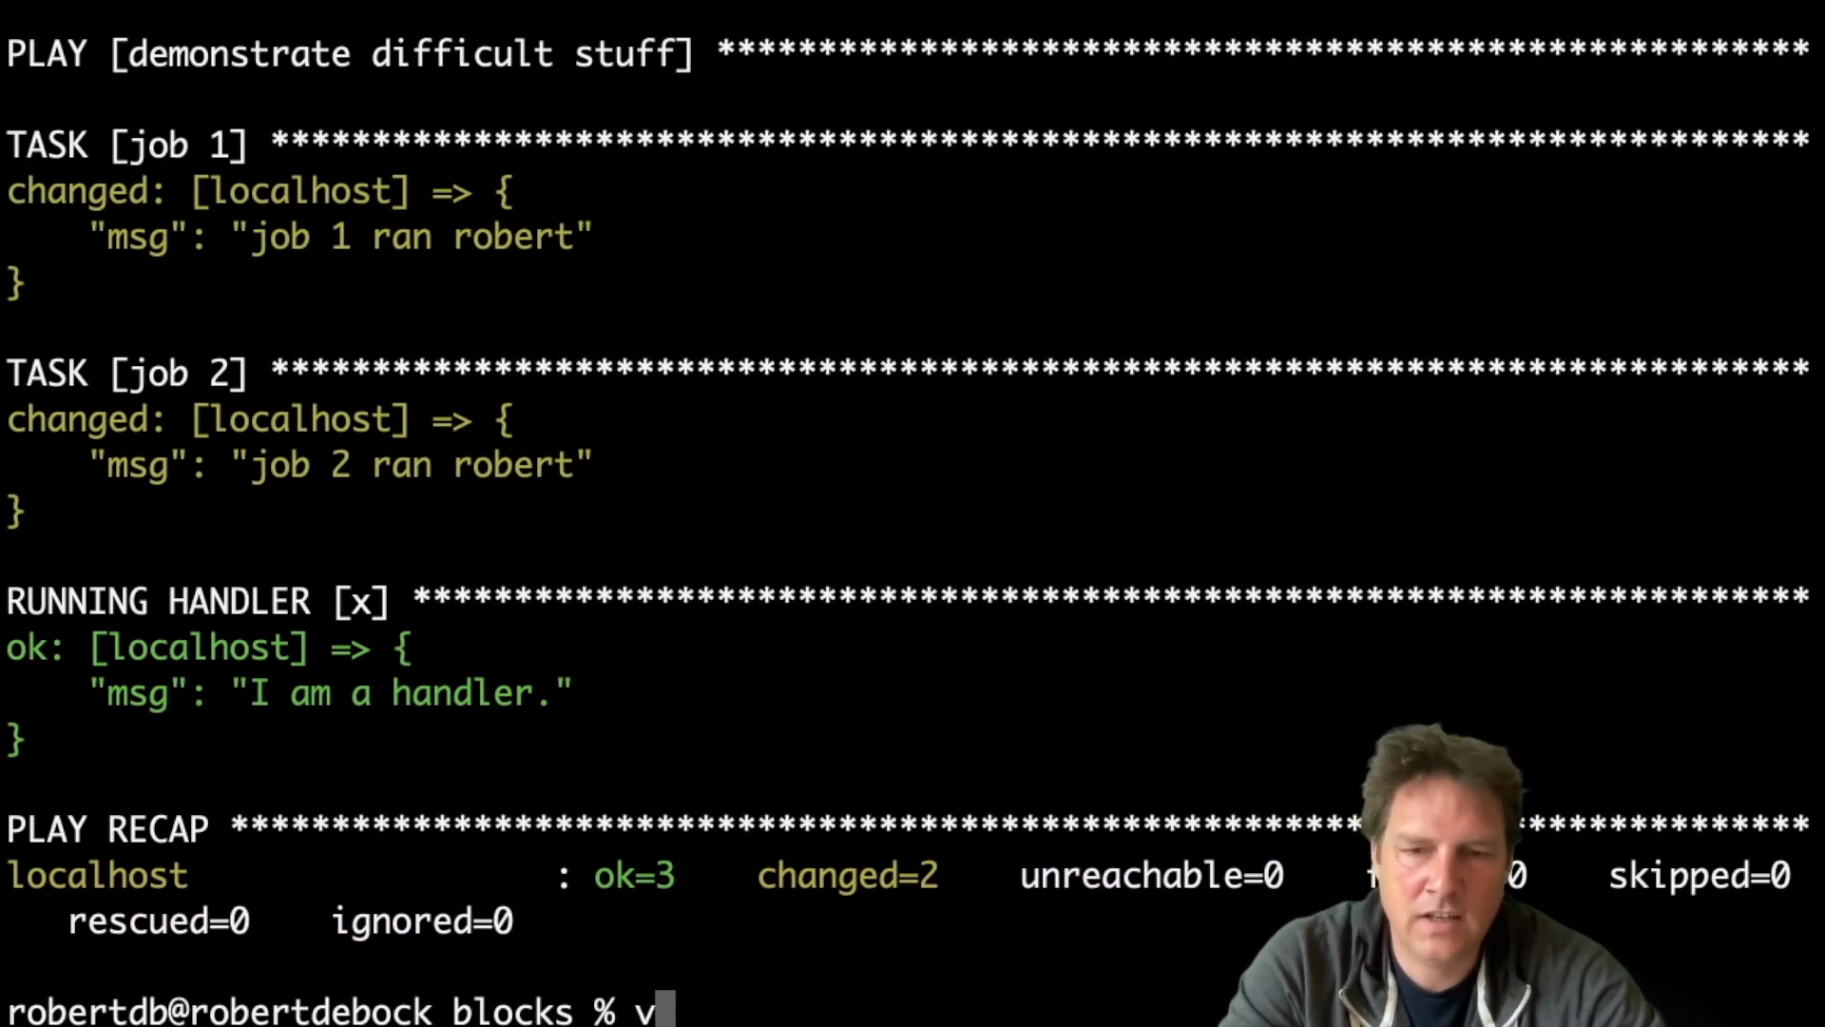
text(i playbook.yml)
text(-)
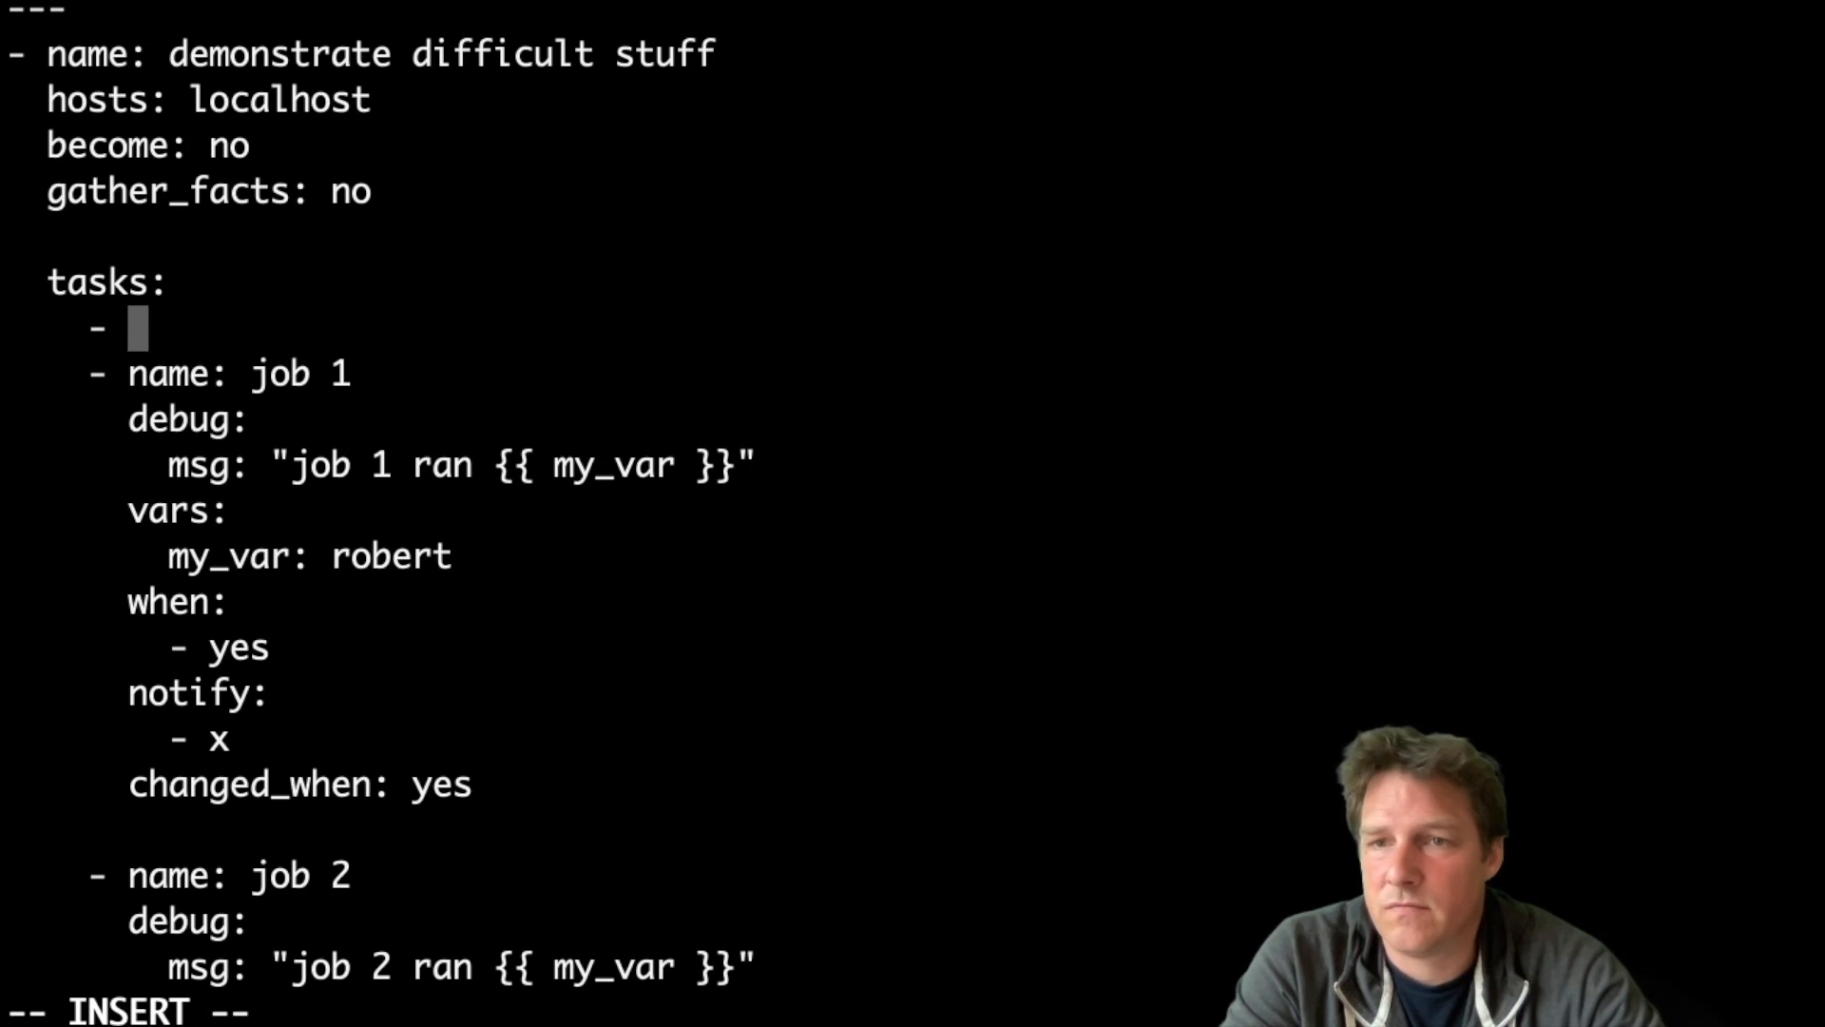
text(name: bl)
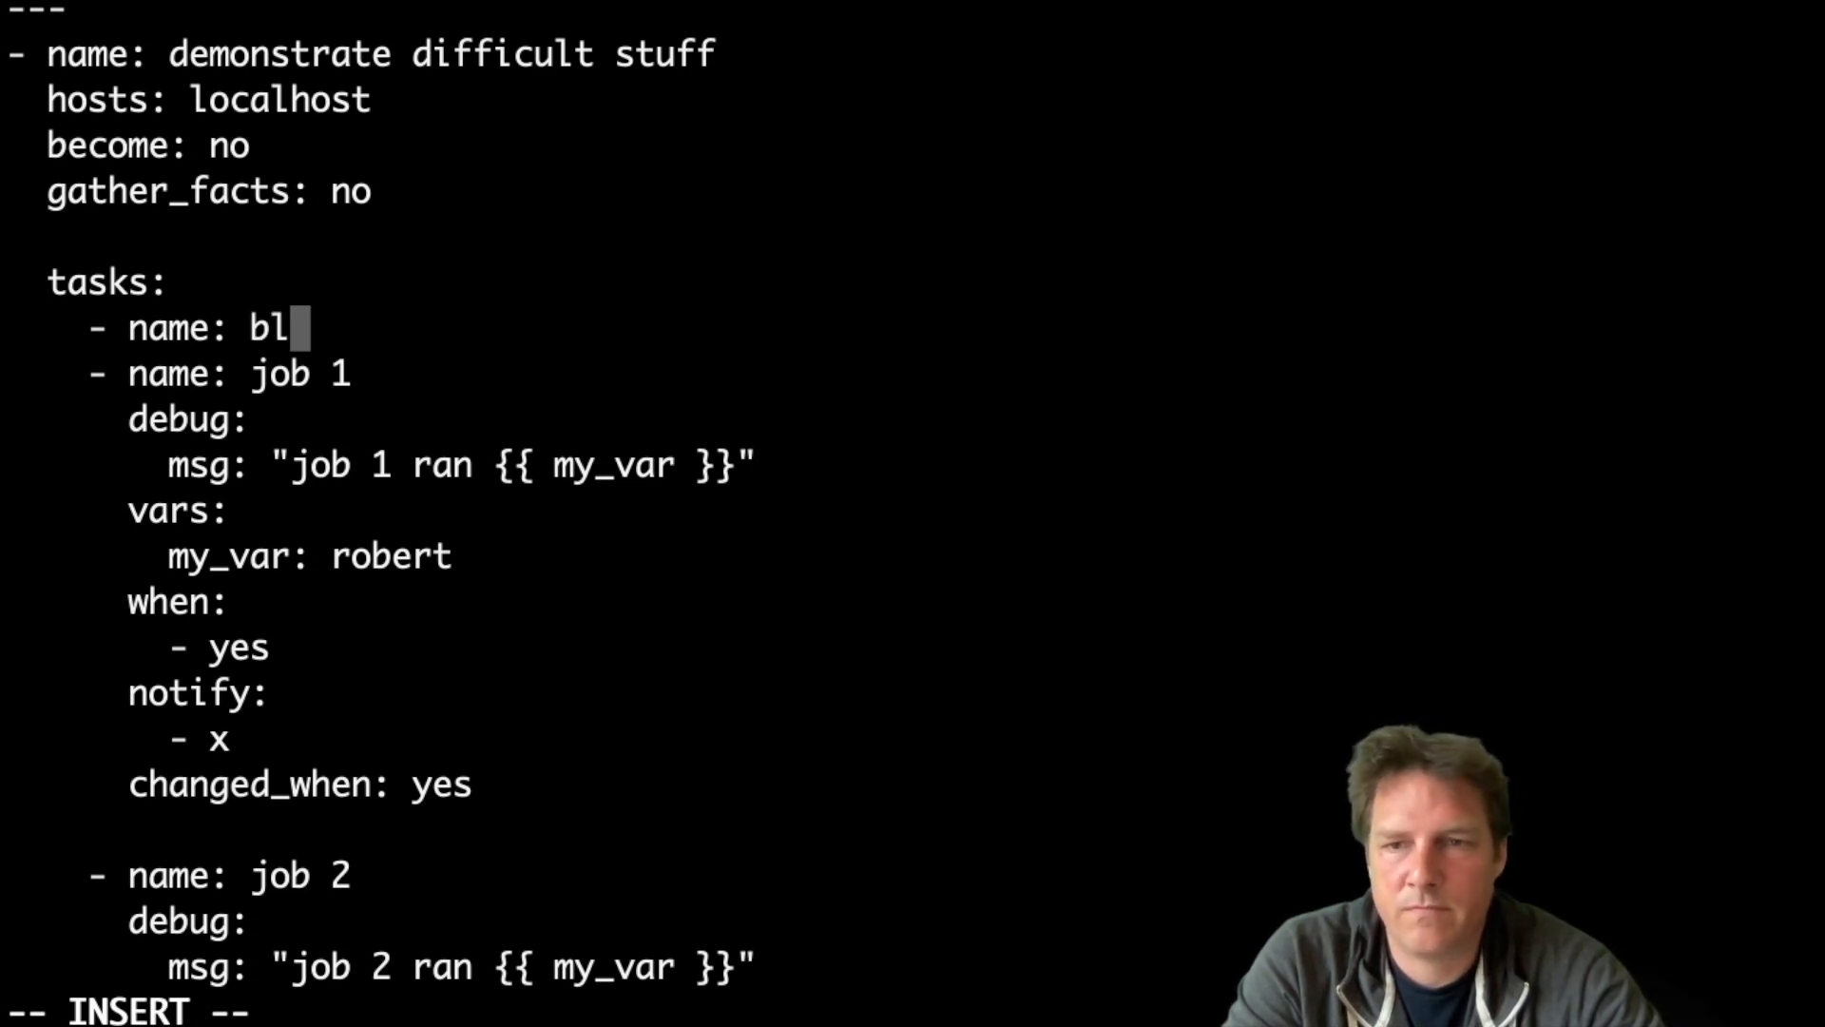
text(ock 1)
text(bn)
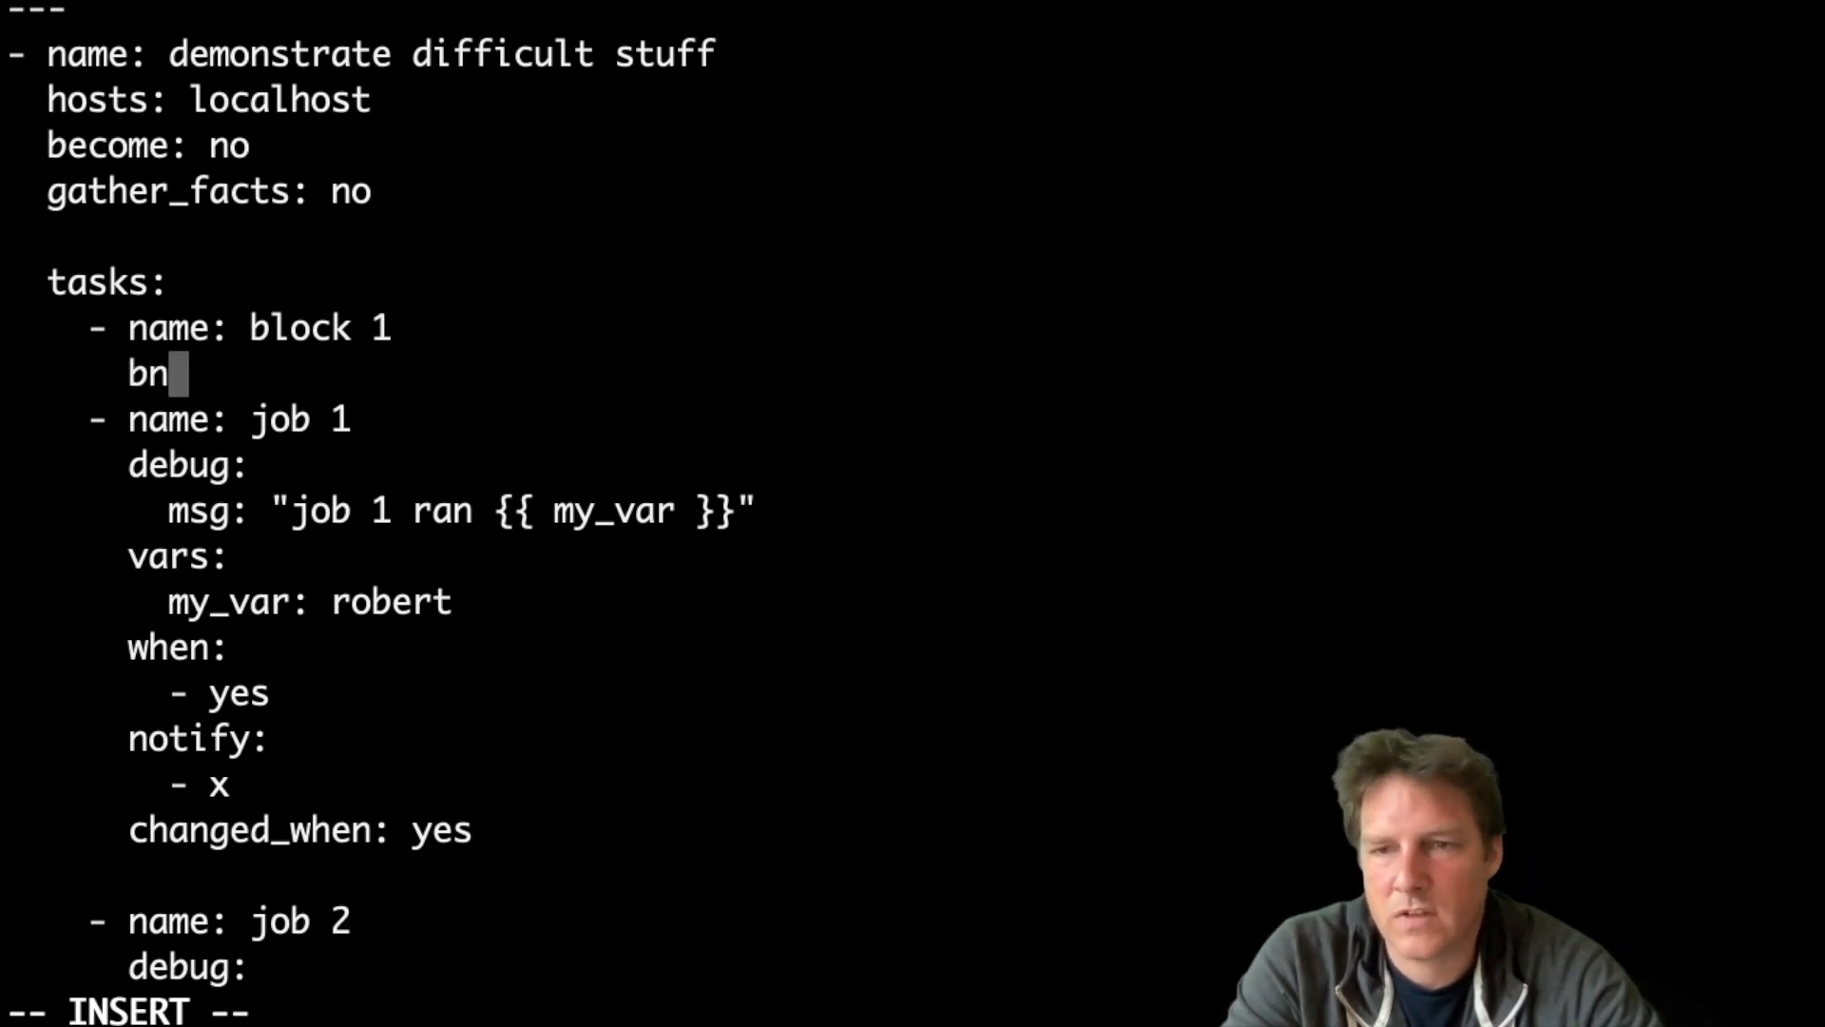
text(lock:)
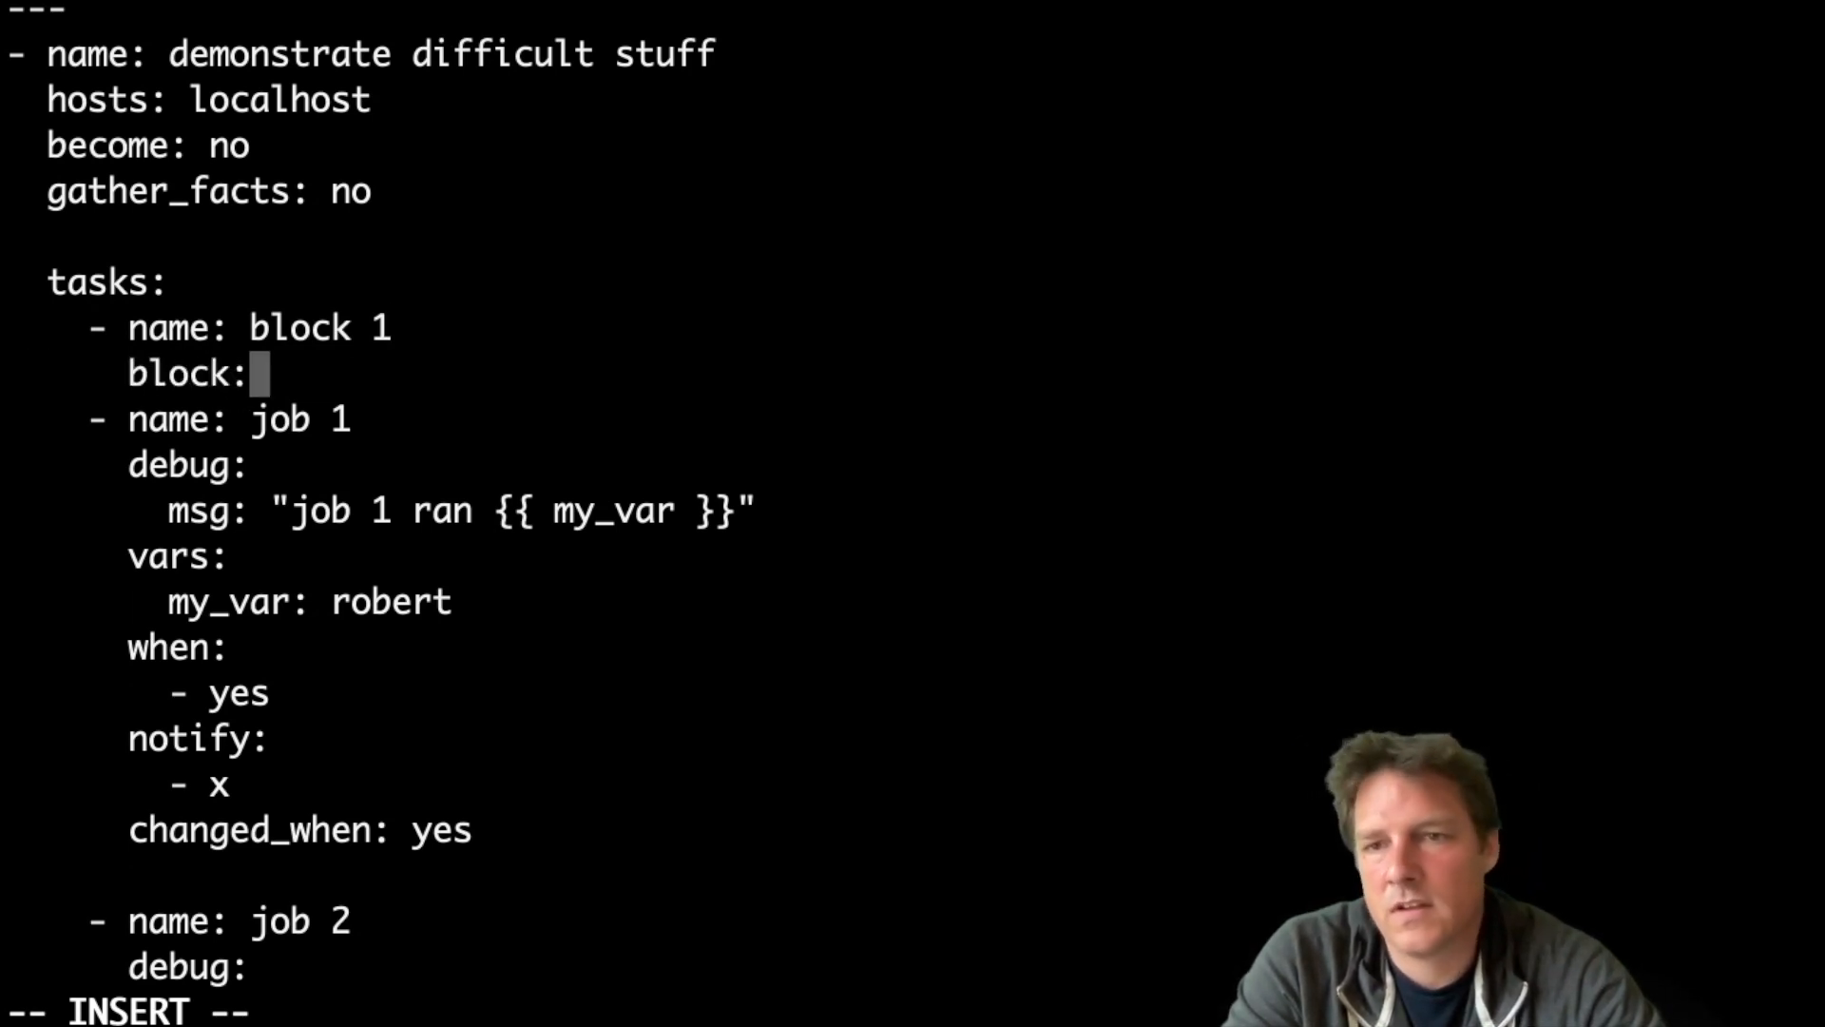
key(ctrl+v)
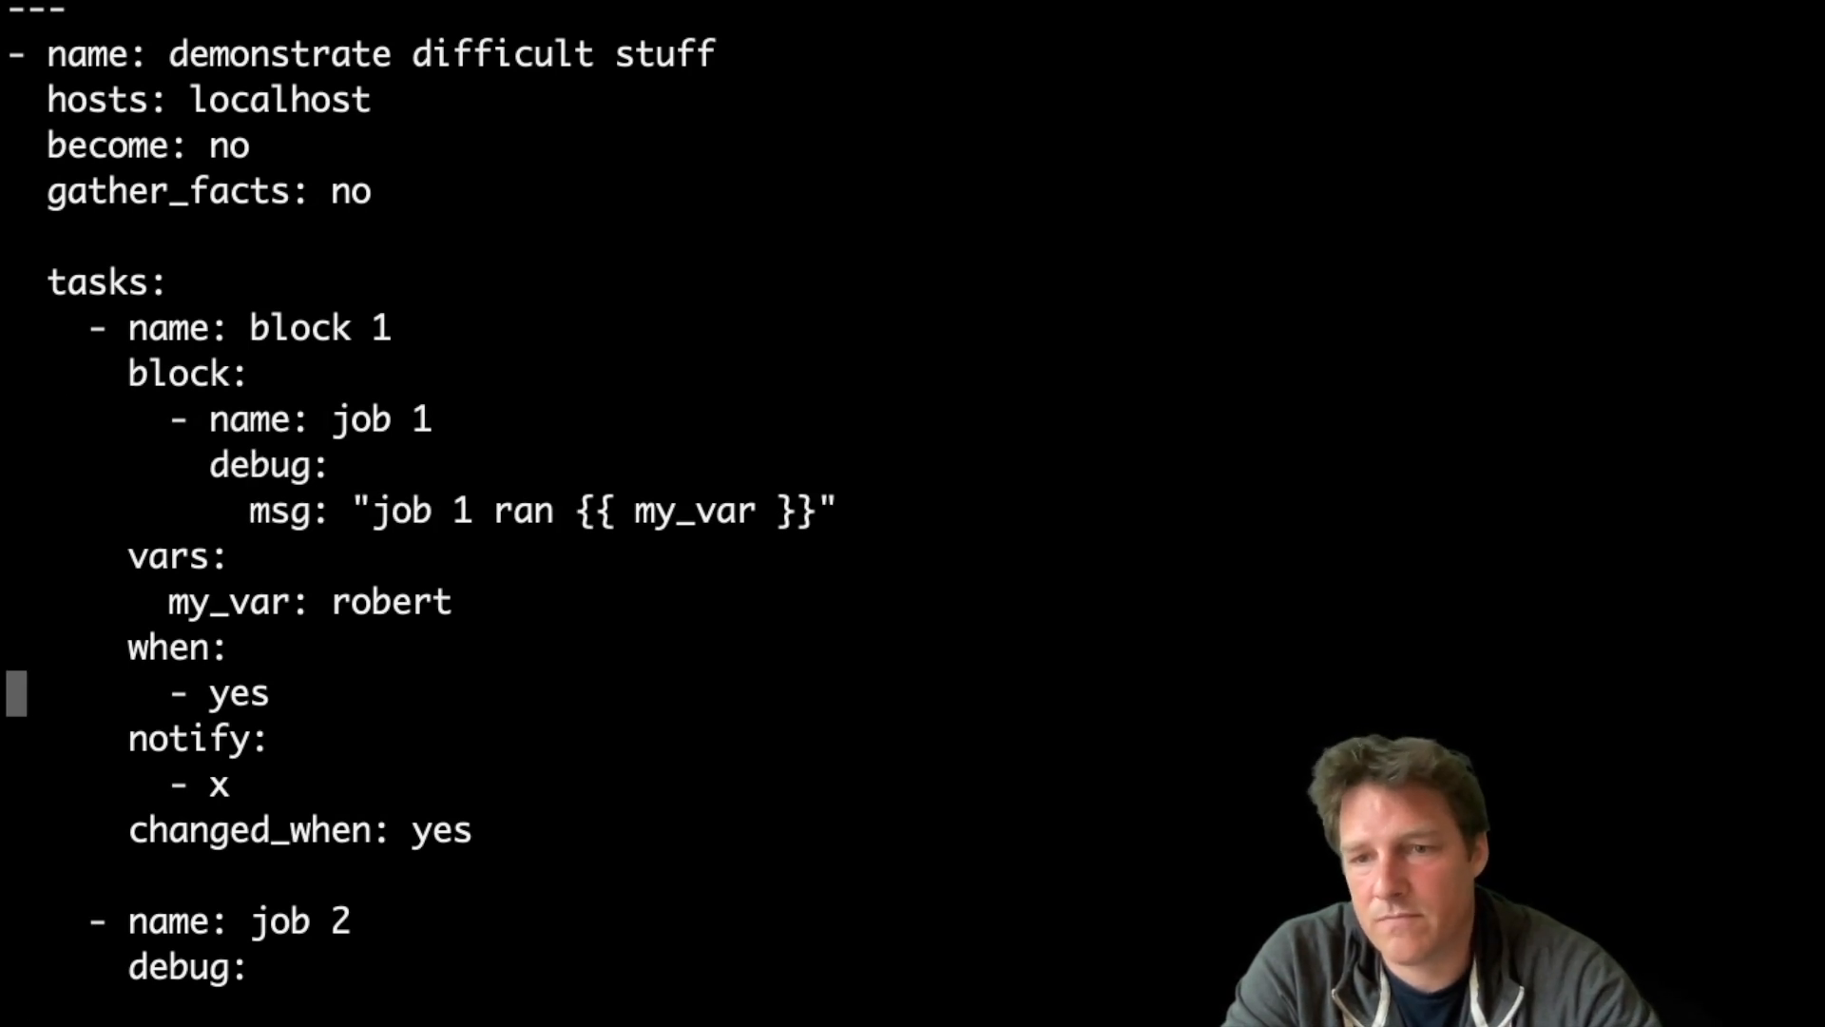
Indent job 1 and job 2 under the block and give them changed_when: yes.
scroll(down, 3)
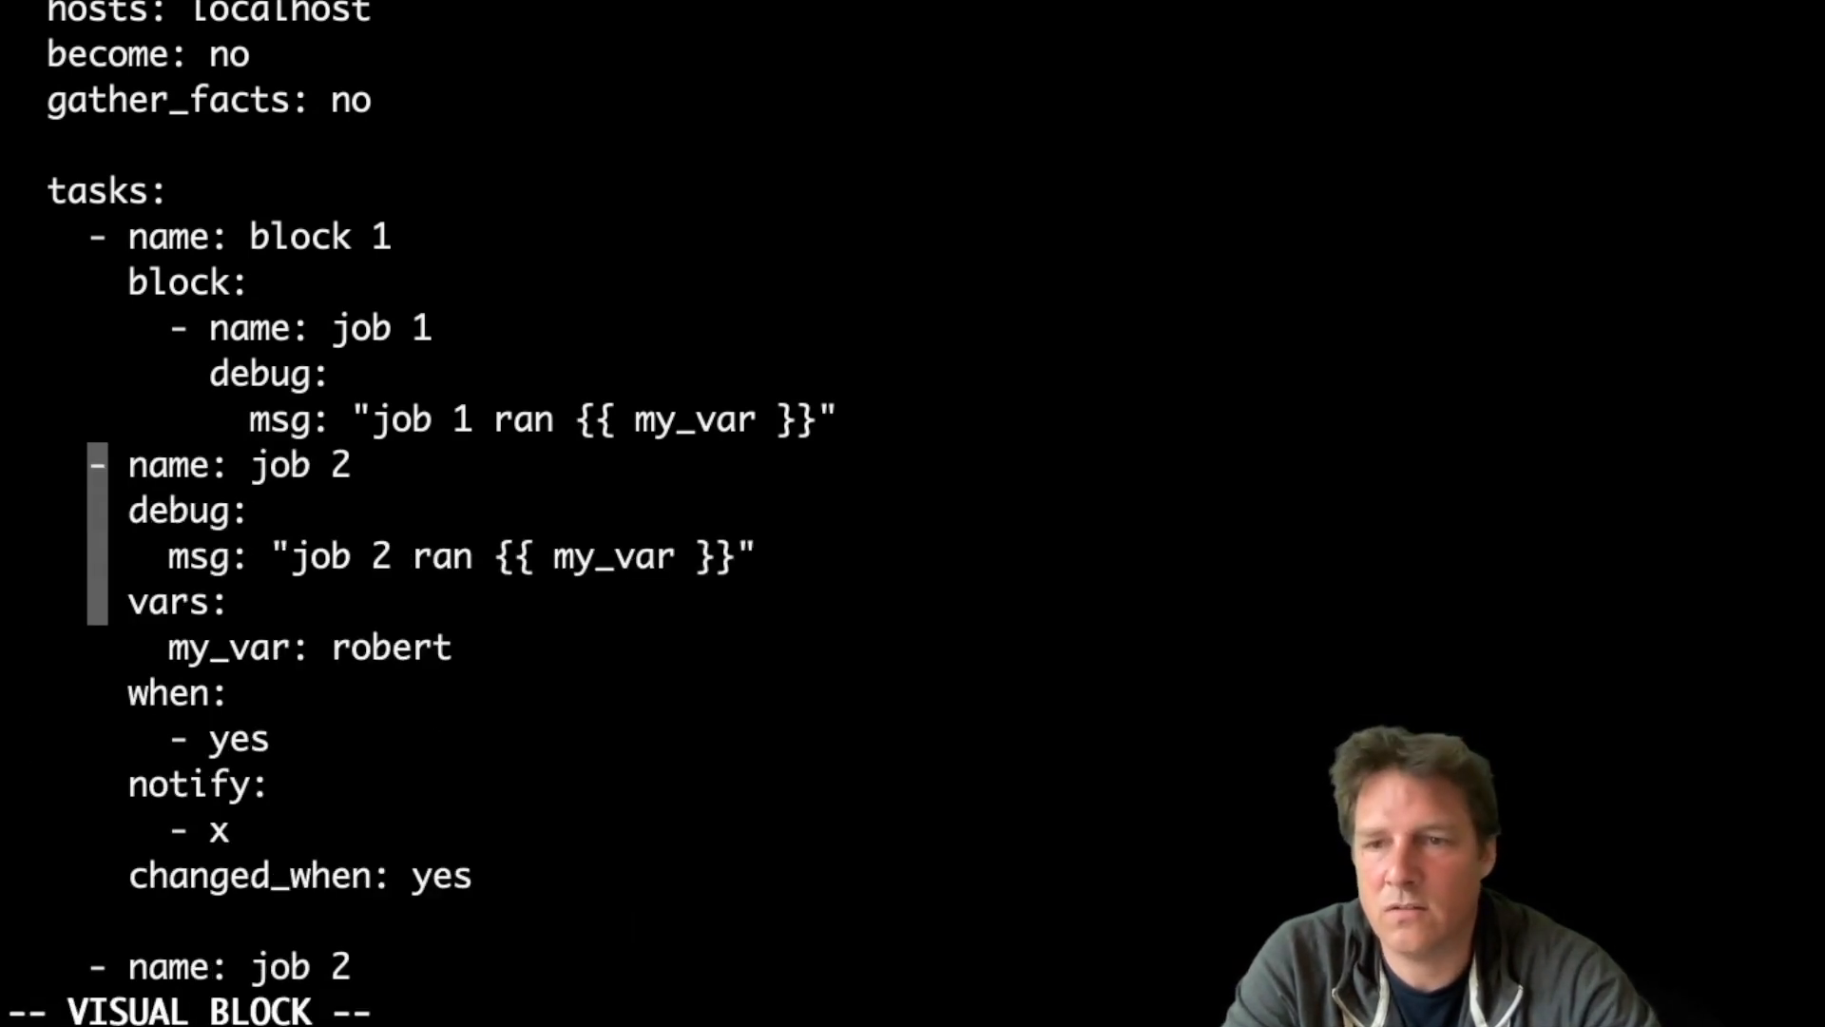
key(i)
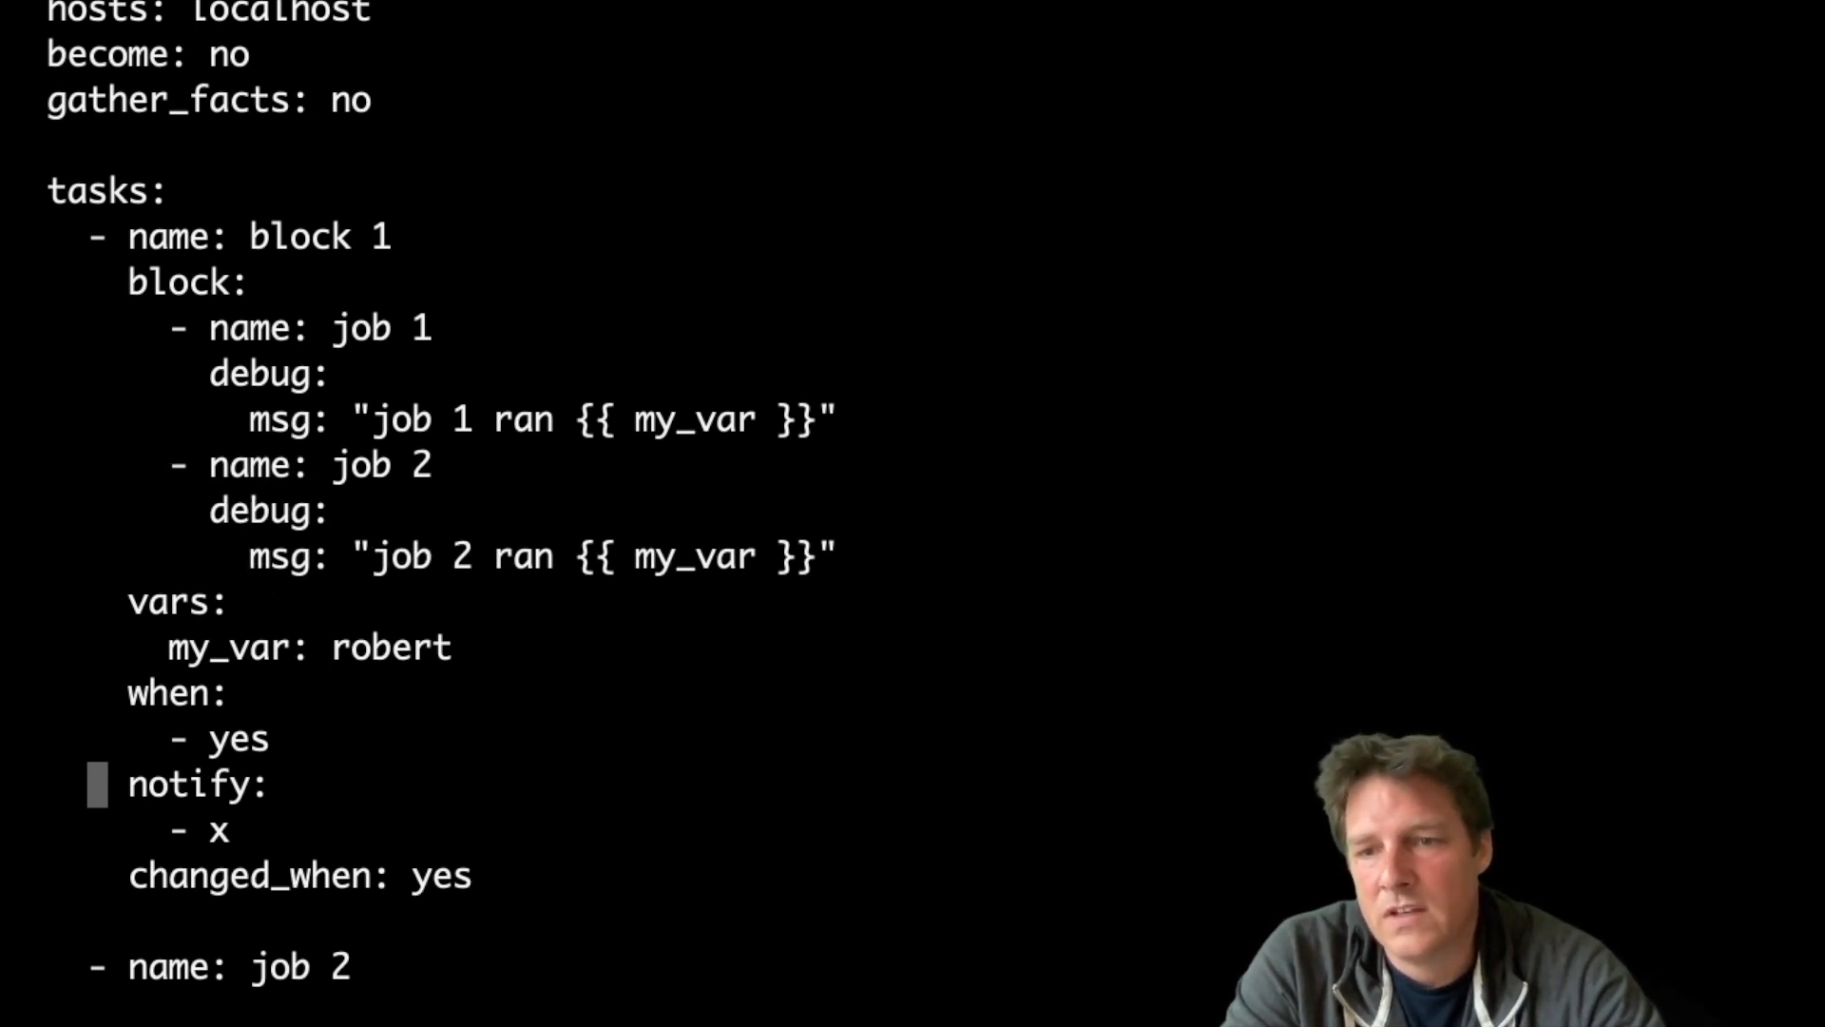
scroll(down, 3)
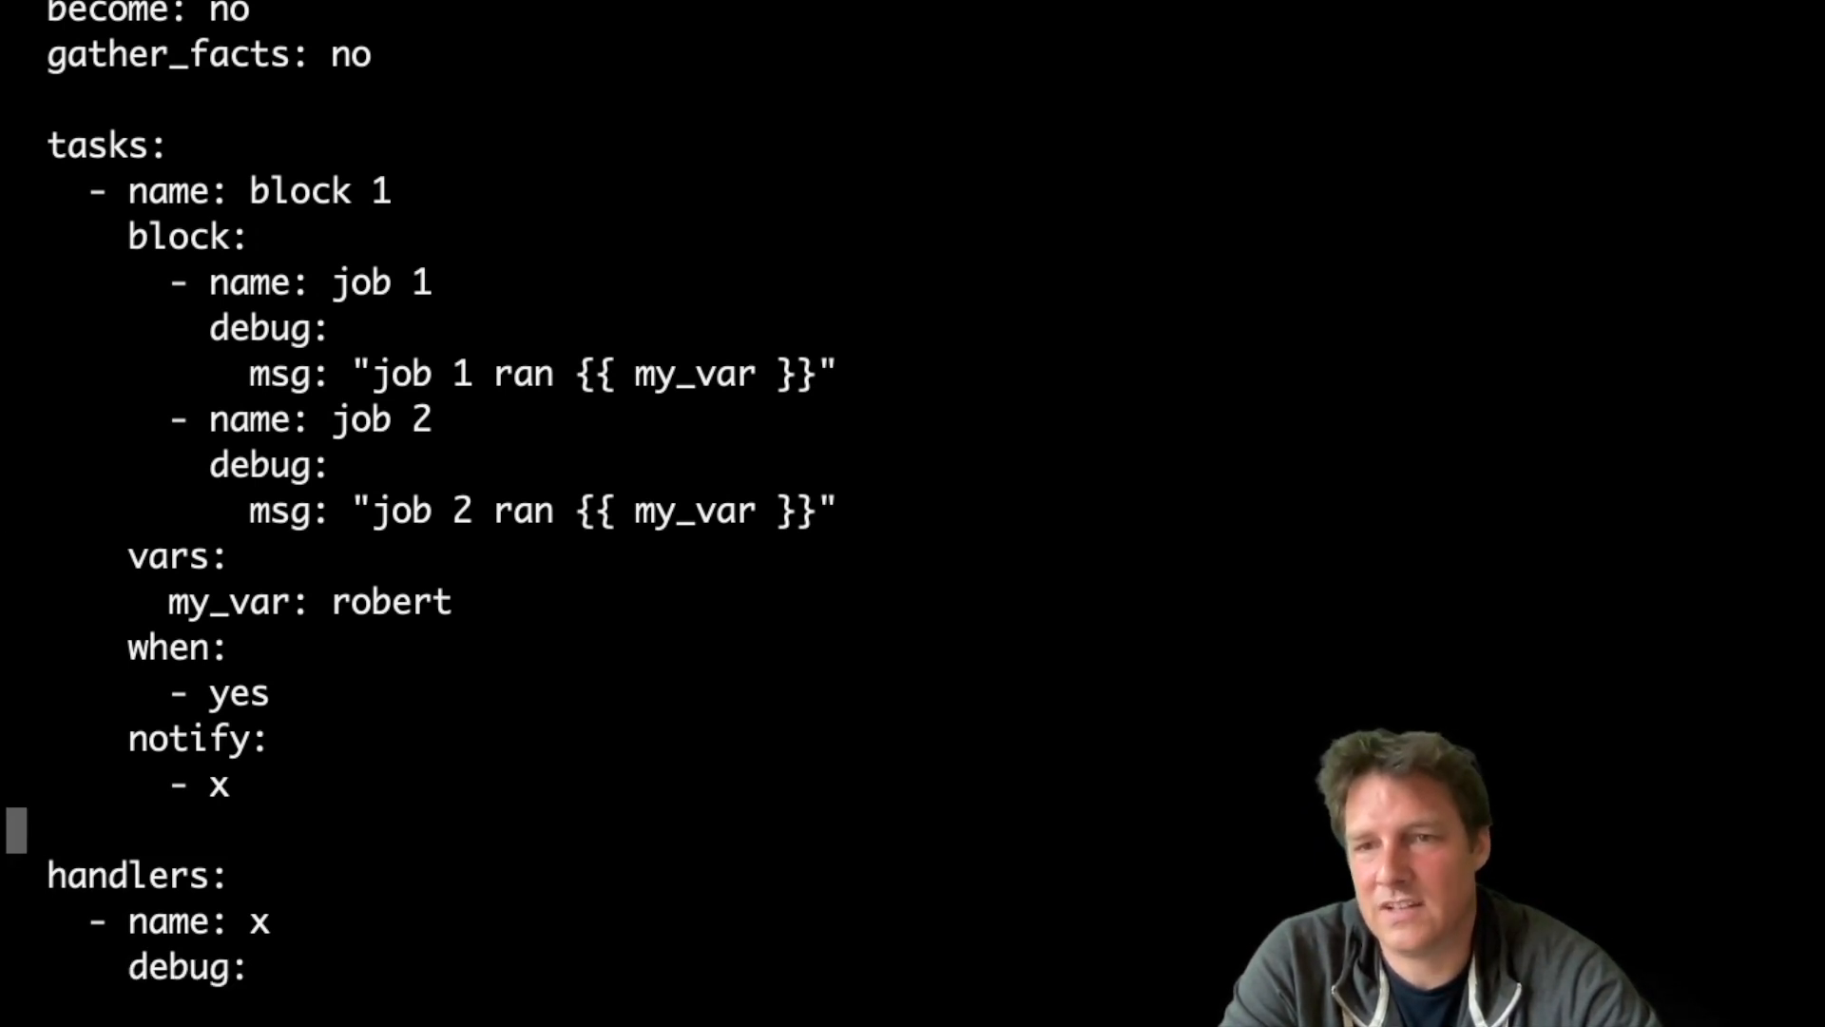
text(changed_when: yes)
click(142, 1010)
text(:wq!)
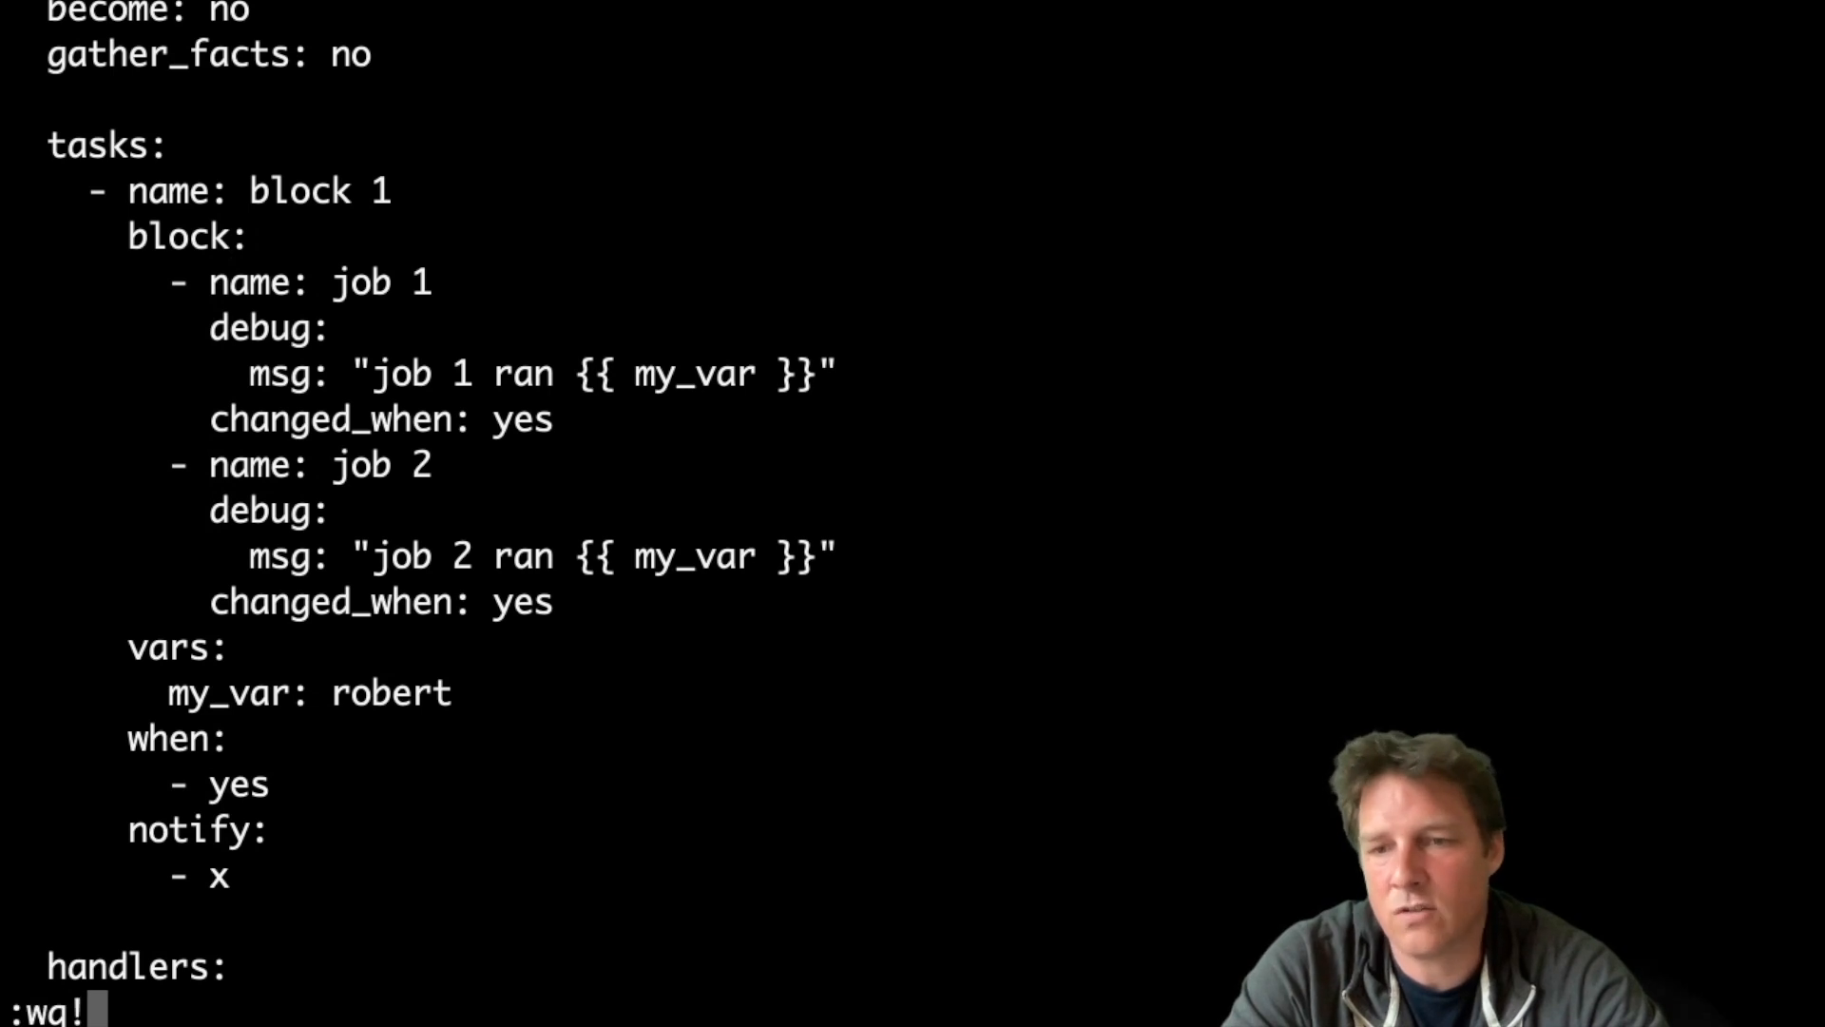
Save the block version, run it so the handler fires with ok=3, and reopen it in vi.
key(Return)
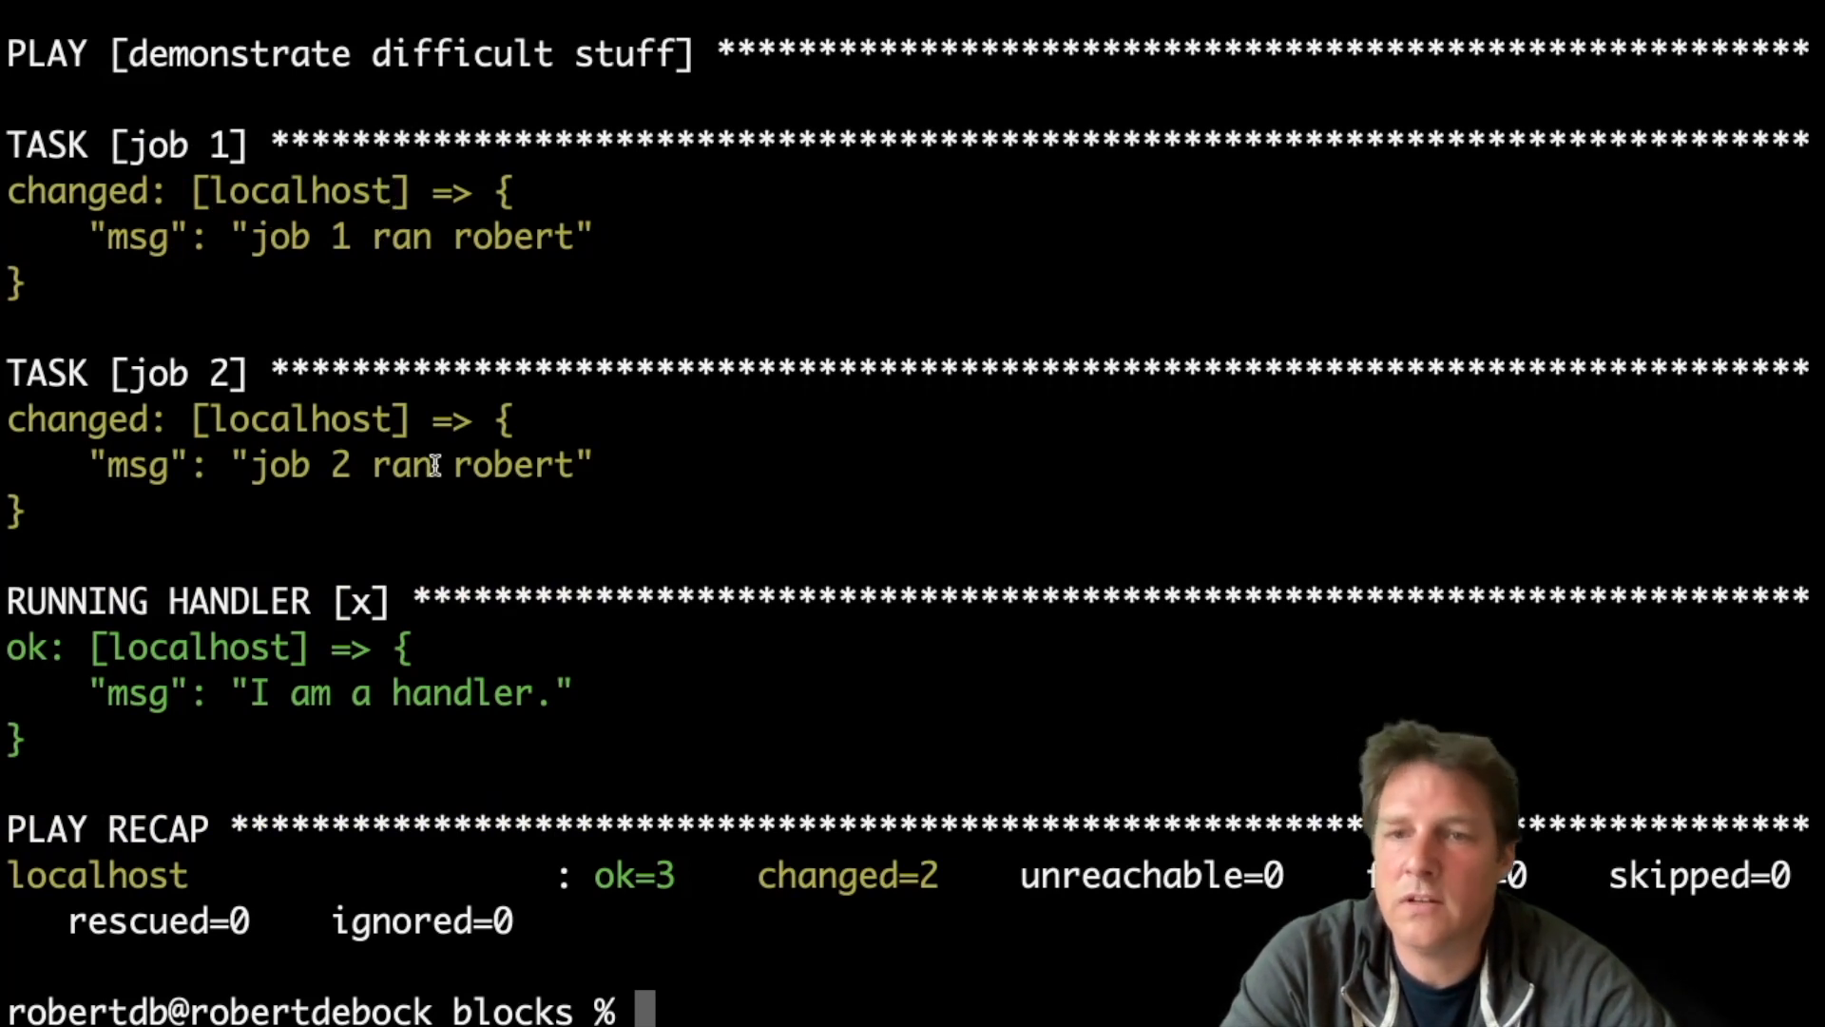
mouse_move(424, 739)
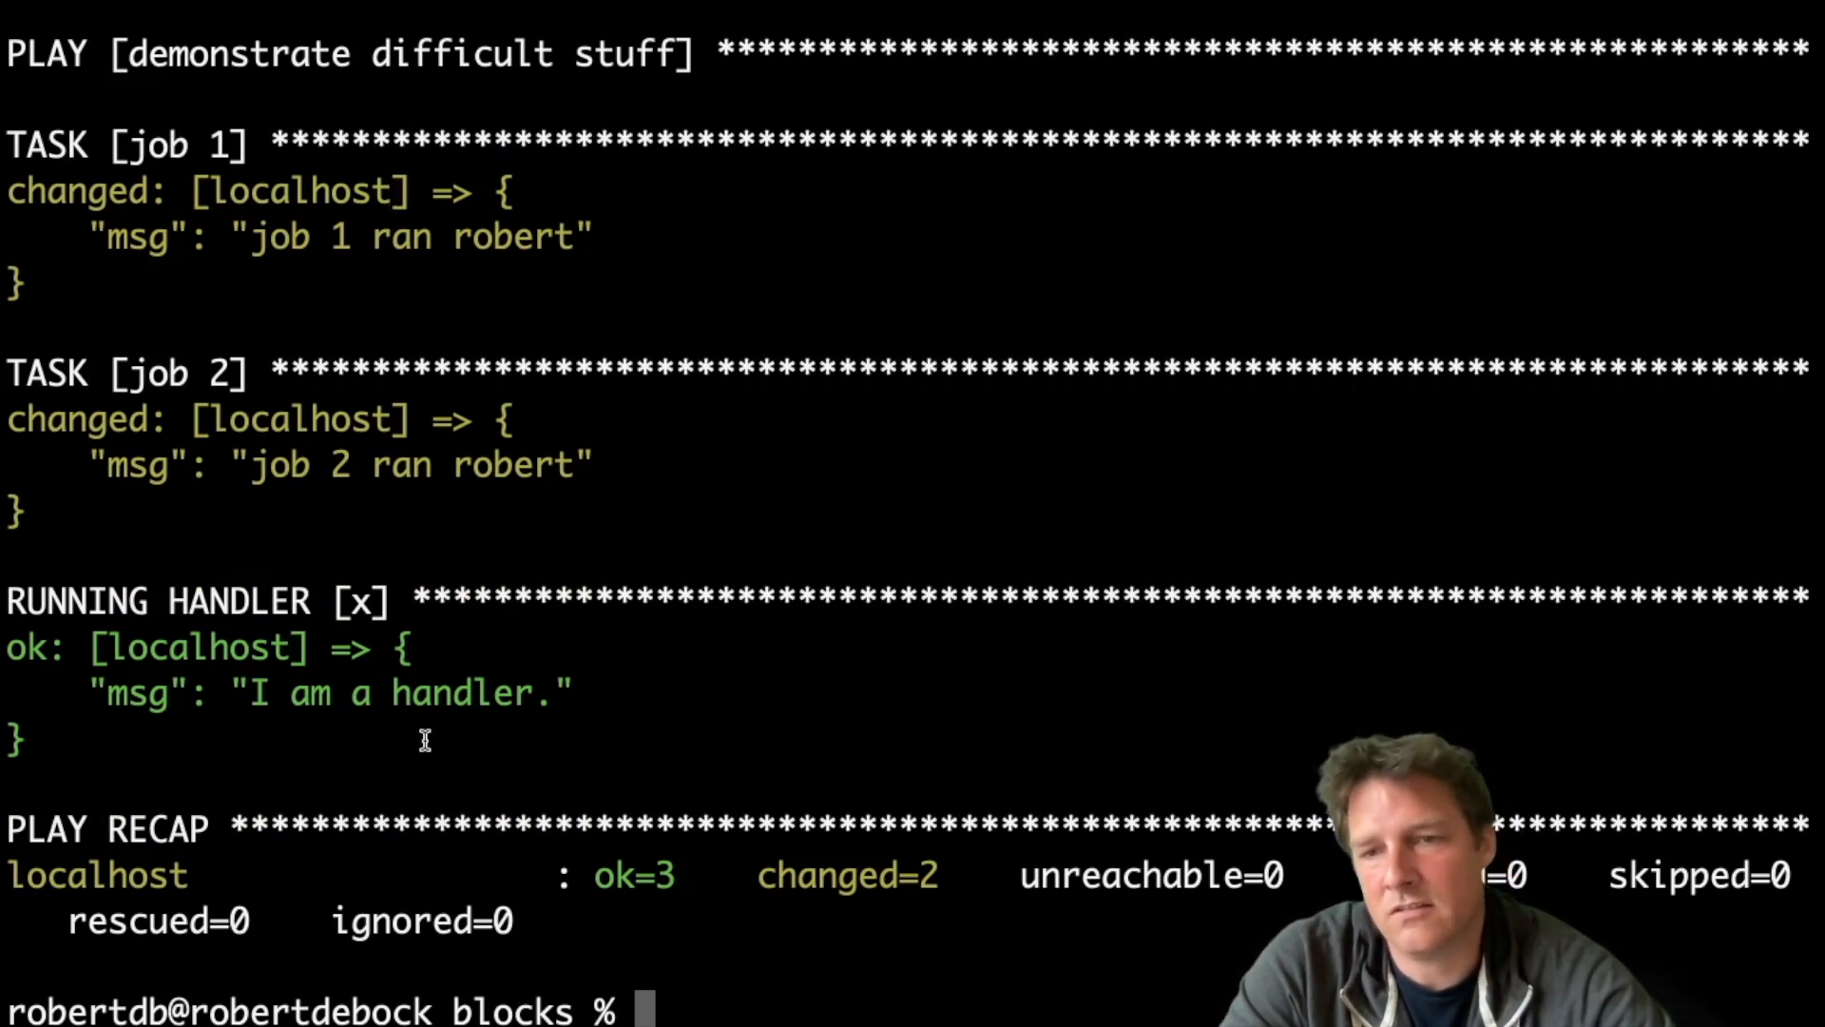
text(vi playbook.yml)
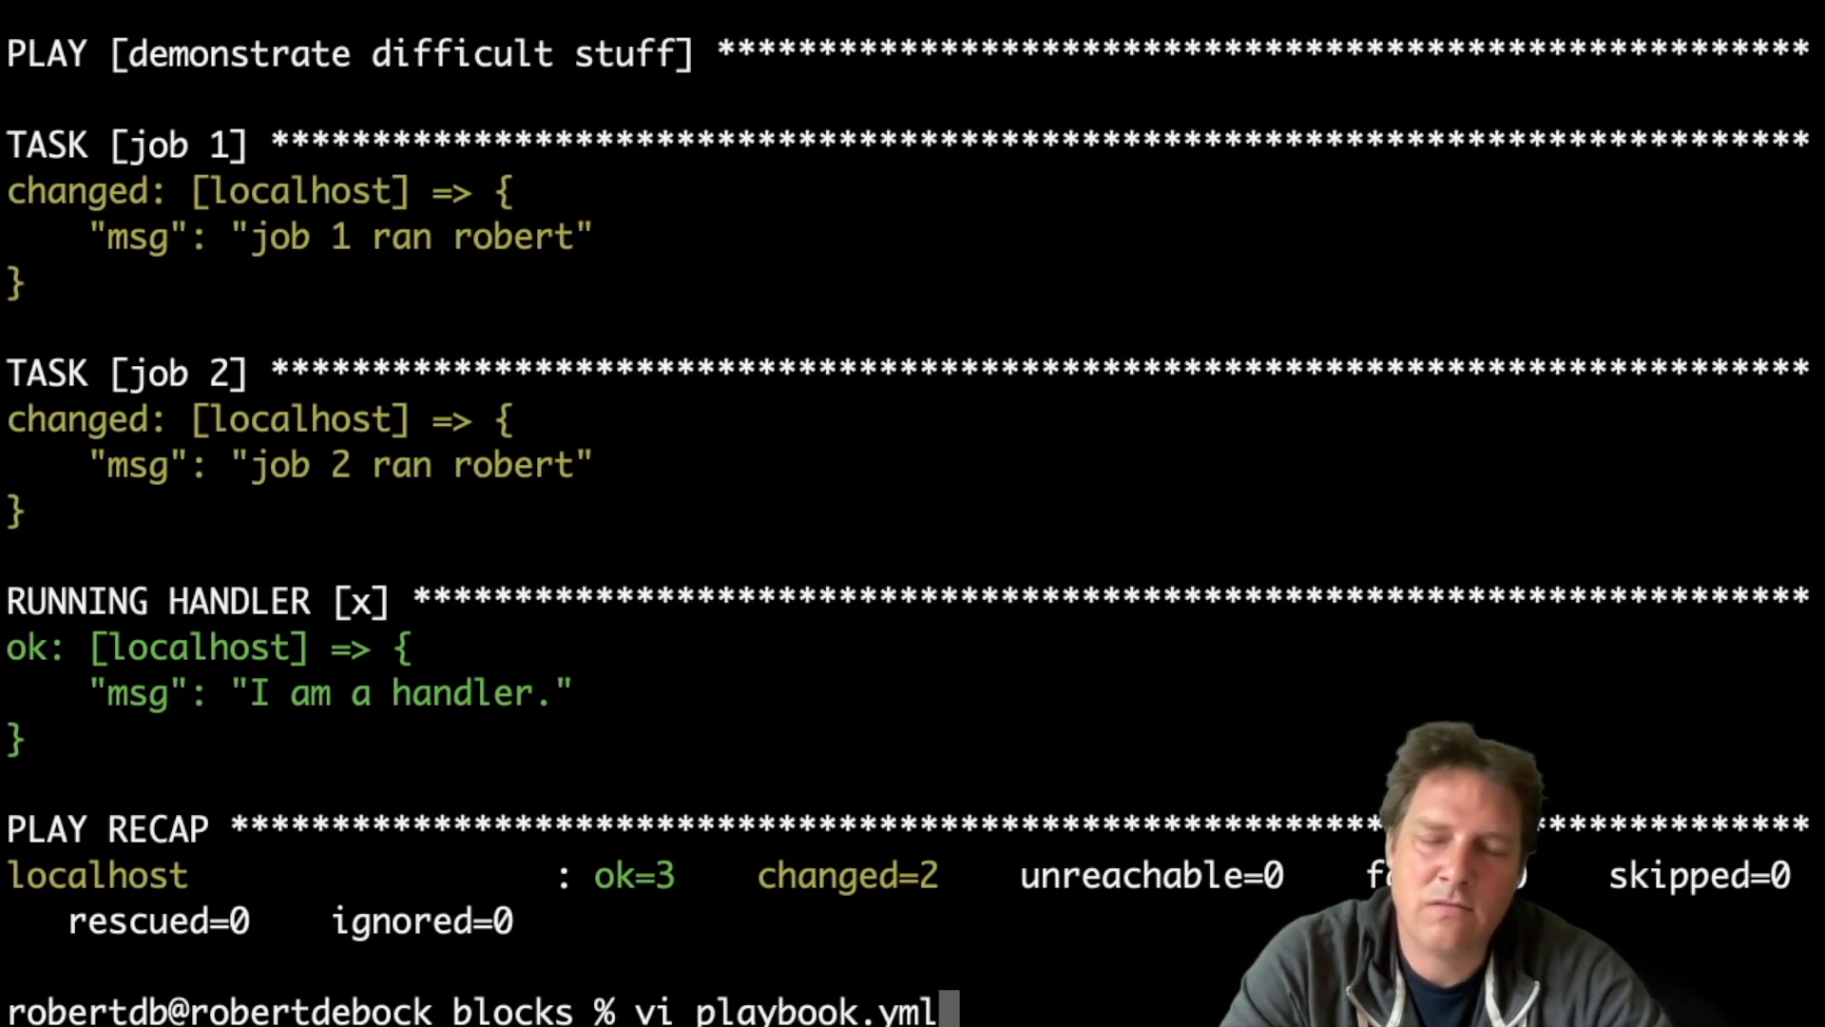
key(Return)
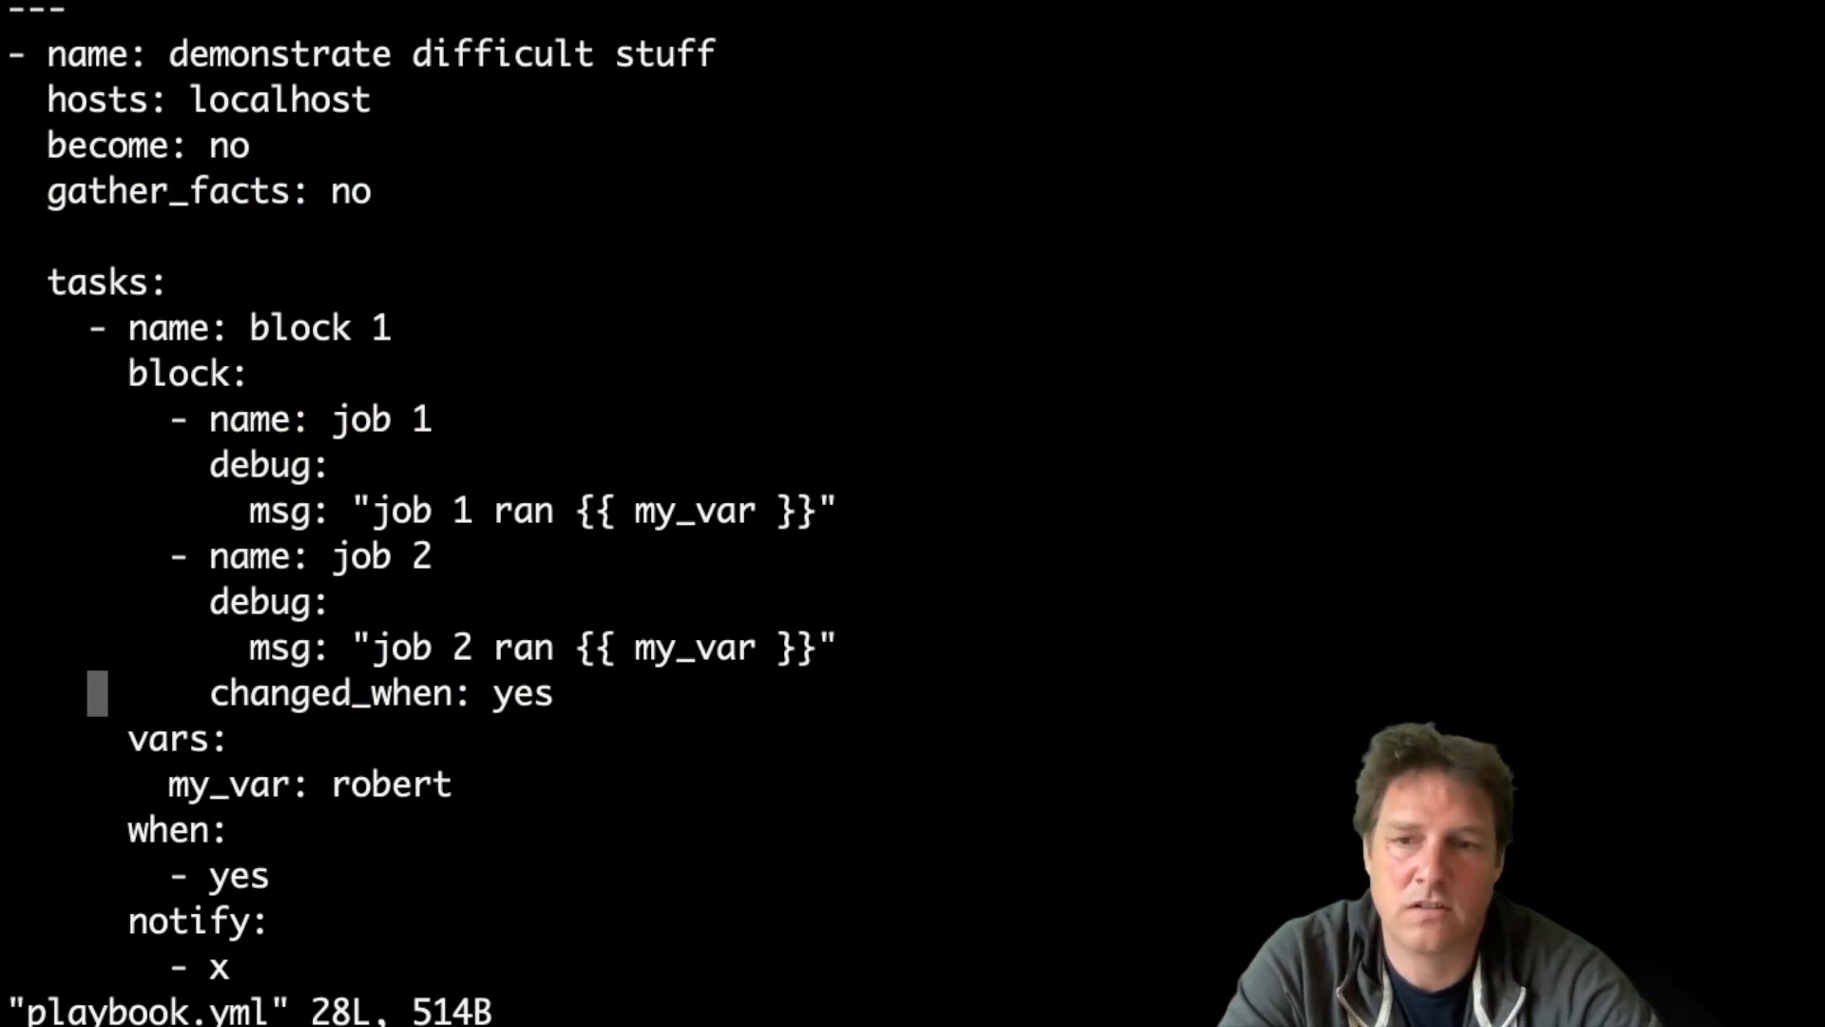
scroll(down, 3)
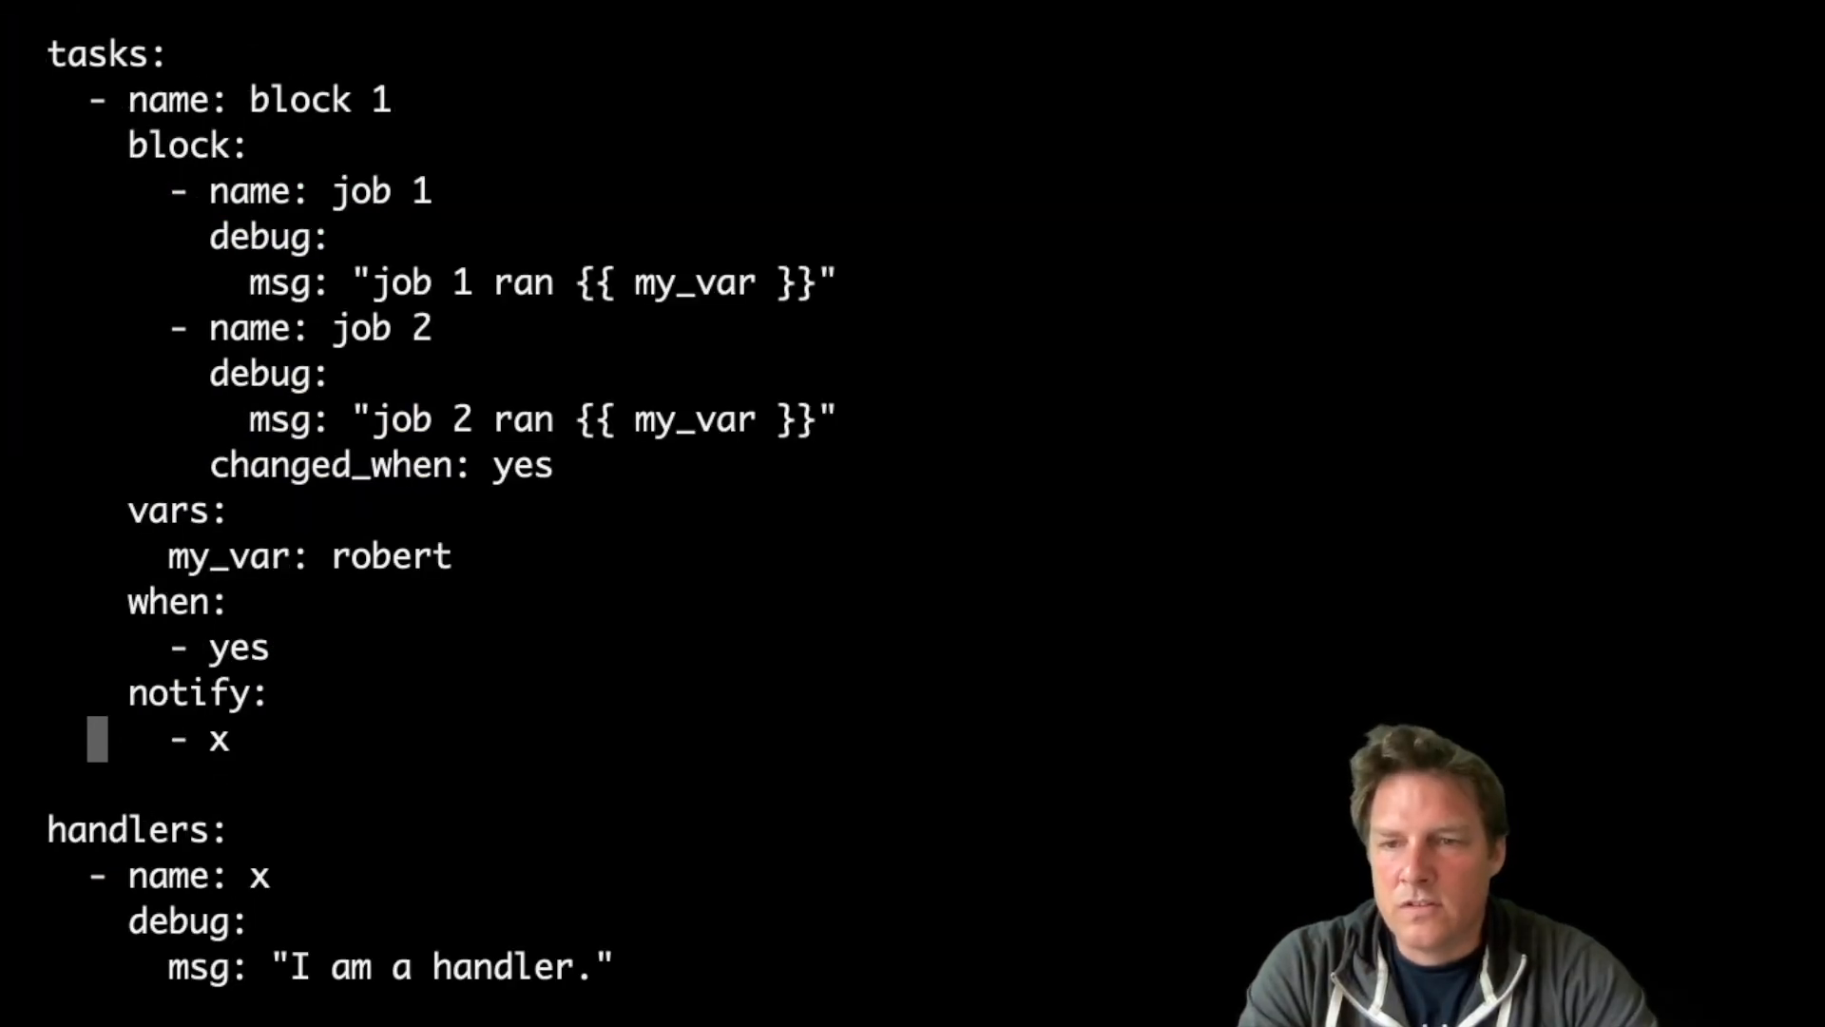
key(o)
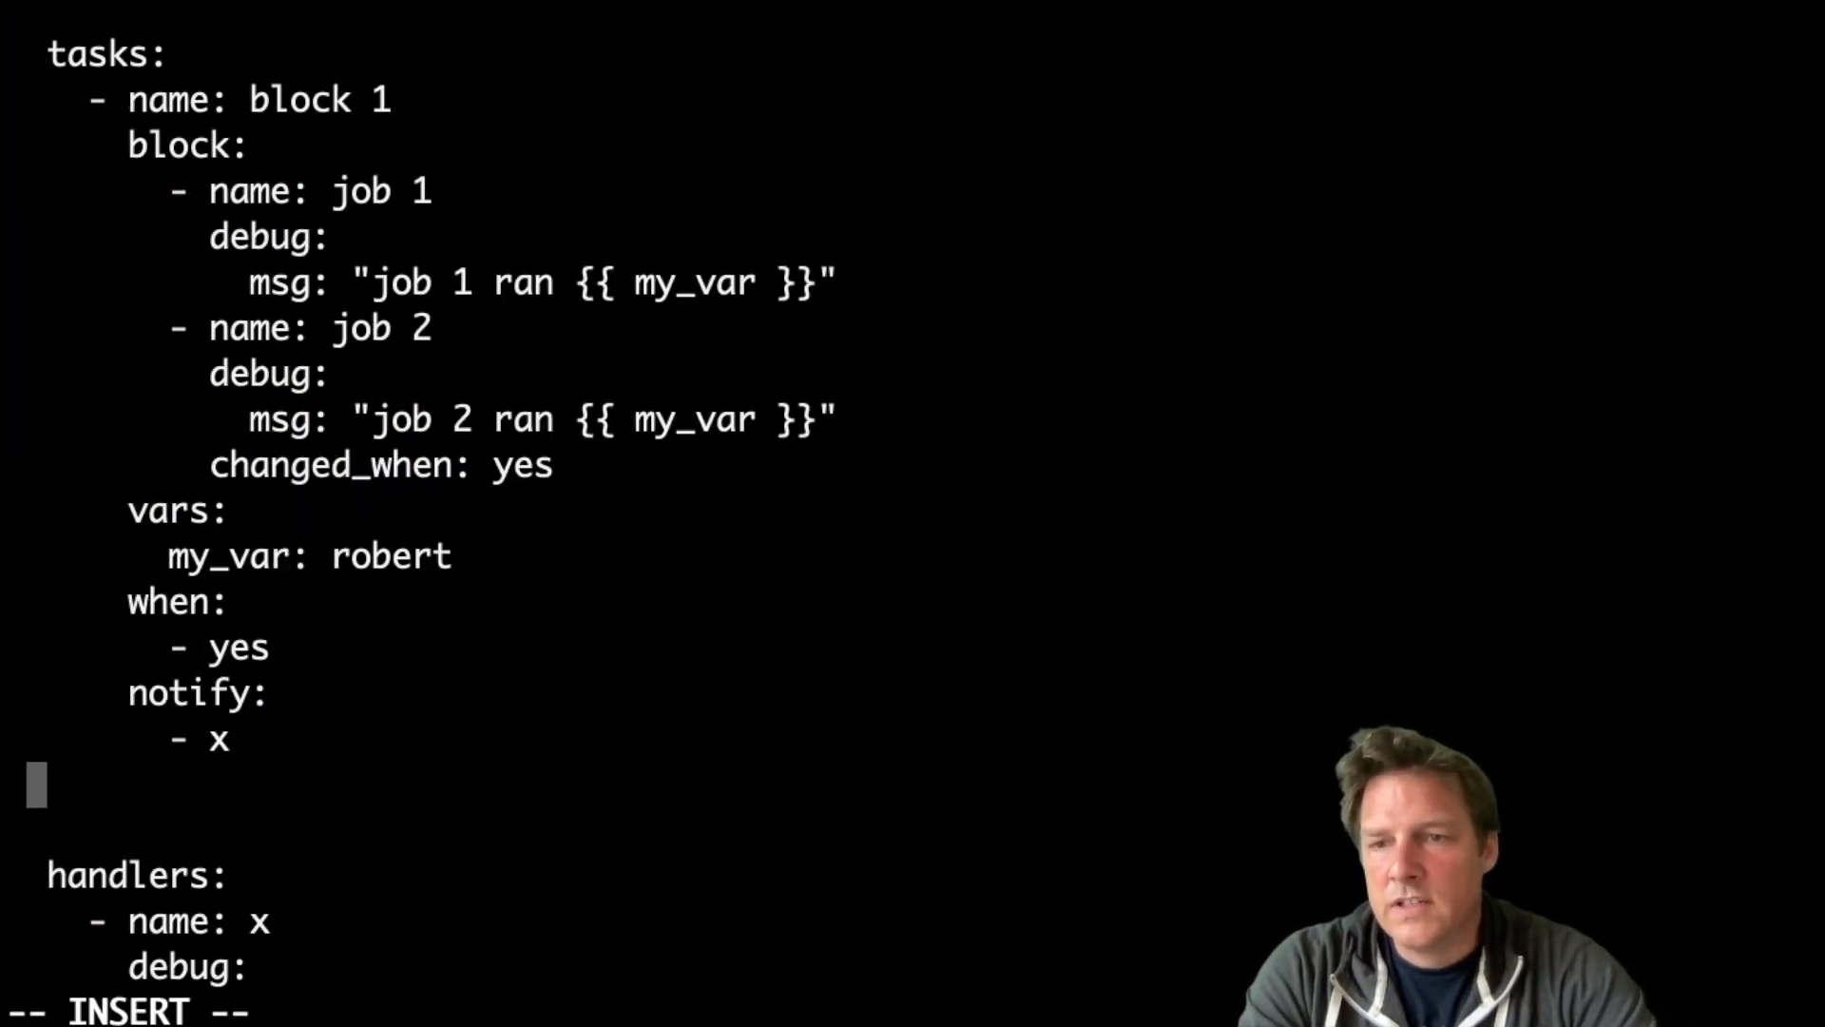
text(become:)
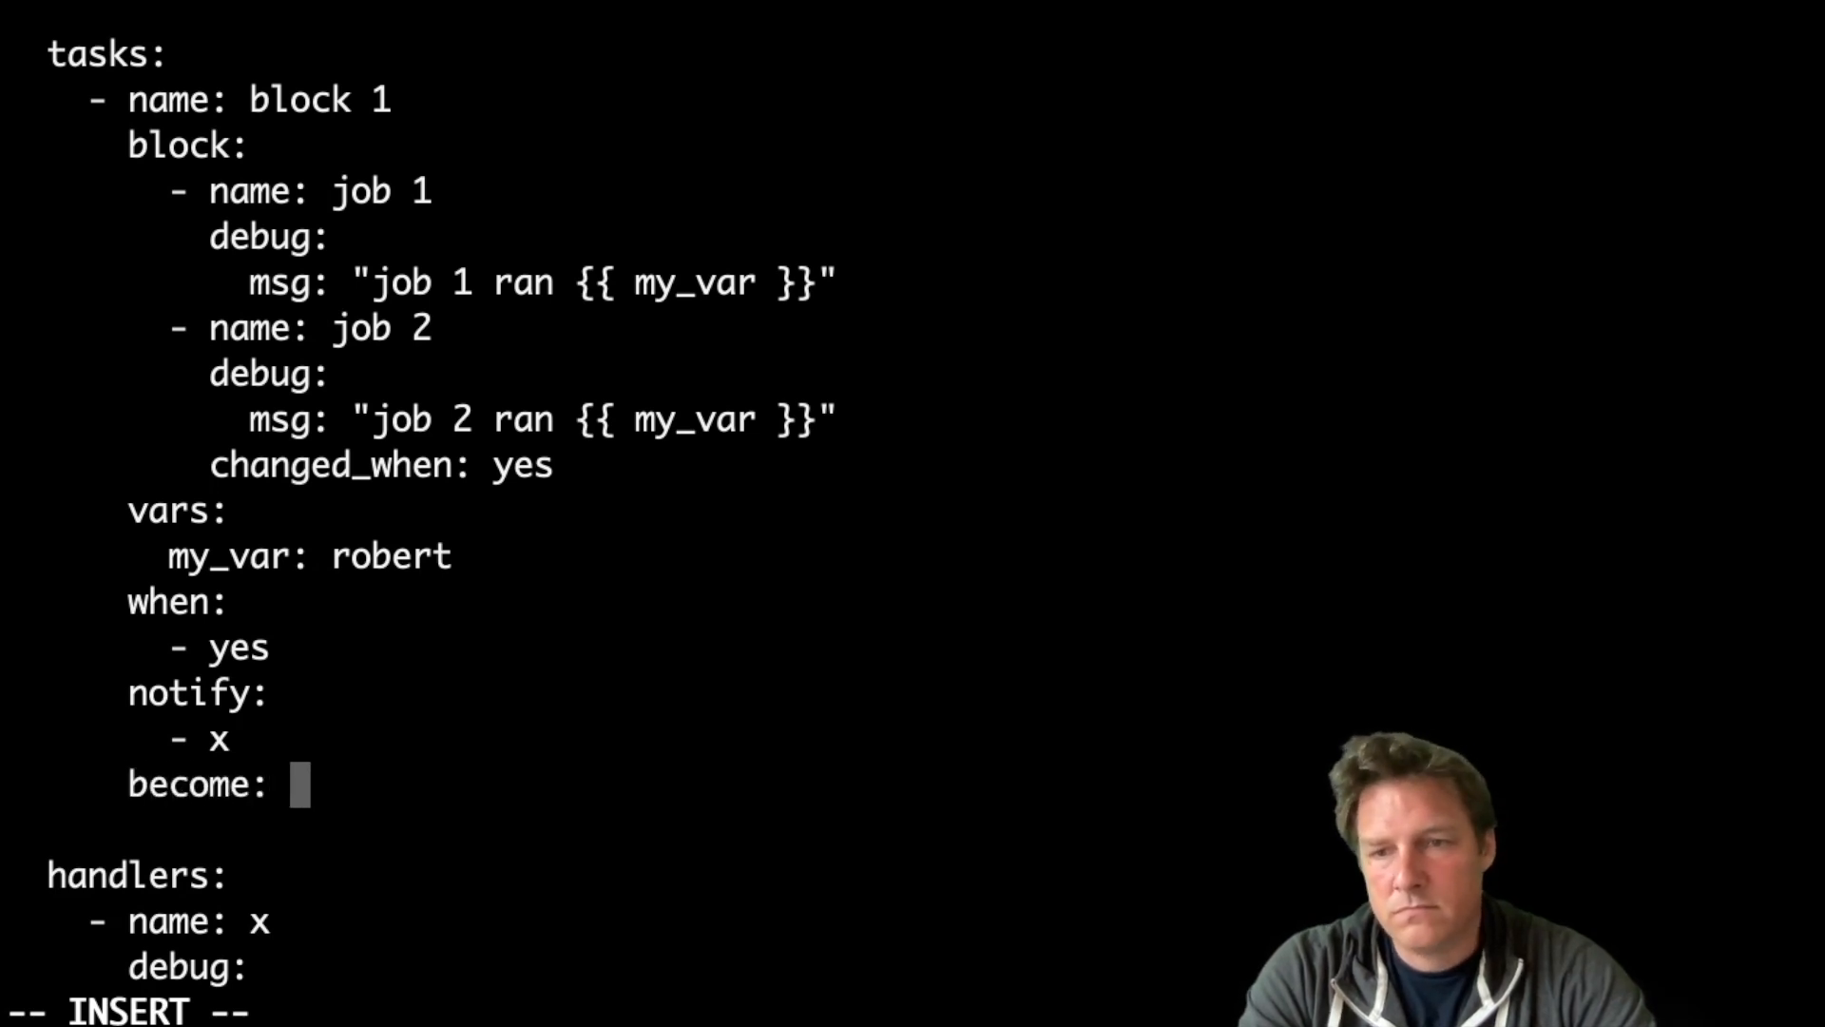
text(yes)
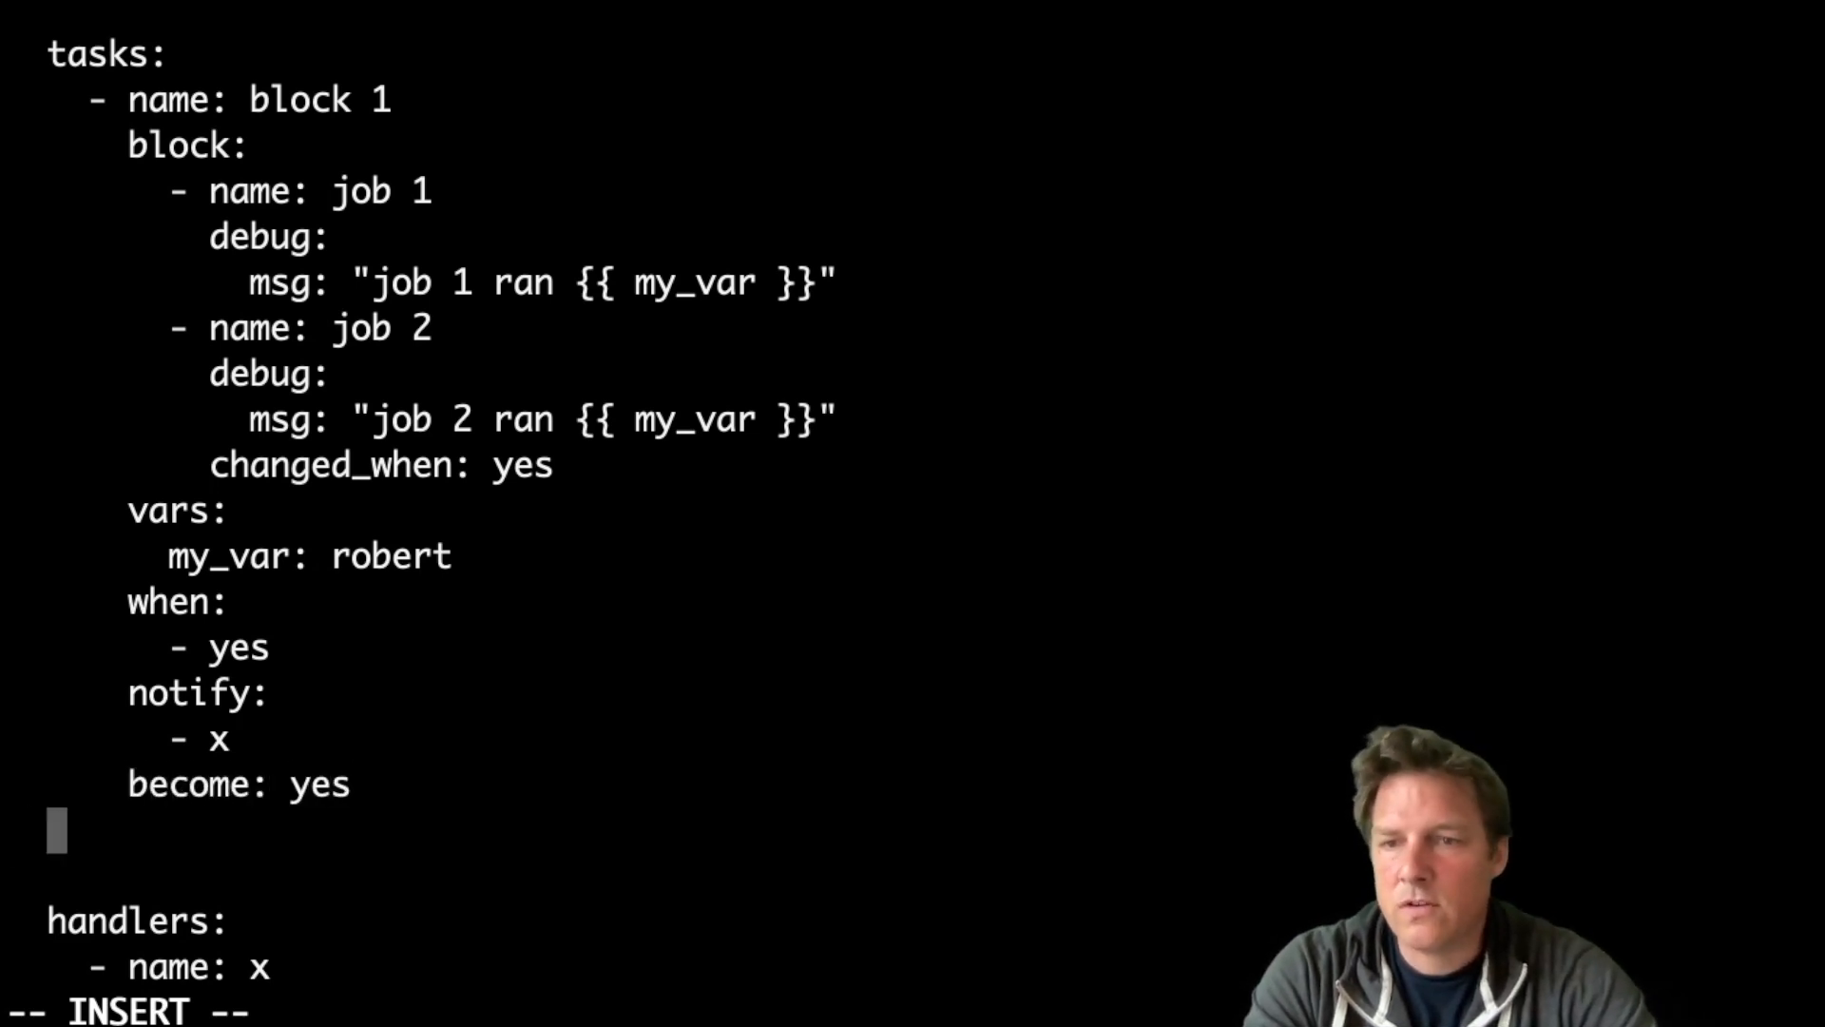
text(become_us)
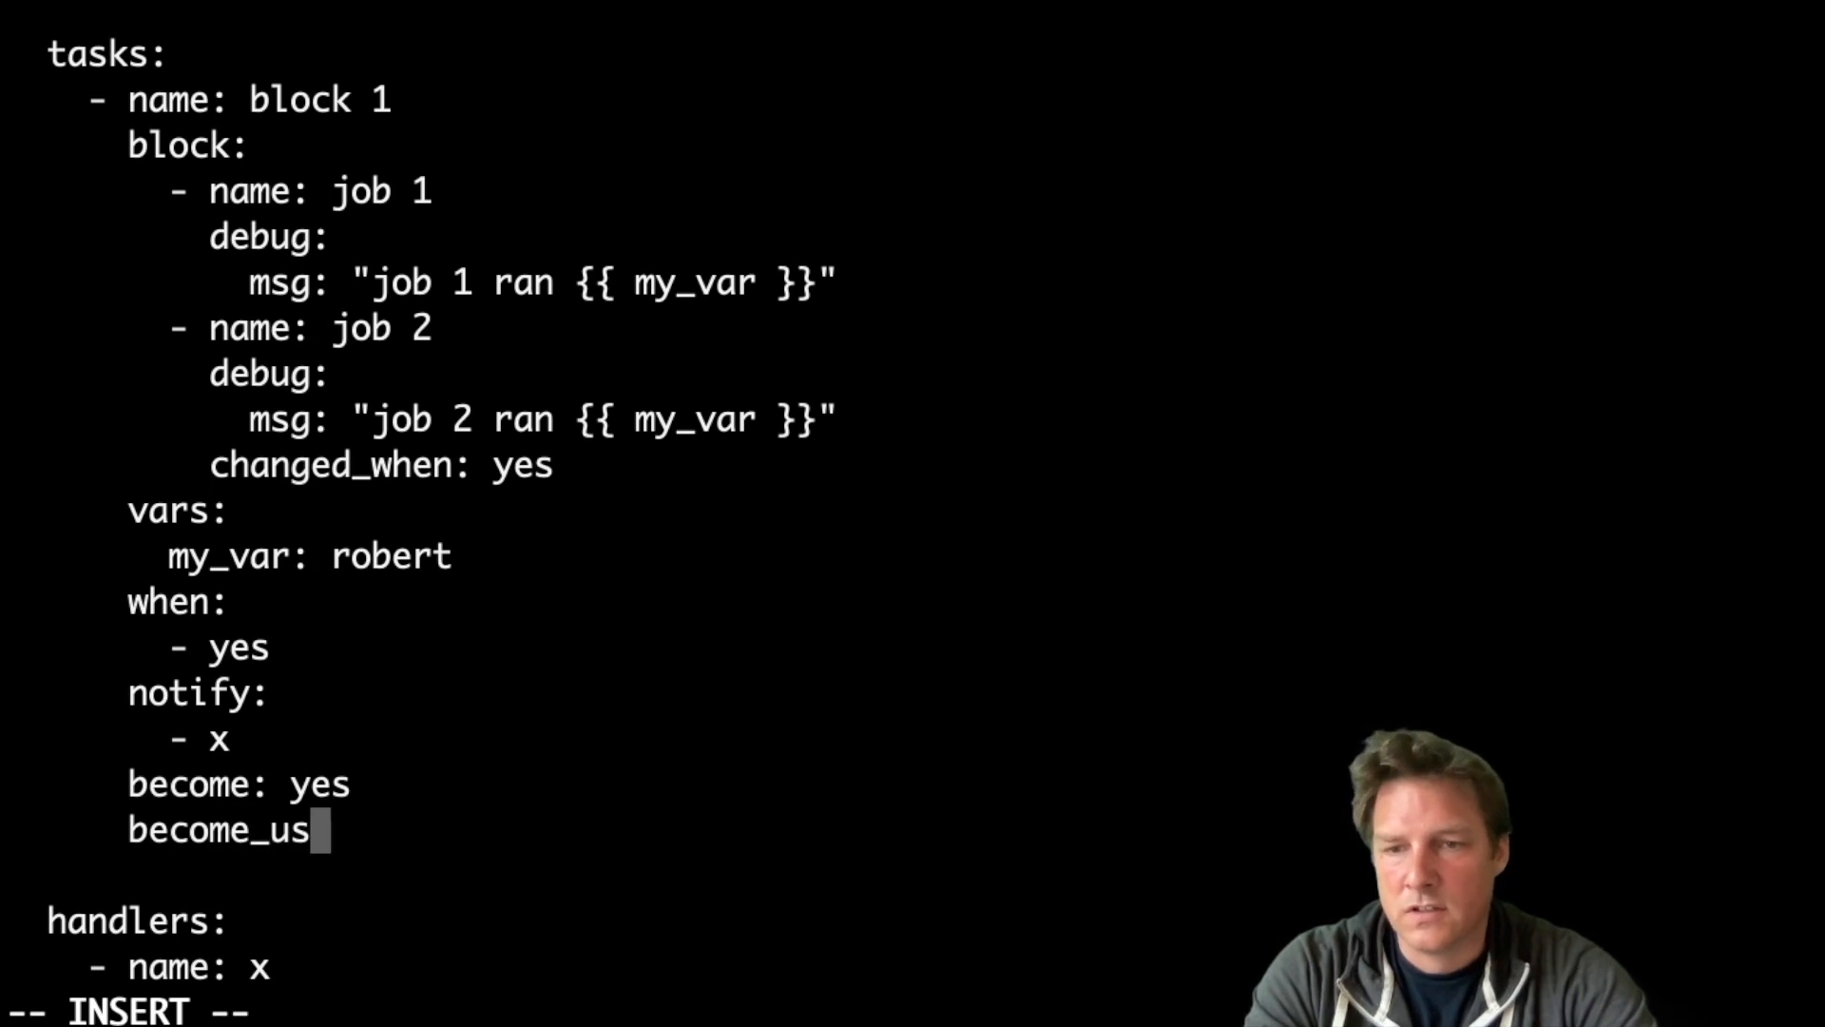
text(er: x)
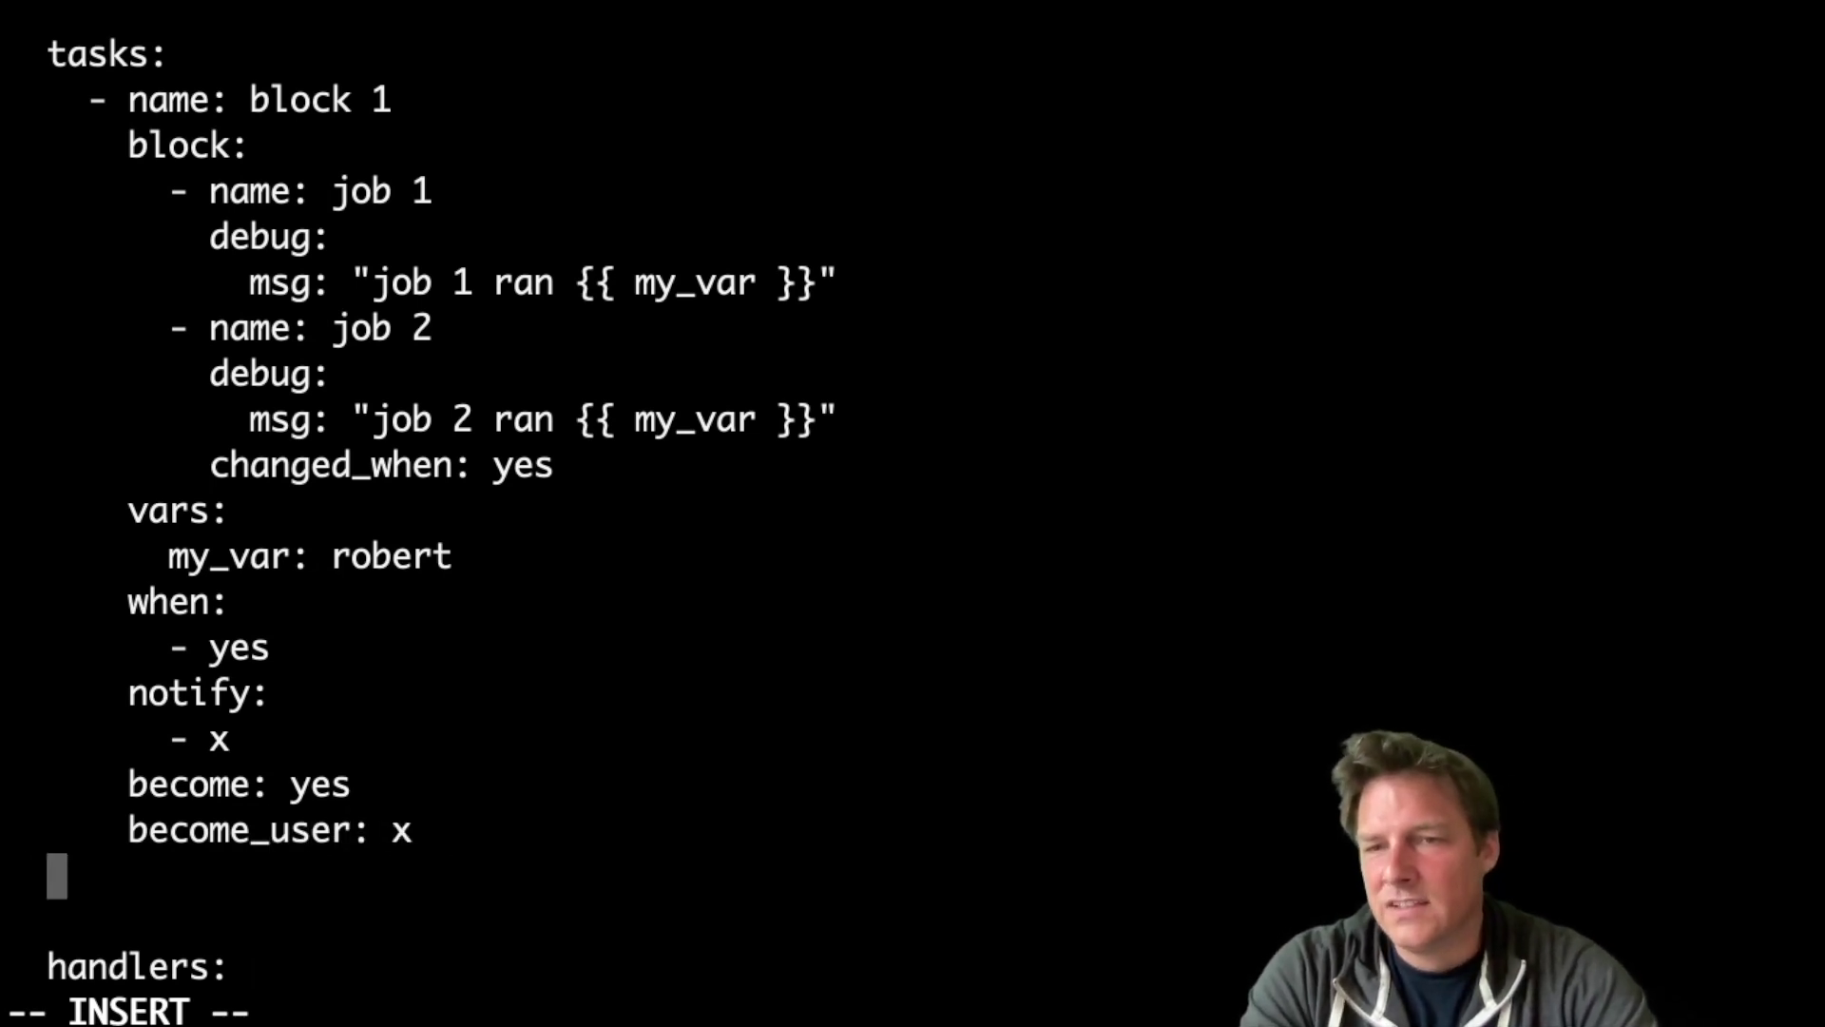
text(ignor)
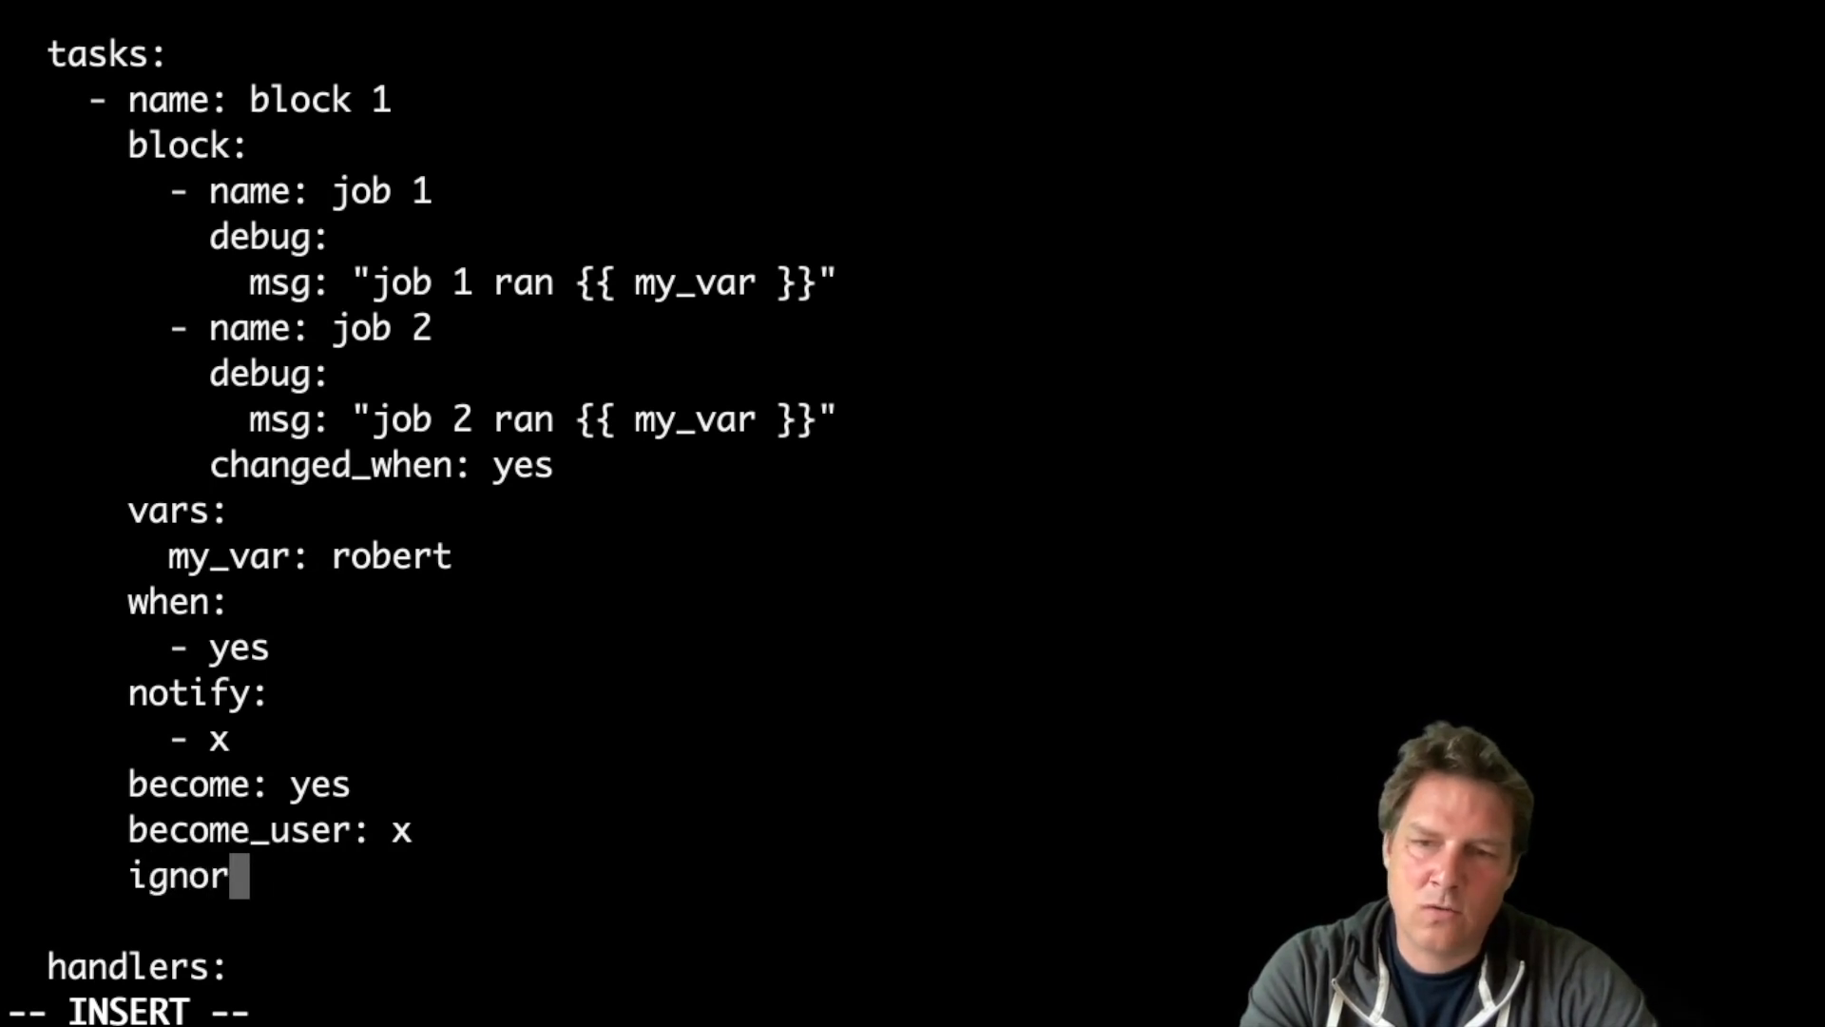
text(e_error:)
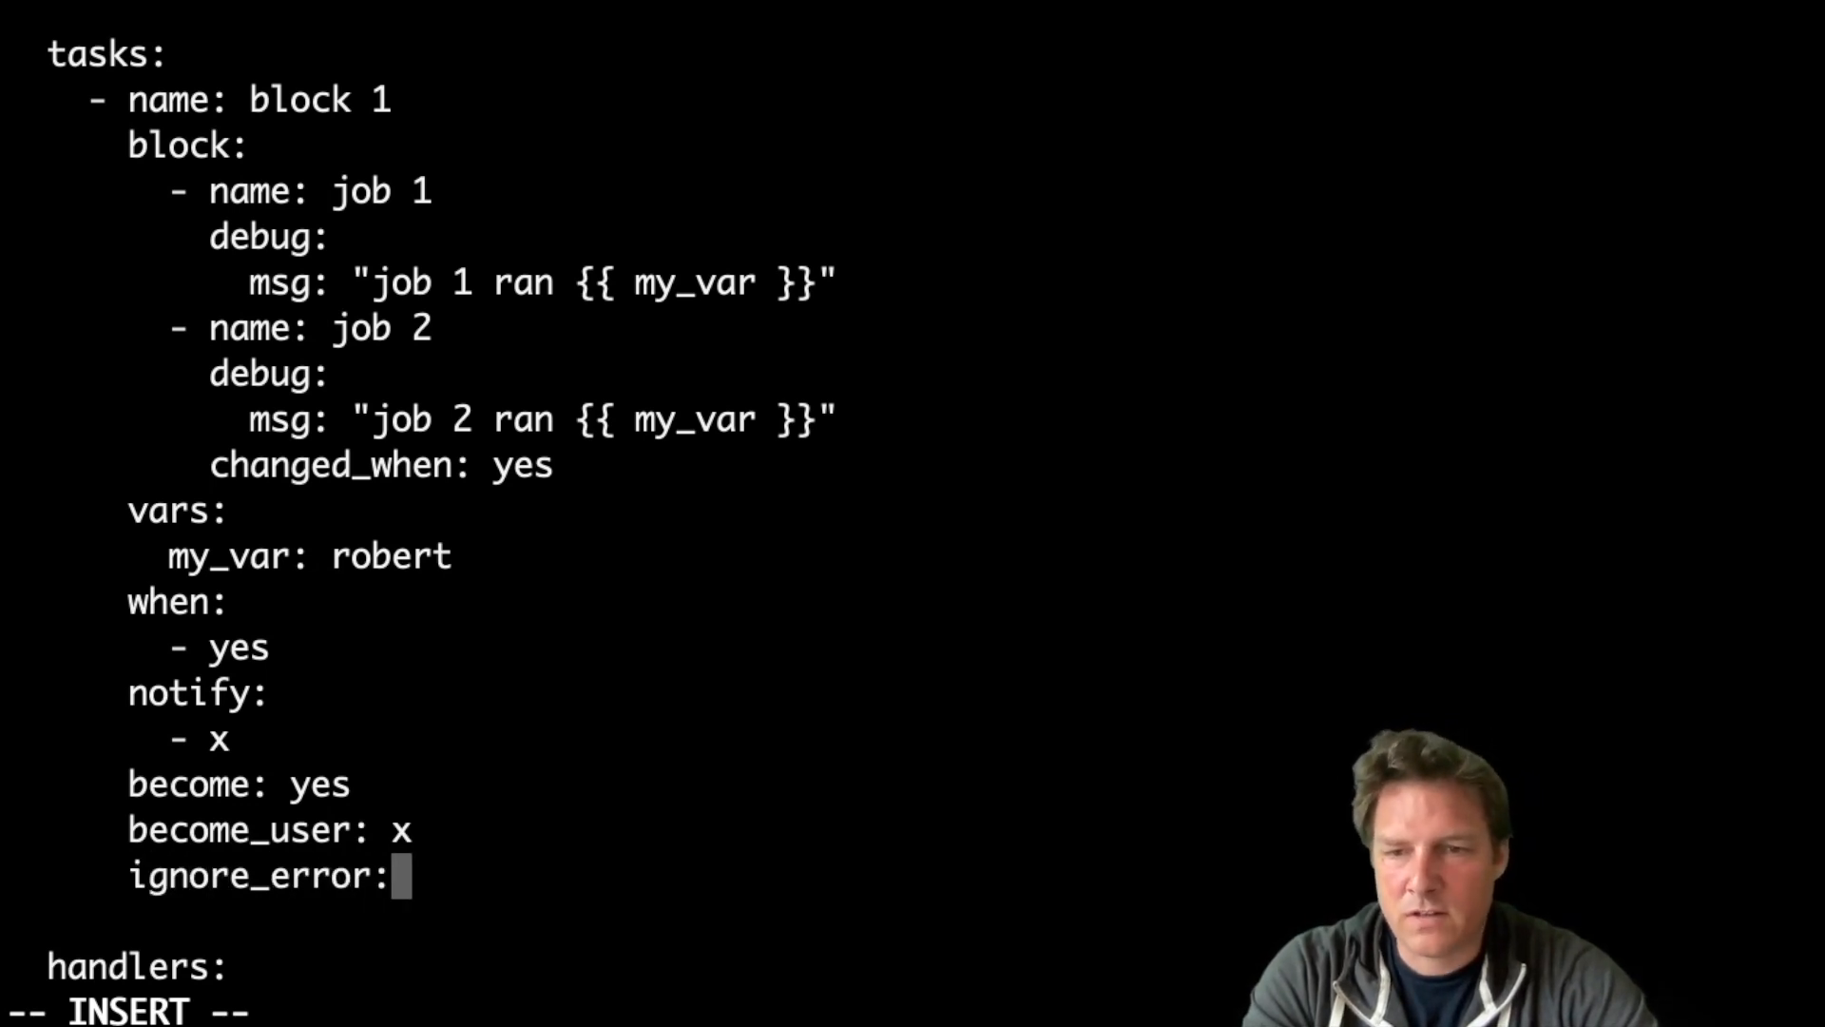
text(yes)
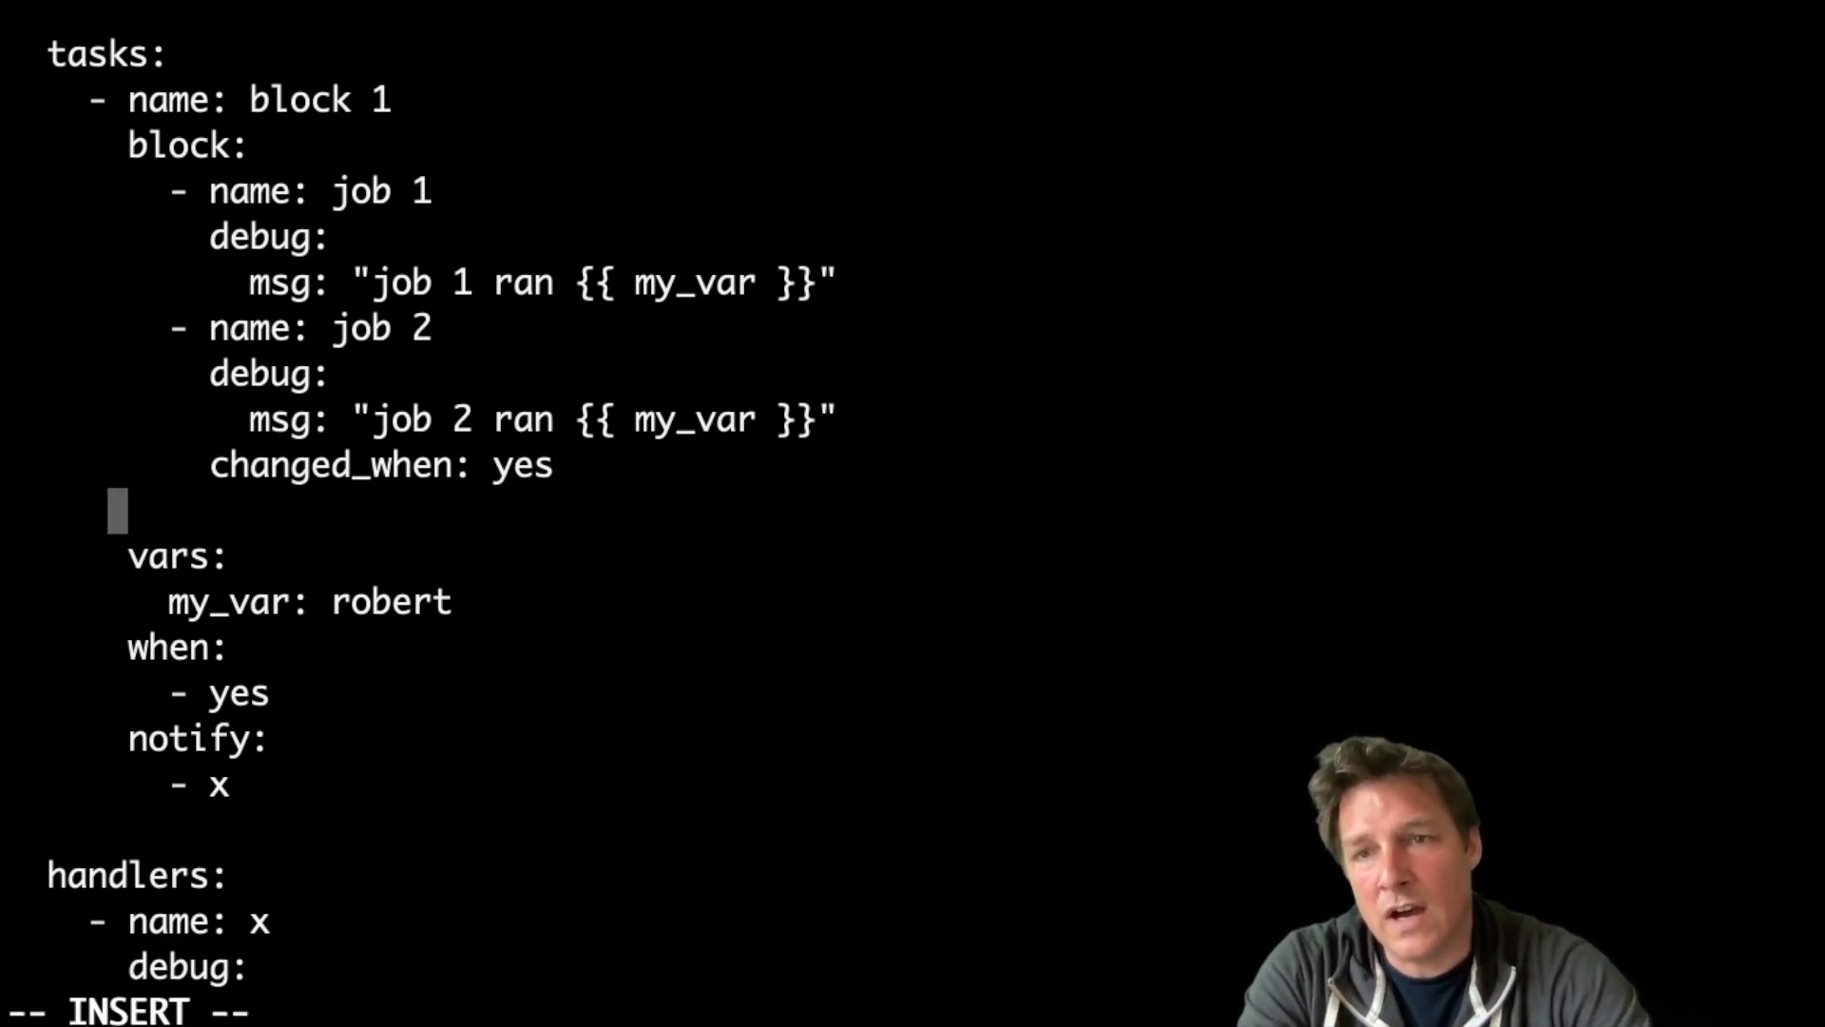
Insert a nested '- name: block2' task with a block: key inside block 1.
text(- na)
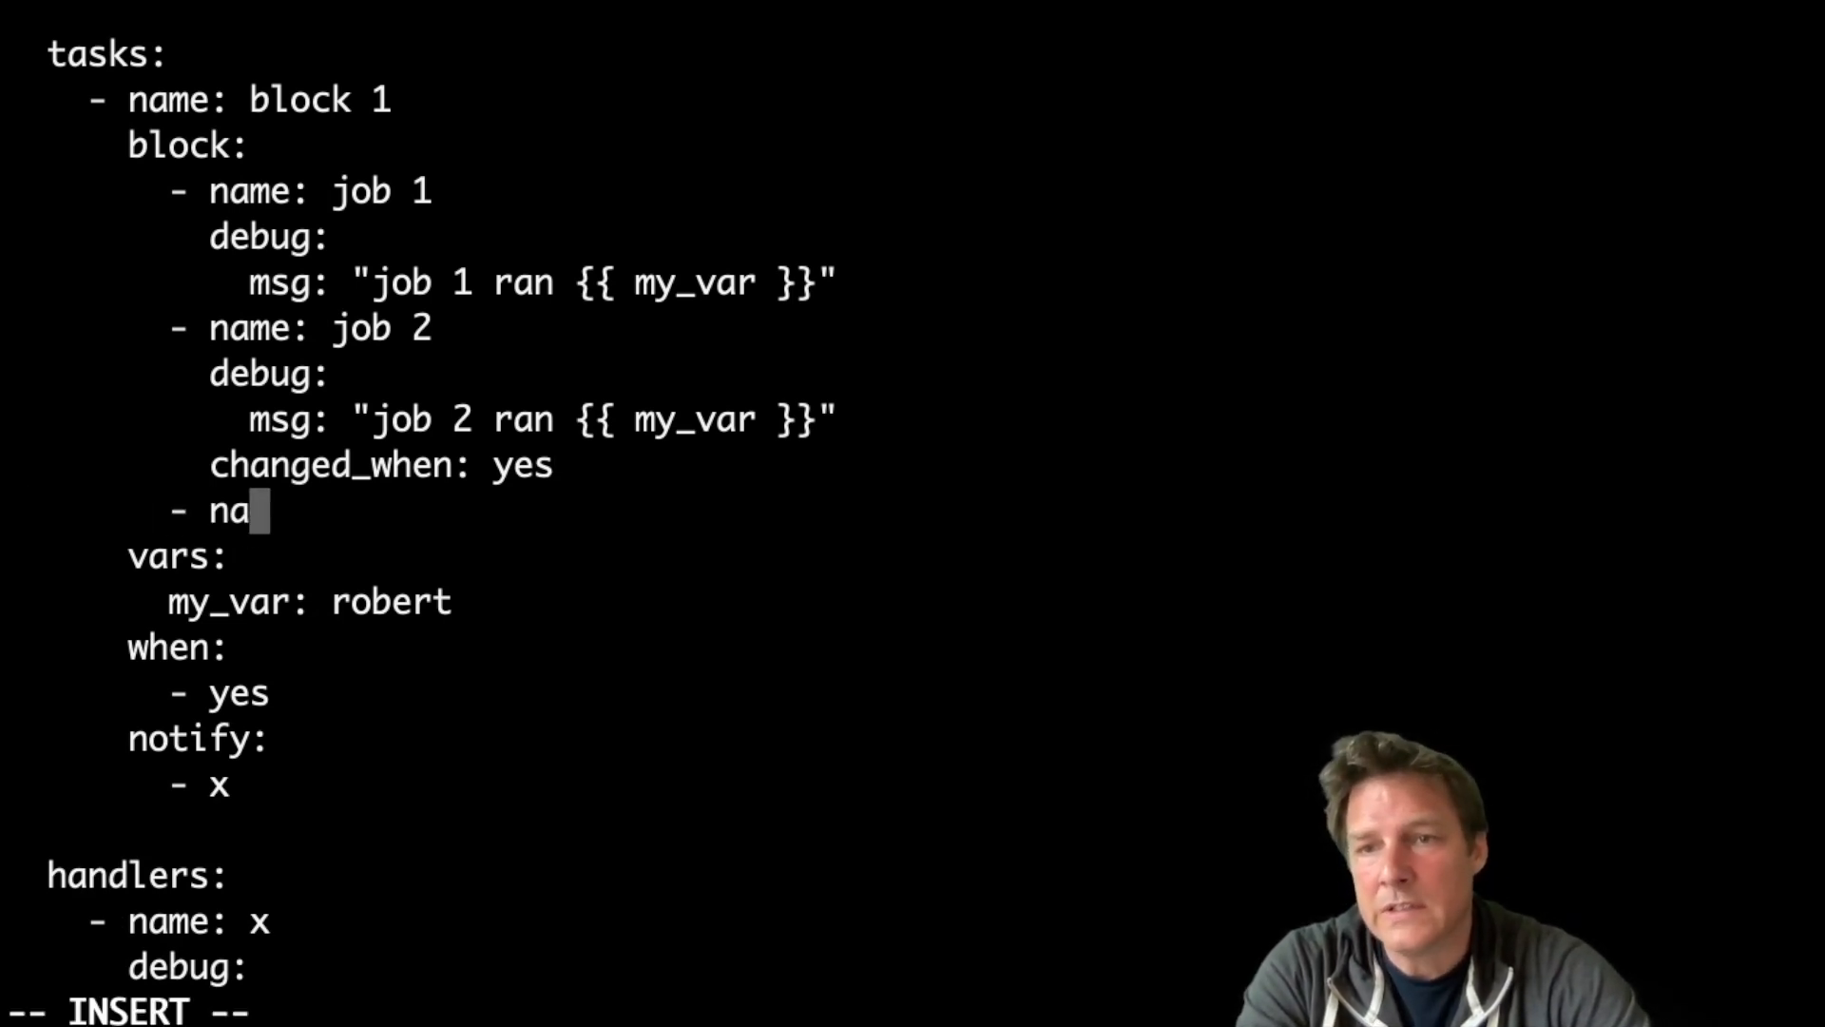
text(me: blc)
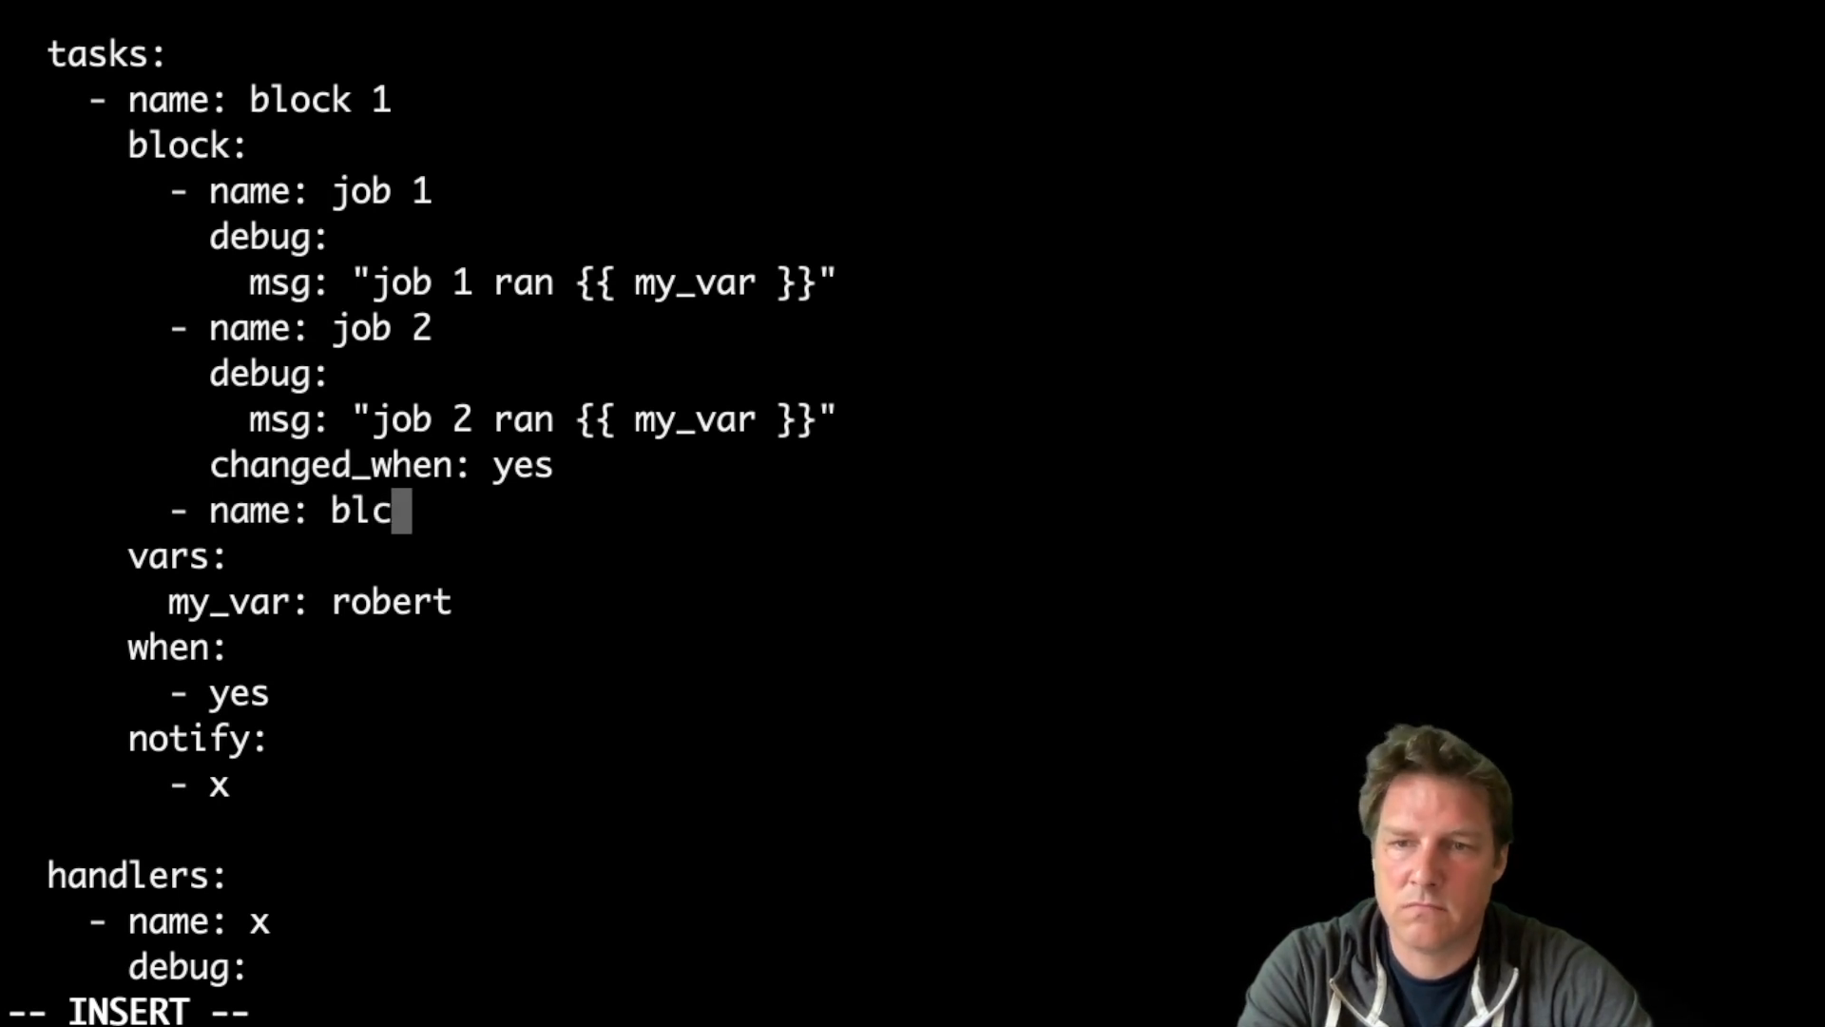
text(ock2)
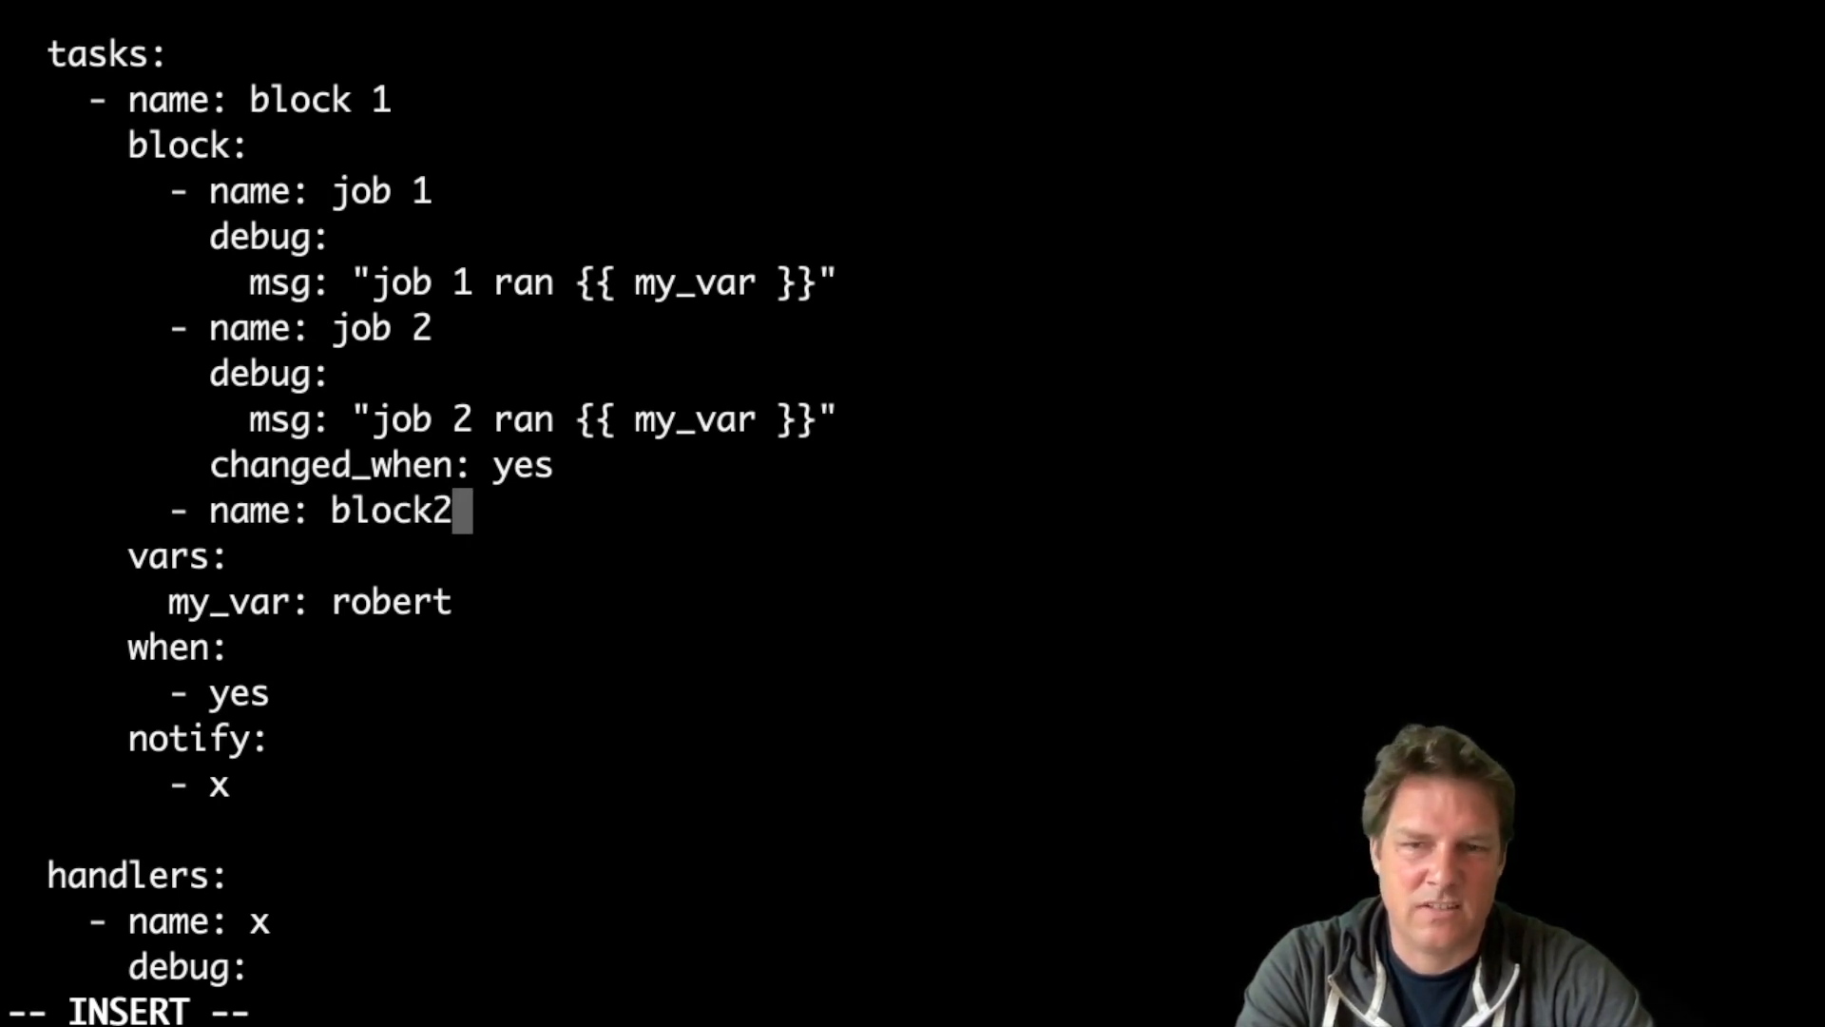
key(Return)
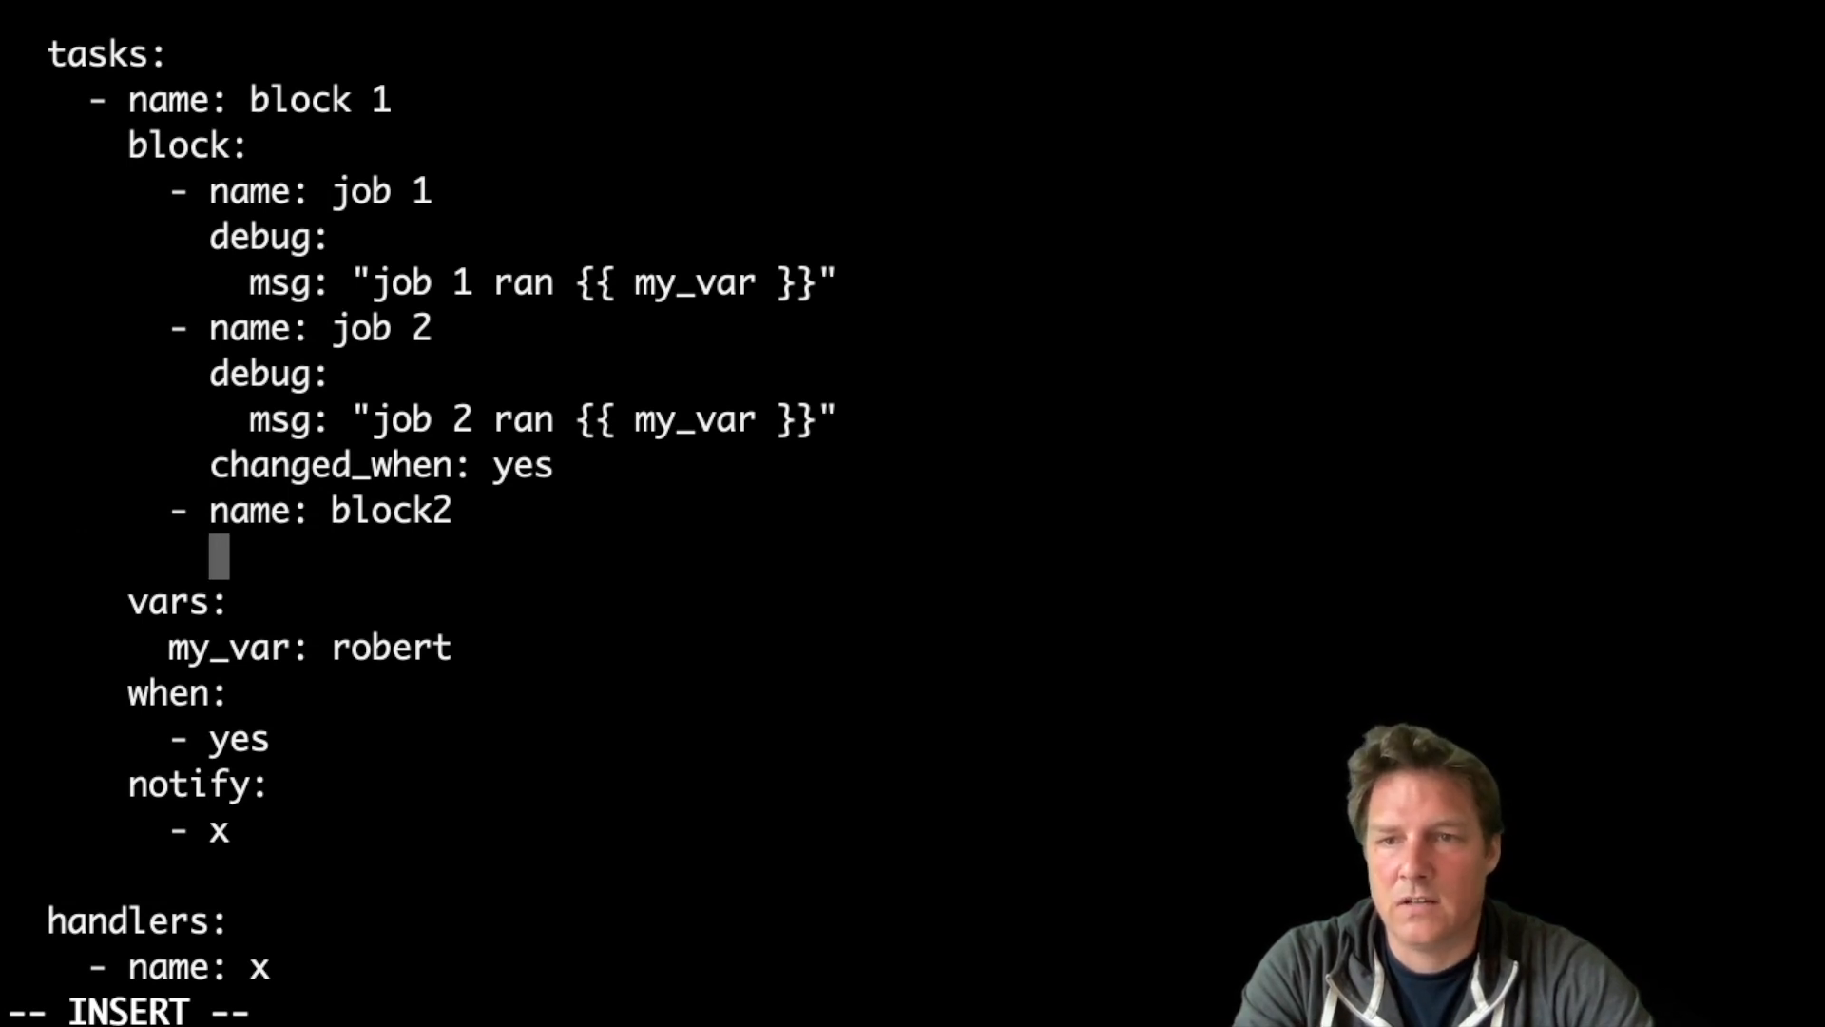
text(block:)
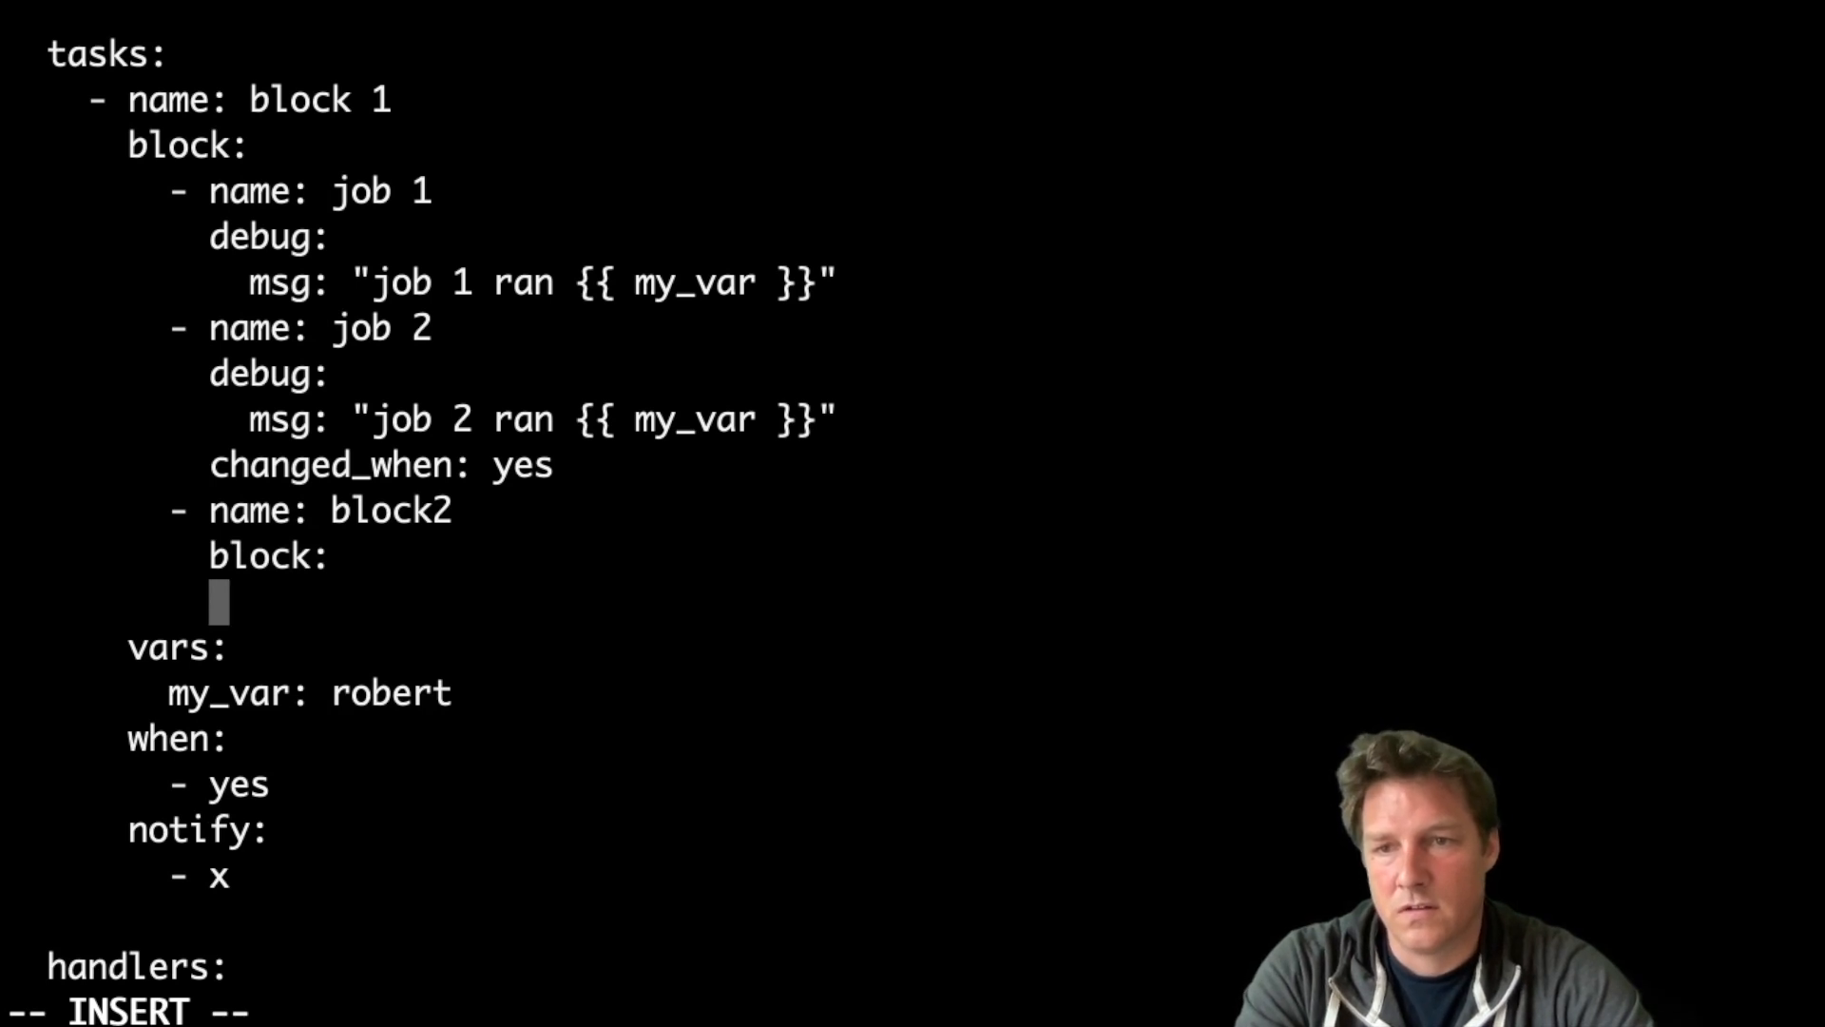
Paste the job task under block2, indent it and renumber it job 3, then attempt to save.
text(- name: job 2)
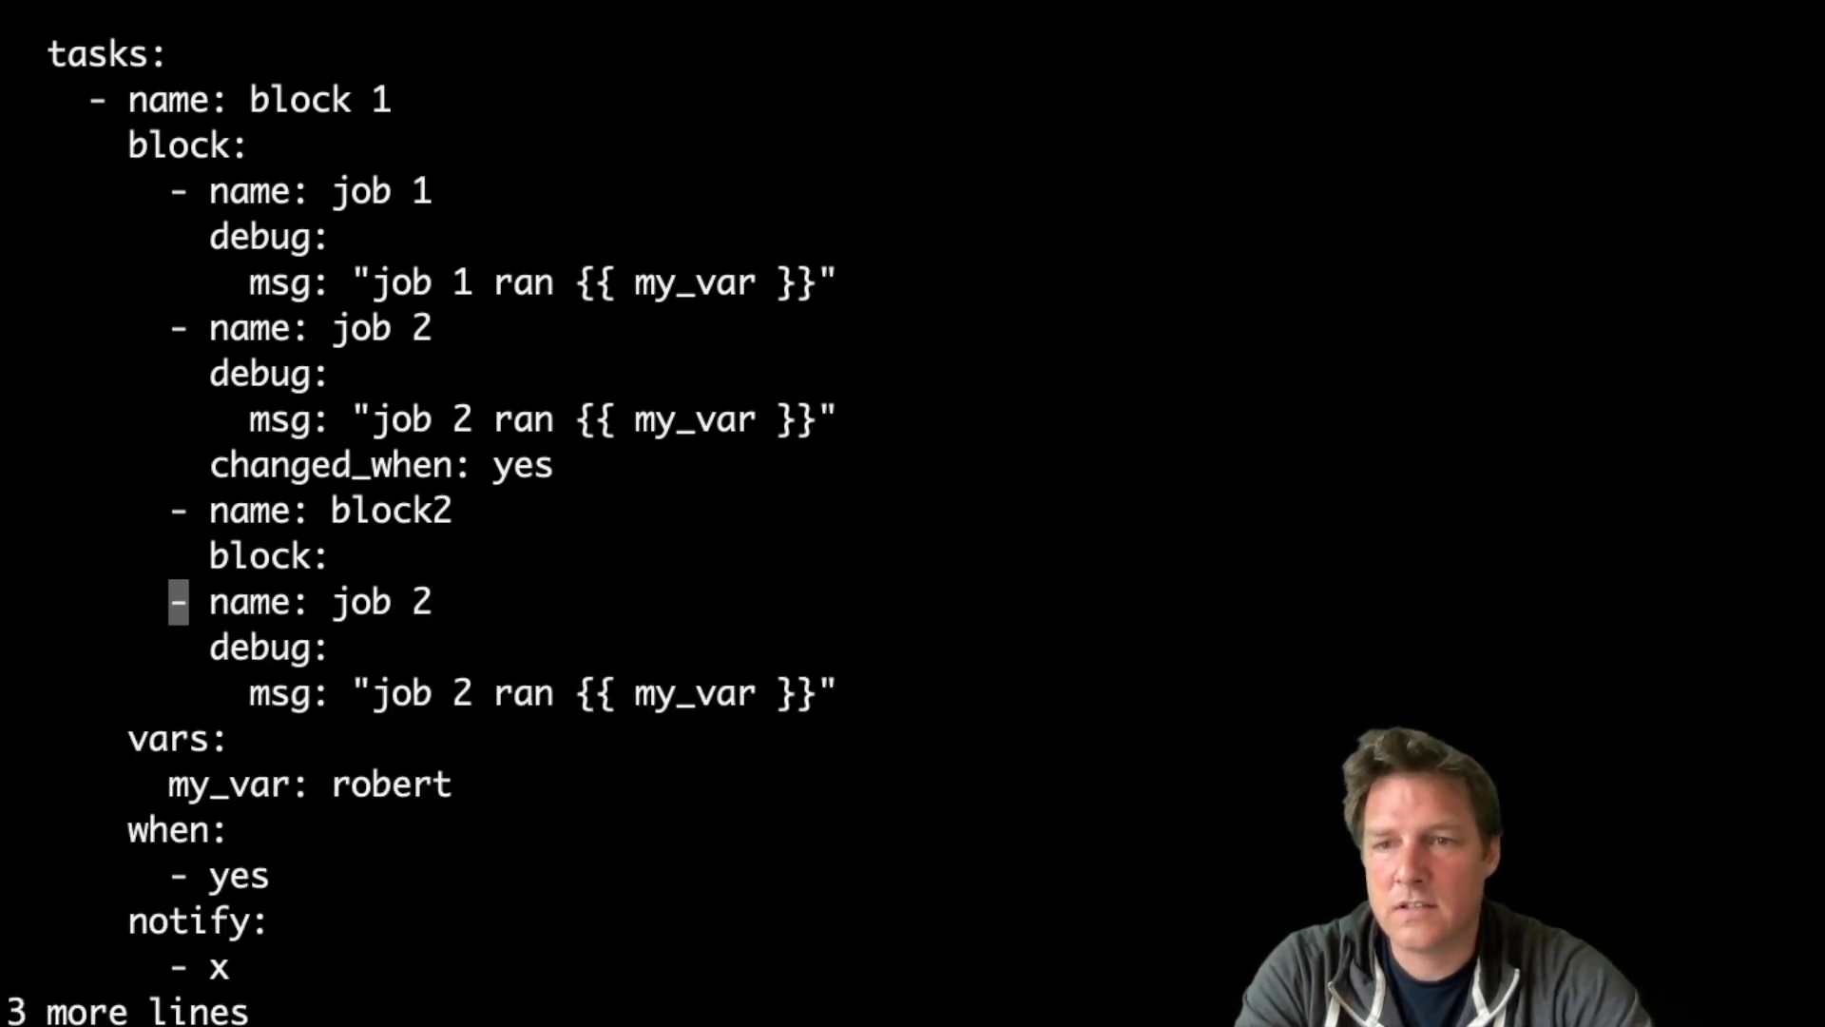
key(i)
text(/2)
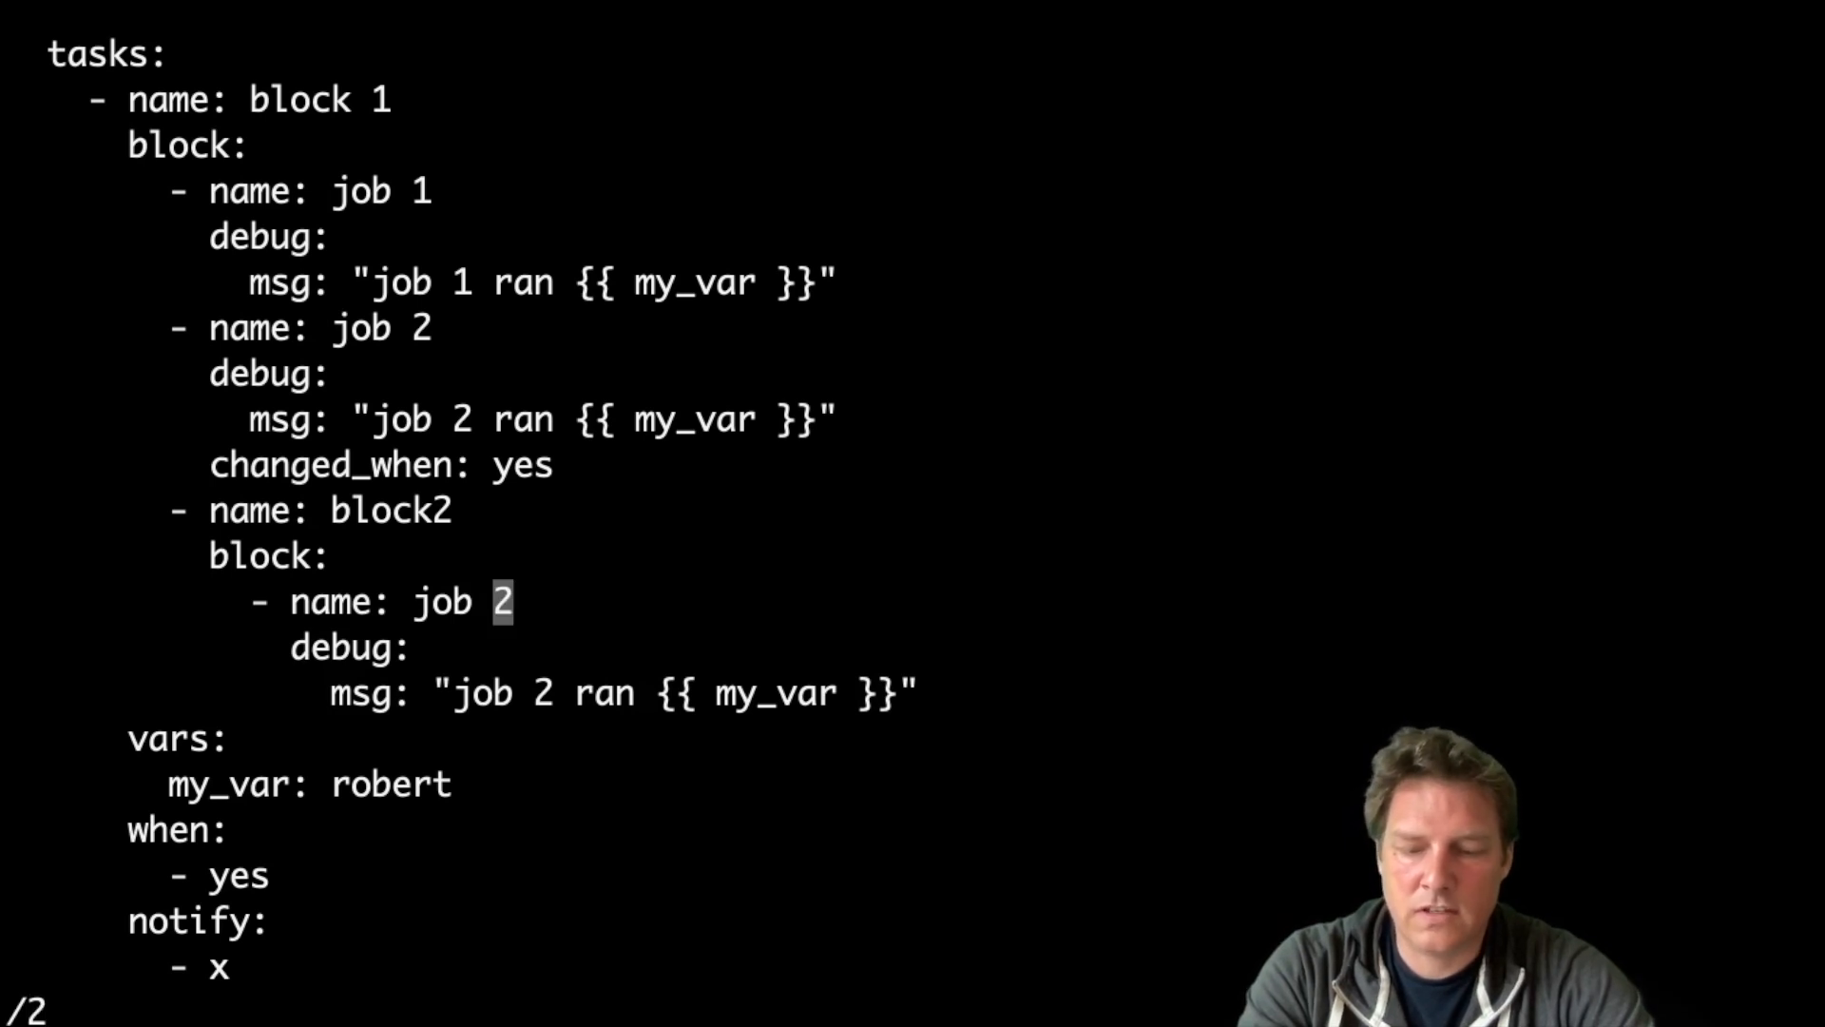
text(3)
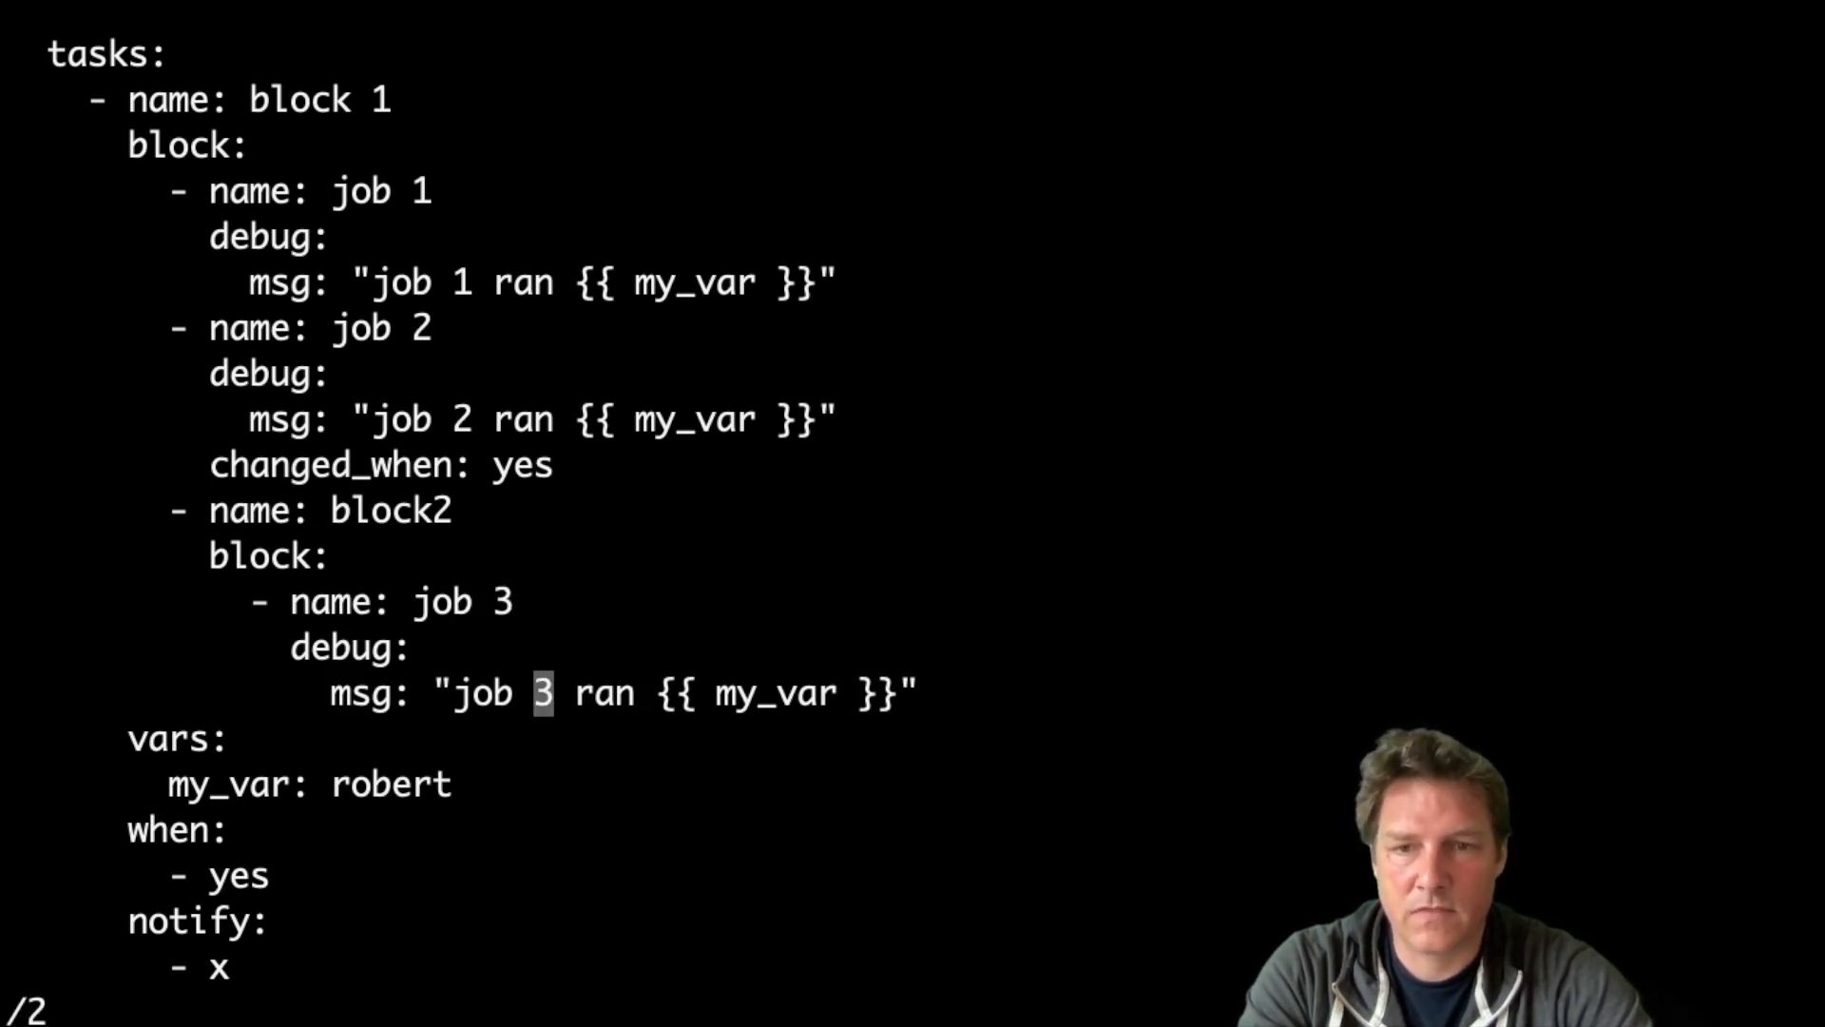
key(Return)
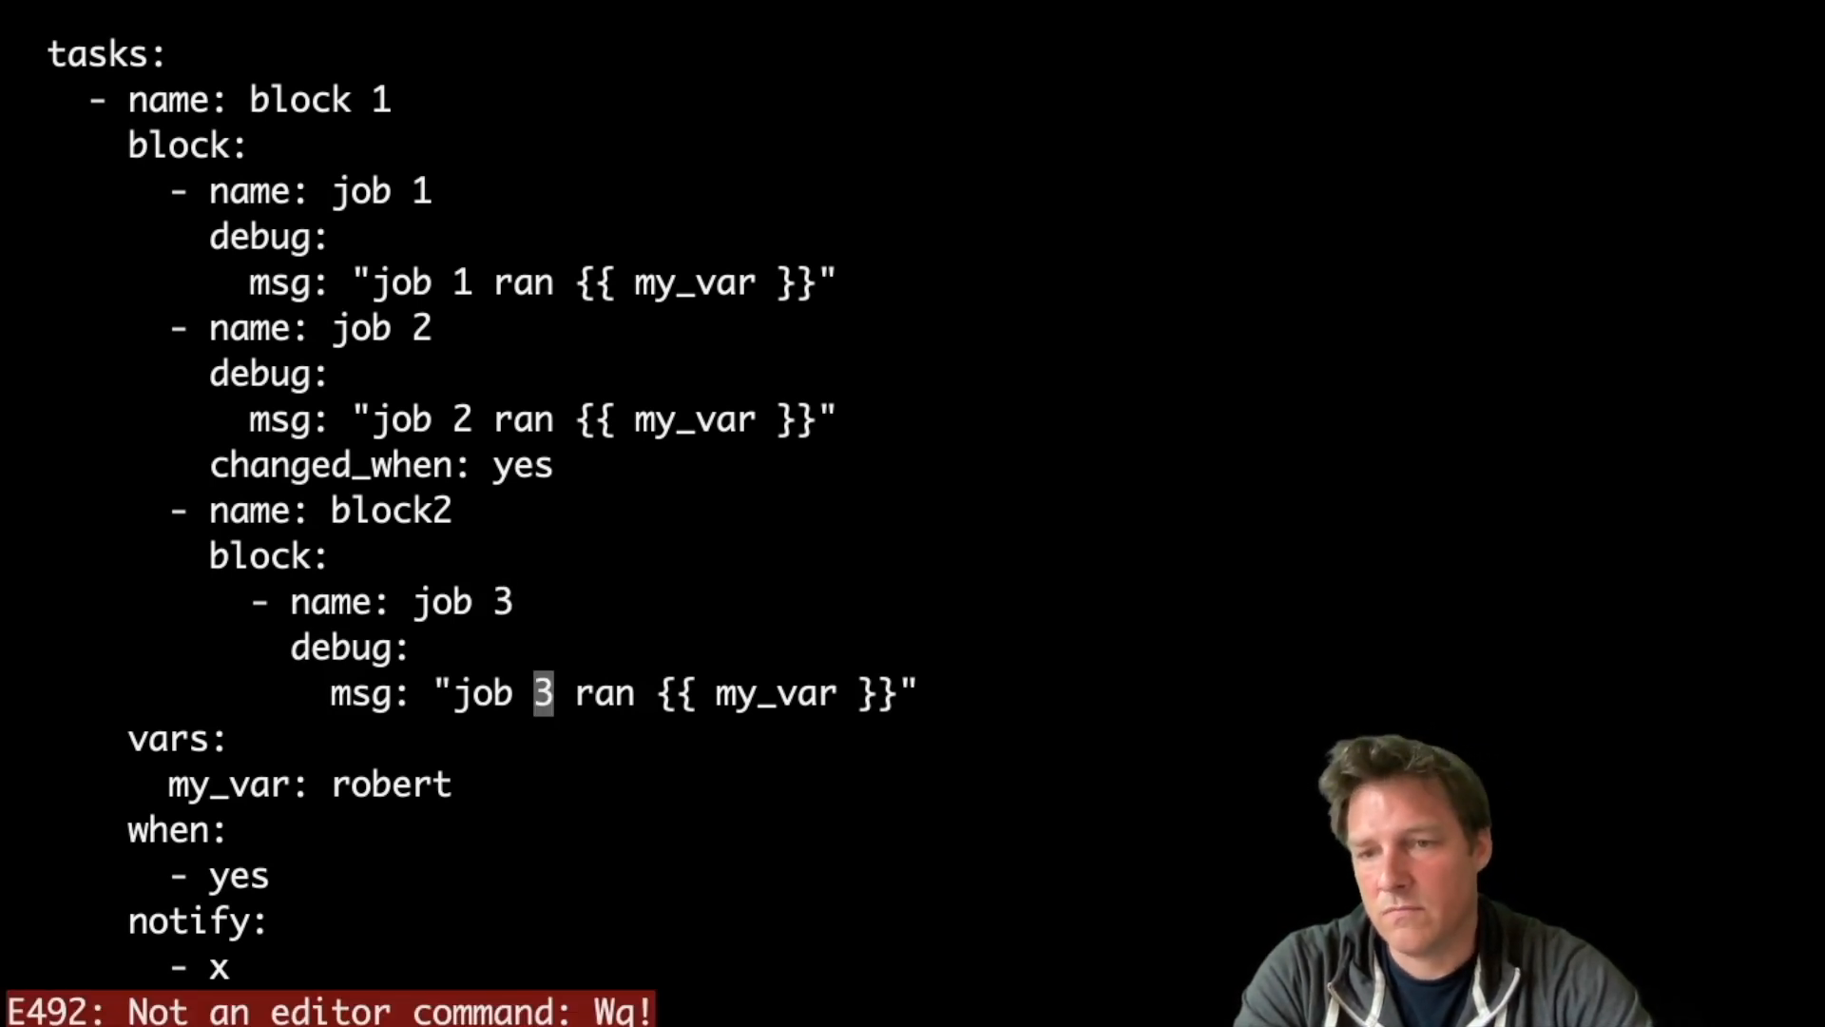
Save the playbook and run ./playbook.yml, printing "job 3 ran robert" with ok=4, changed=1.
key(Return)
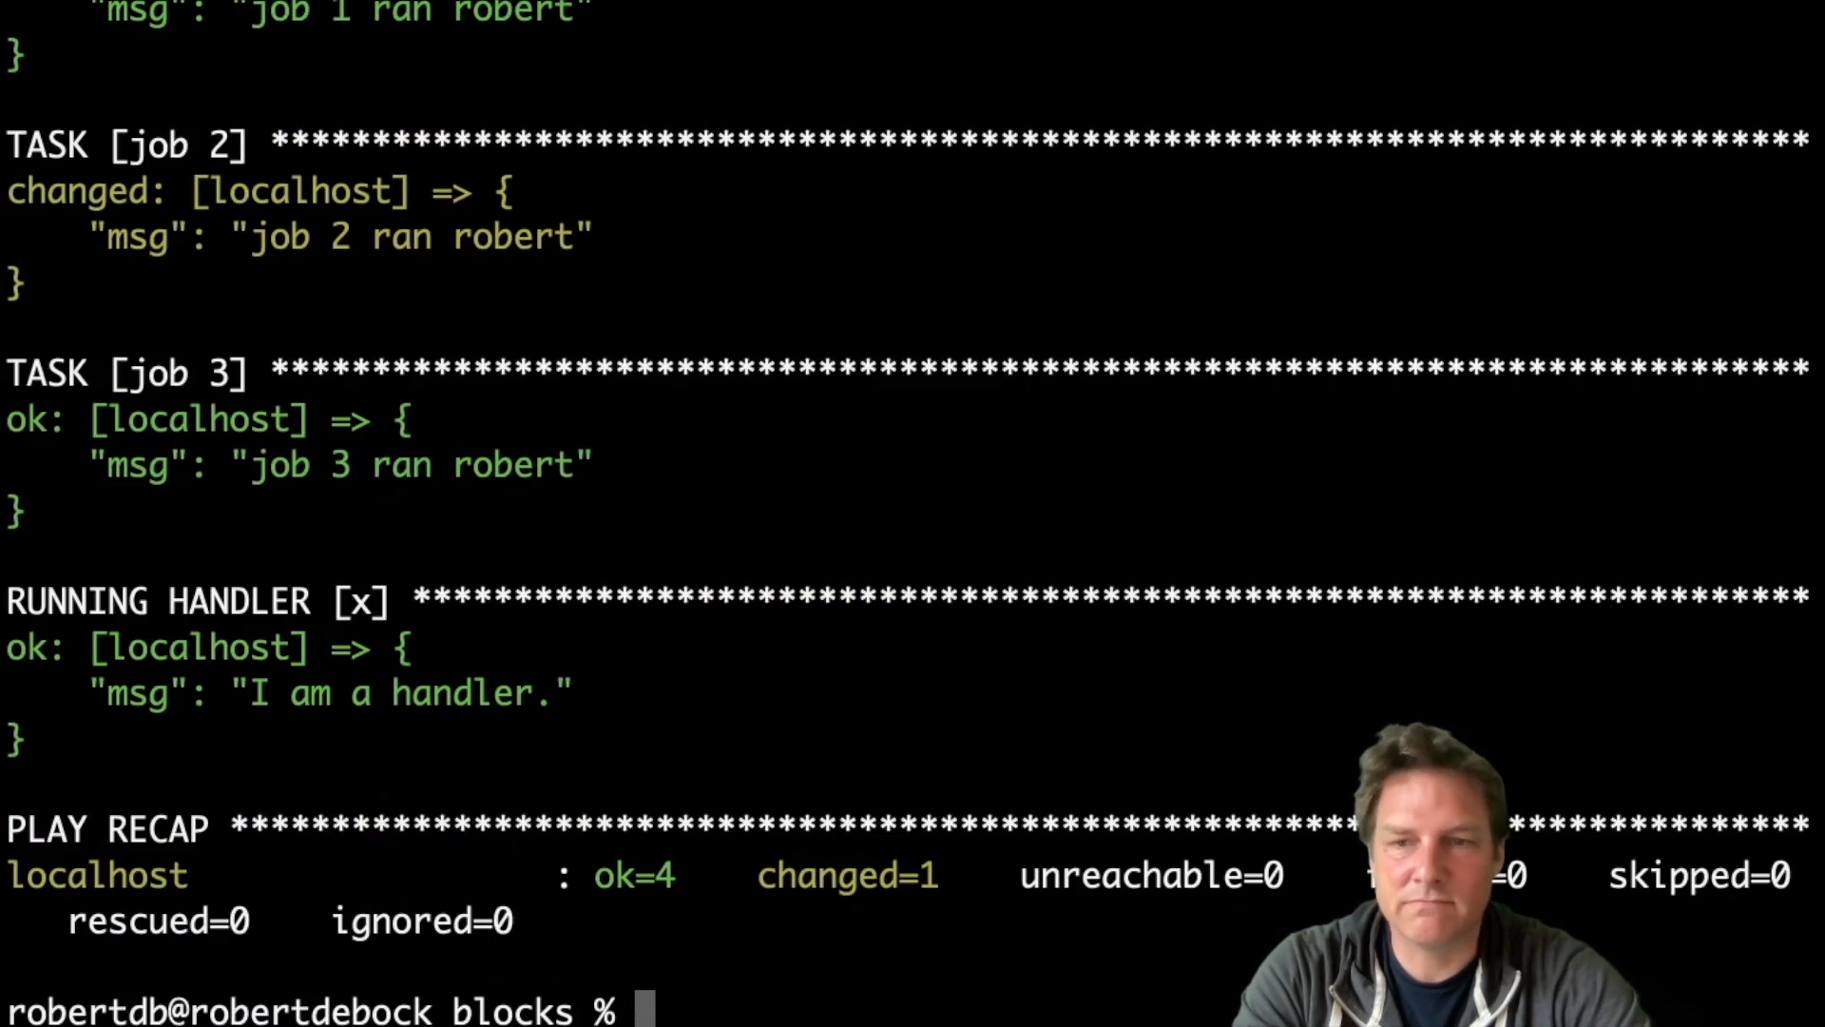
text(./playbook.yml)
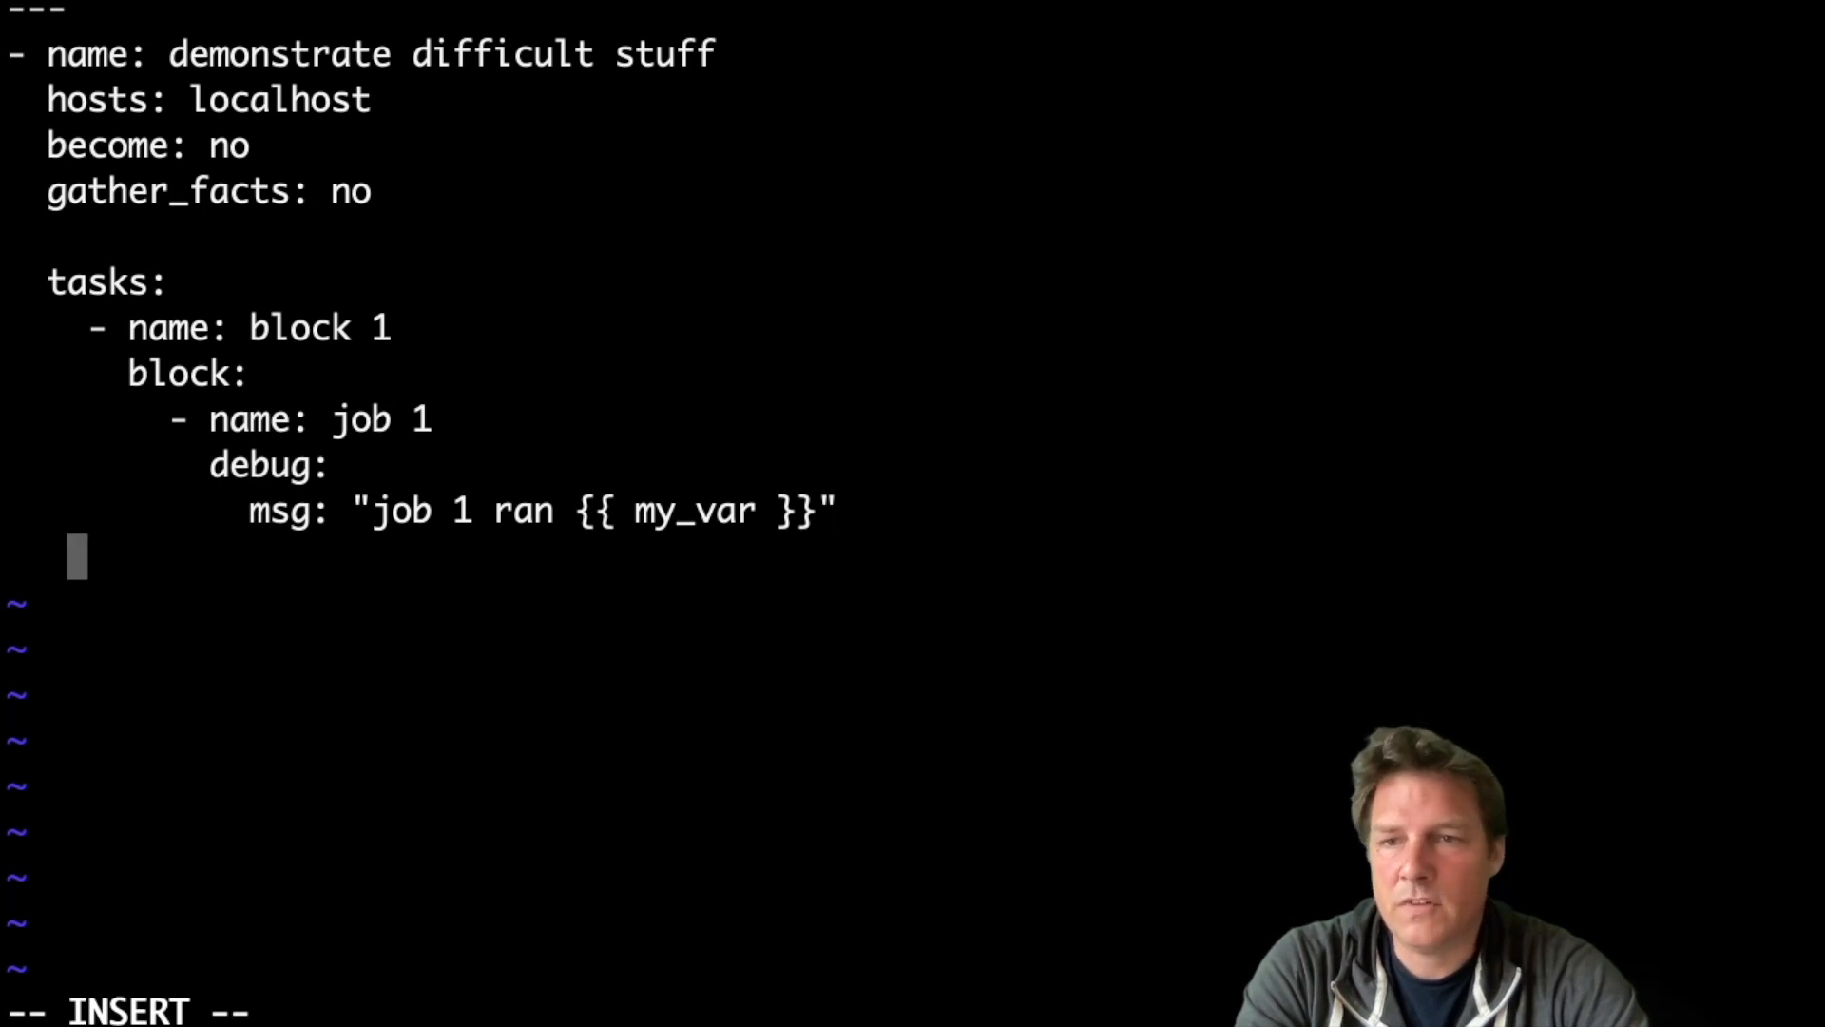
Add 'failed_when: yes' to job 1 and run the playbook so job 1 fails.
text(fai)
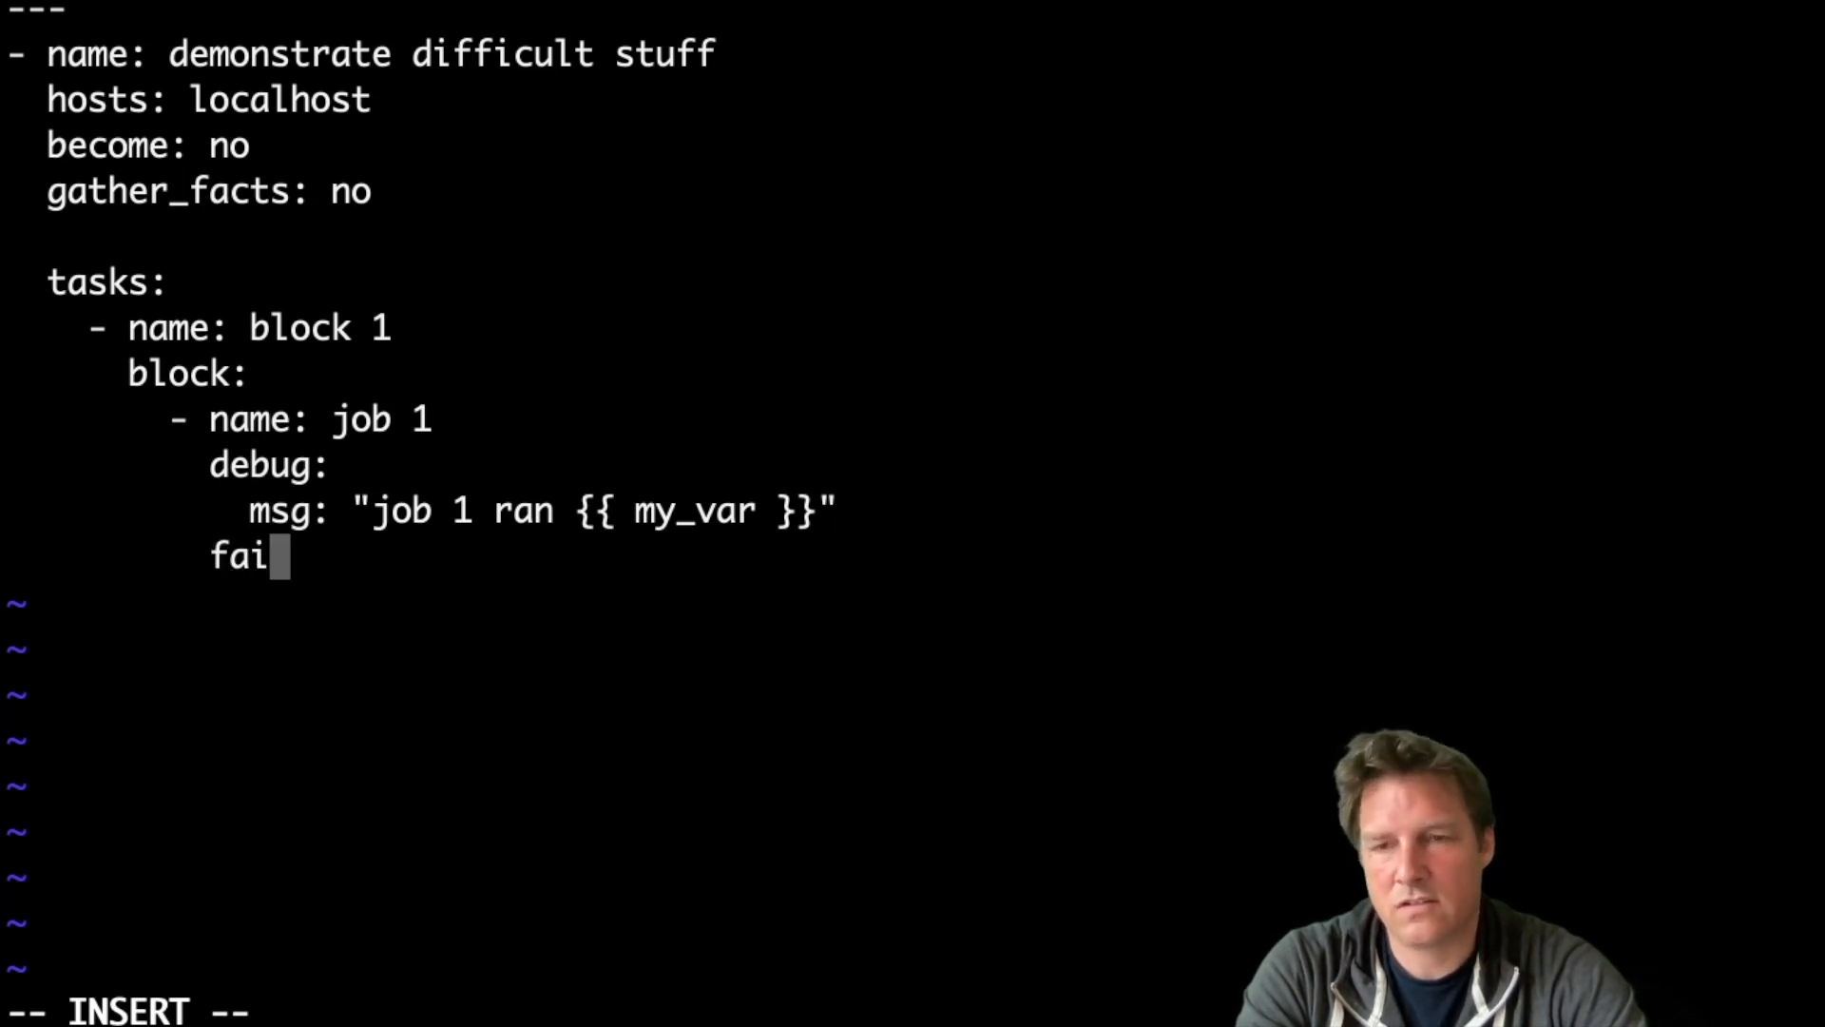
text(led_when: y)
text(./)
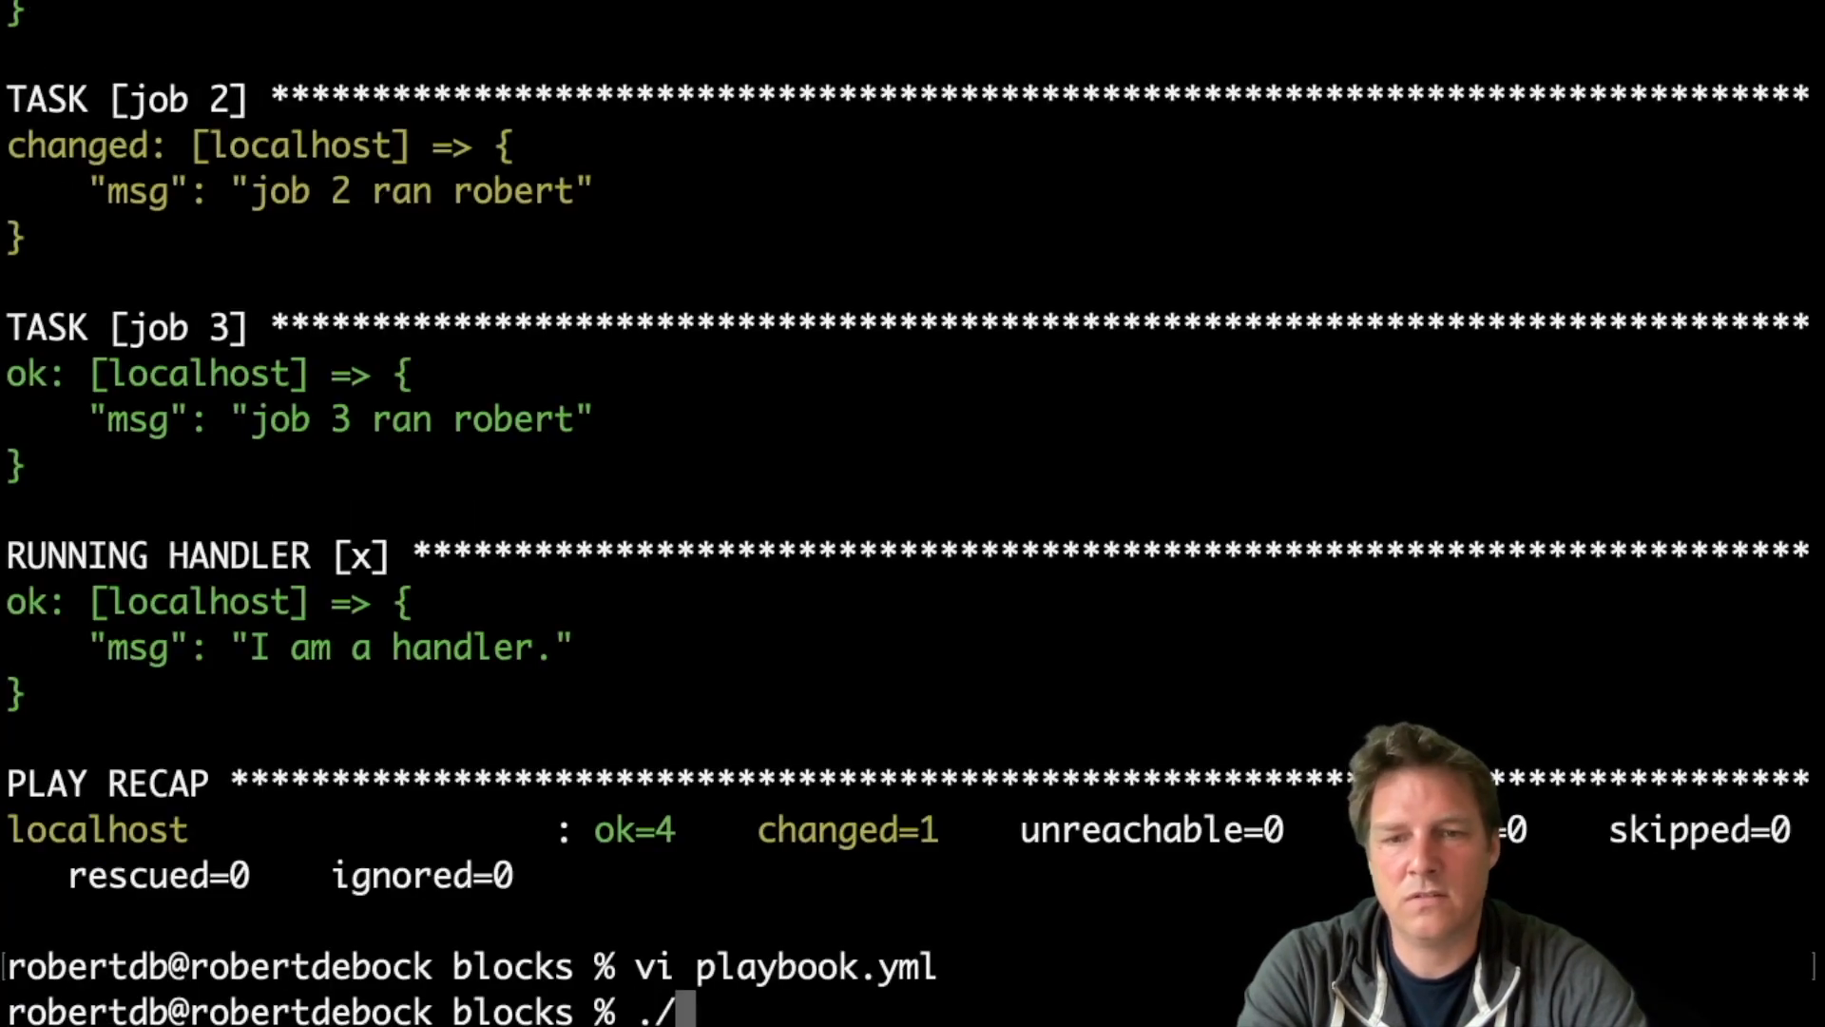
key(Return)
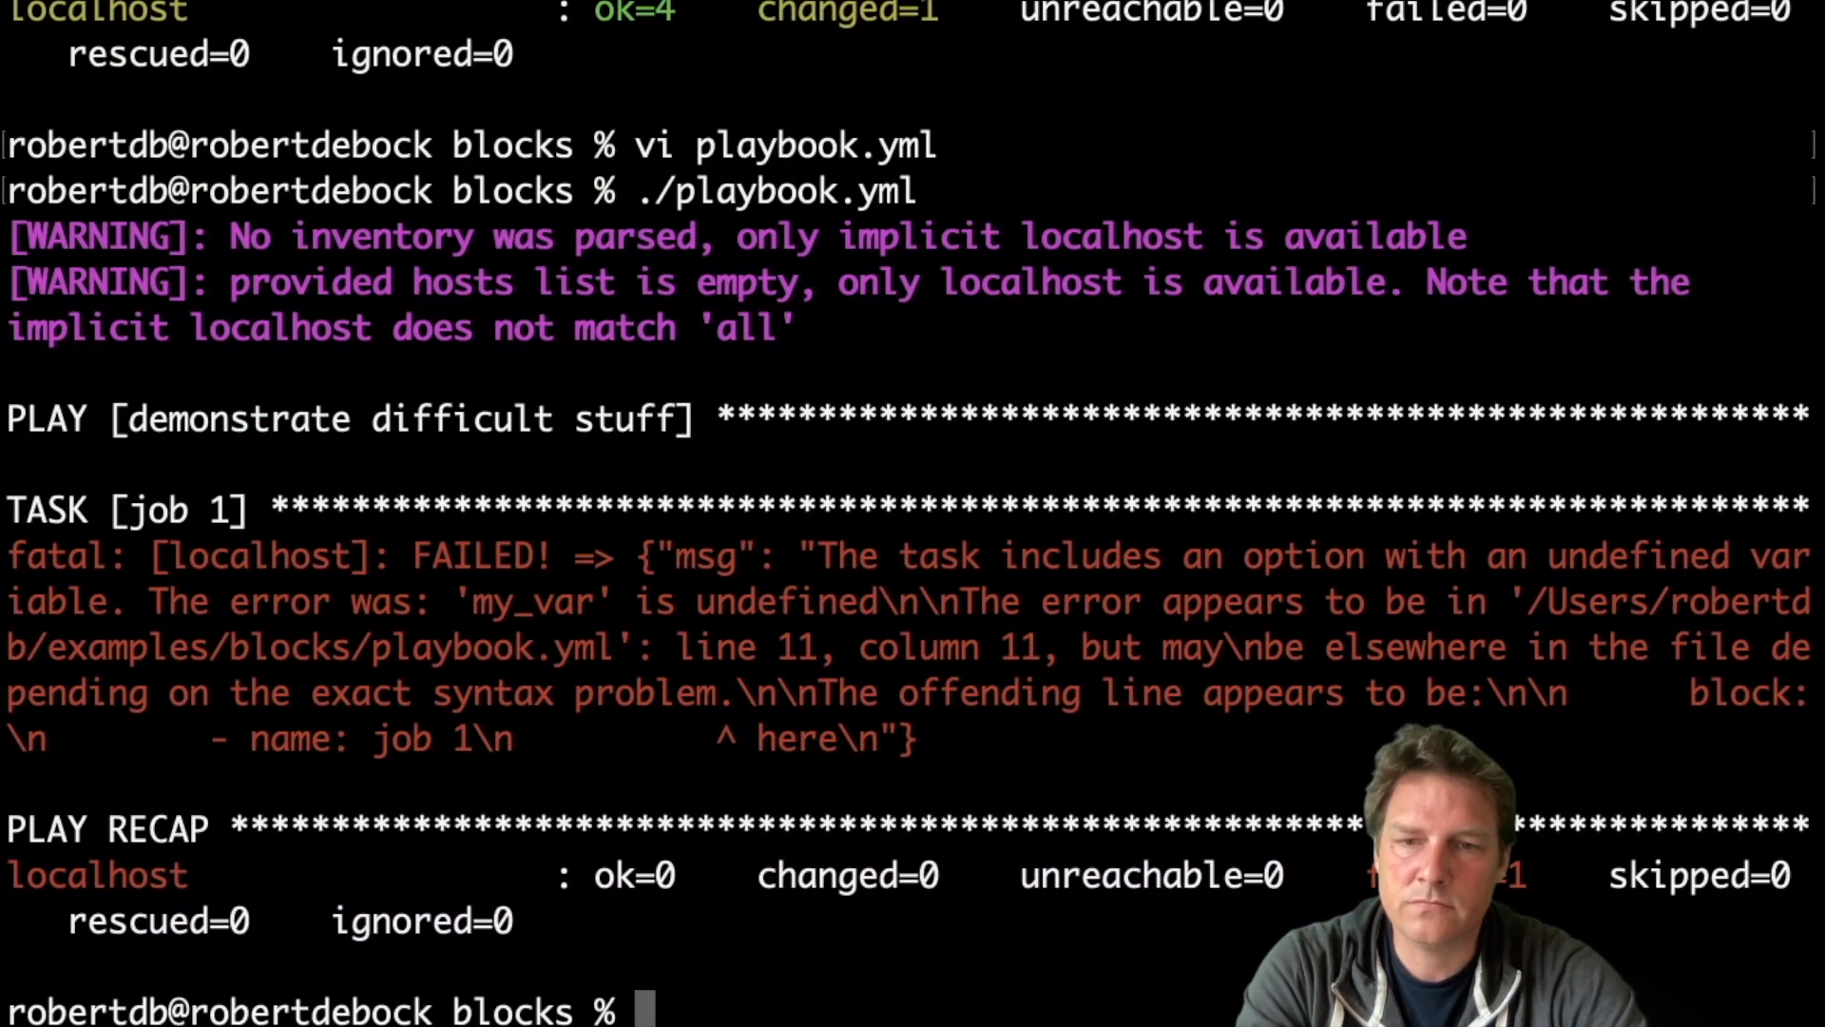
Reopen playbook.yml in vi and locate my_var to remove it from job 1's message.
text(vi playbook.yml)
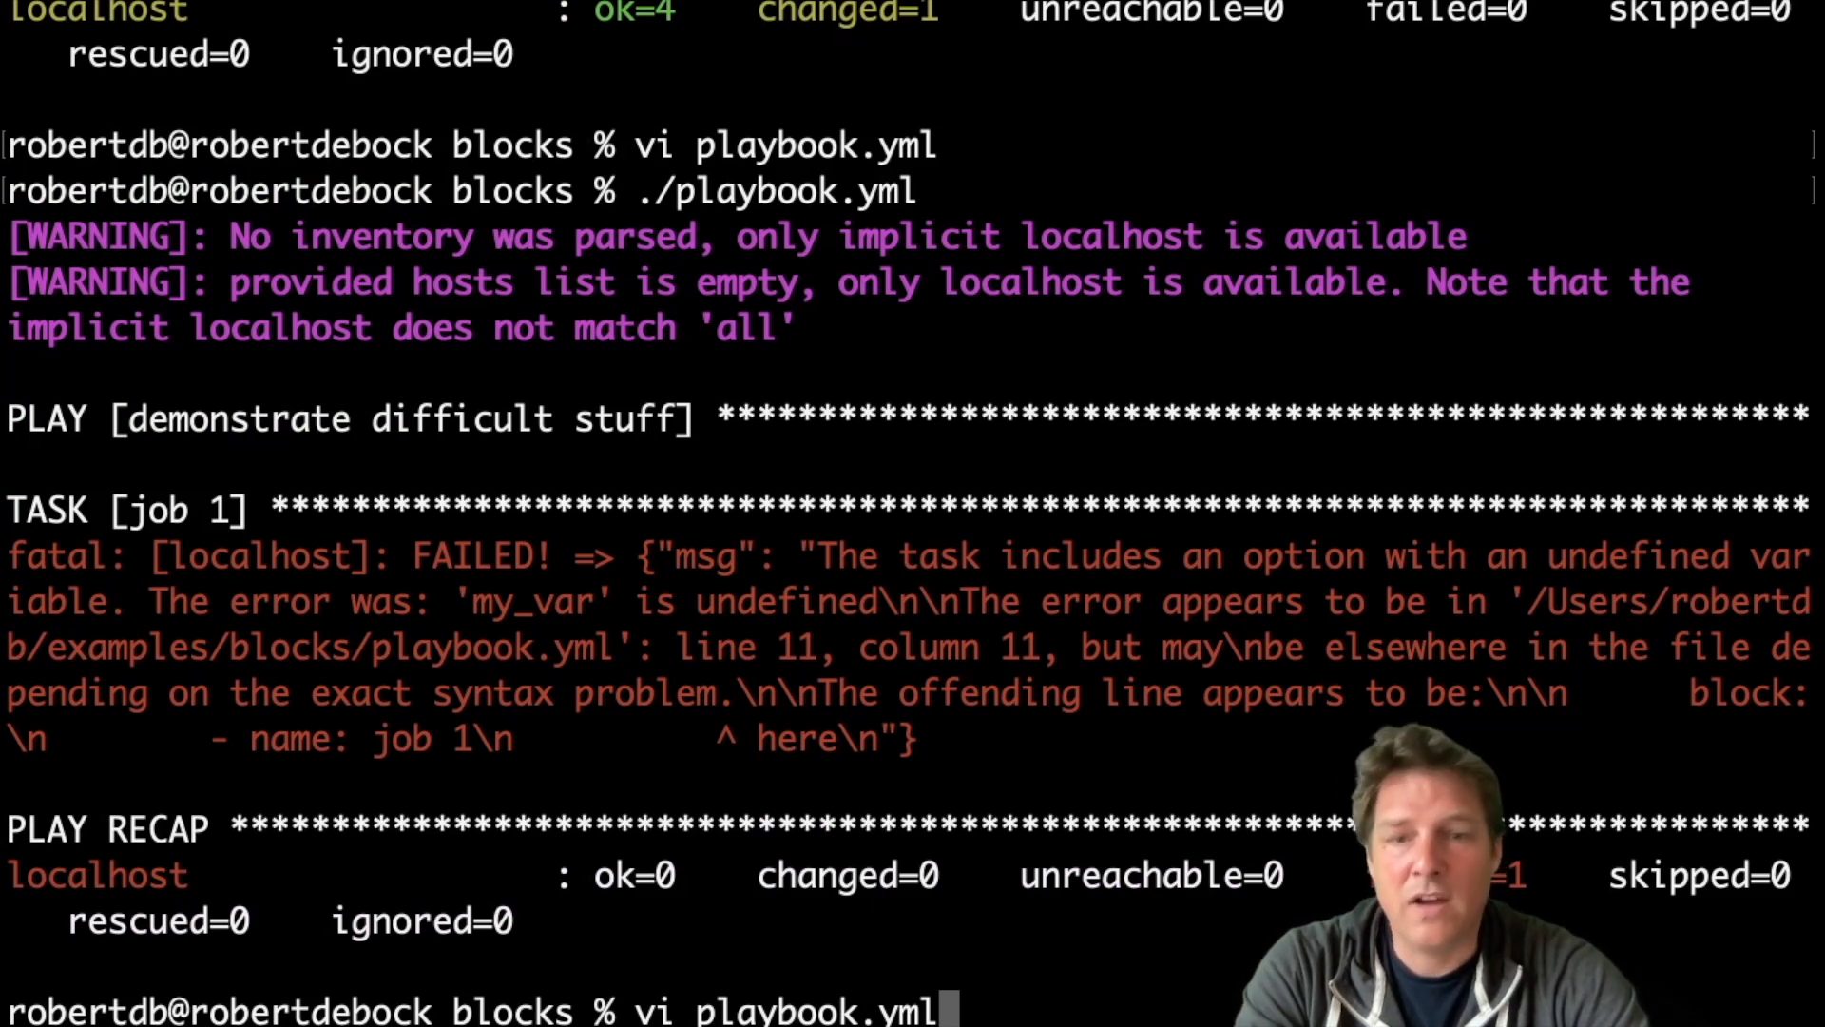
key(Return)
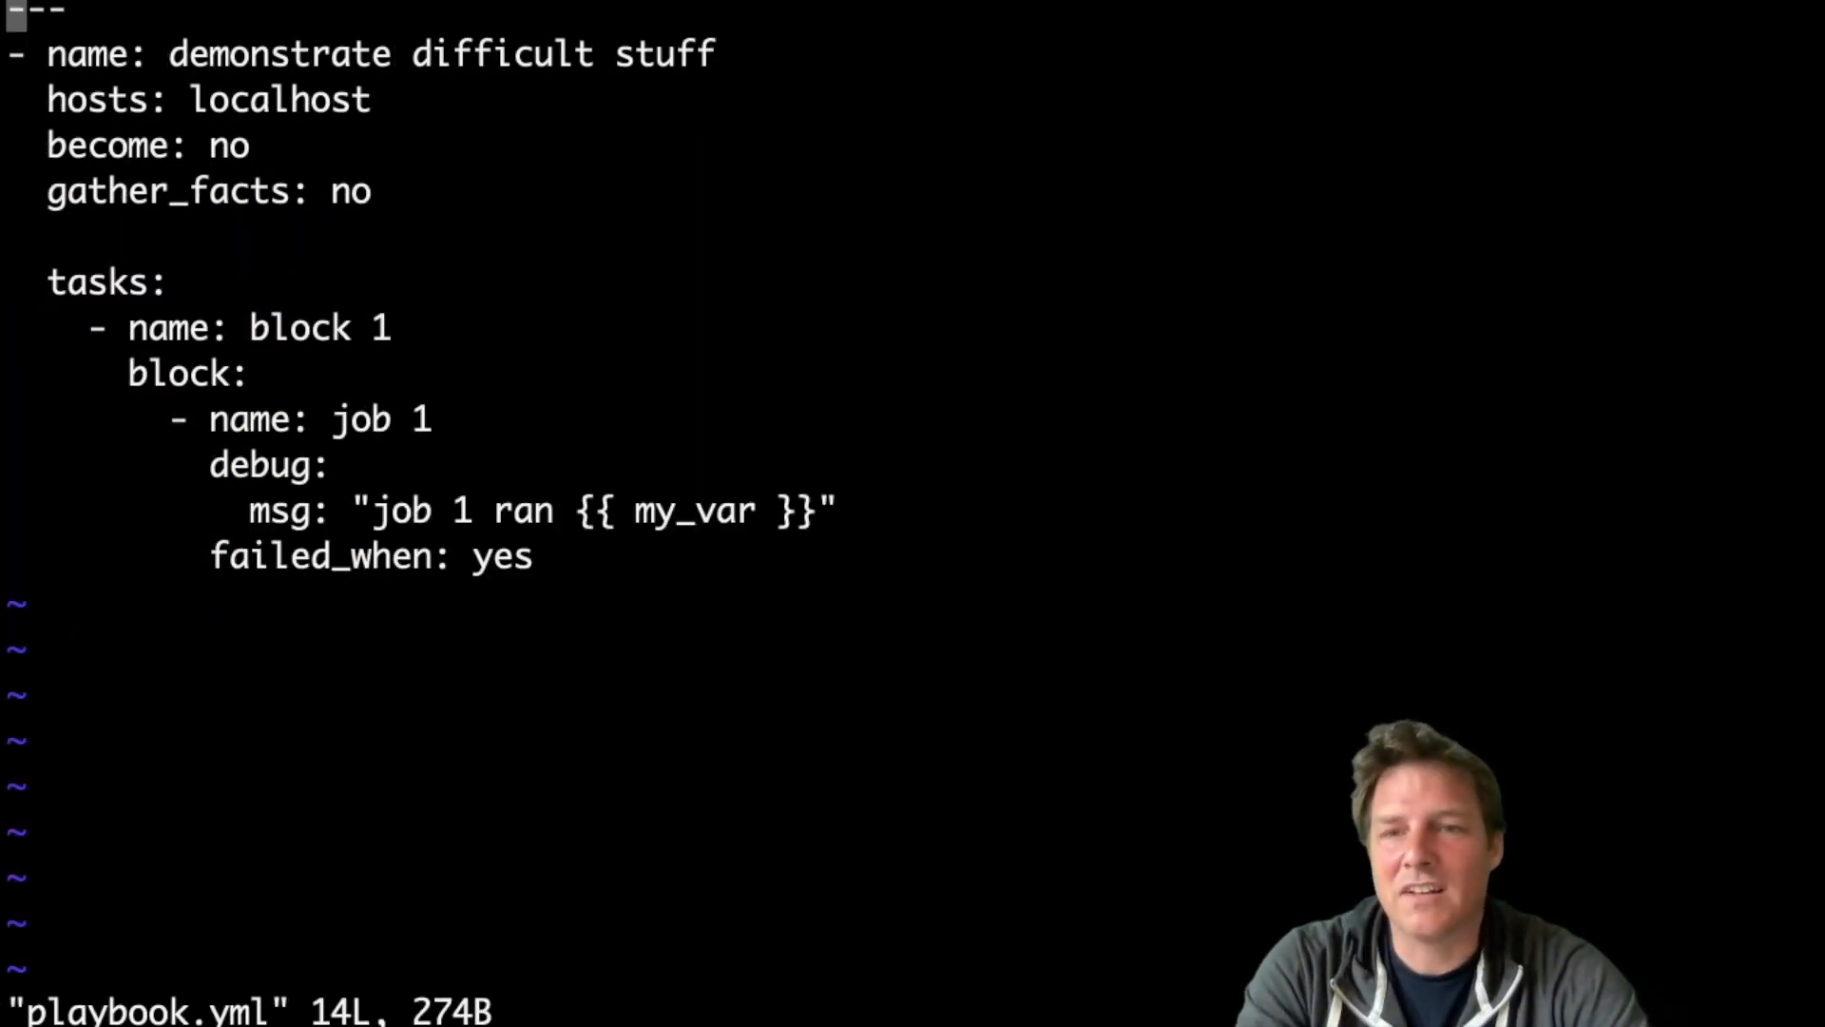
text(/my_var)
text(./playbook.yml)
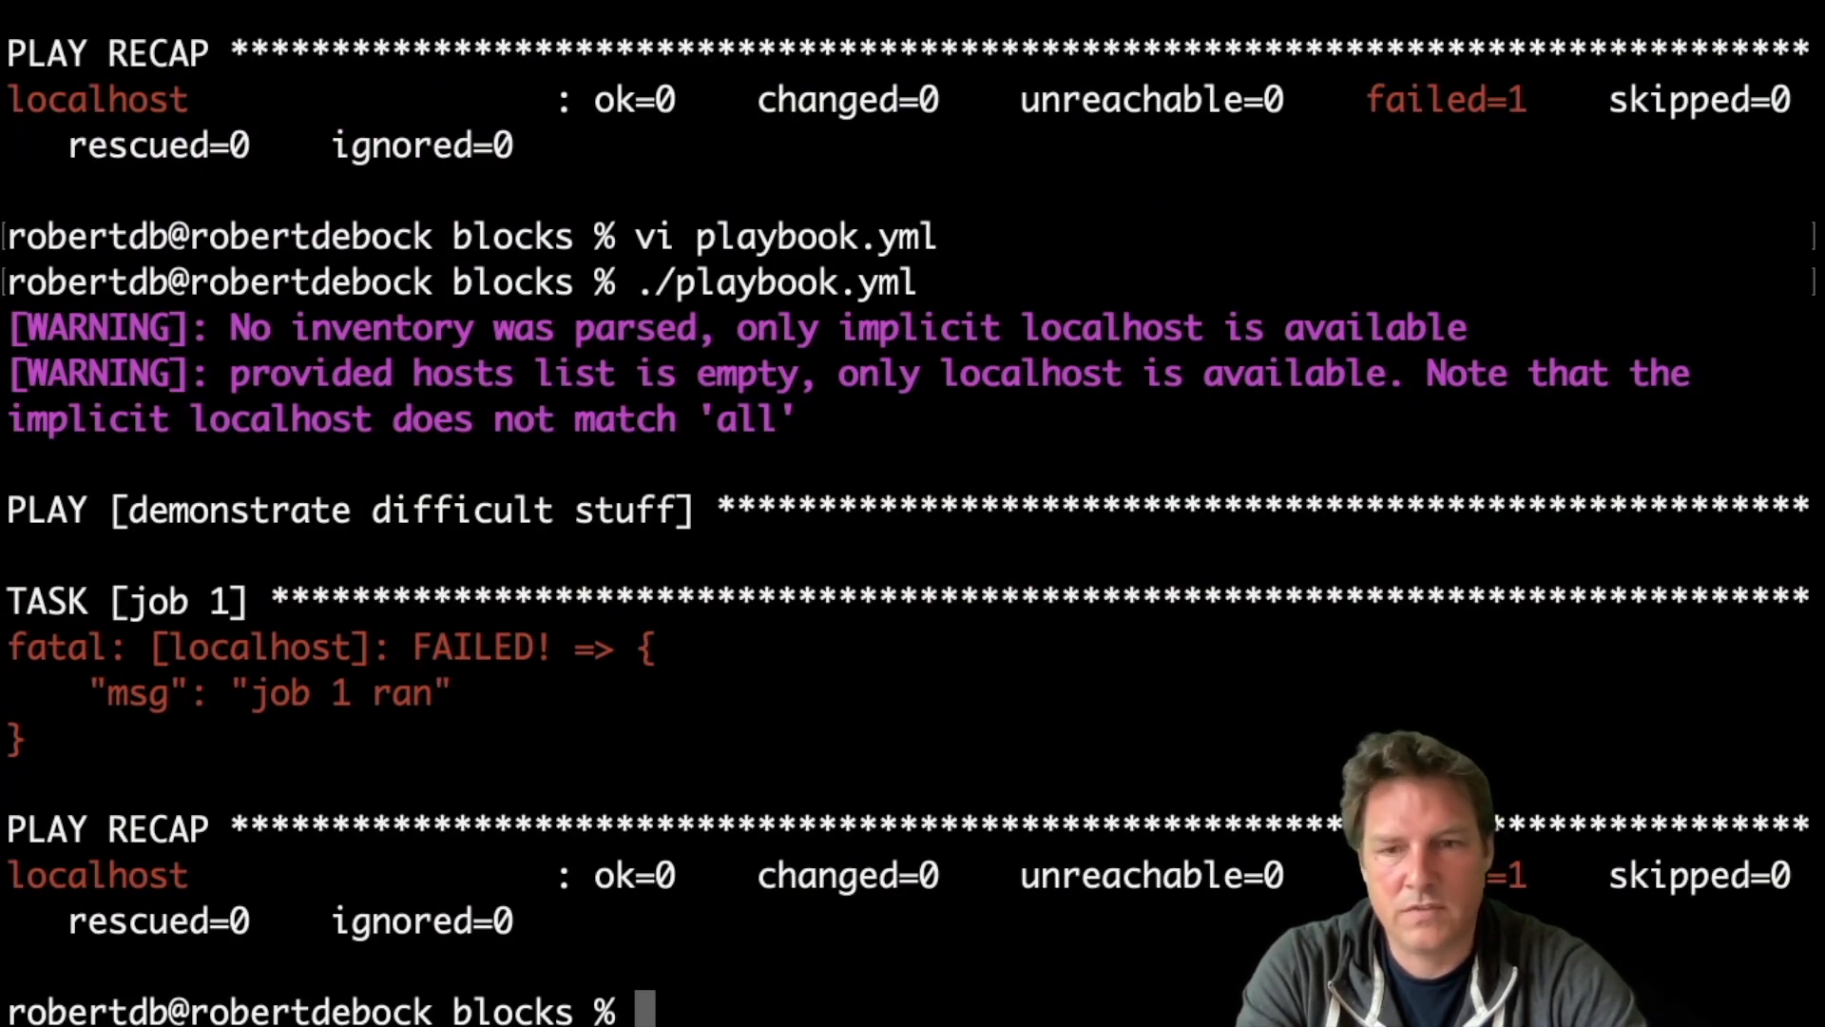
Reopen the playbook and add a rescue section with '- name: job 2' under block 1.
text(vi playbook.yml)
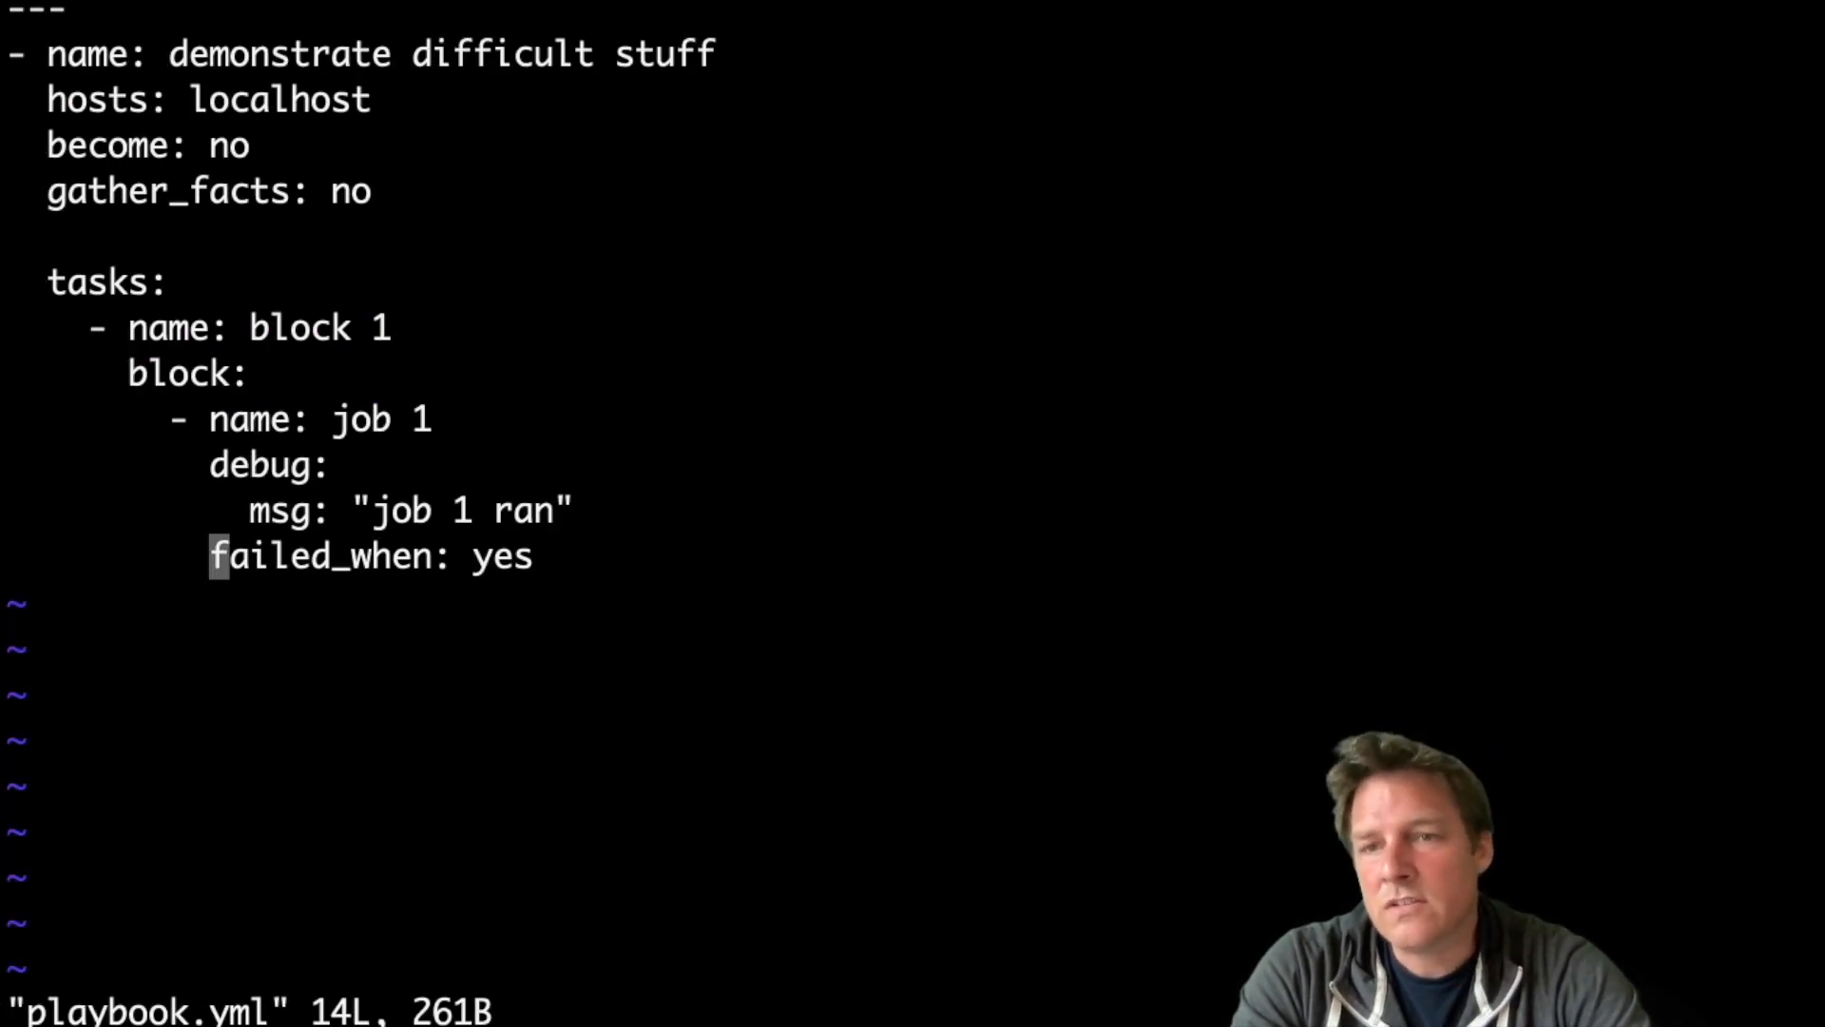
key(o)
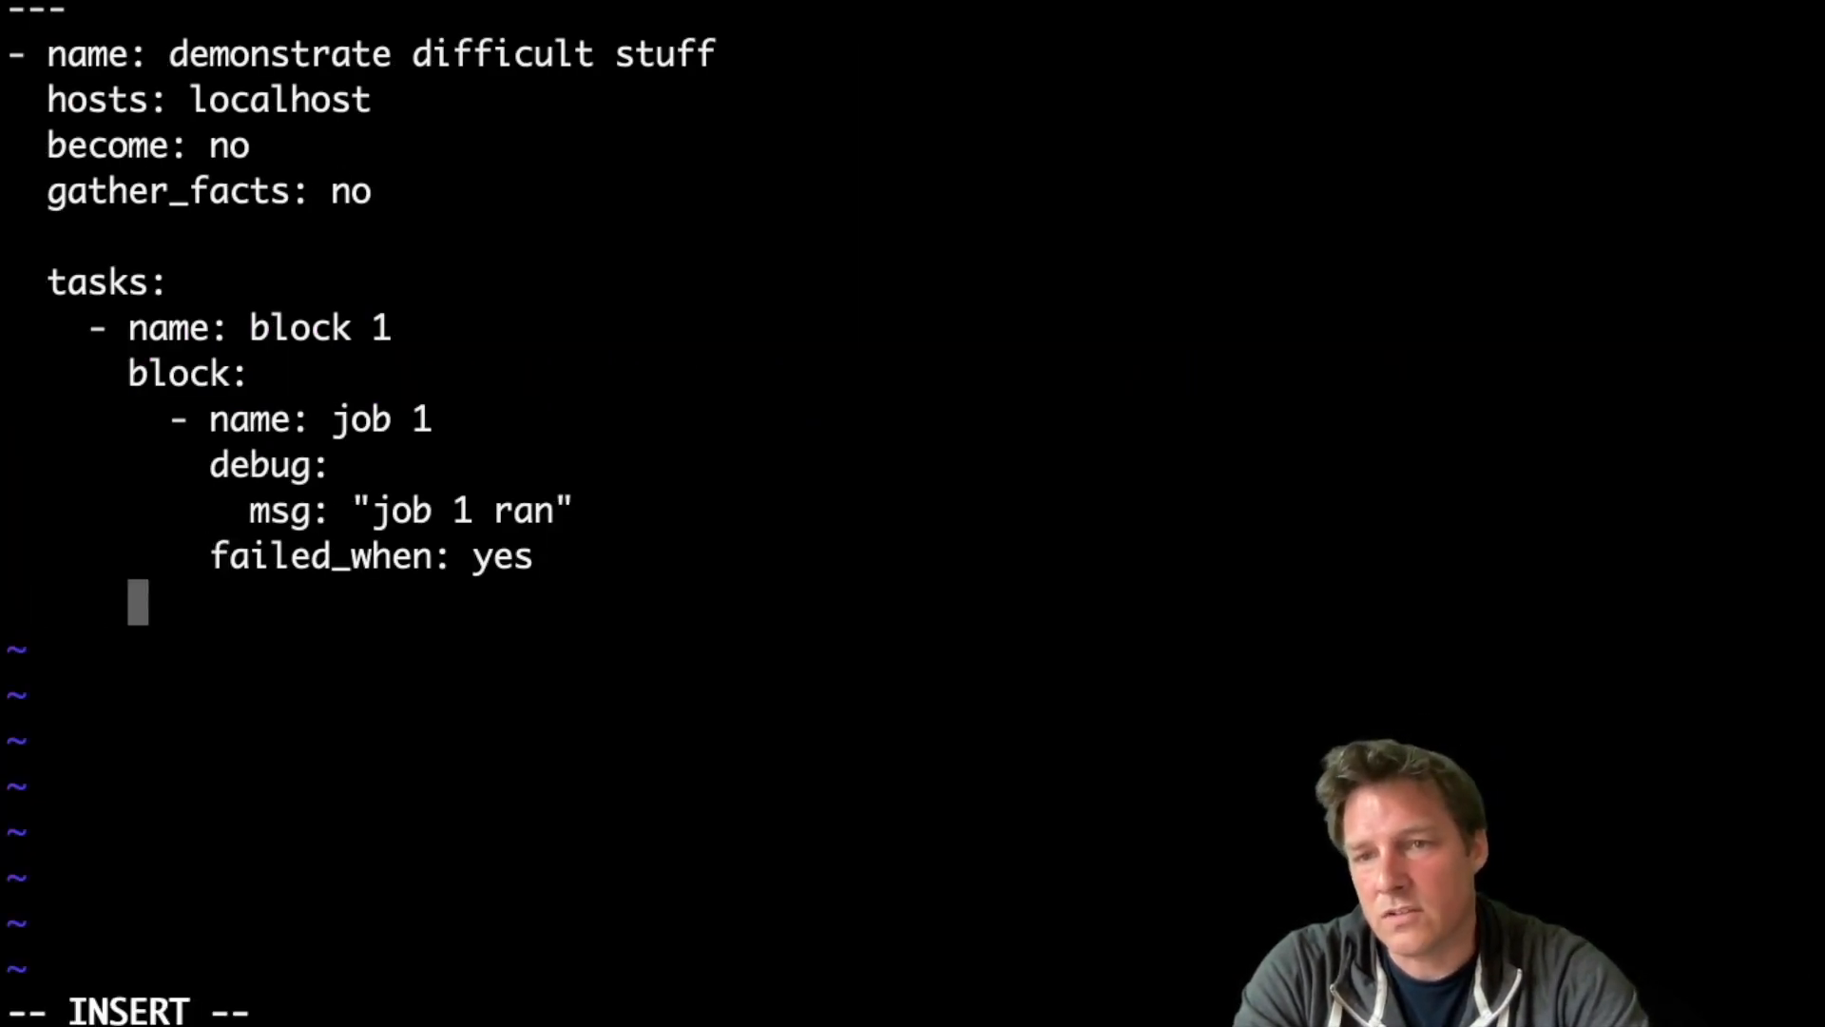
text(rescue:)
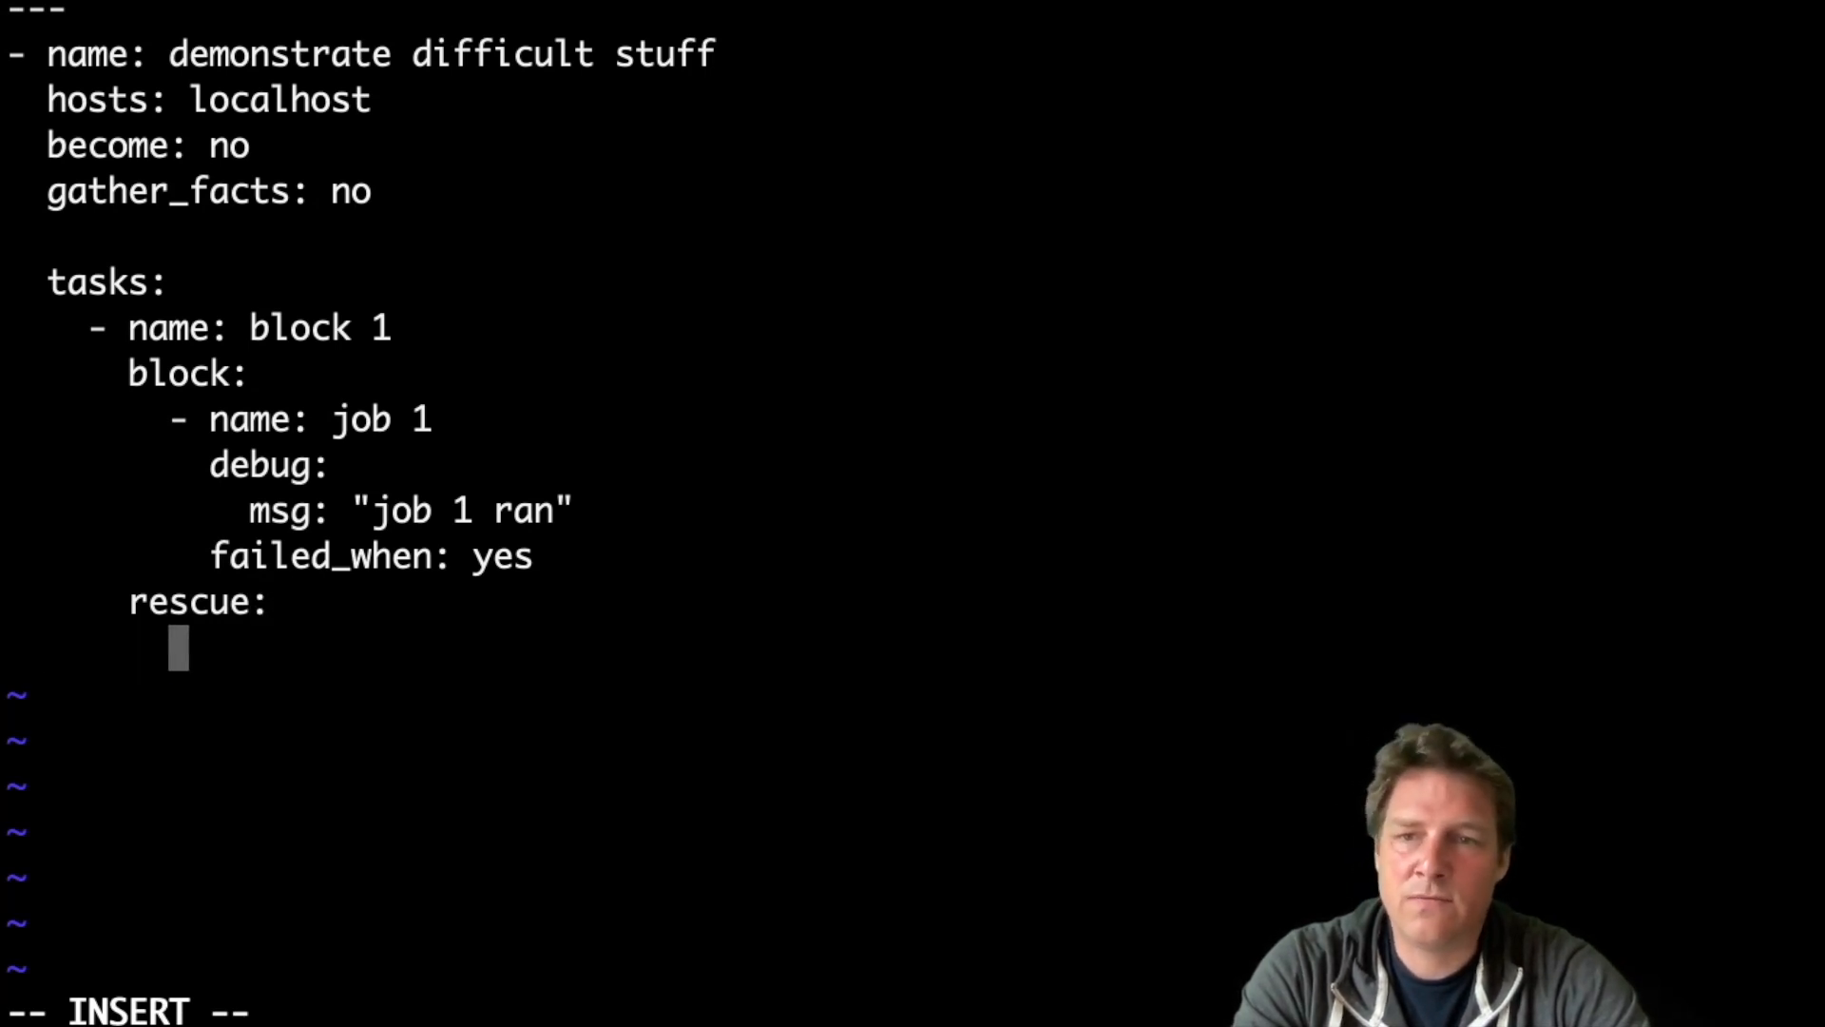
text(- nam)
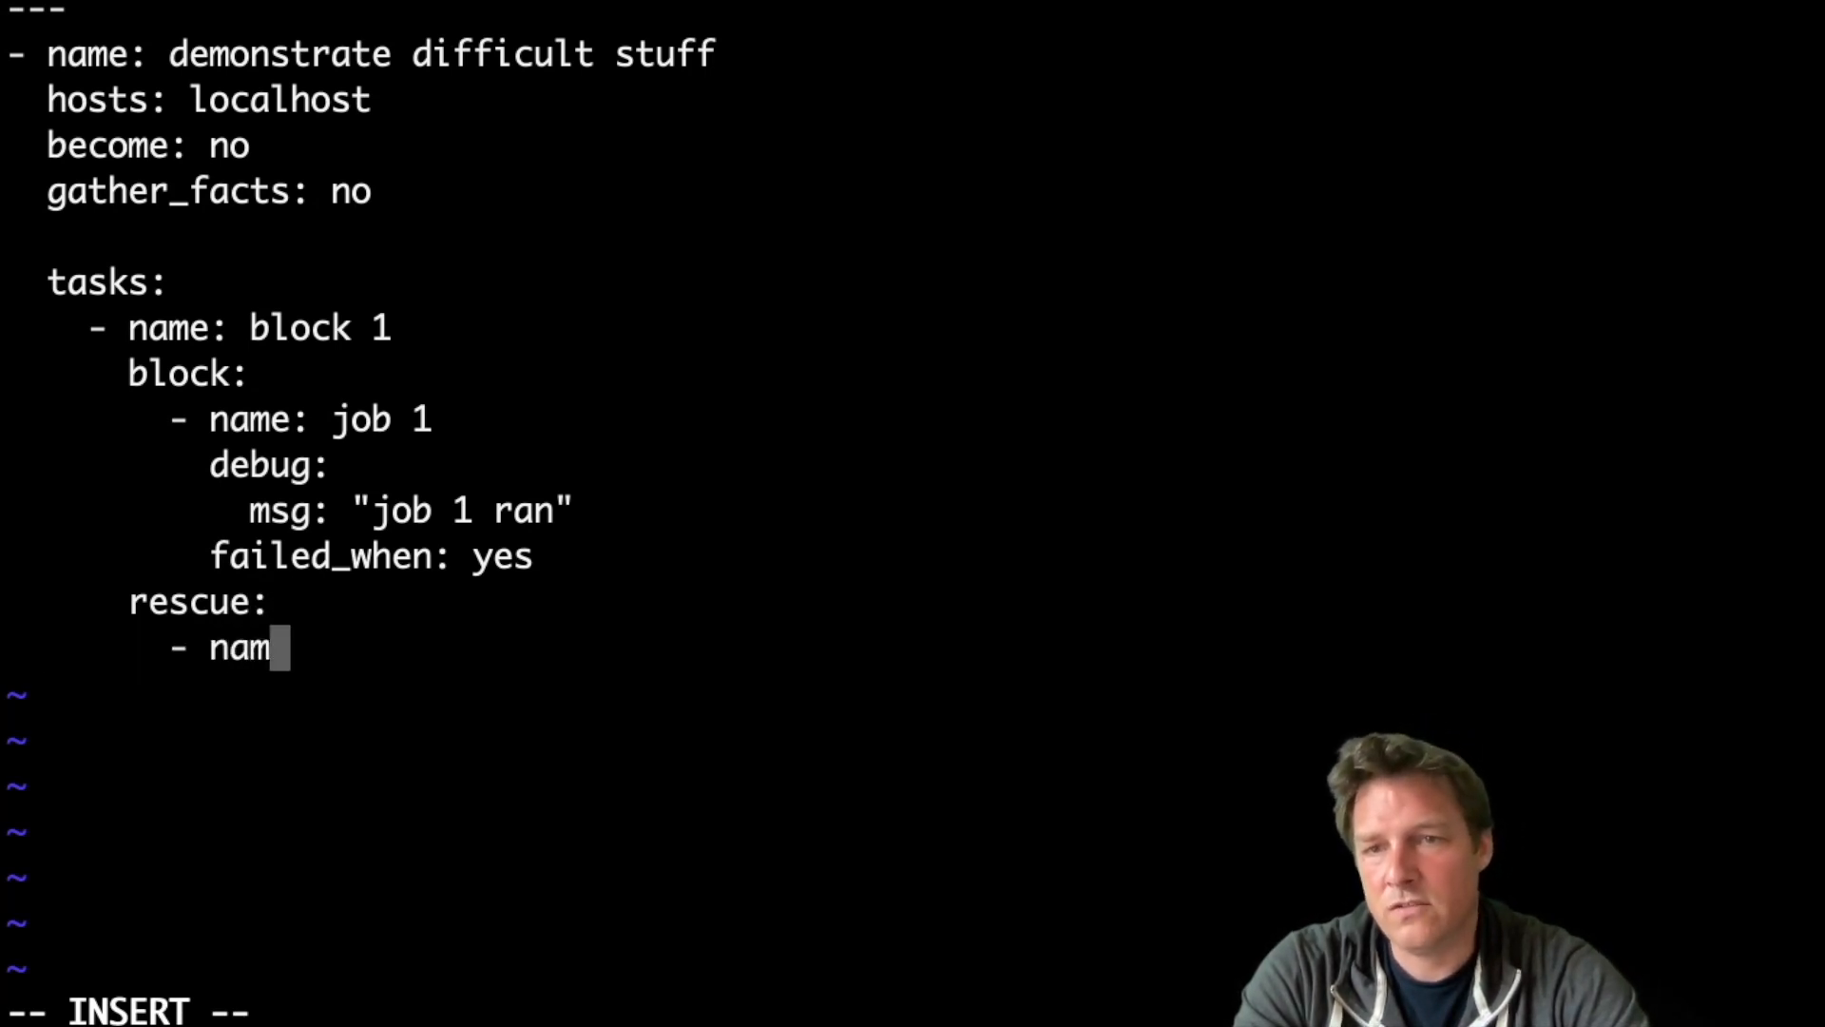
text(e: job 2)
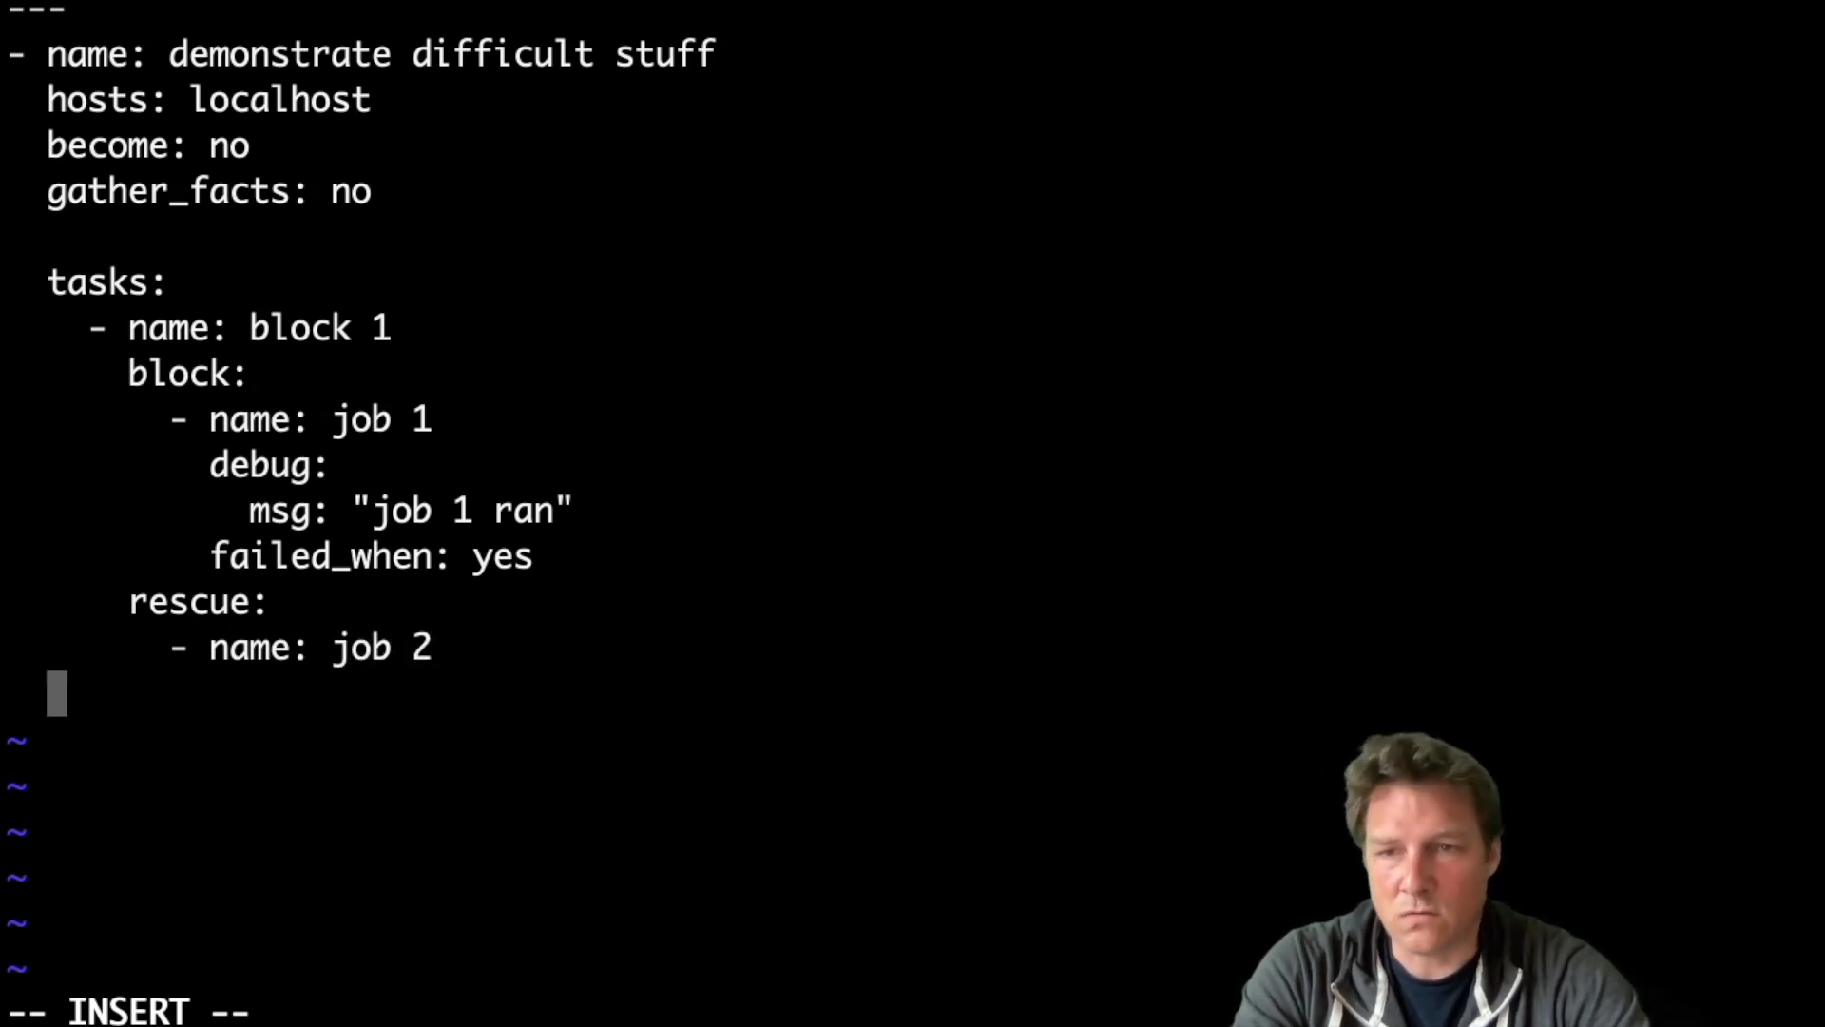
Give job 2 a debug task with msg "job 2 ran" and leave insert mode.
text(debug:)
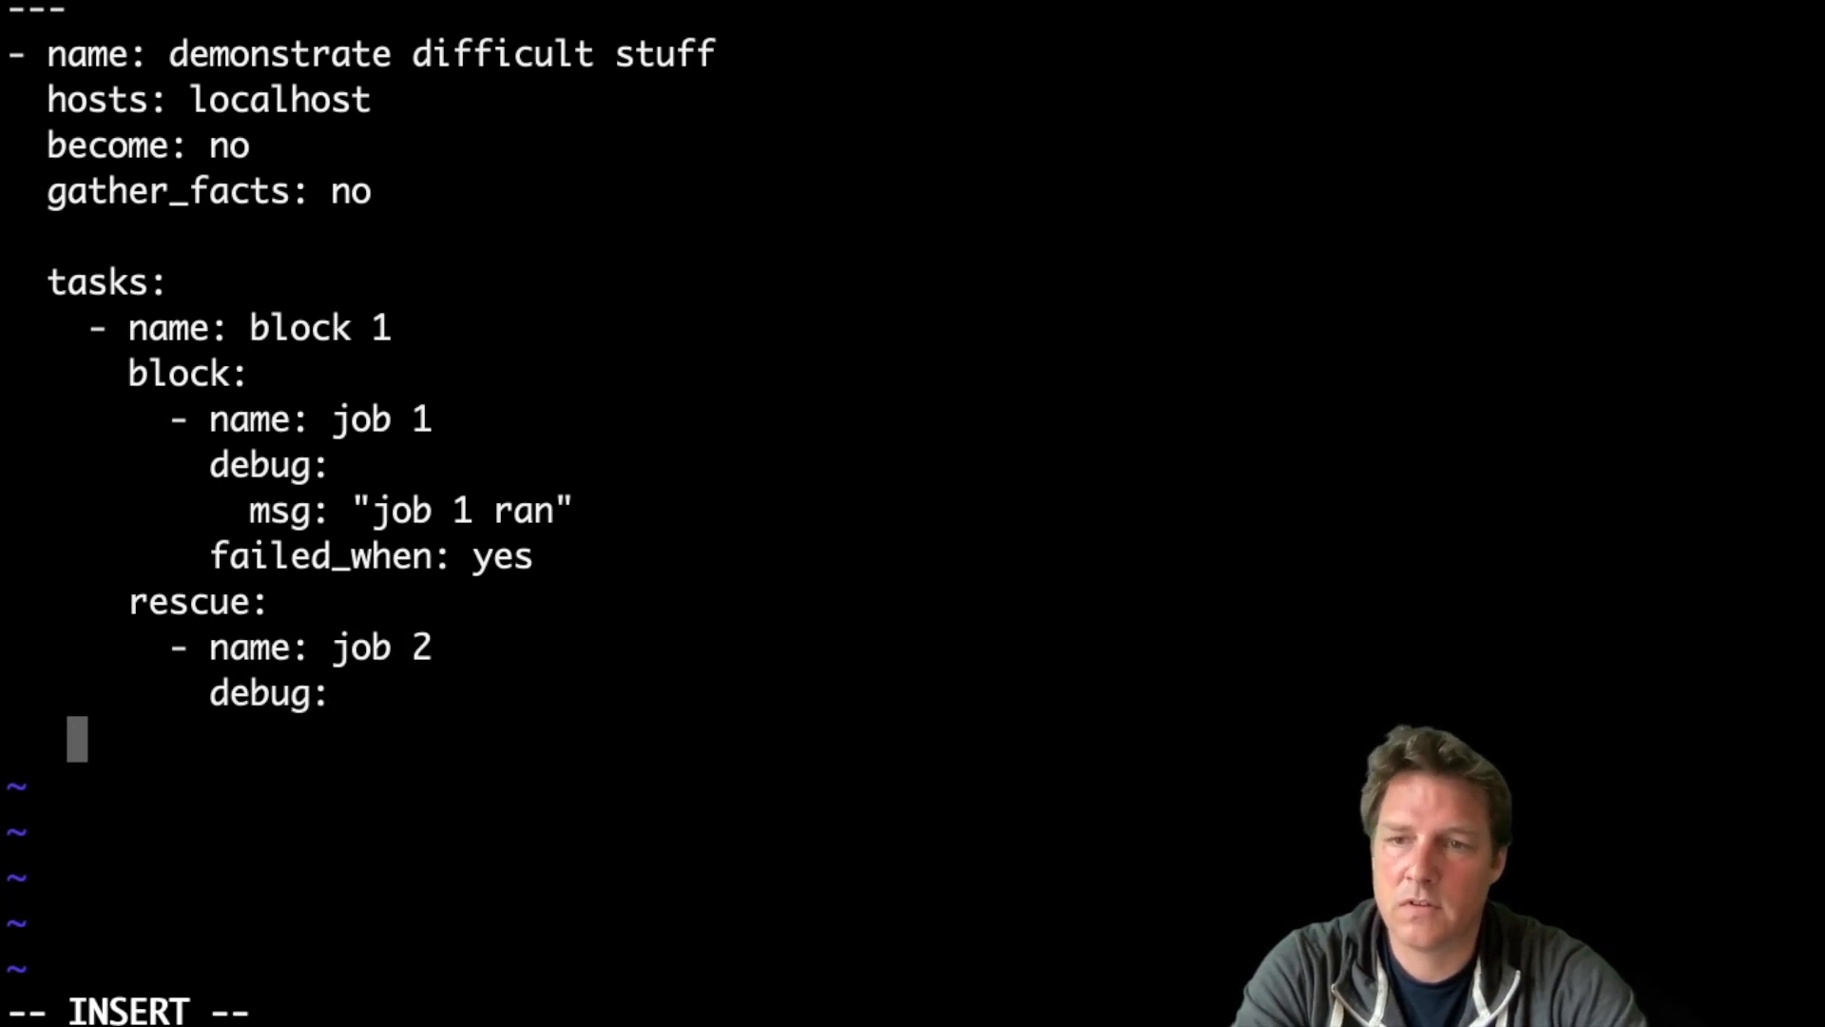
text(ms)
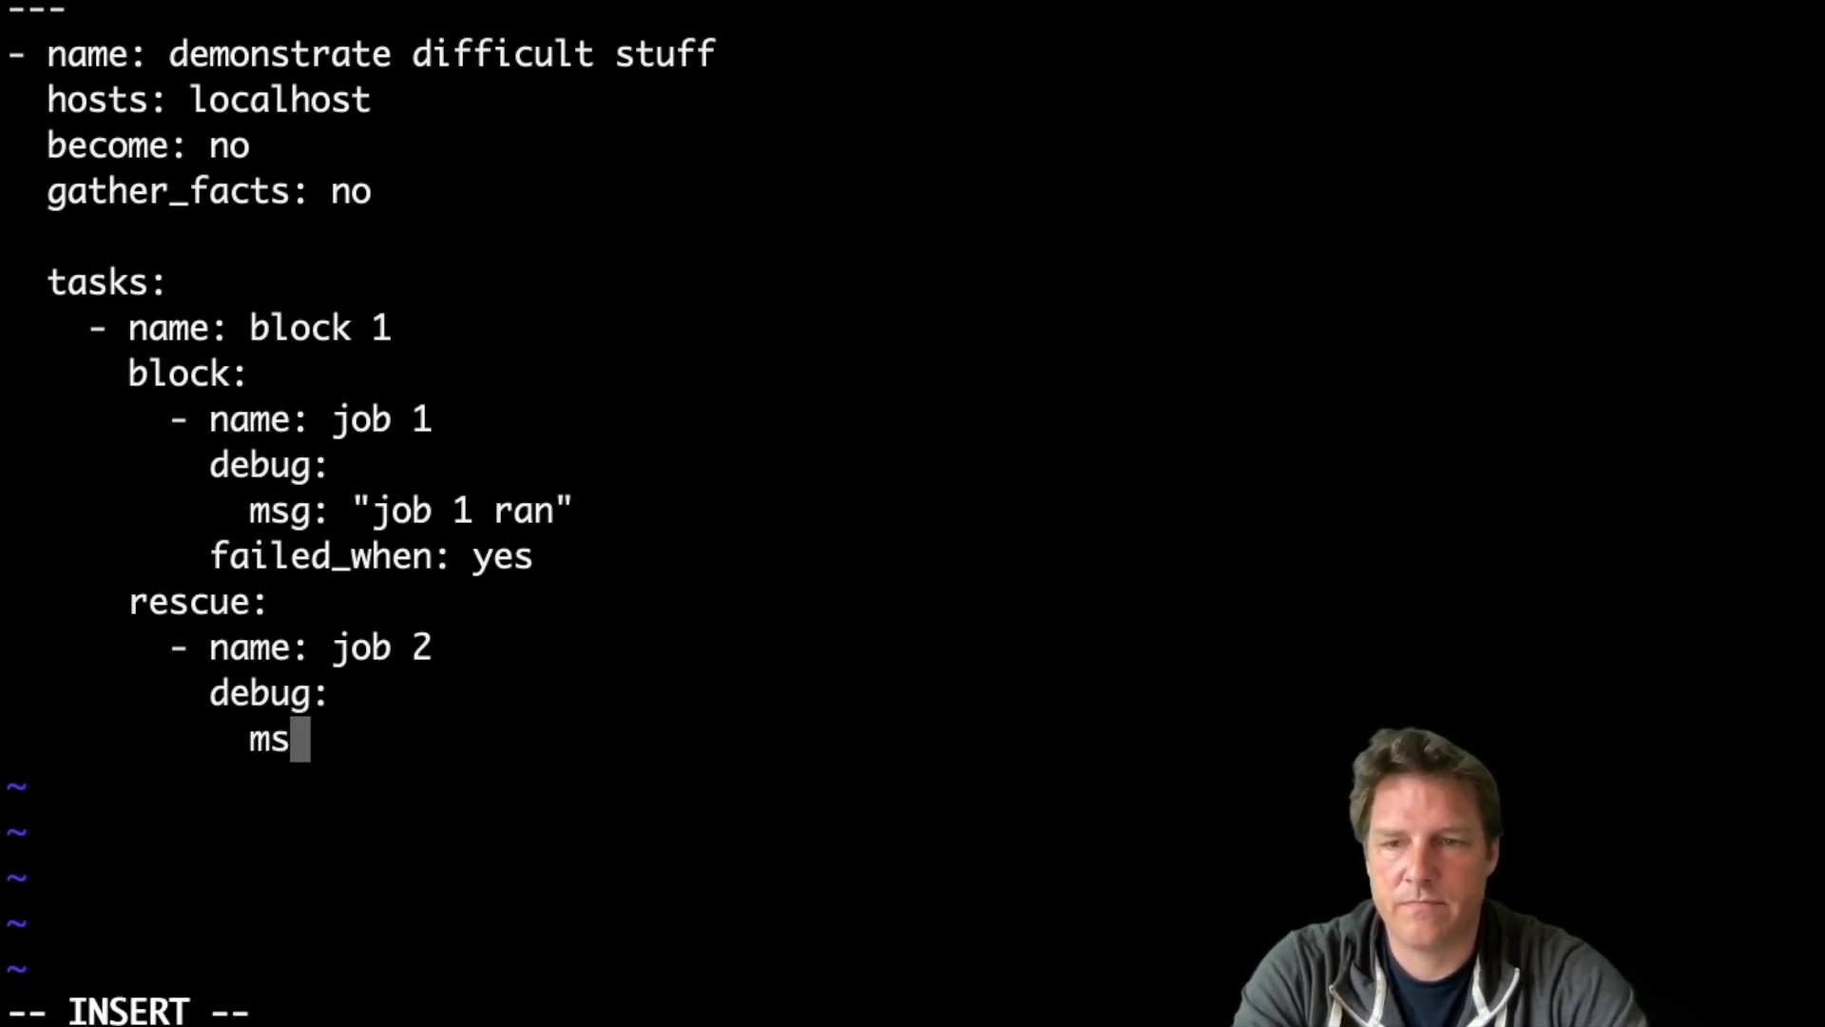
text(g: "job)
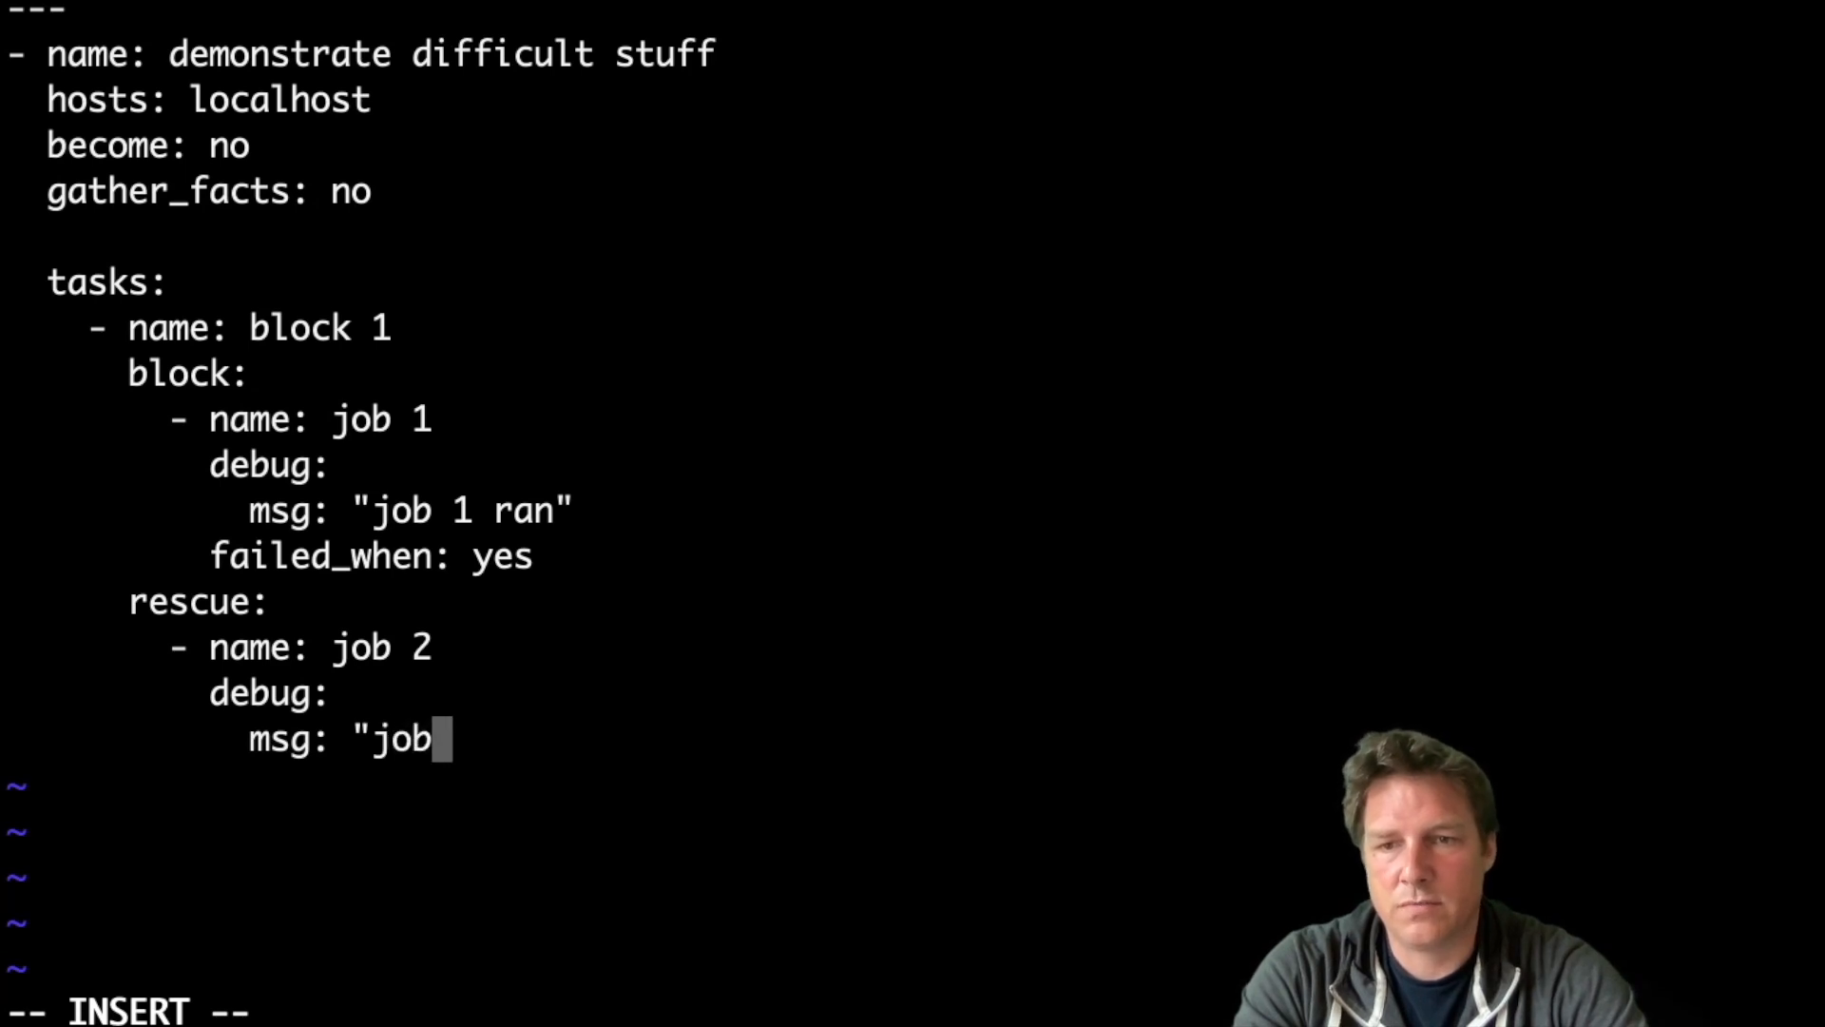
text(2 ran")
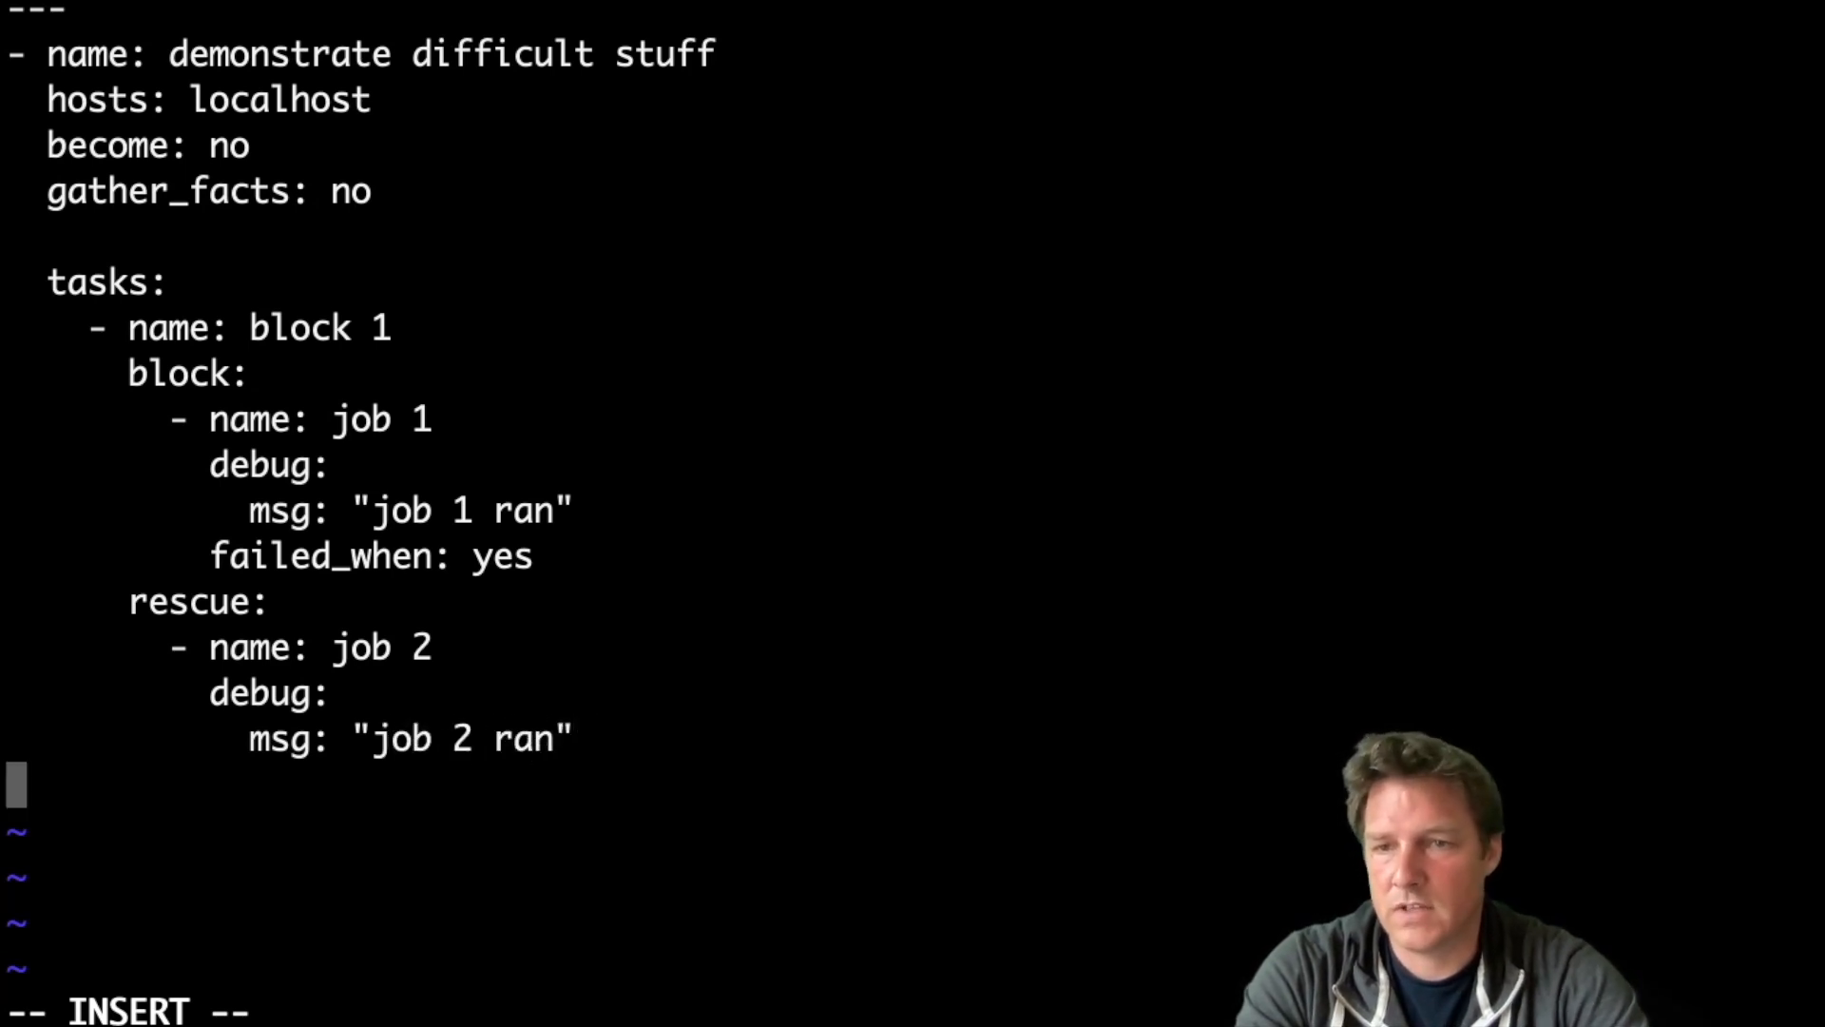
key(Escape)
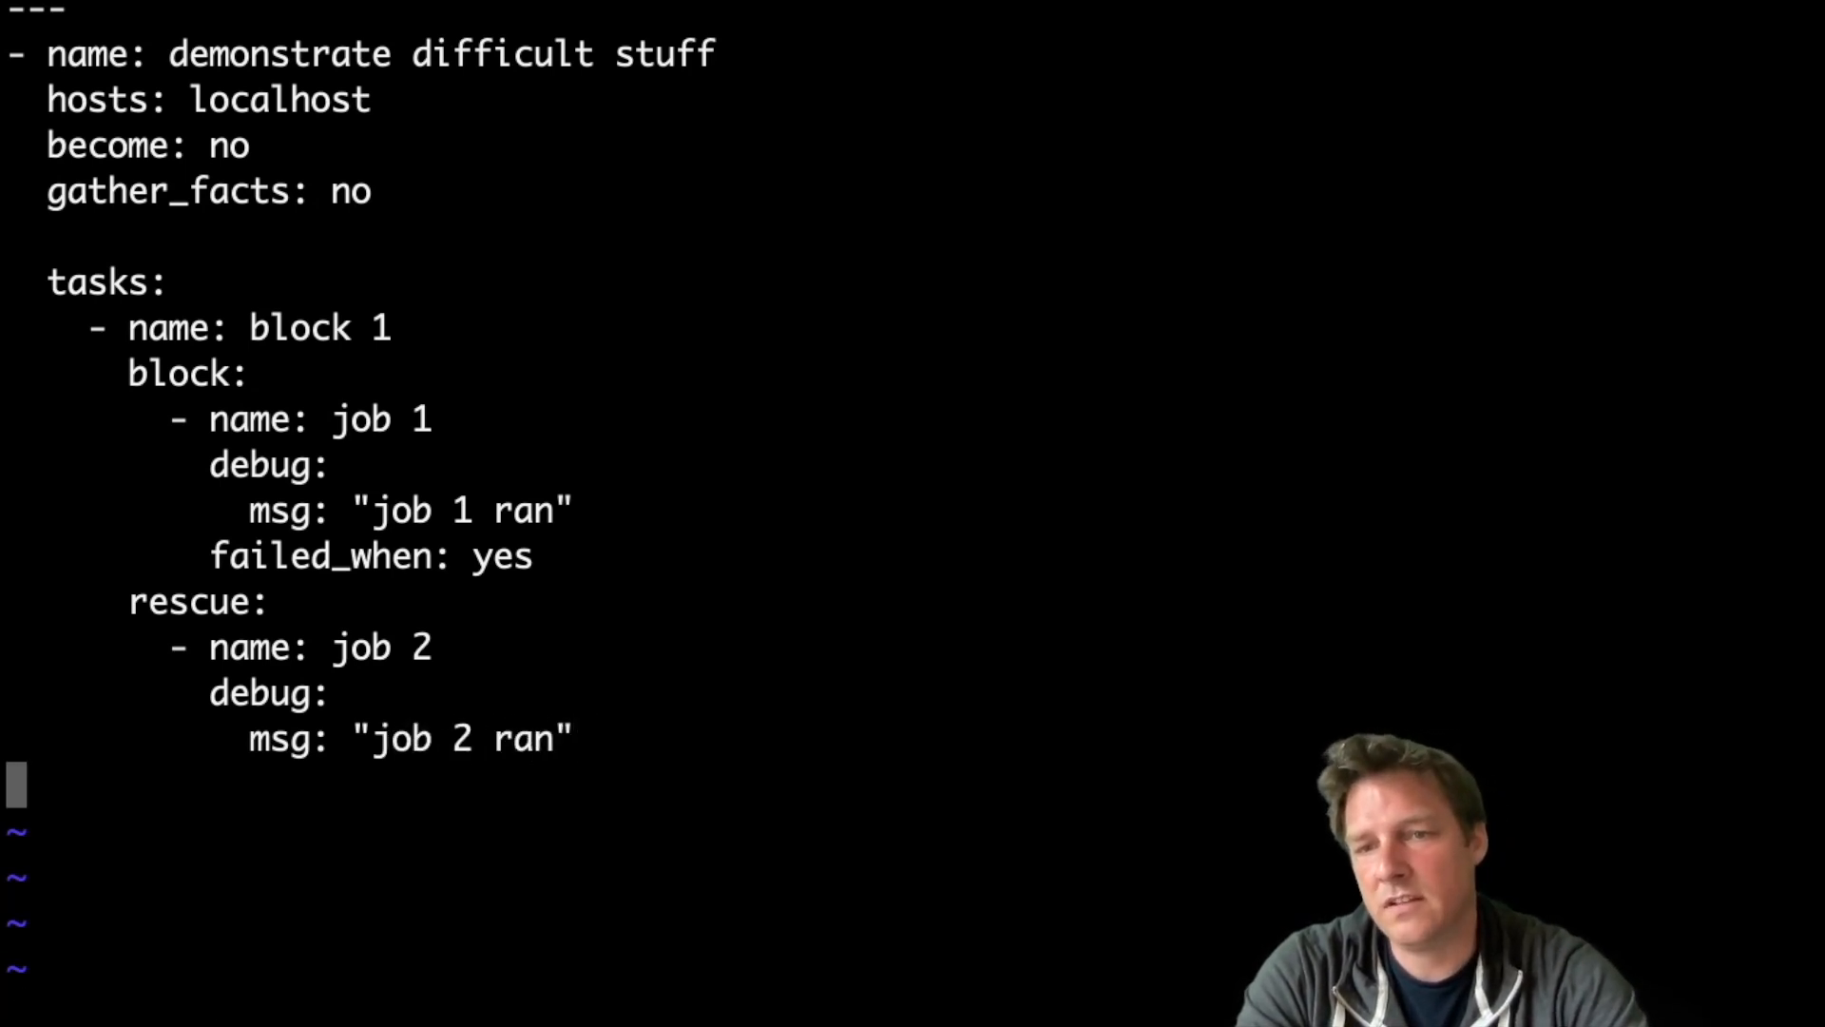
mouse_move(259, 418)
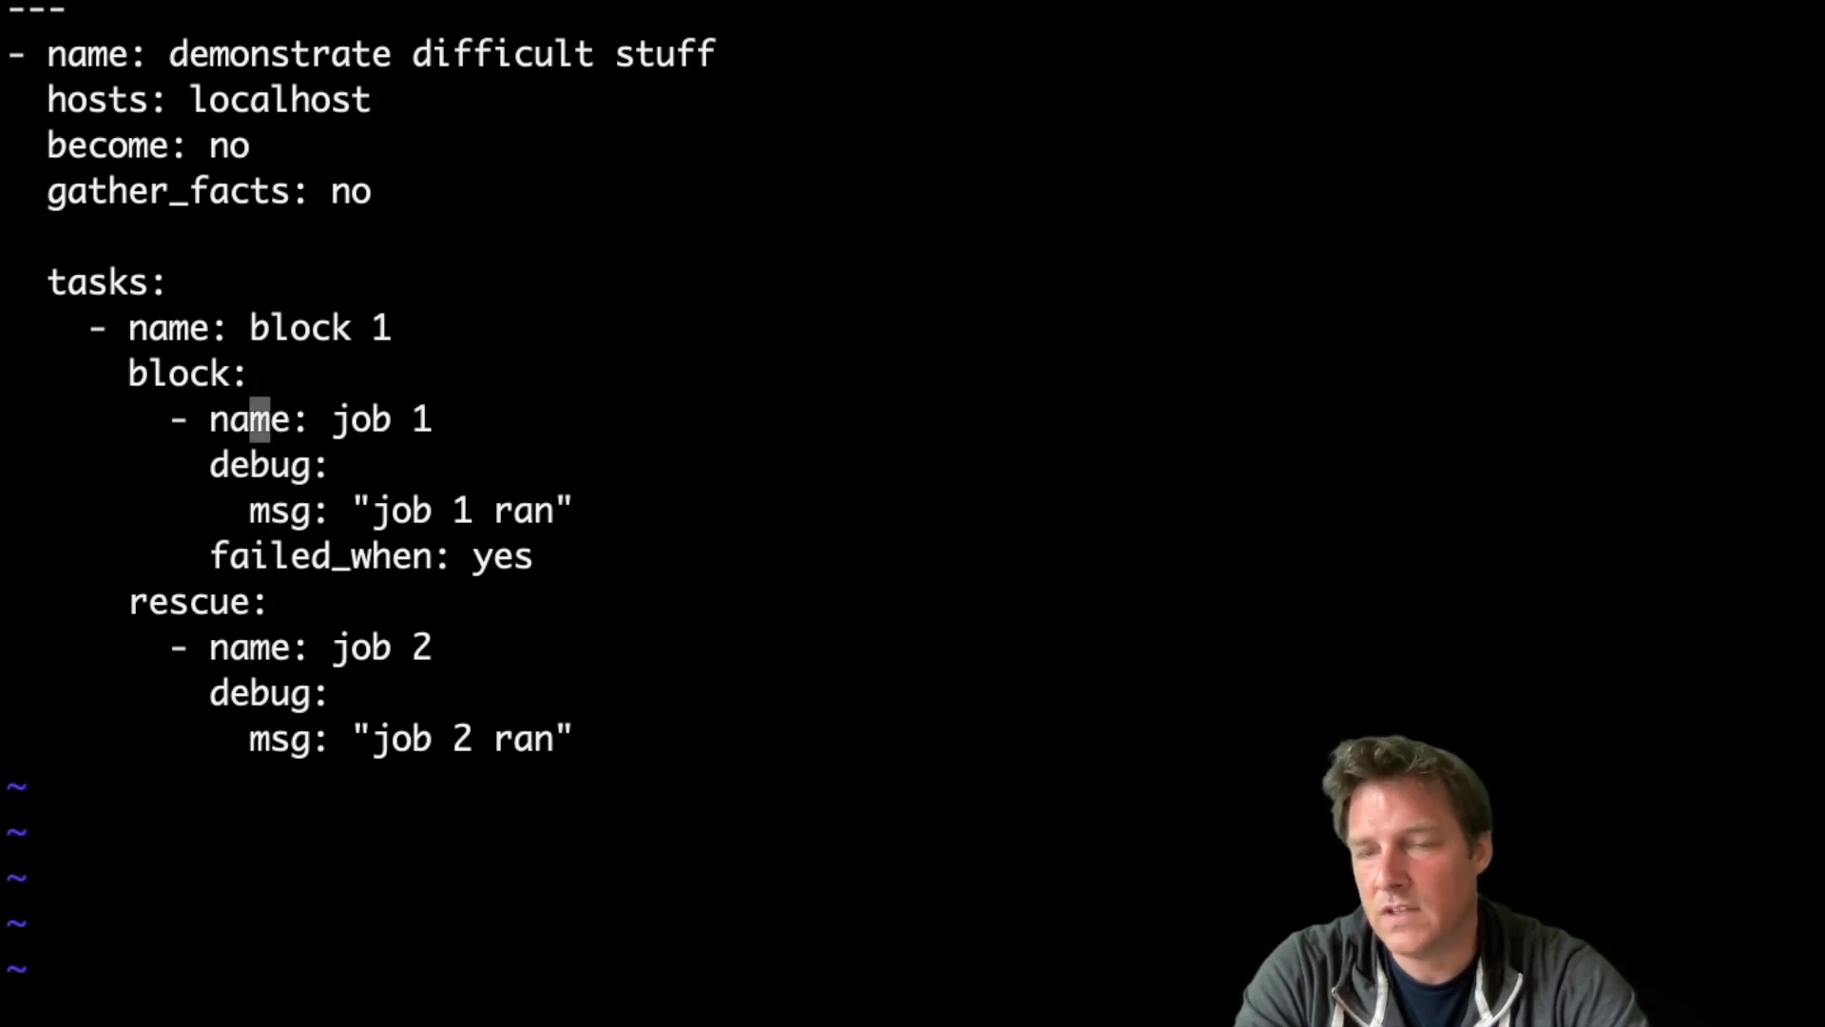
mouse_move(253, 646)
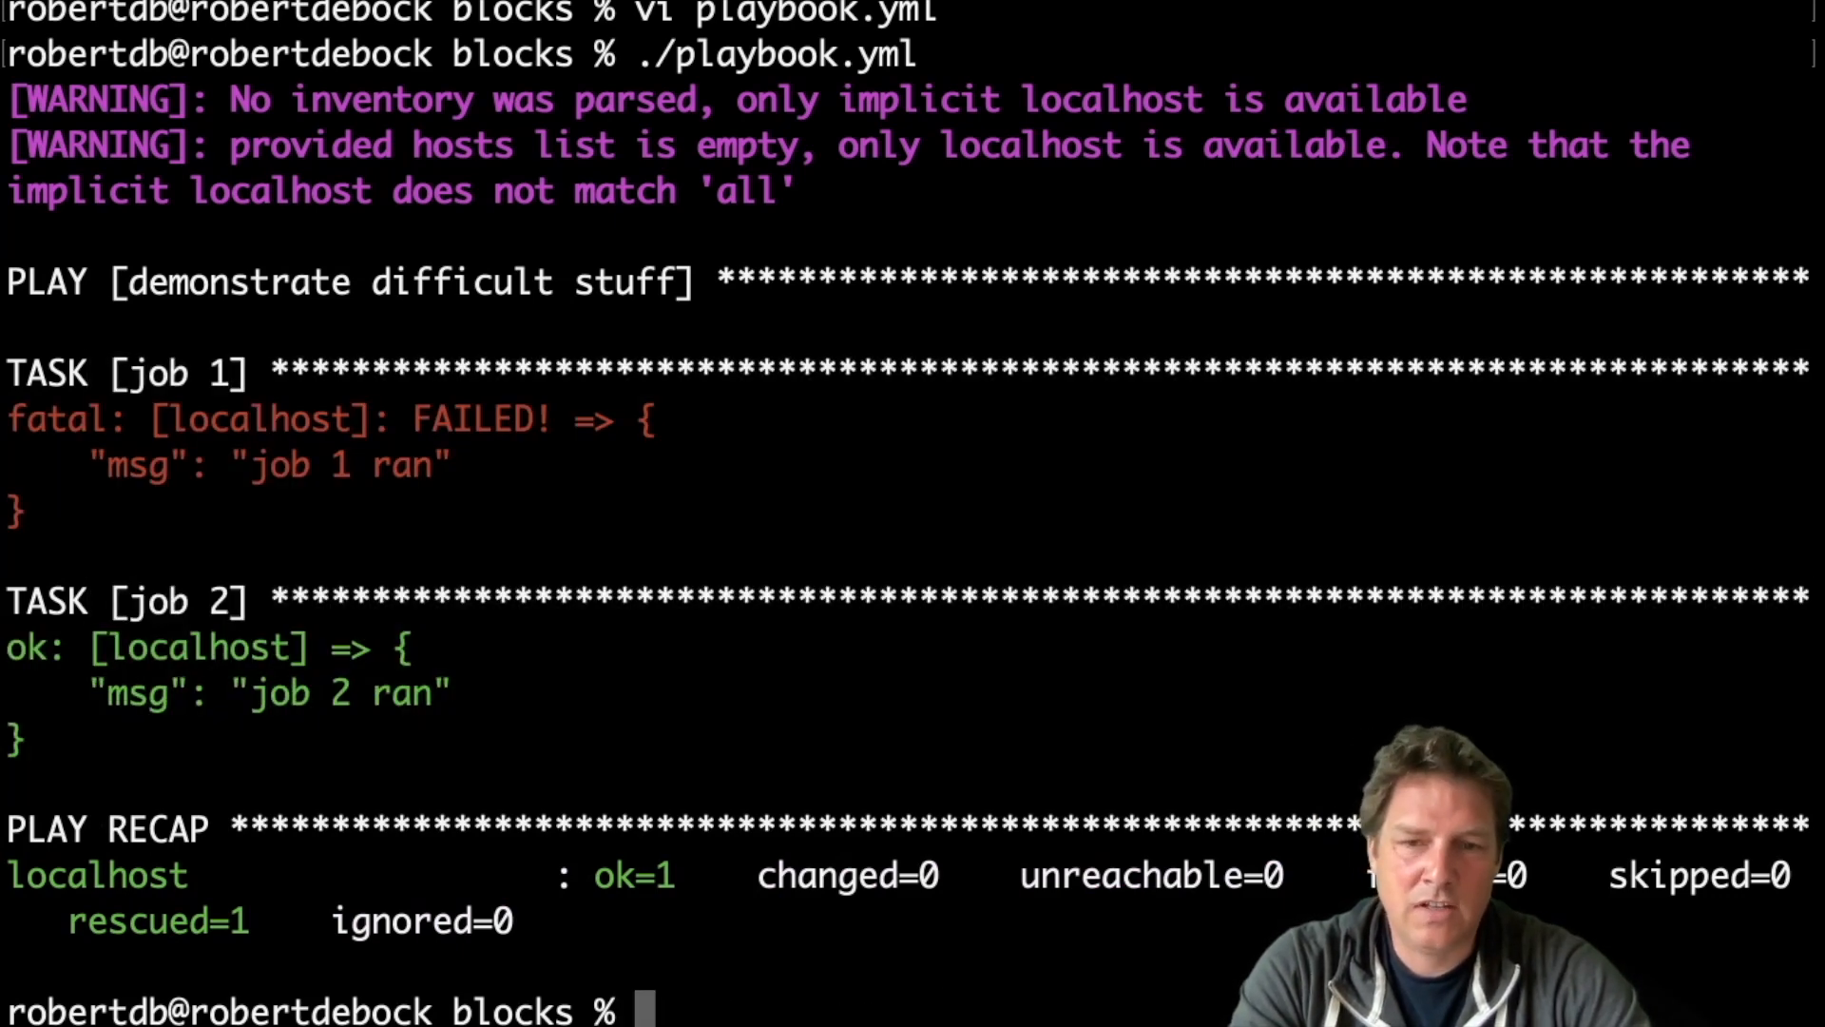
Add an 'always:' section with job 3 printing "job 3 ran" and save with :wq!
text(vi playbook.yml)
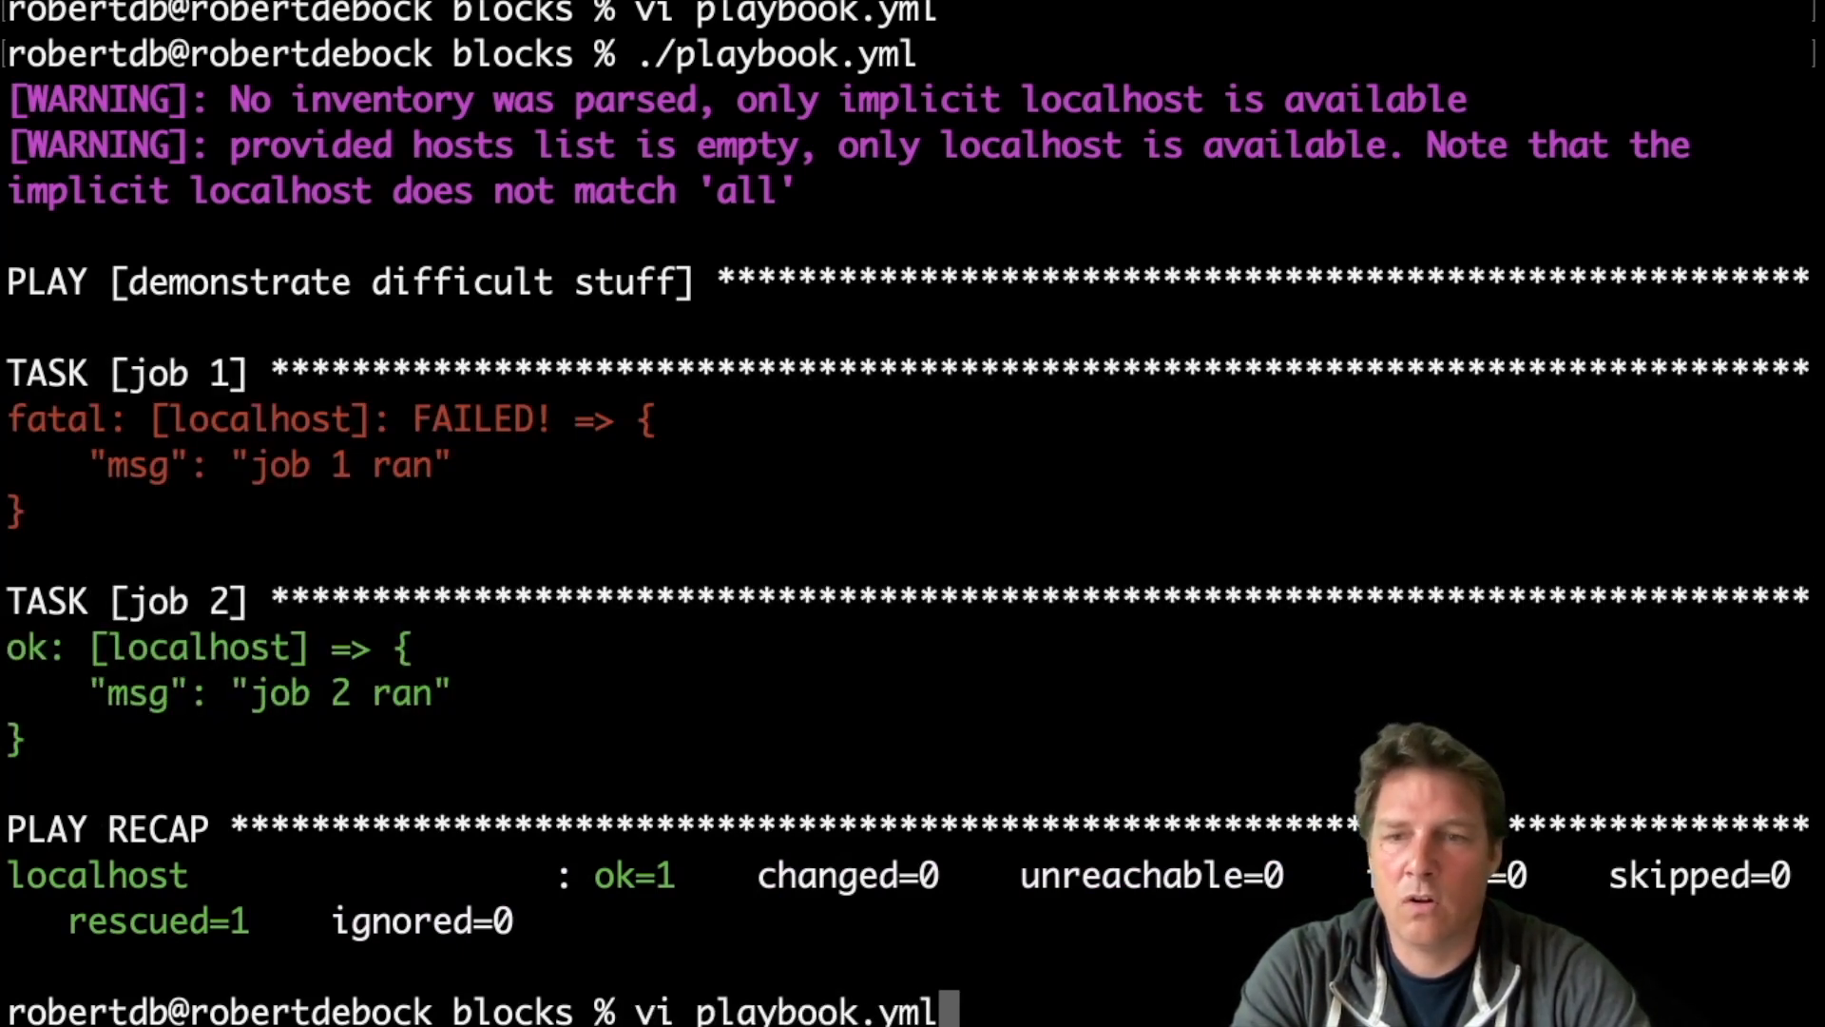
key(Return)
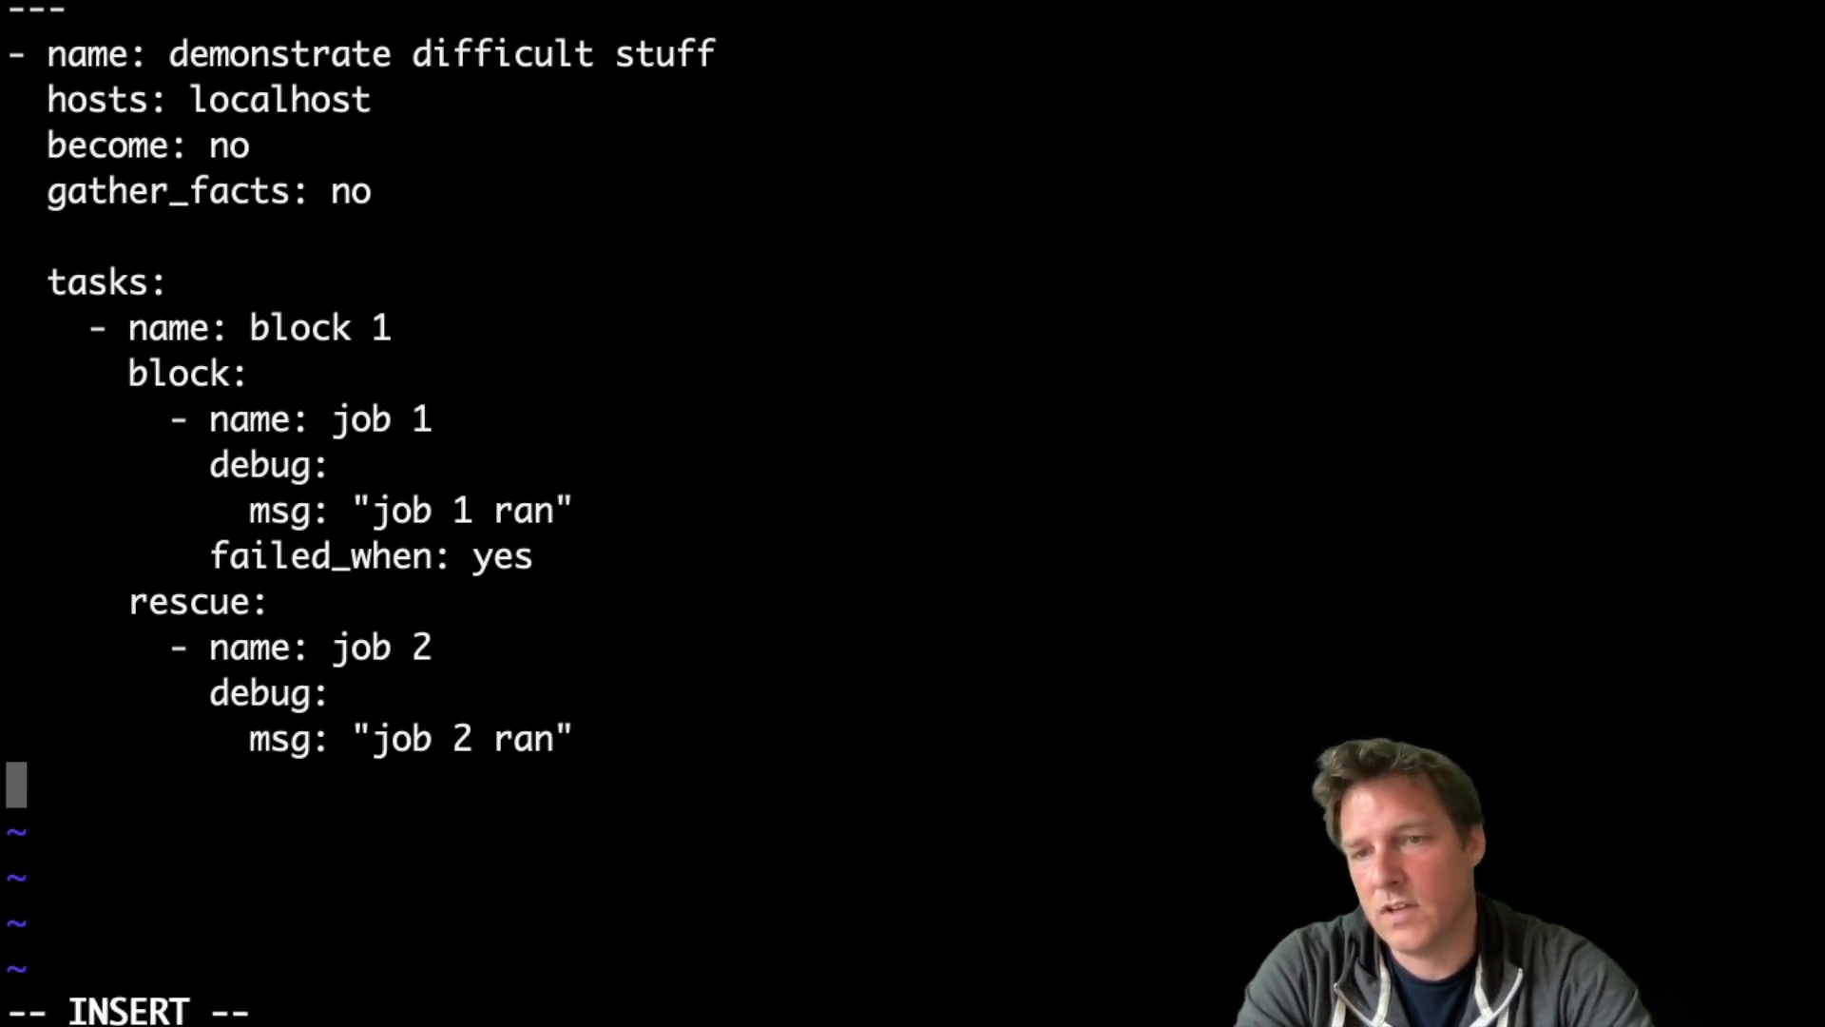
text(a)
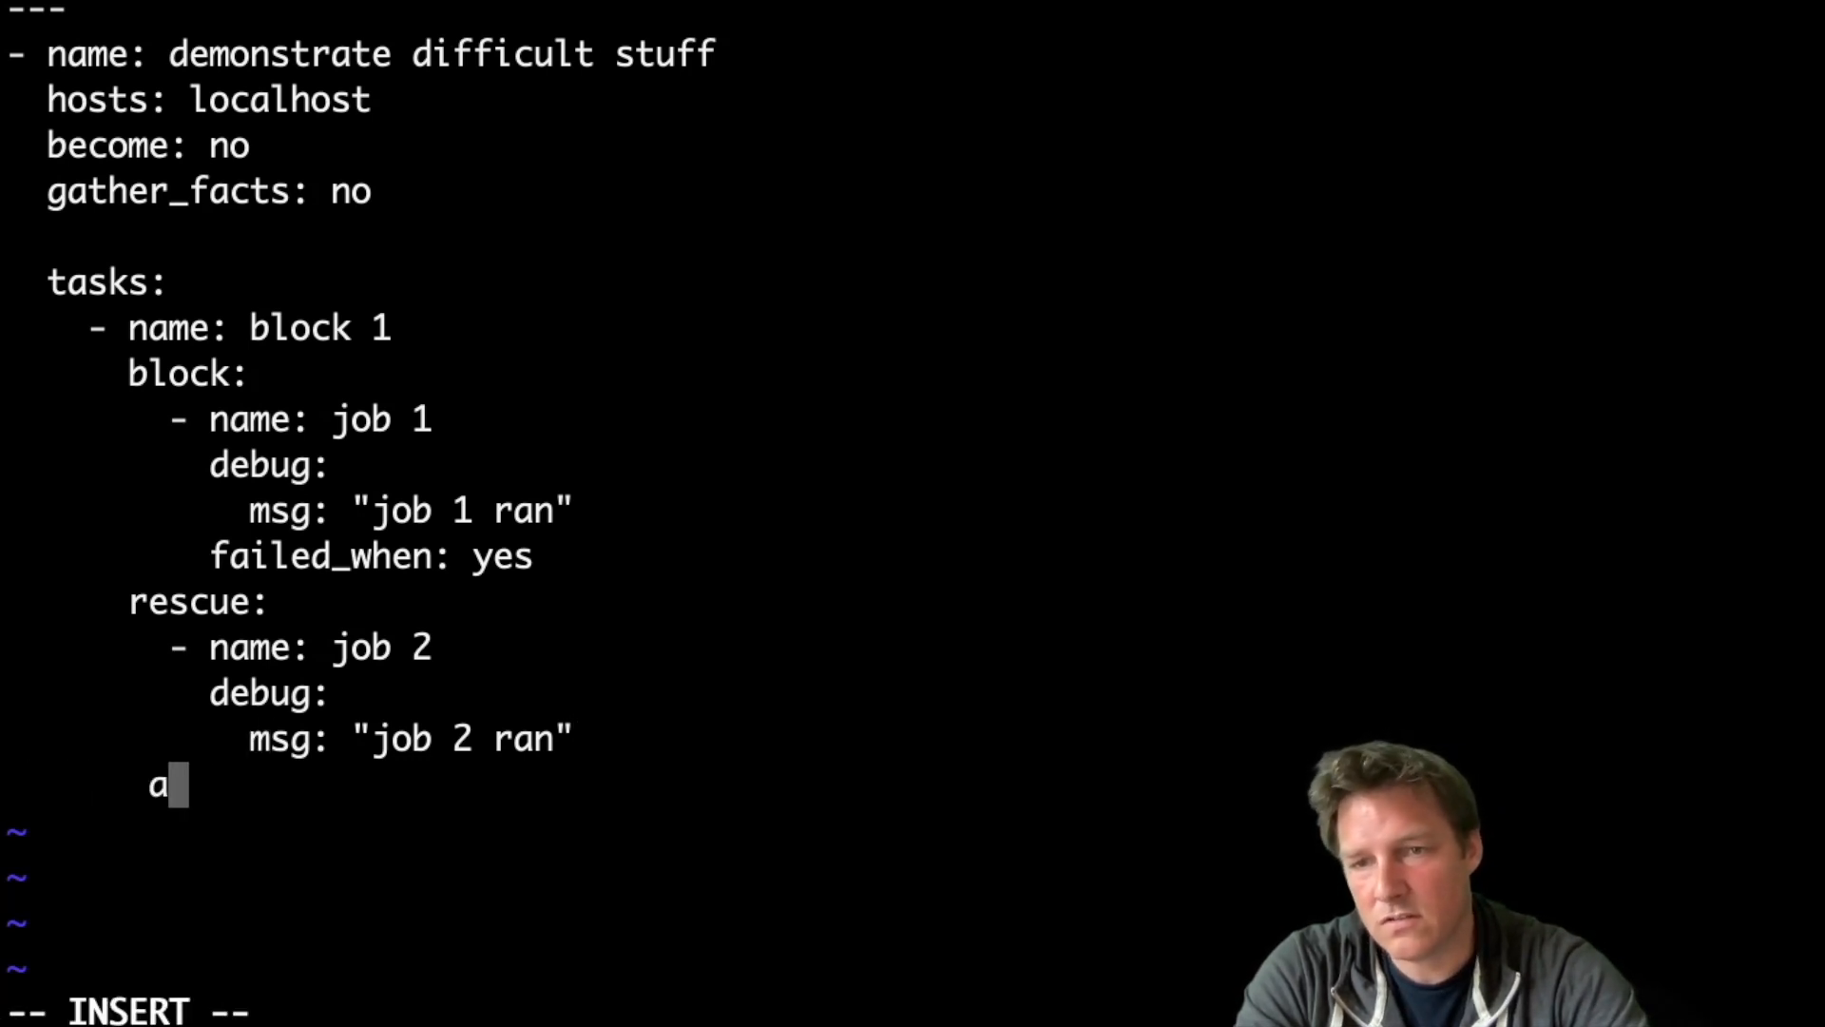
text(l)
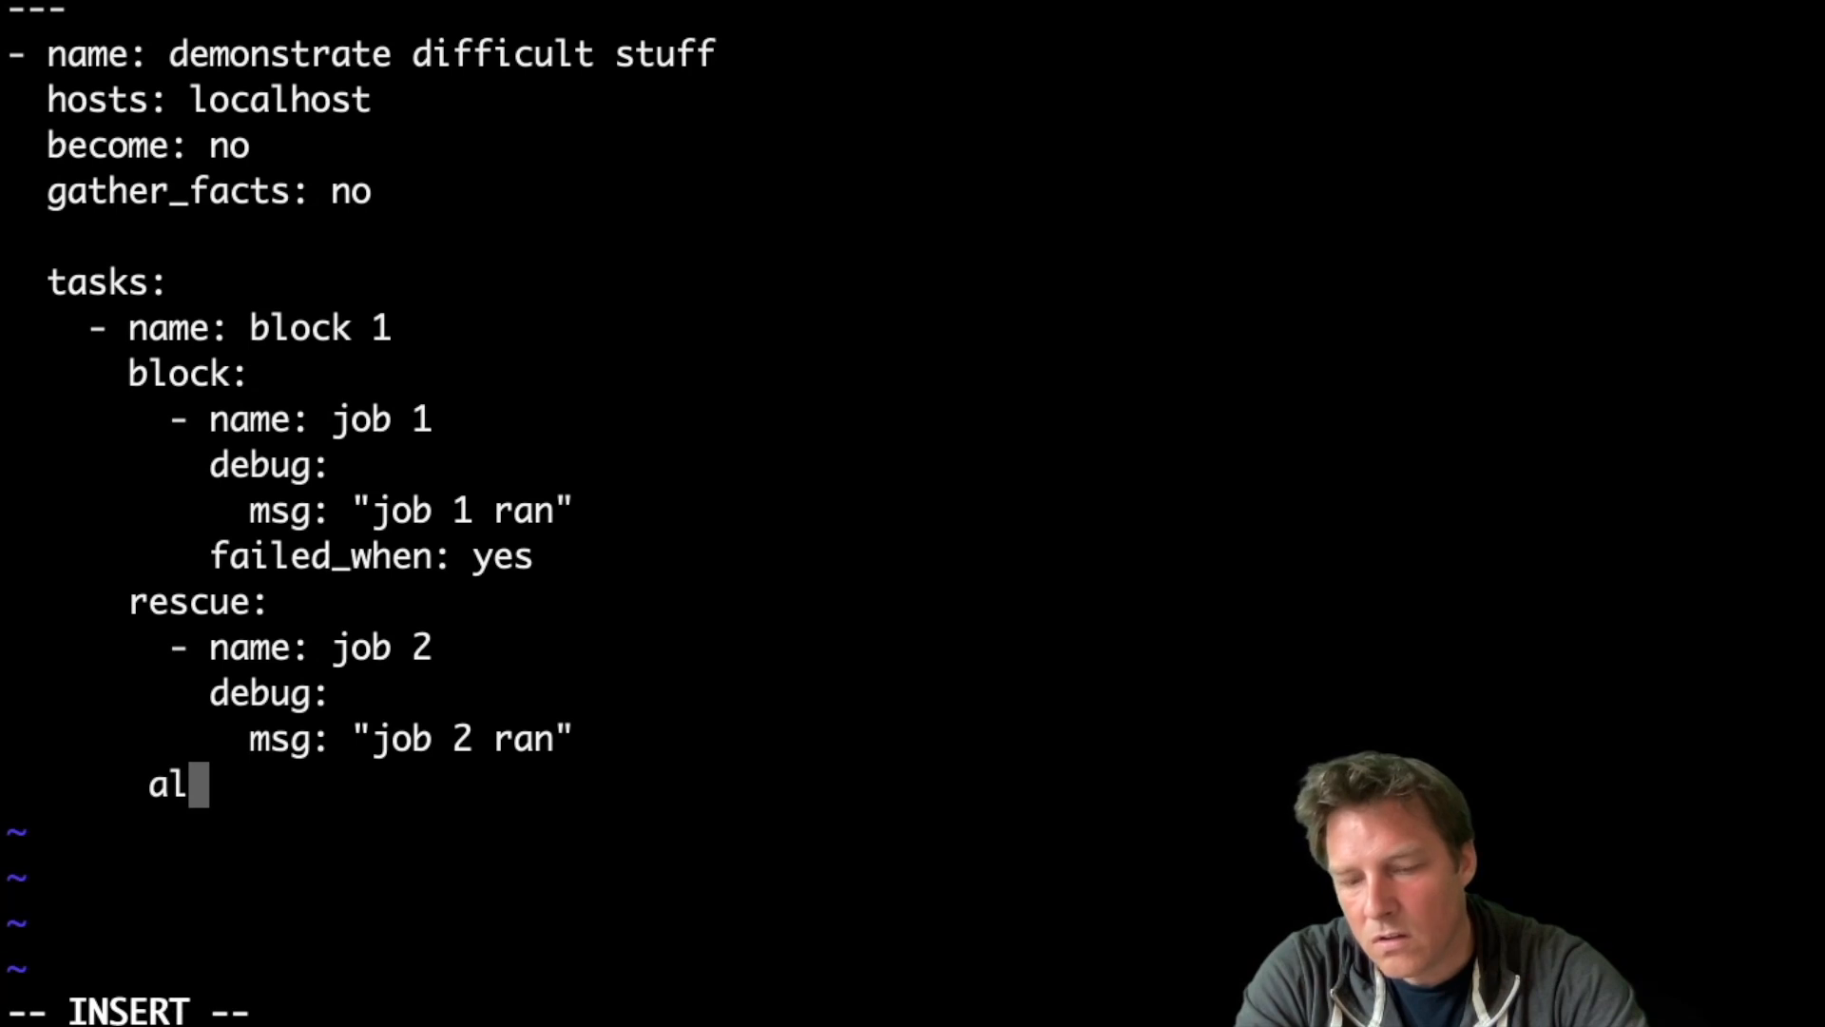
text(yaw)
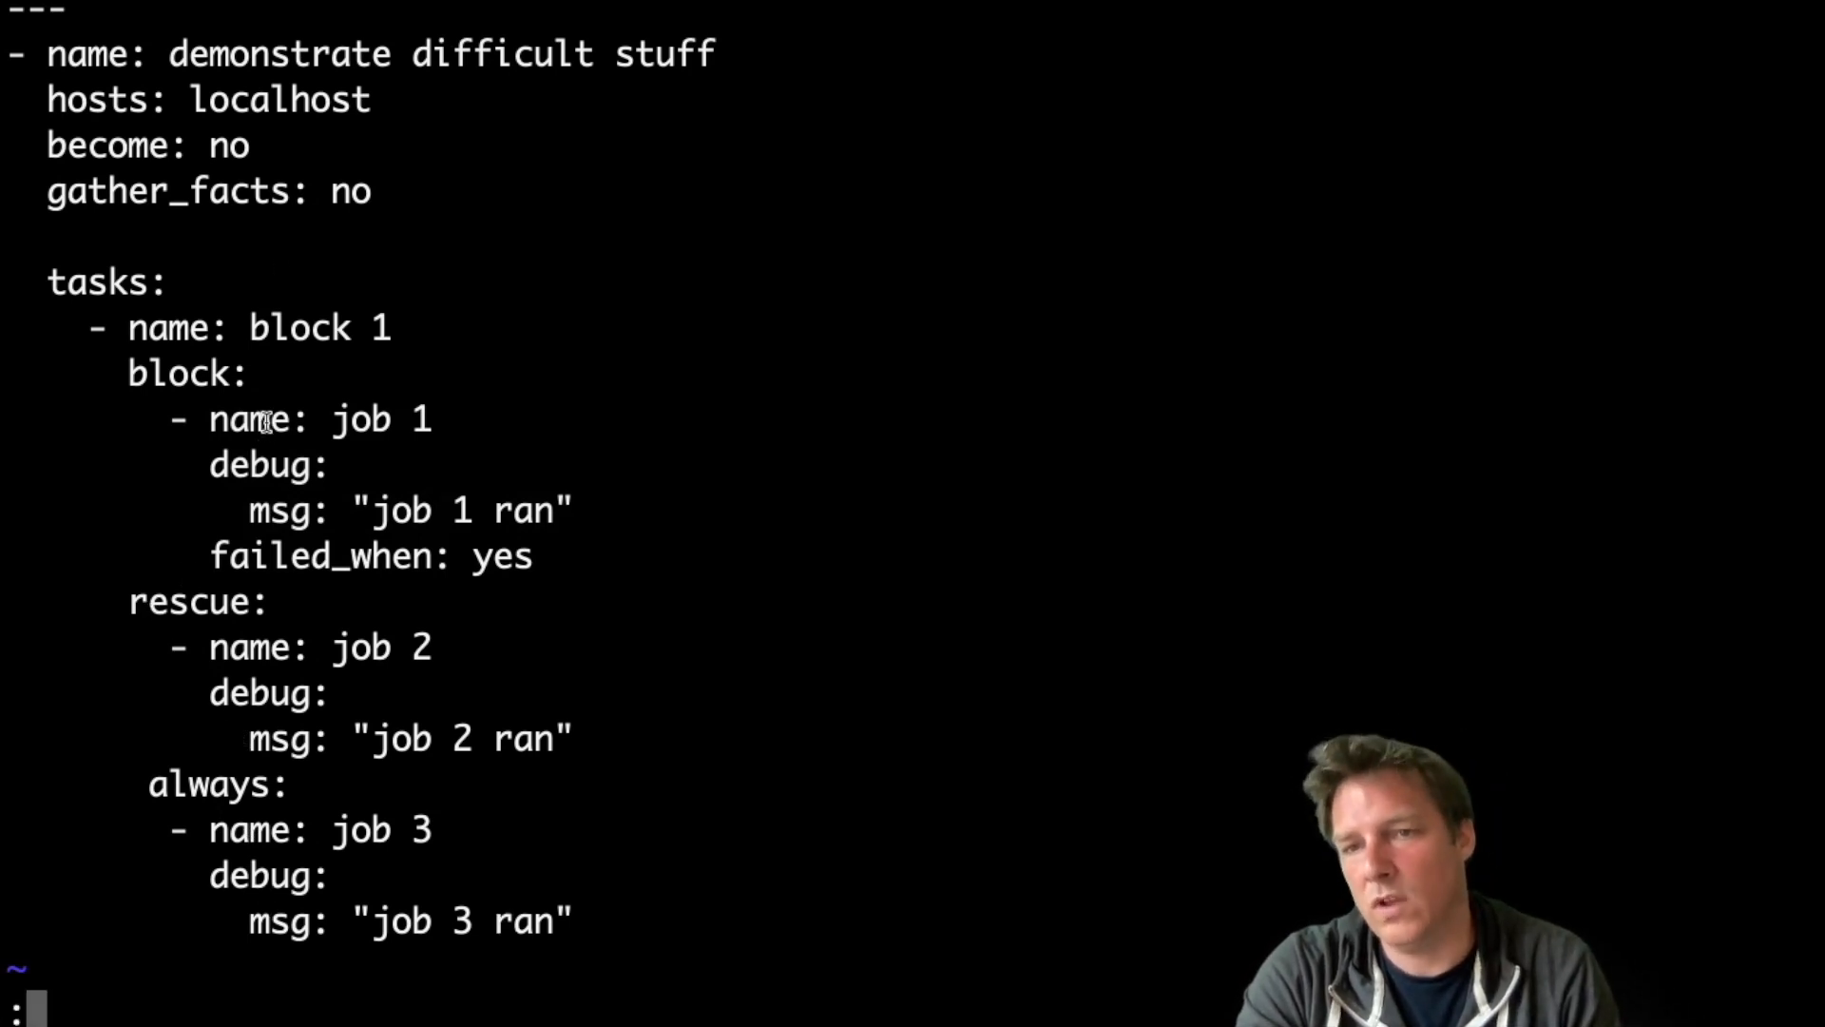
text(:wq!)
text(./p)
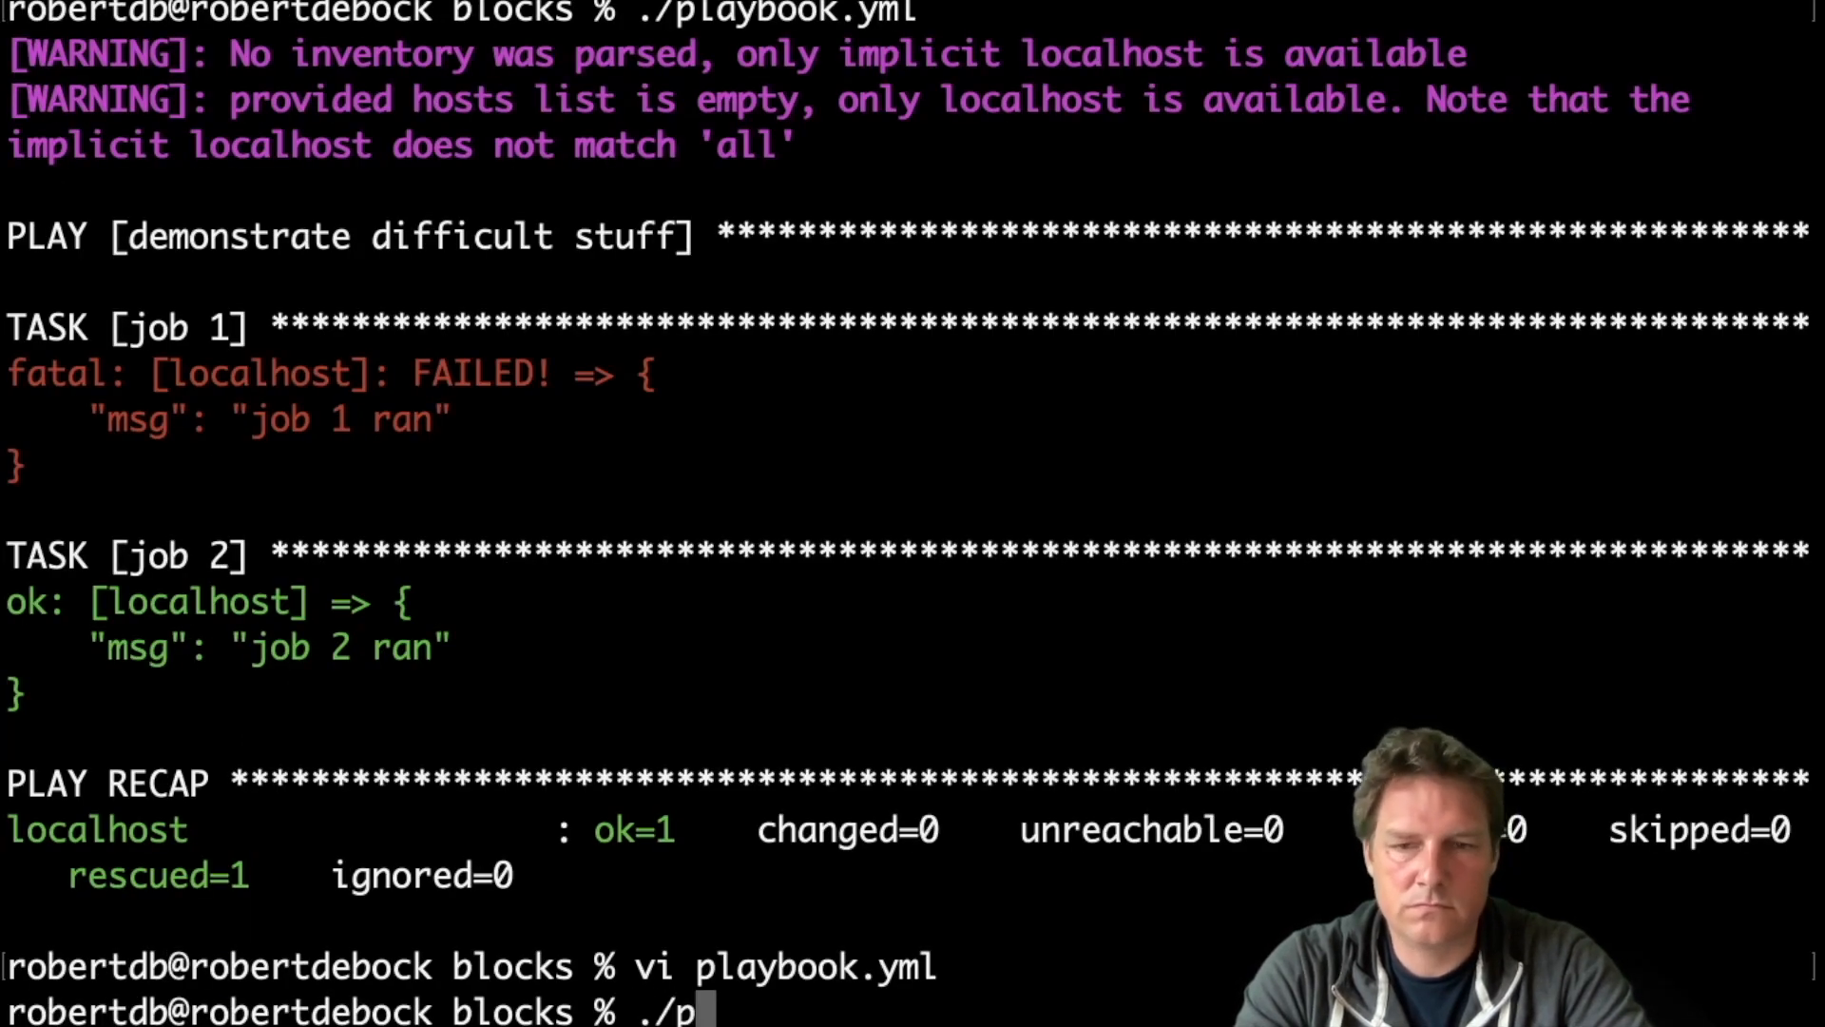
Hit the line 19 YAML error, outdent 'always:' to match 'rescue:', and rerun with ok=2, rescued=1.
key(Return)
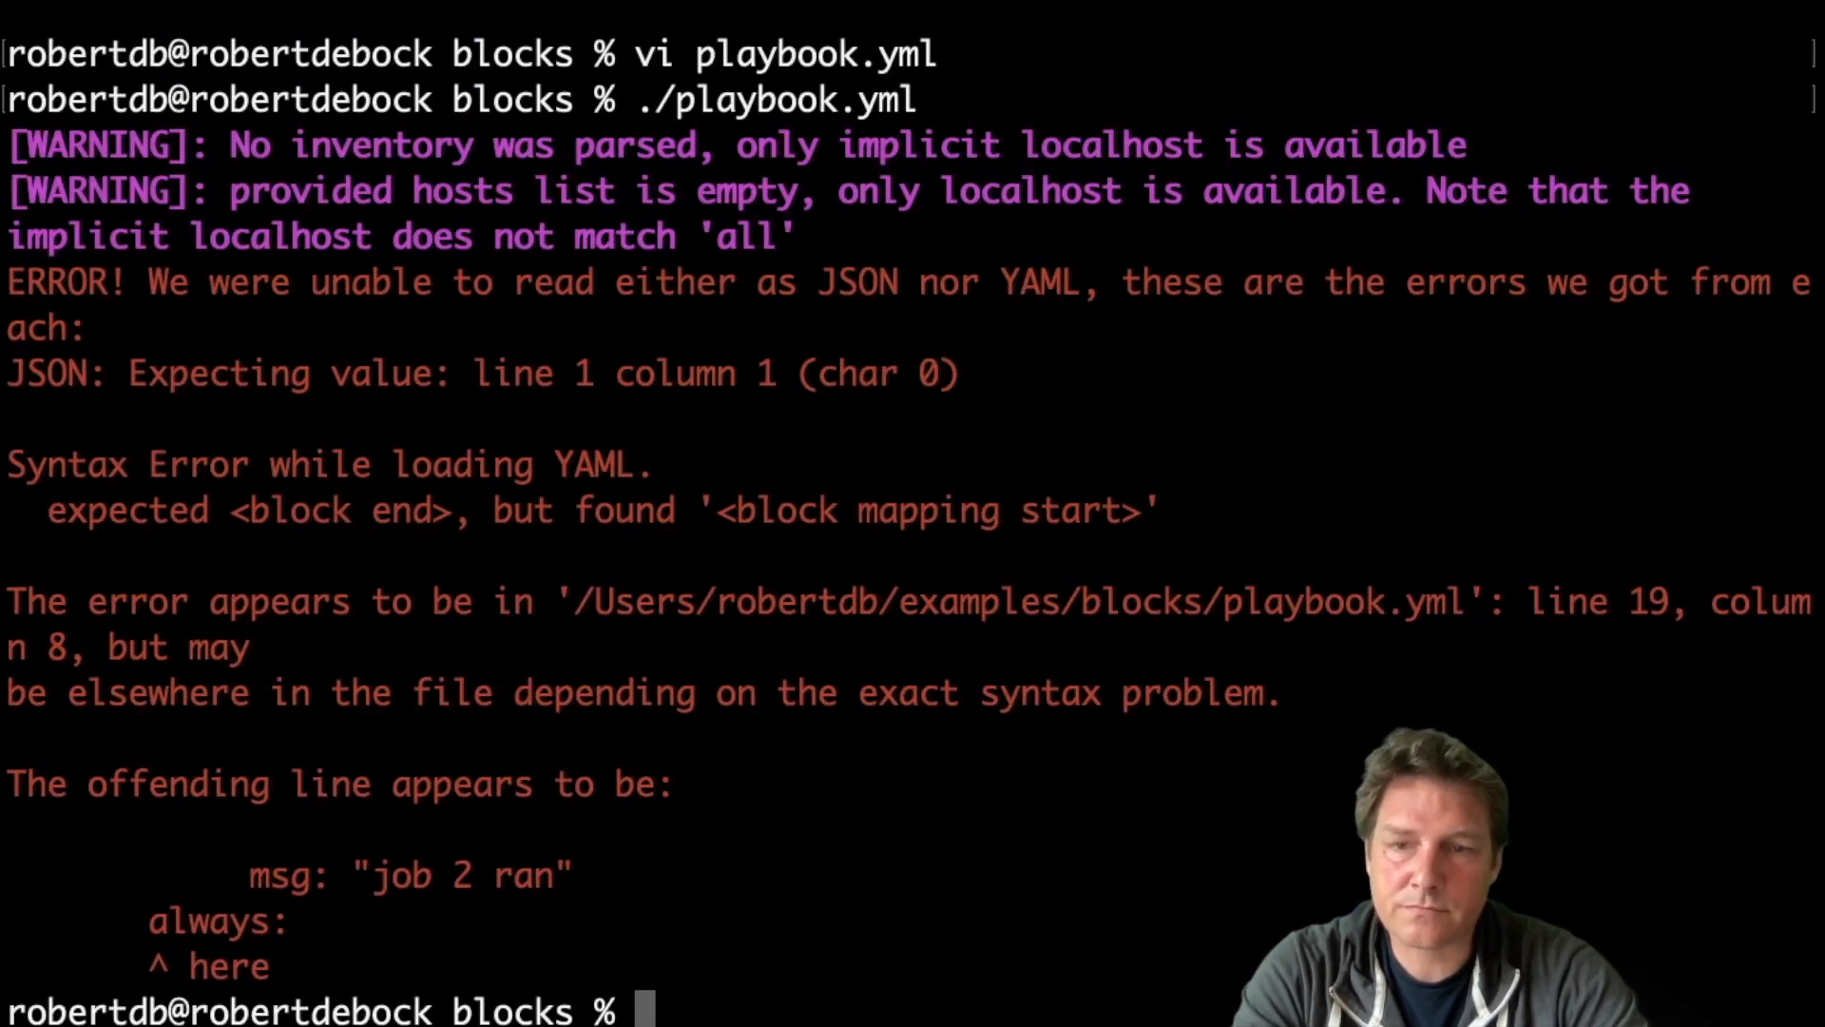
text(vi playbook.yml)
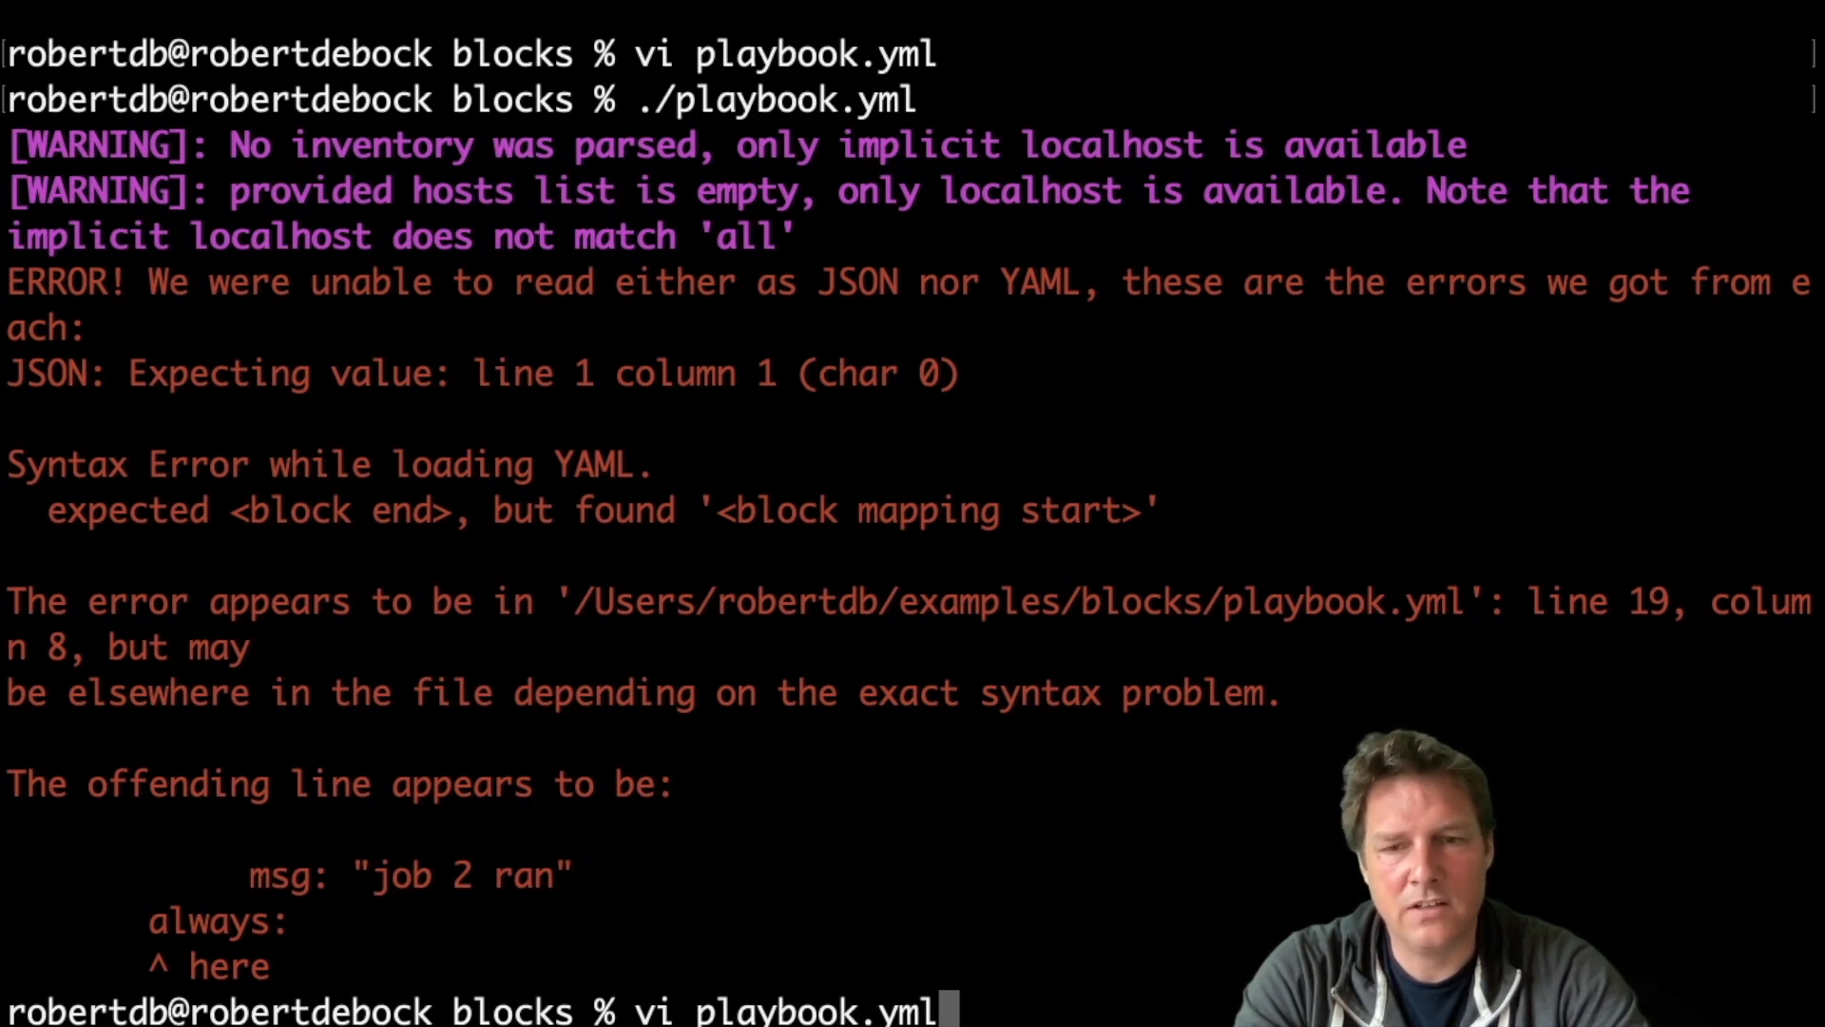
key(Return)
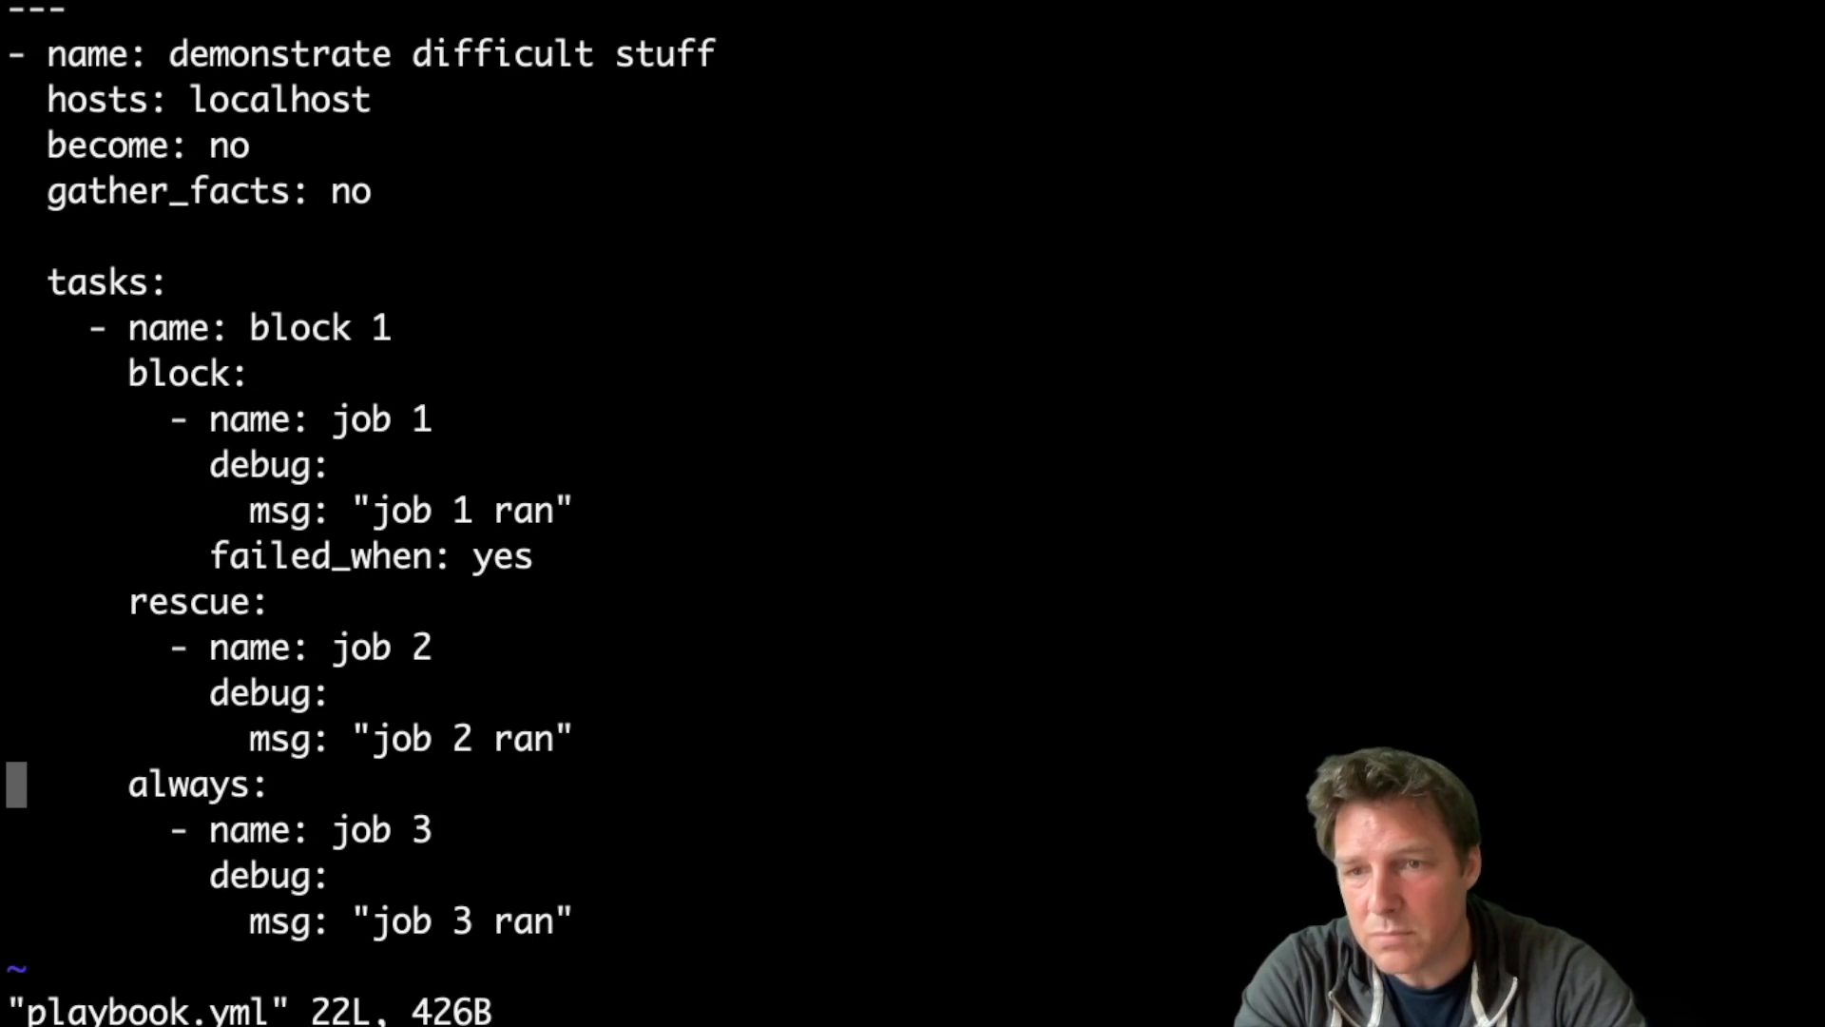
key(Return)
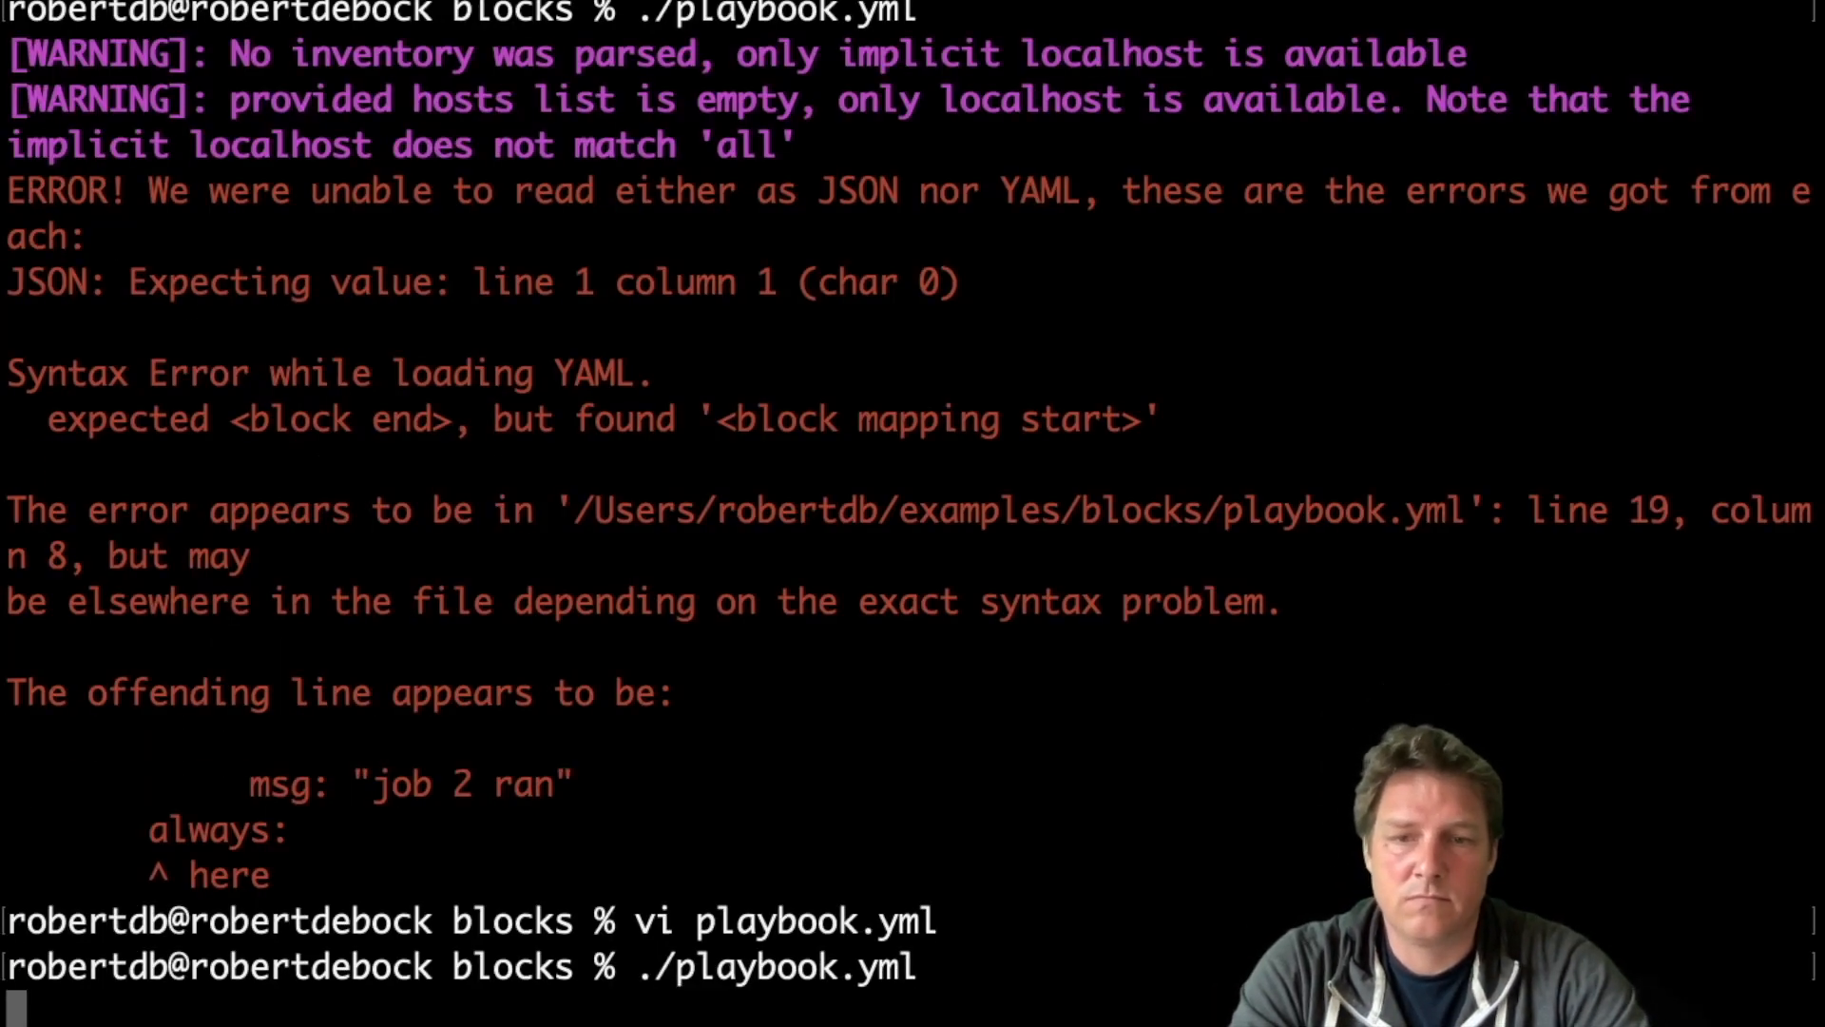
key(Return)
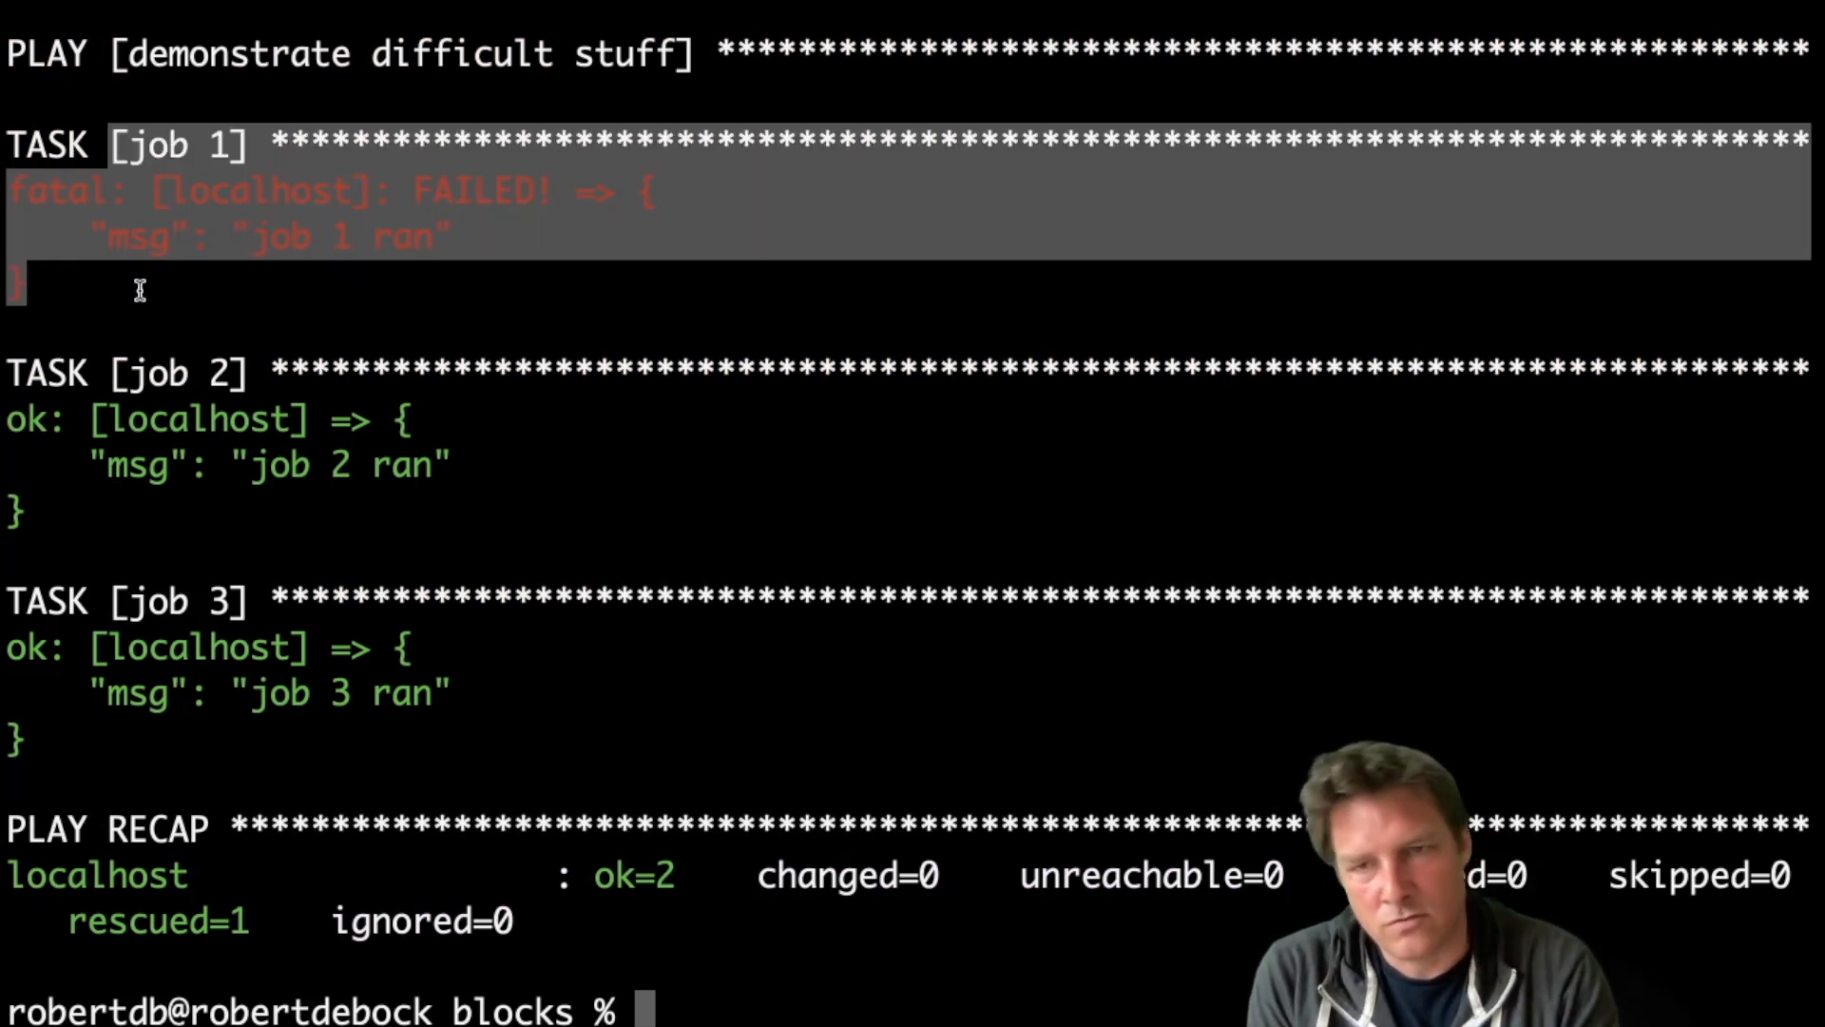
mouse_move(209, 297)
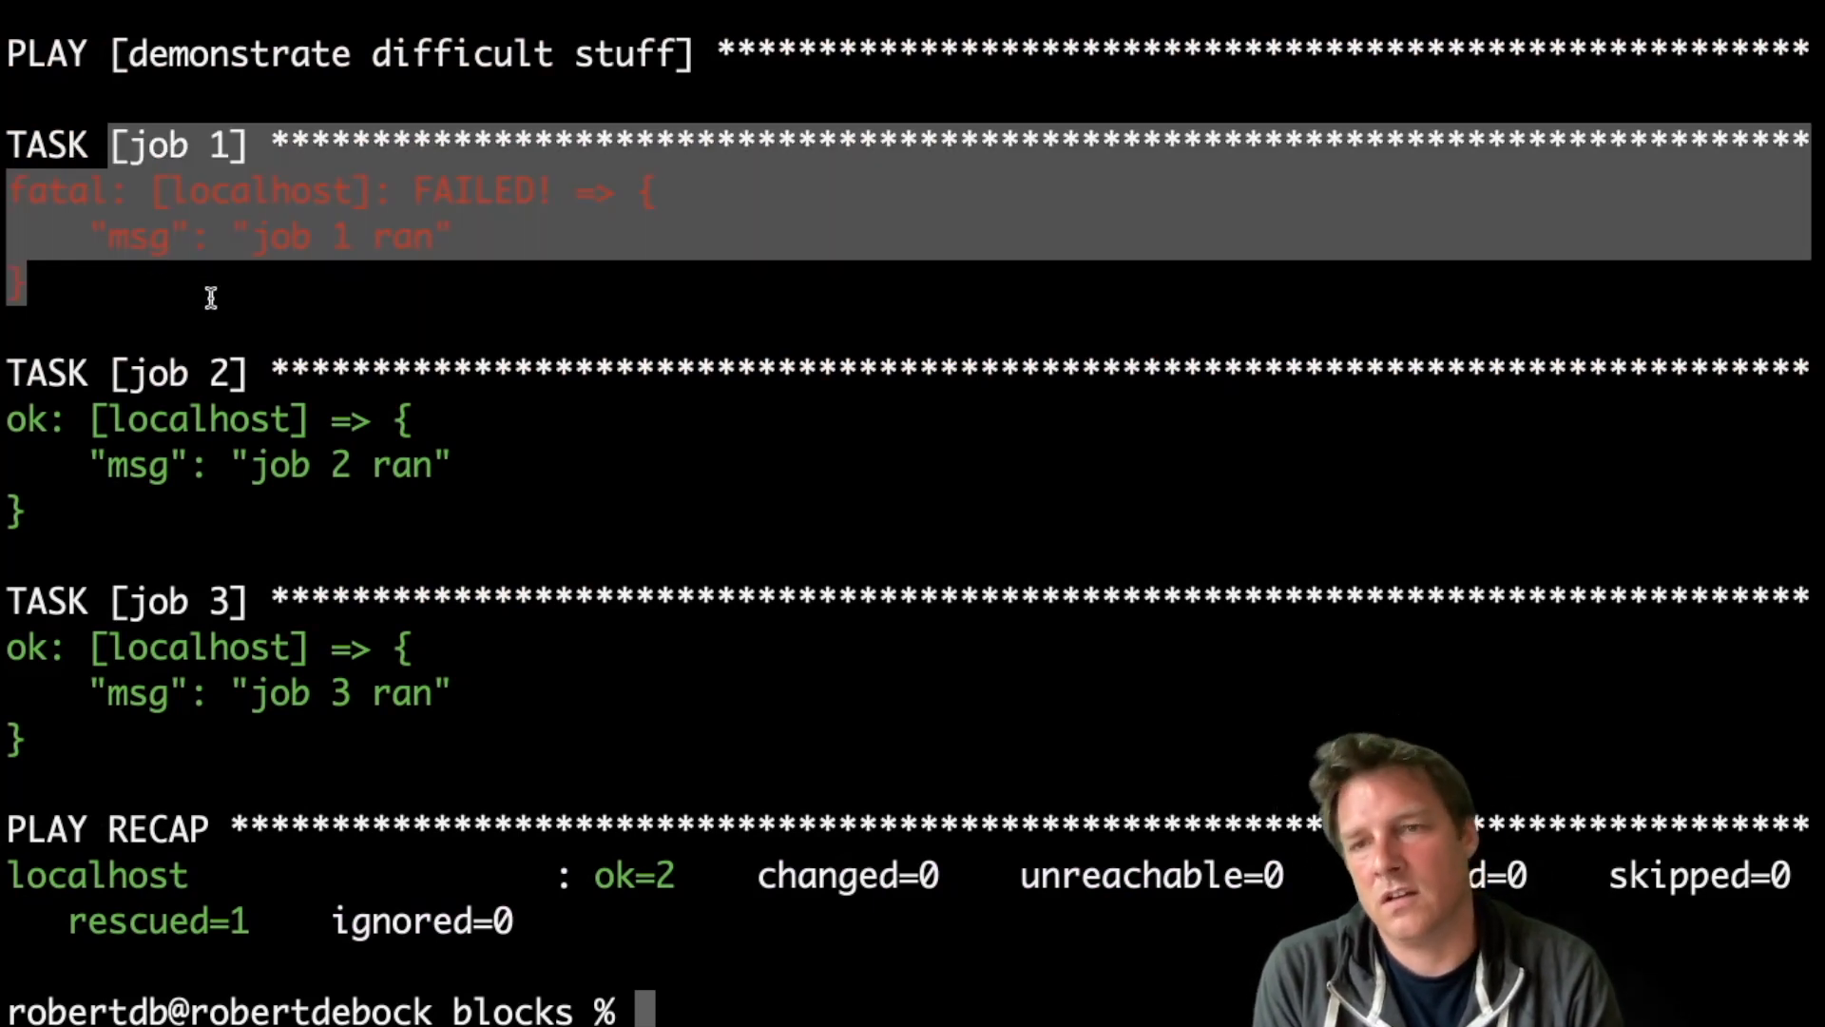
mouse_move(131, 361)
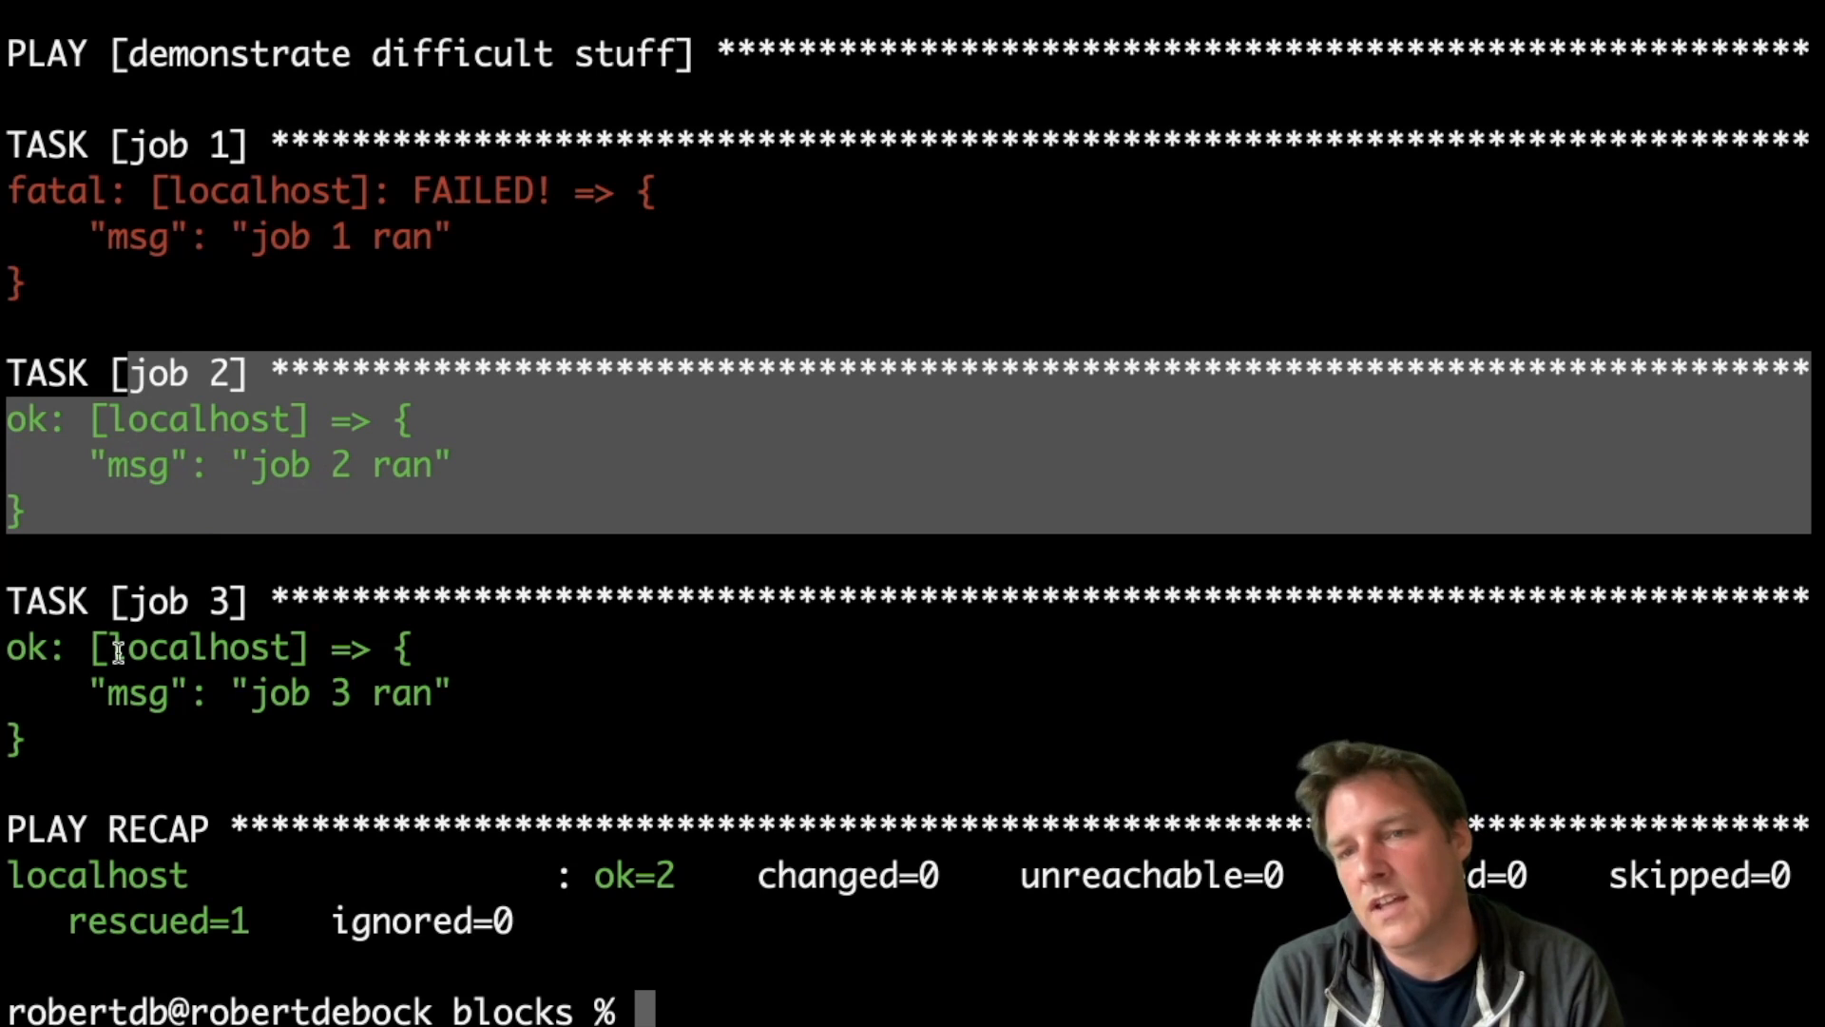
mouse_move(146, 226)
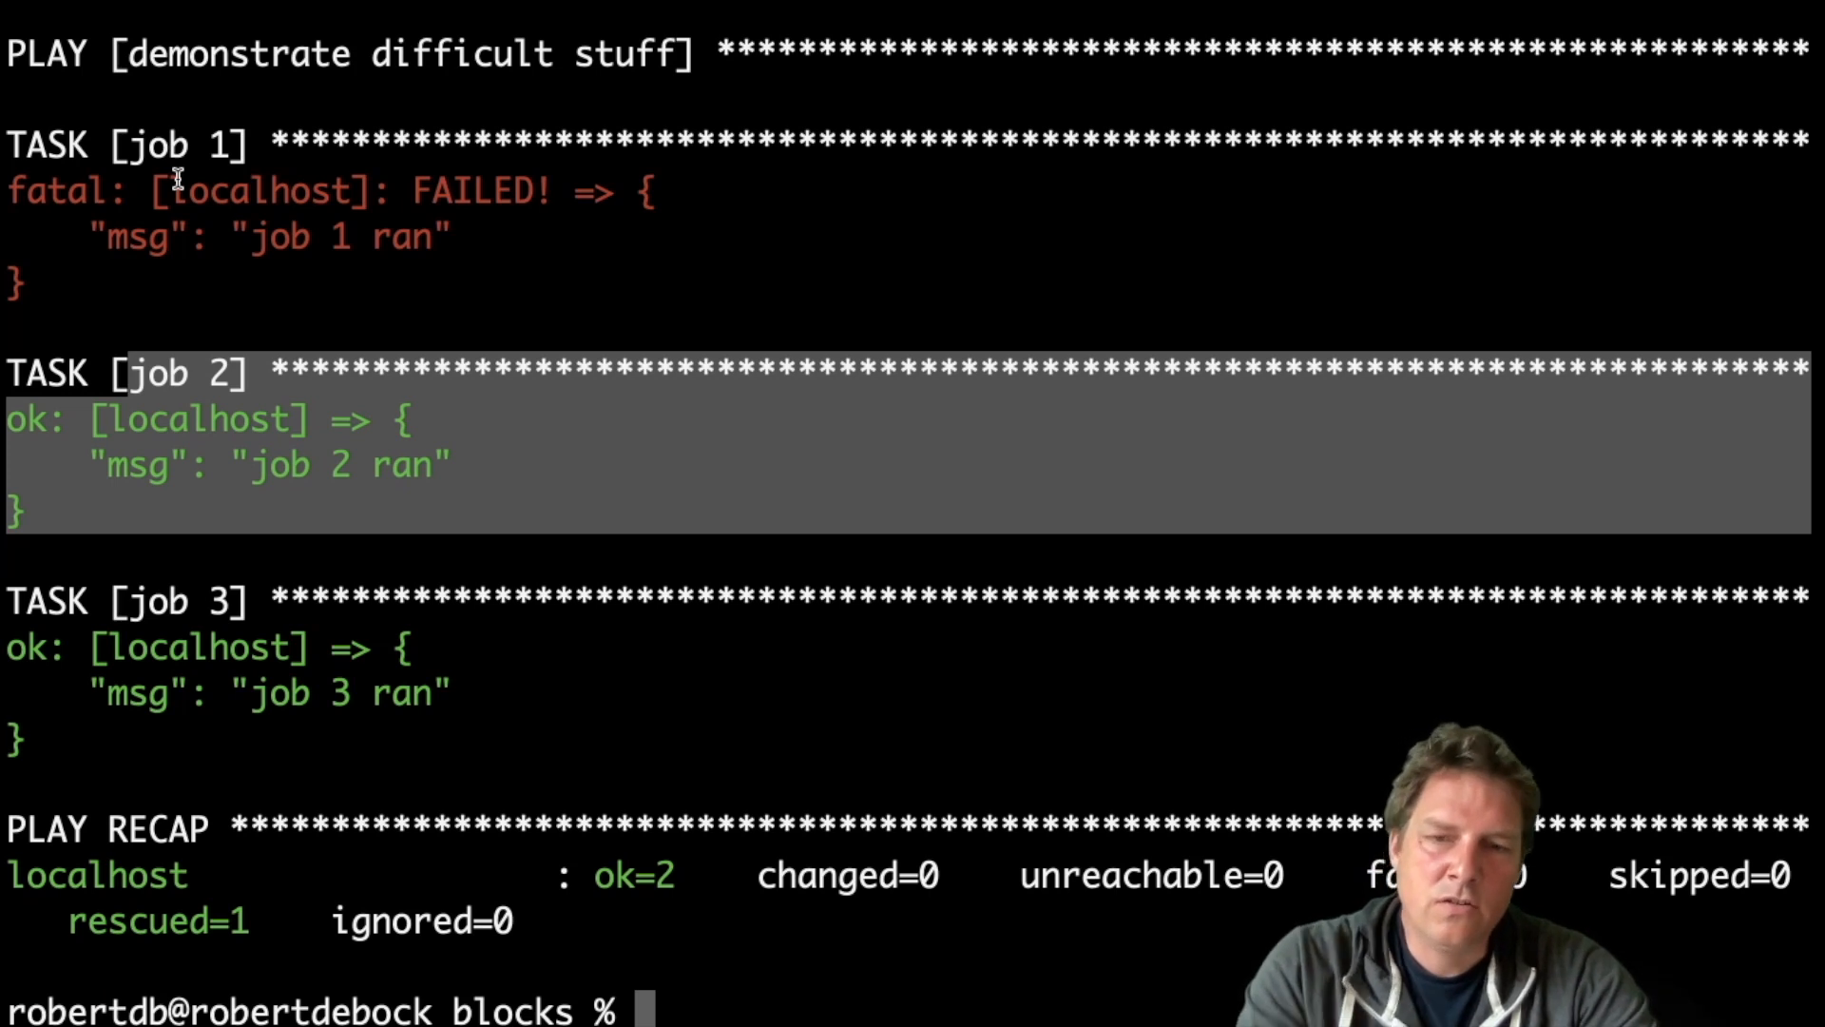
Reopen playbook.yml in vi showing block 1 with rescue job 2 and always job 3.
text(vi playbook.yml)
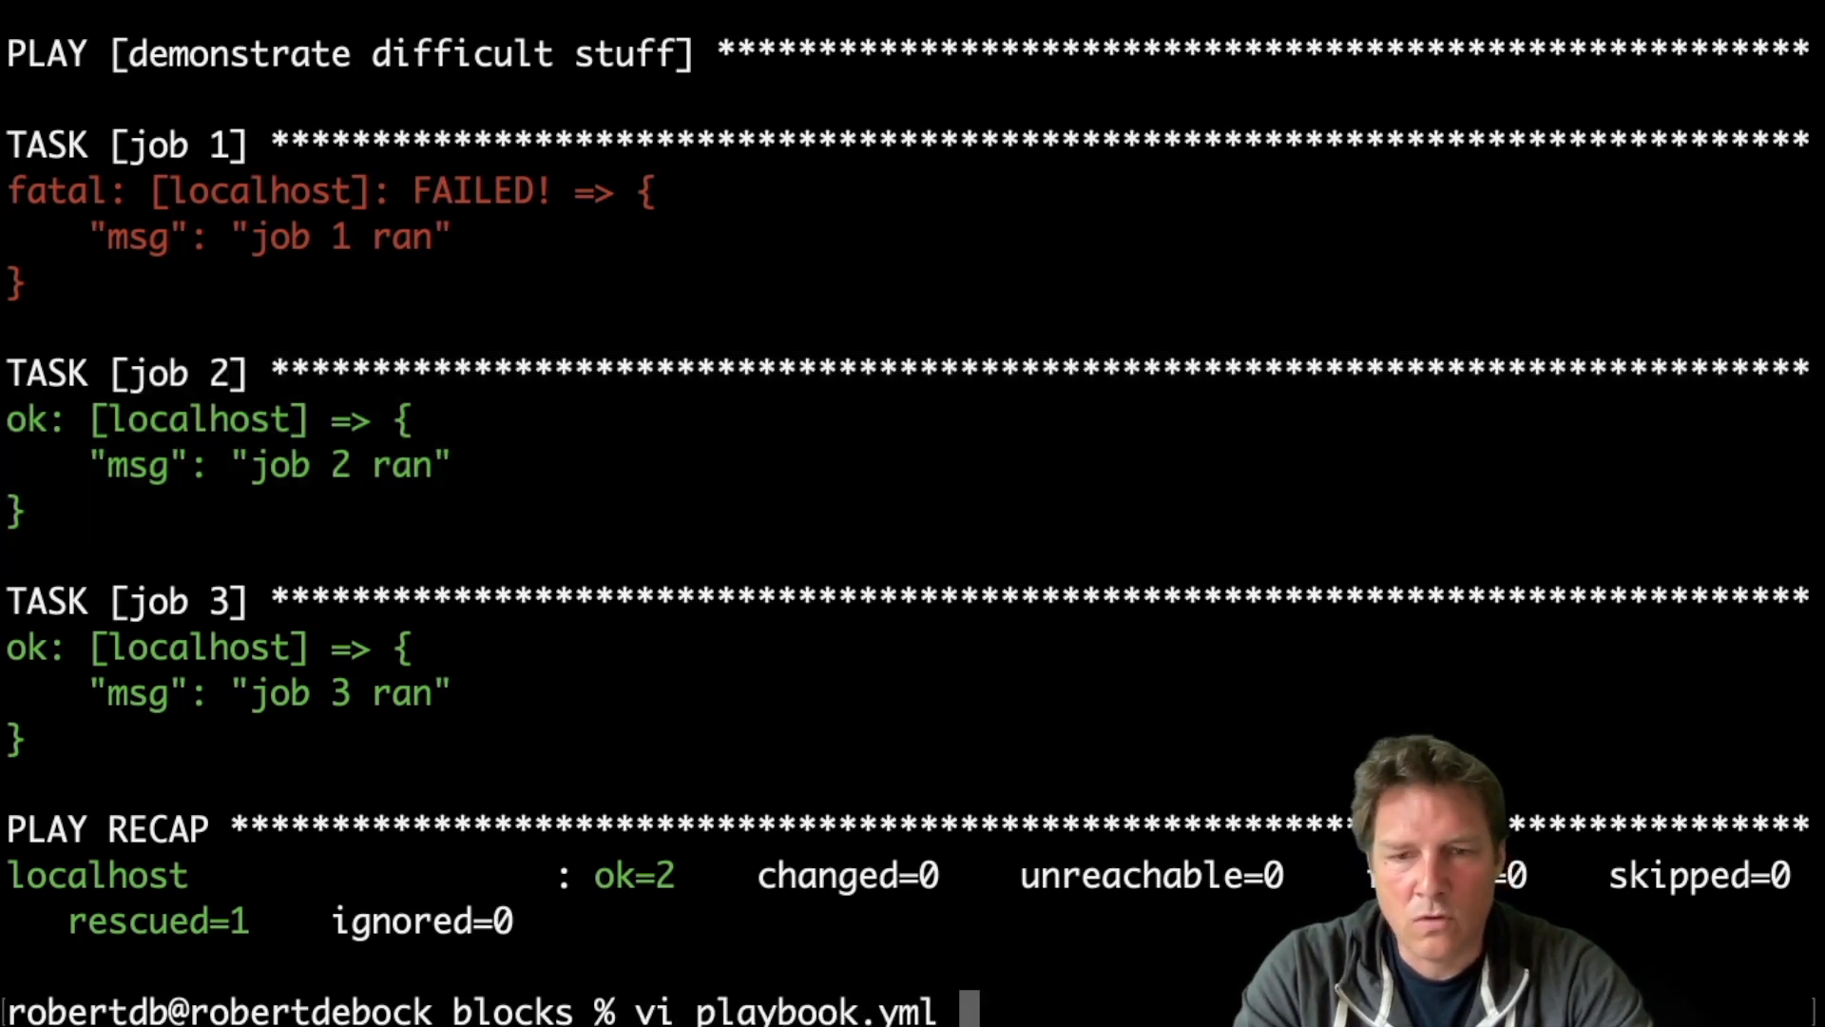
key(Return)
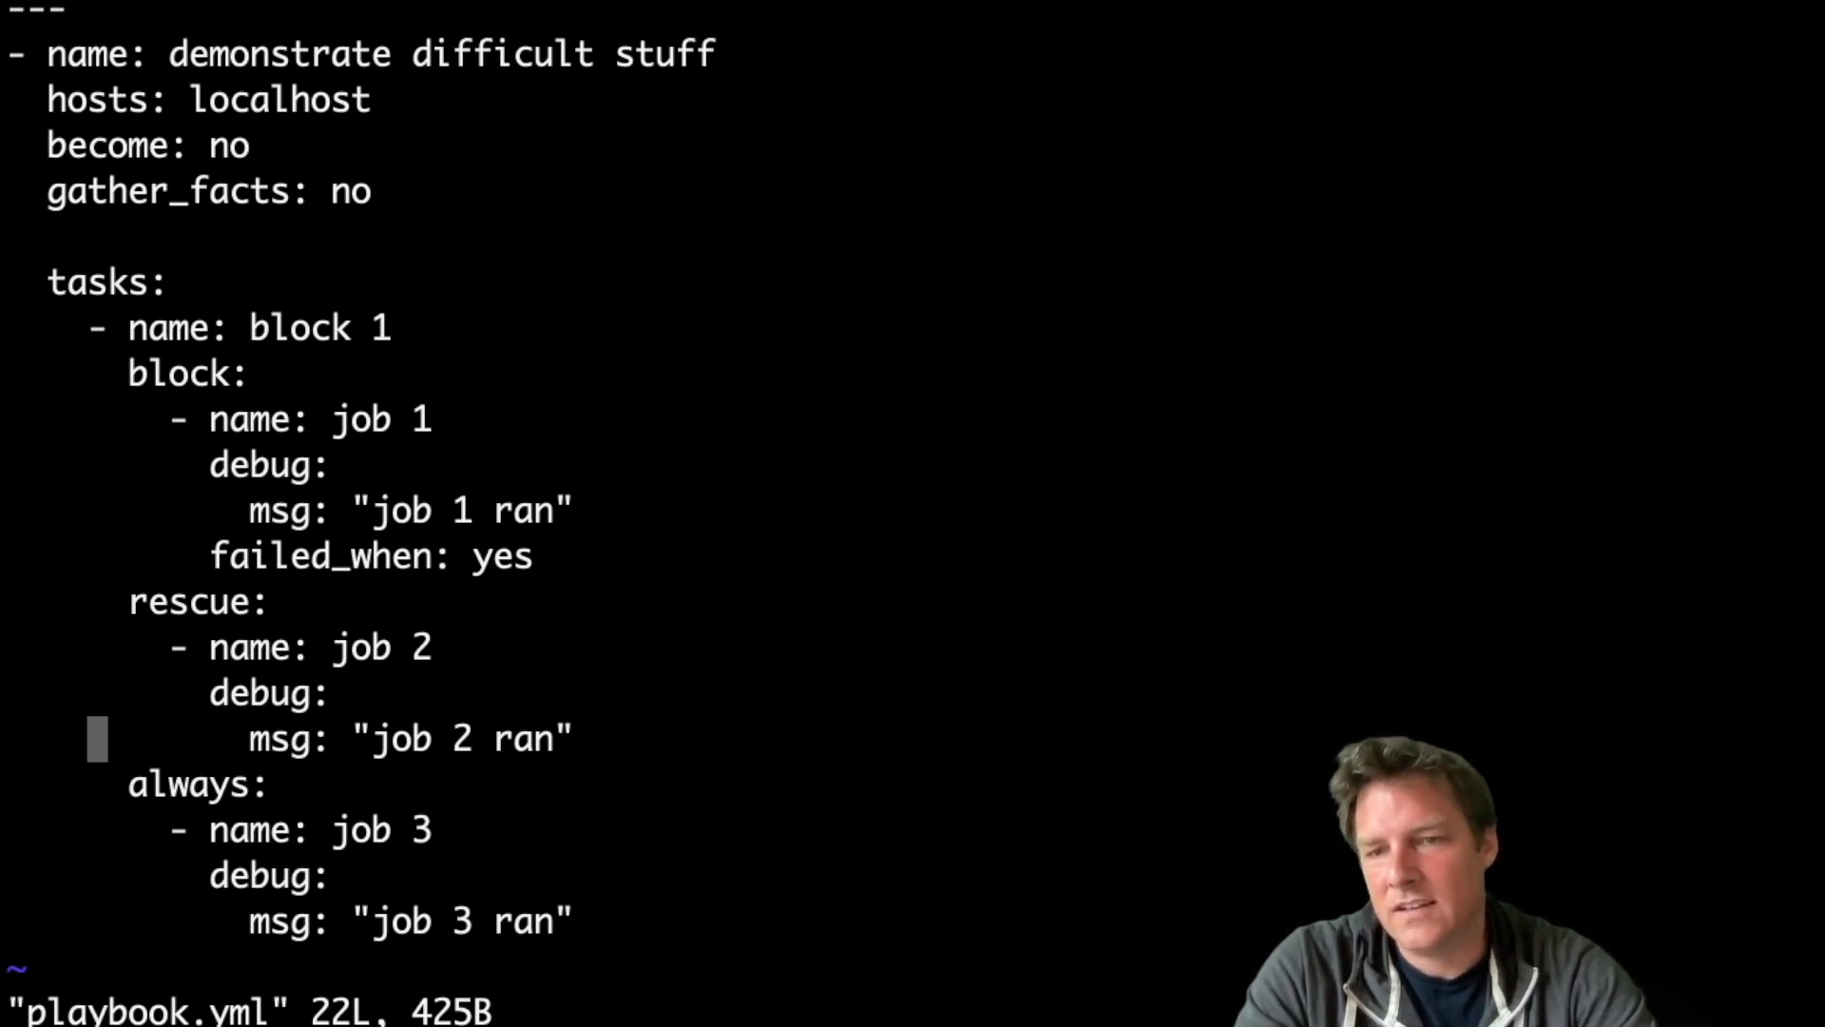
mouse_move(376, 737)
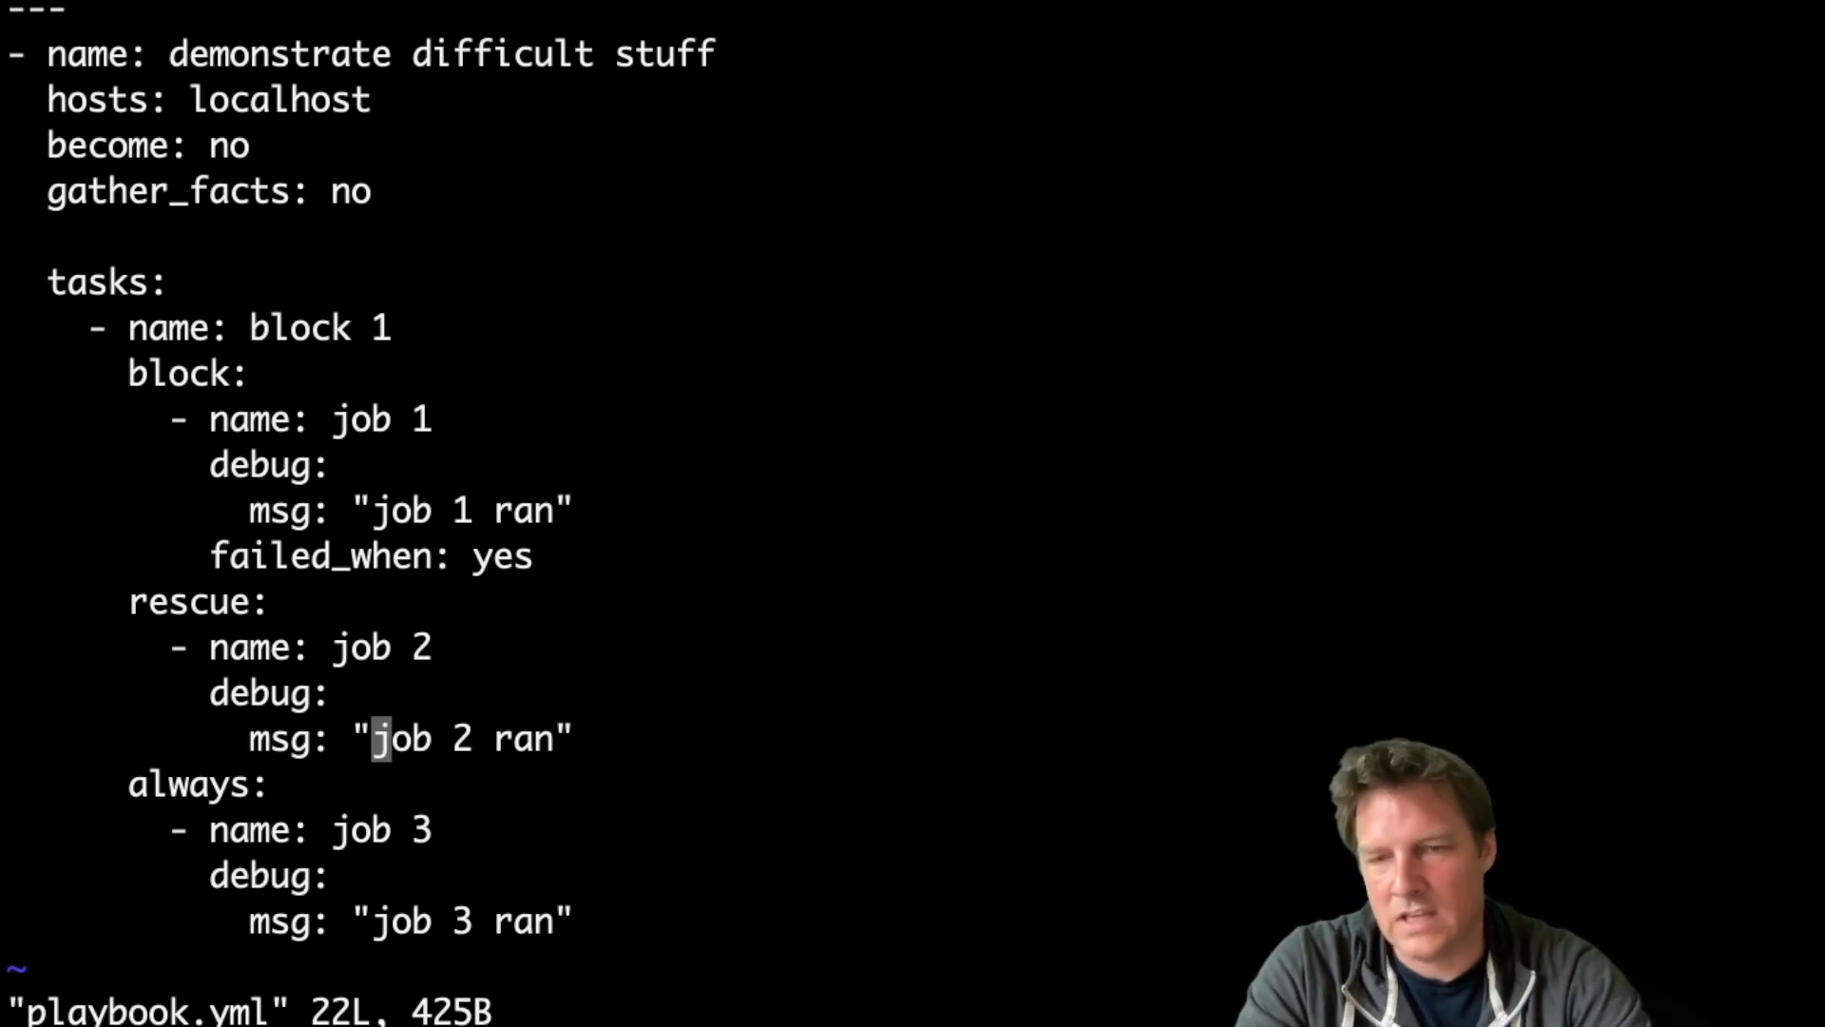